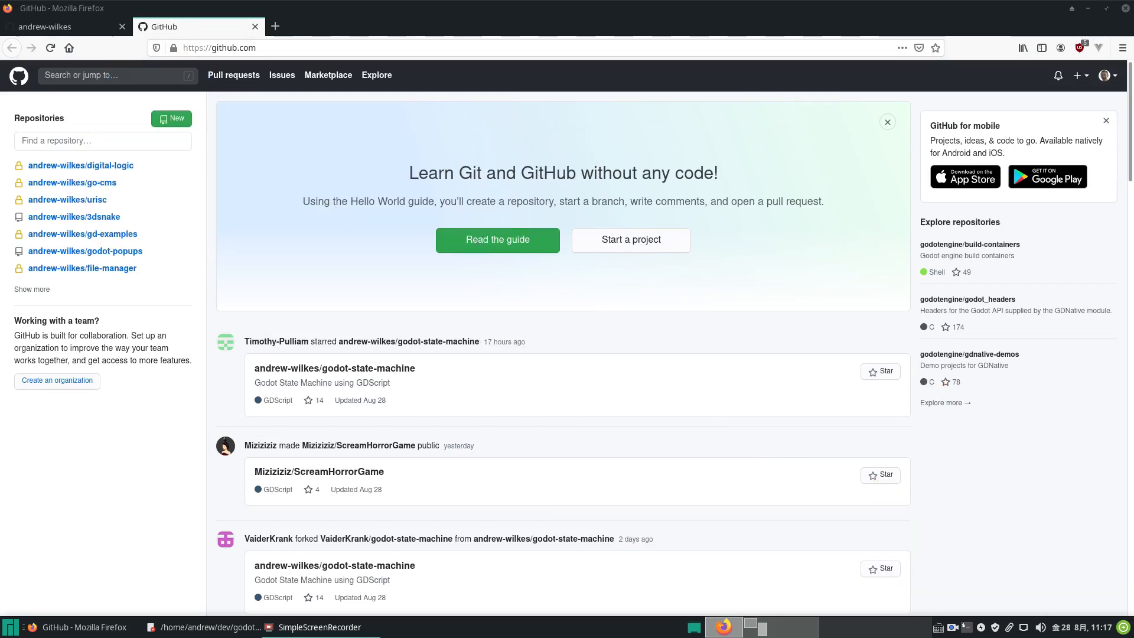
mouse_move(760, 364)
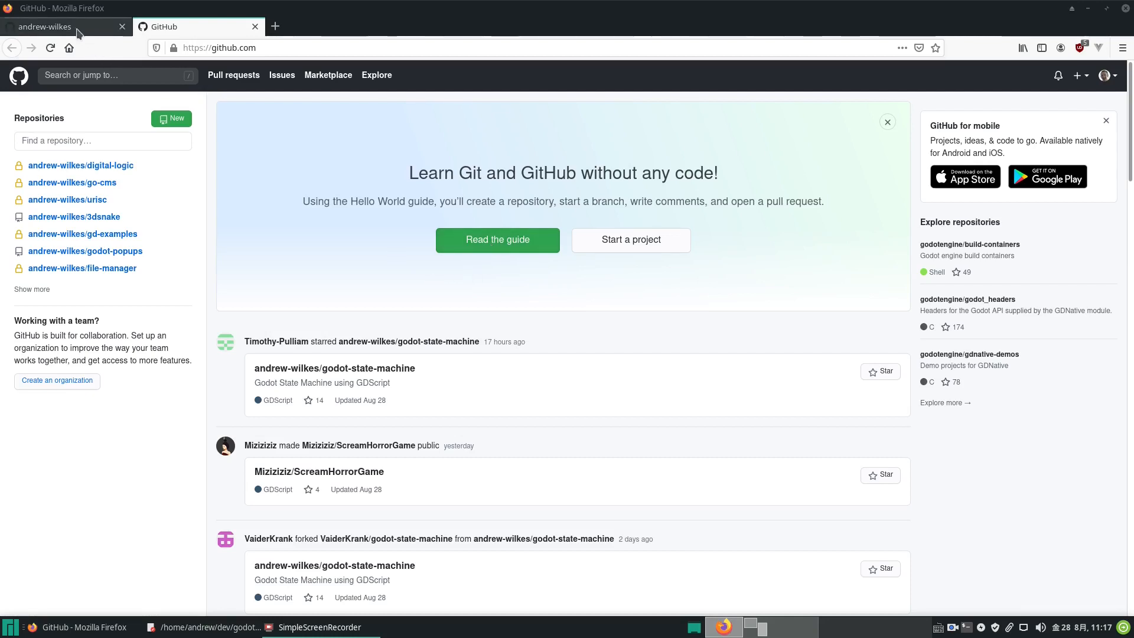
- Show the andrew-wilkes GitHub profile page with its popular repositories
click(45, 27)
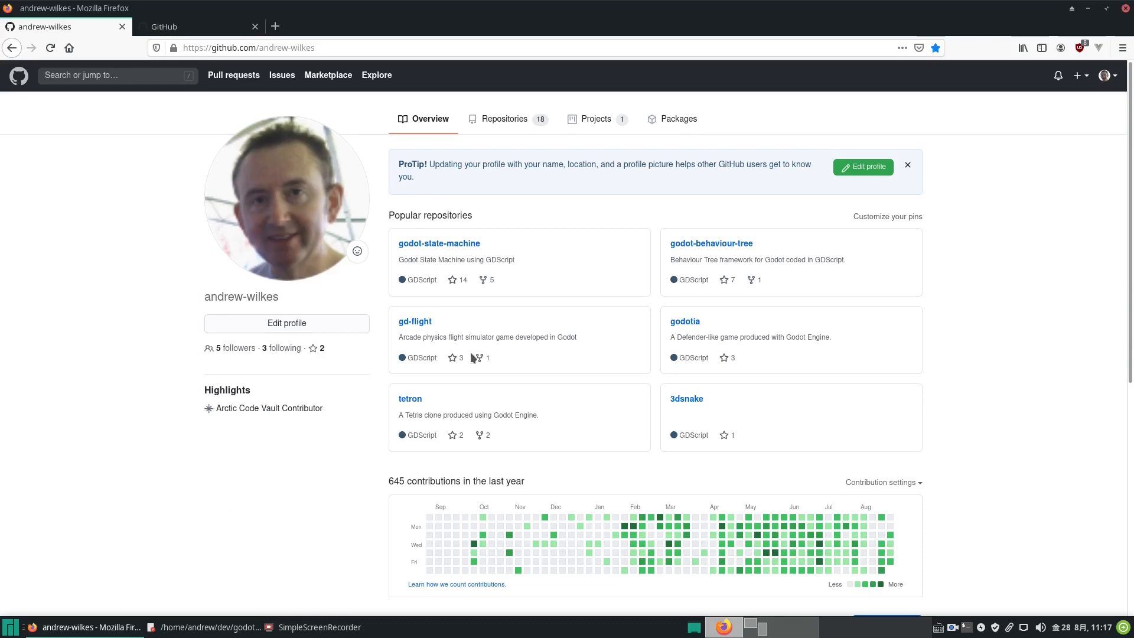
mouse_move(439, 243)
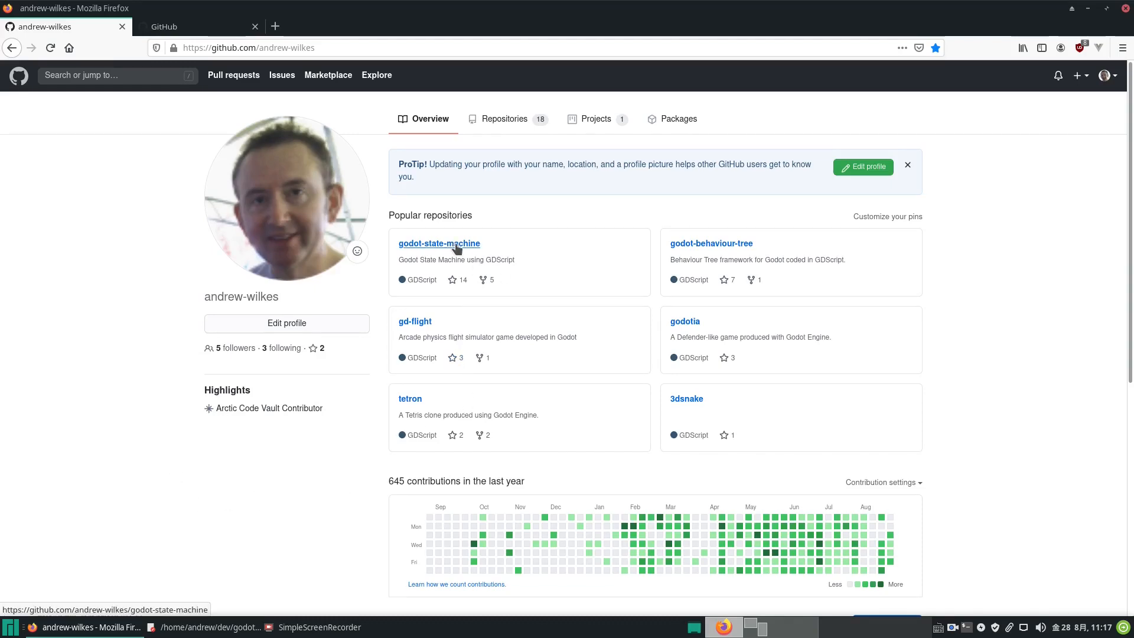
click(439, 243)
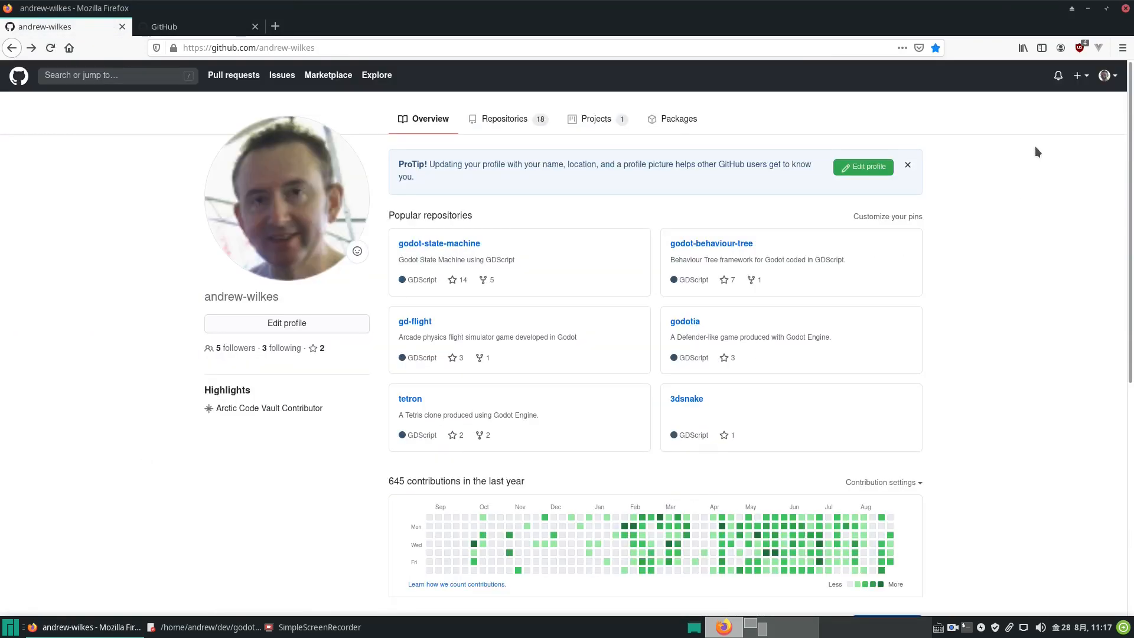
mouse_move(1079, 79)
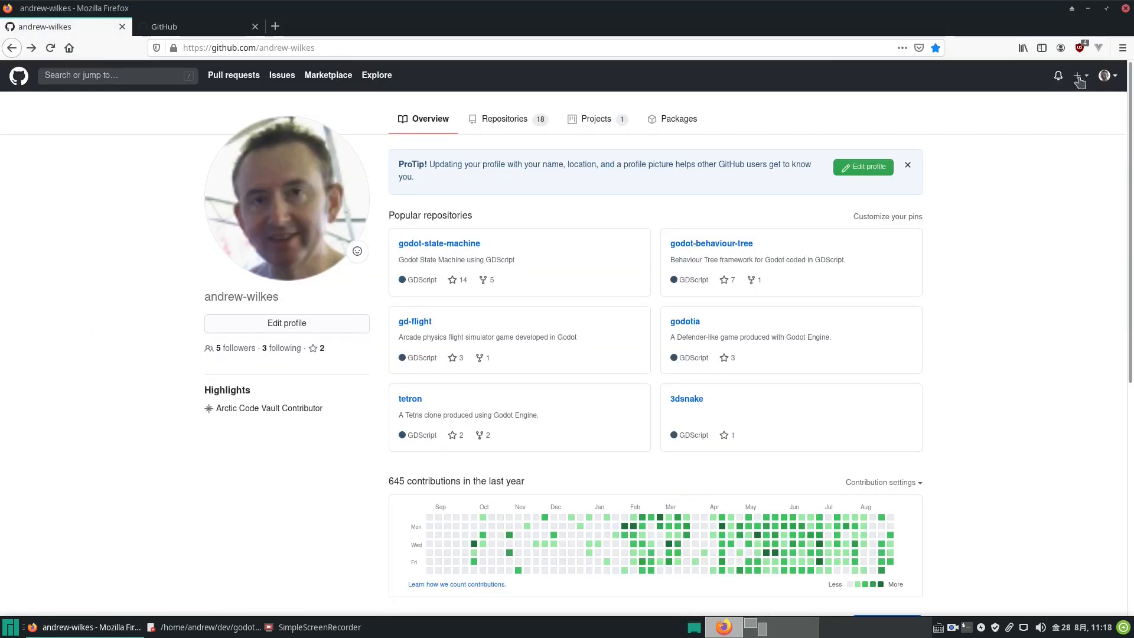
- Fill the new repository form with name 'demo', Private visibility and a README
click(1080, 75)
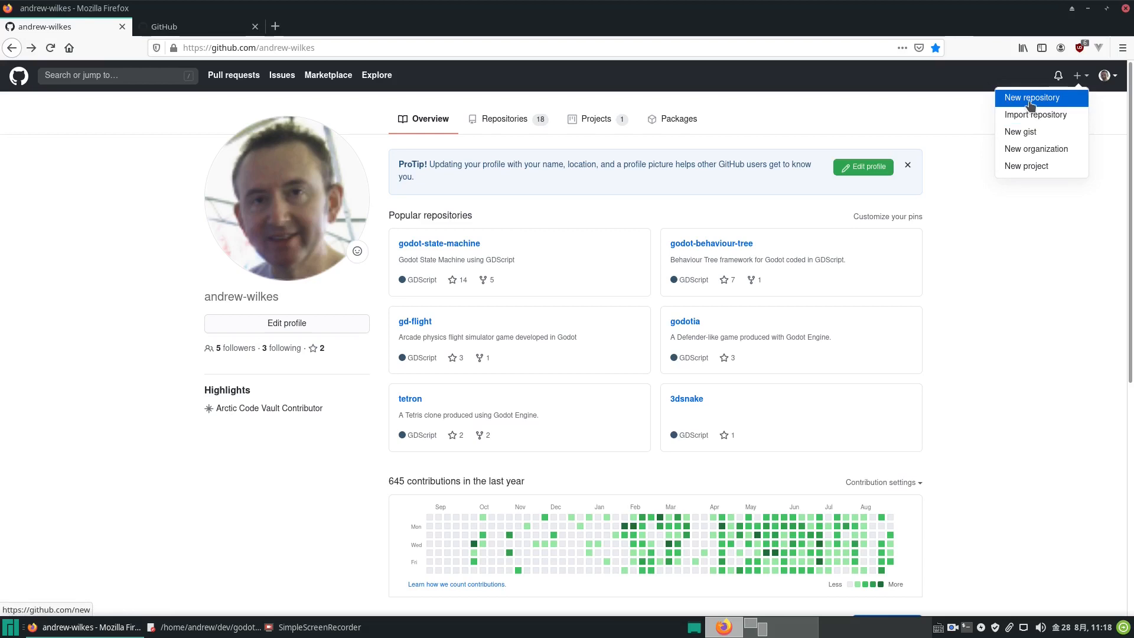
click(1031, 97)
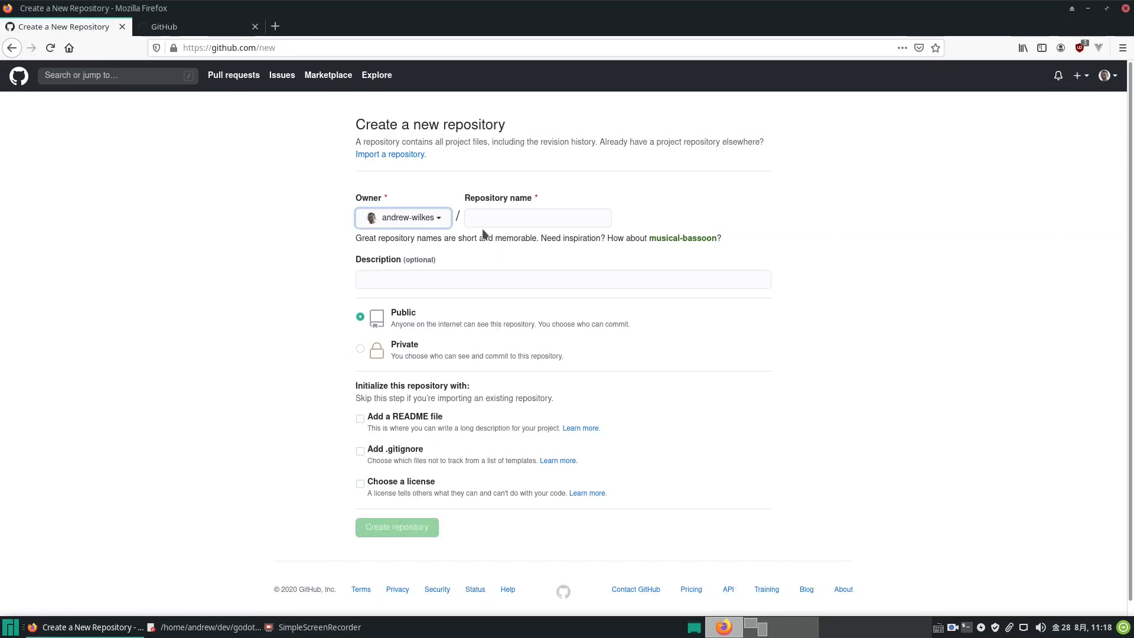
click(537, 217)
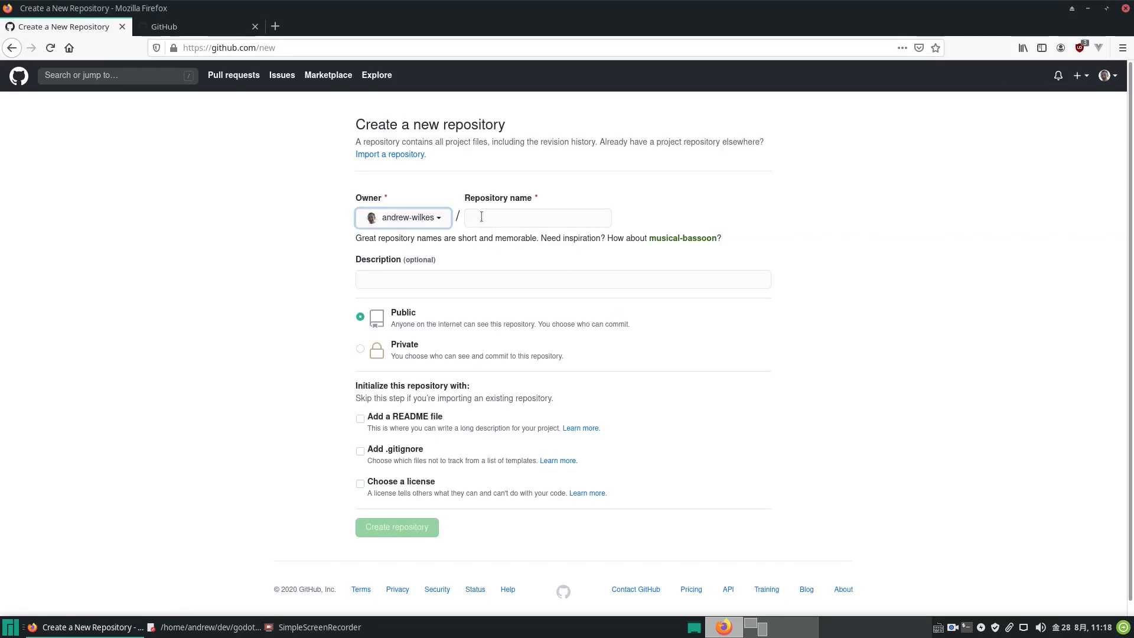
click(538, 218)
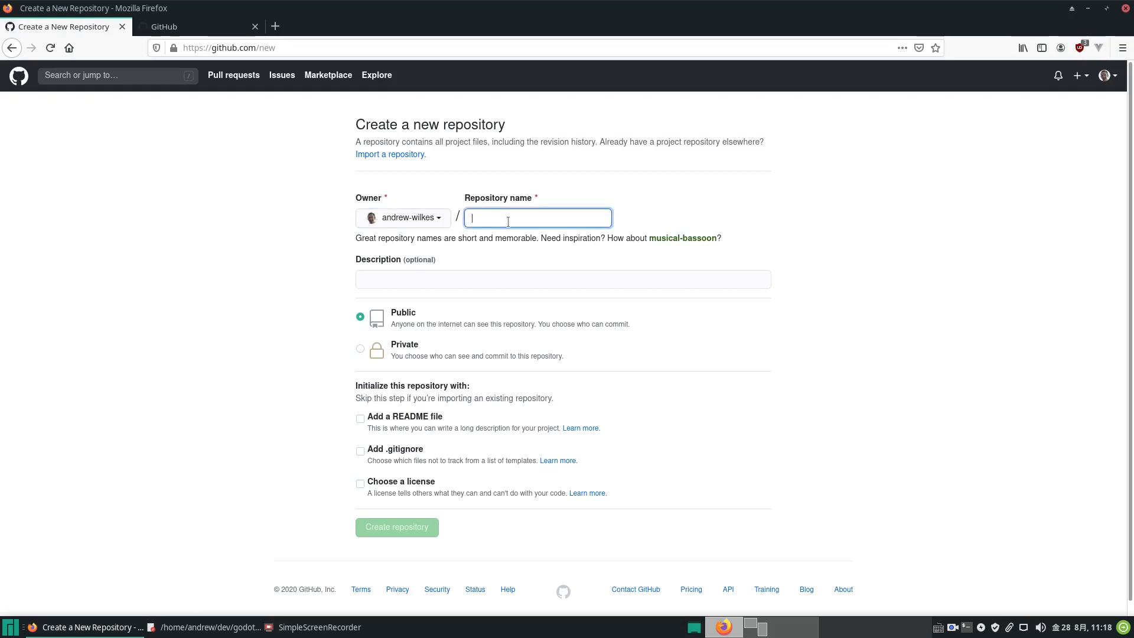
text(demo)
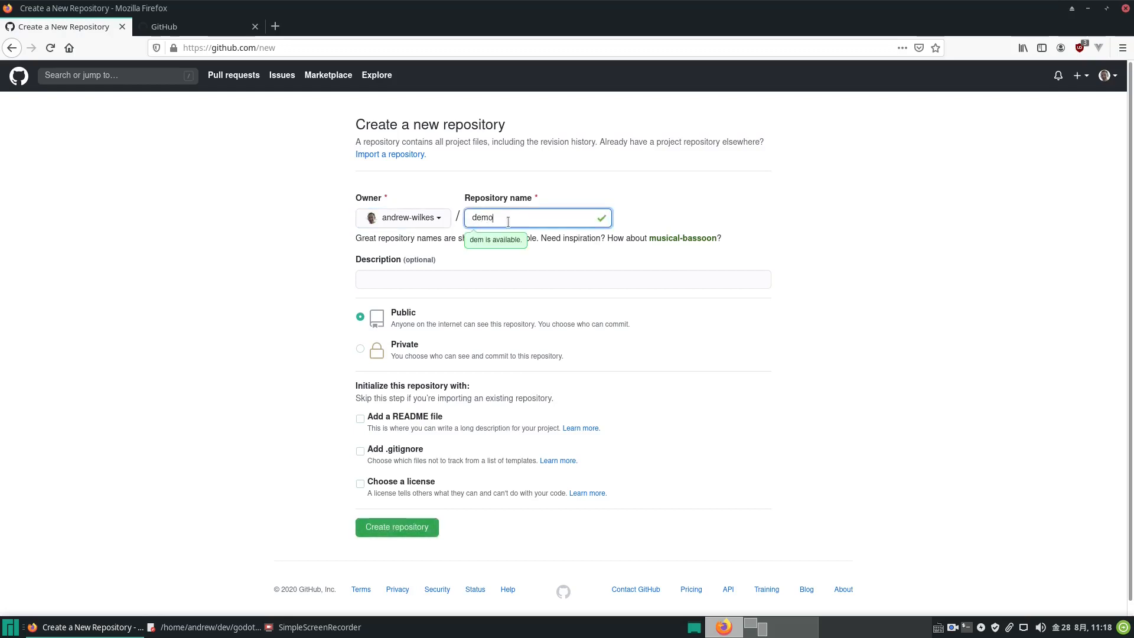
click(563, 280)
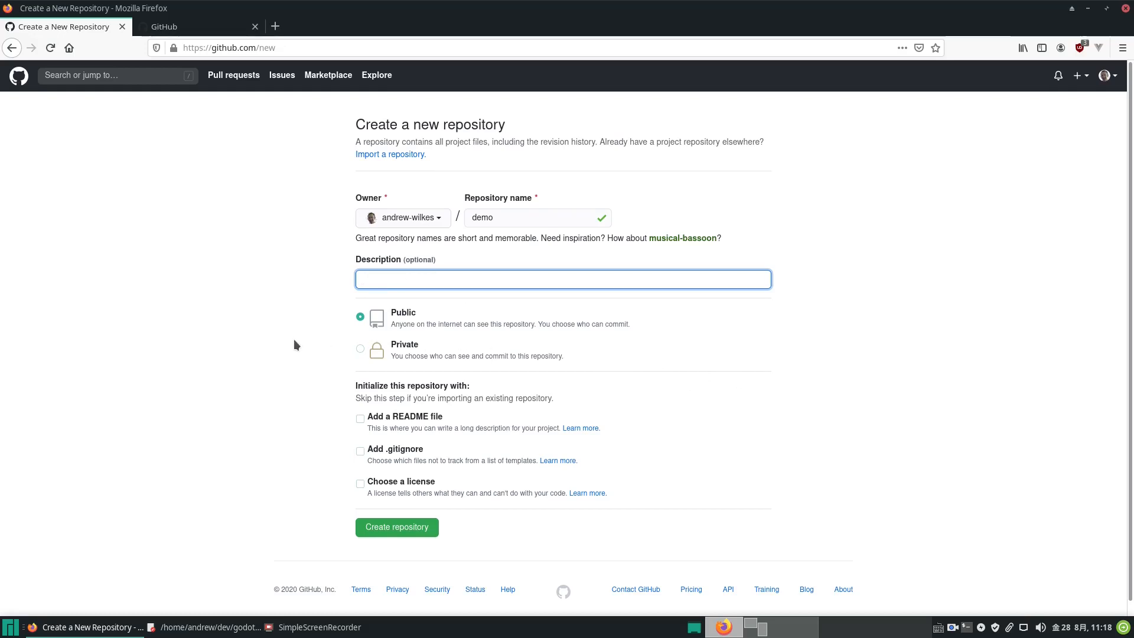
mouse_move(424, 325)
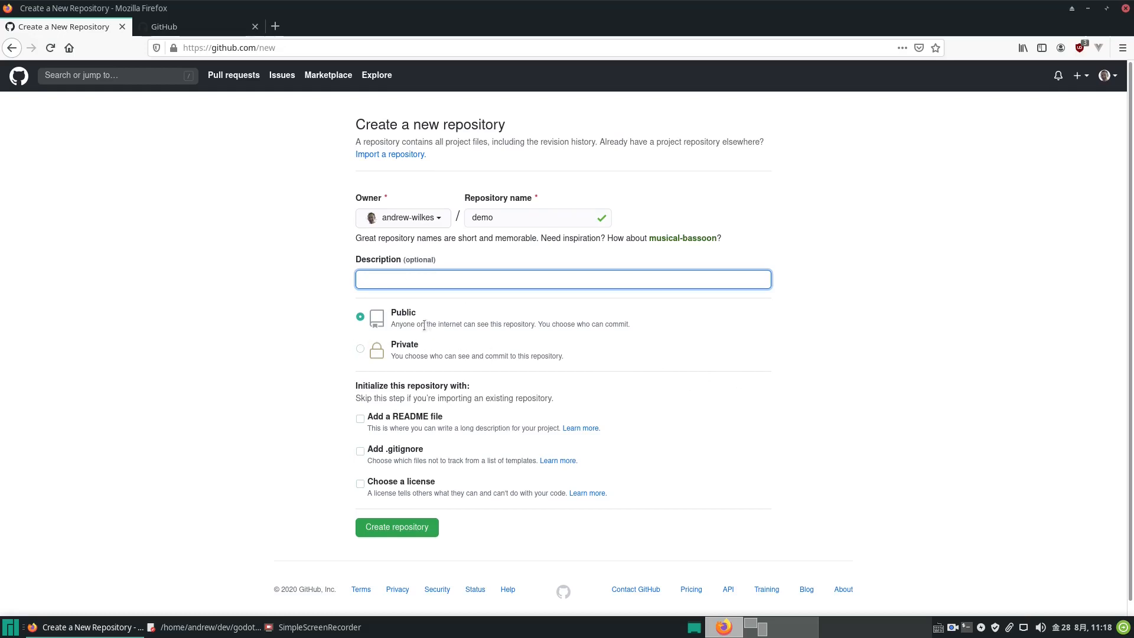
mouse_move(411, 323)
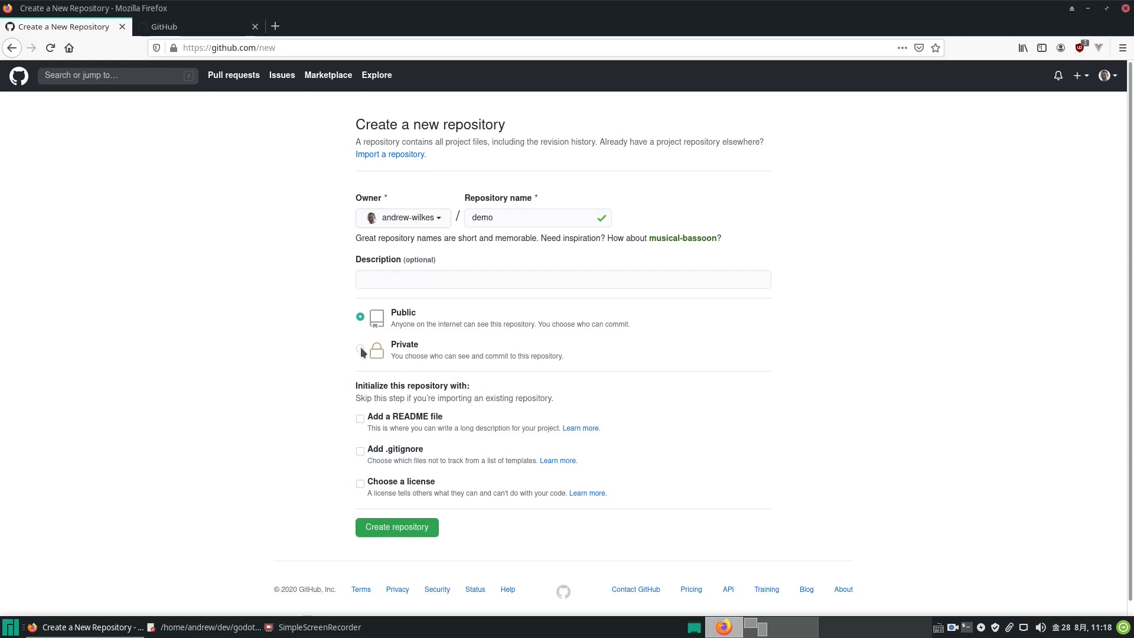
click(360, 348)
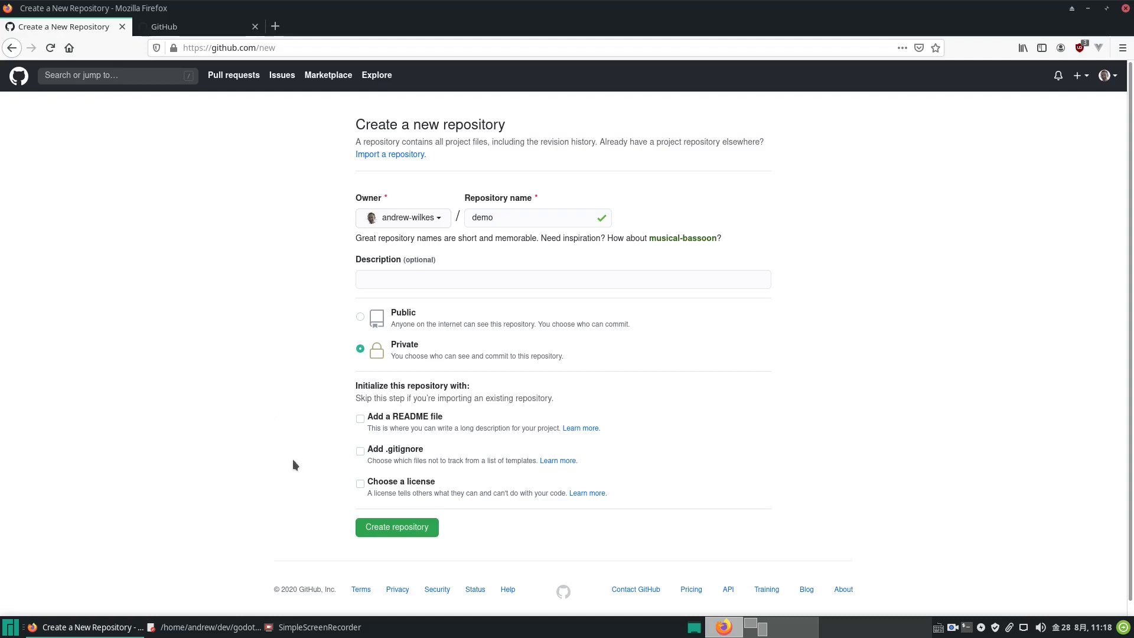
mouse_move(678, 376)
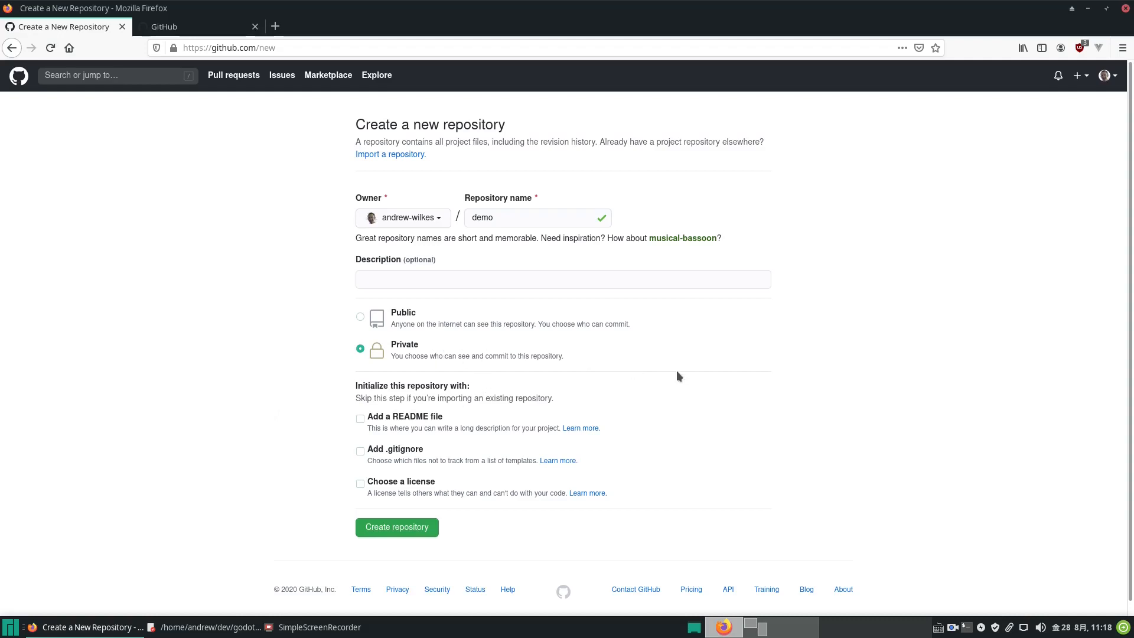
mouse_move(216, 412)
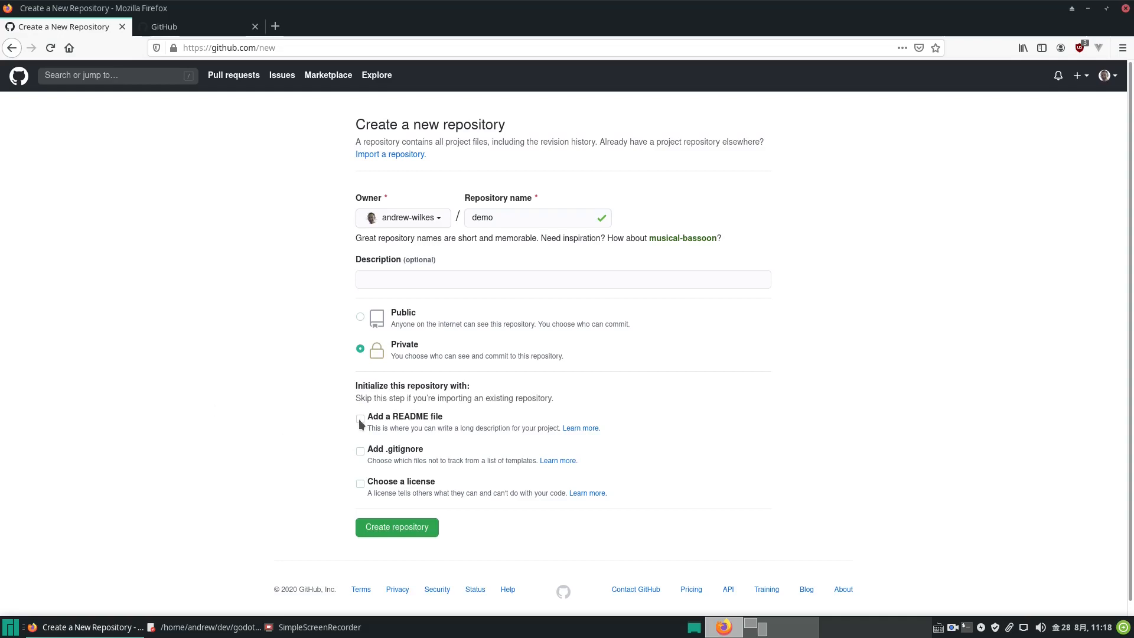
click(360, 418)
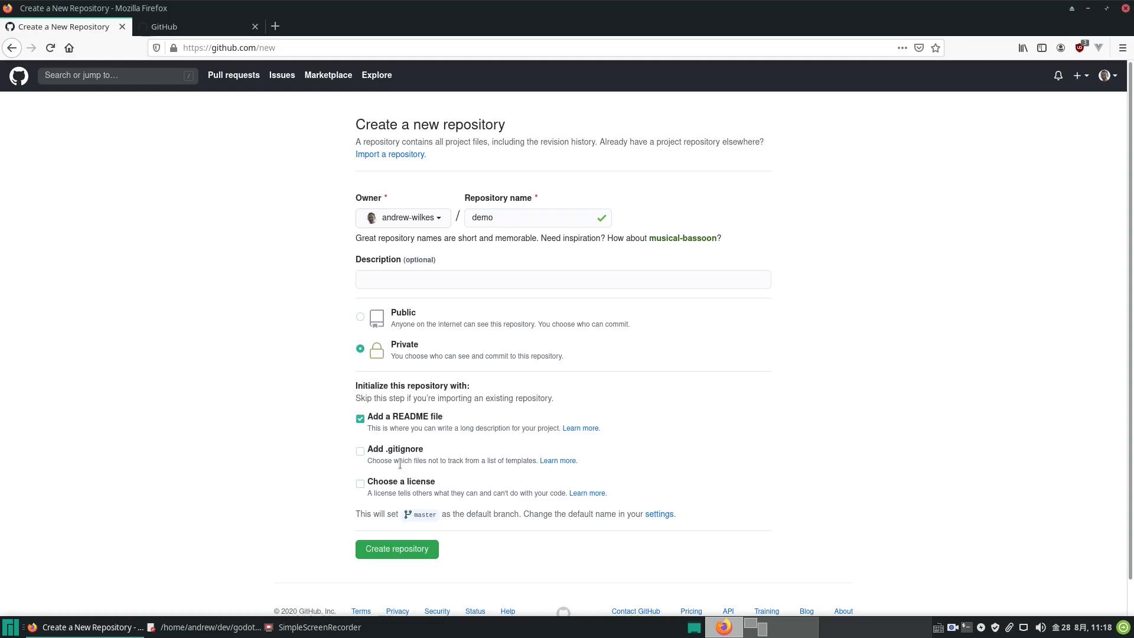
mouse_move(433, 451)
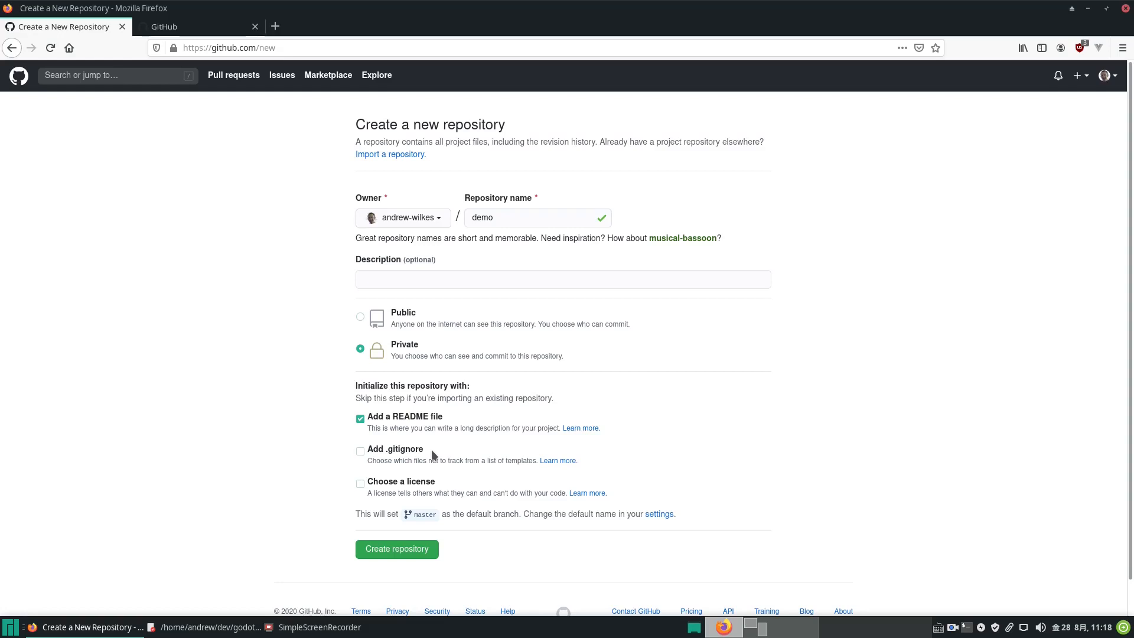
mouse_move(361, 460)
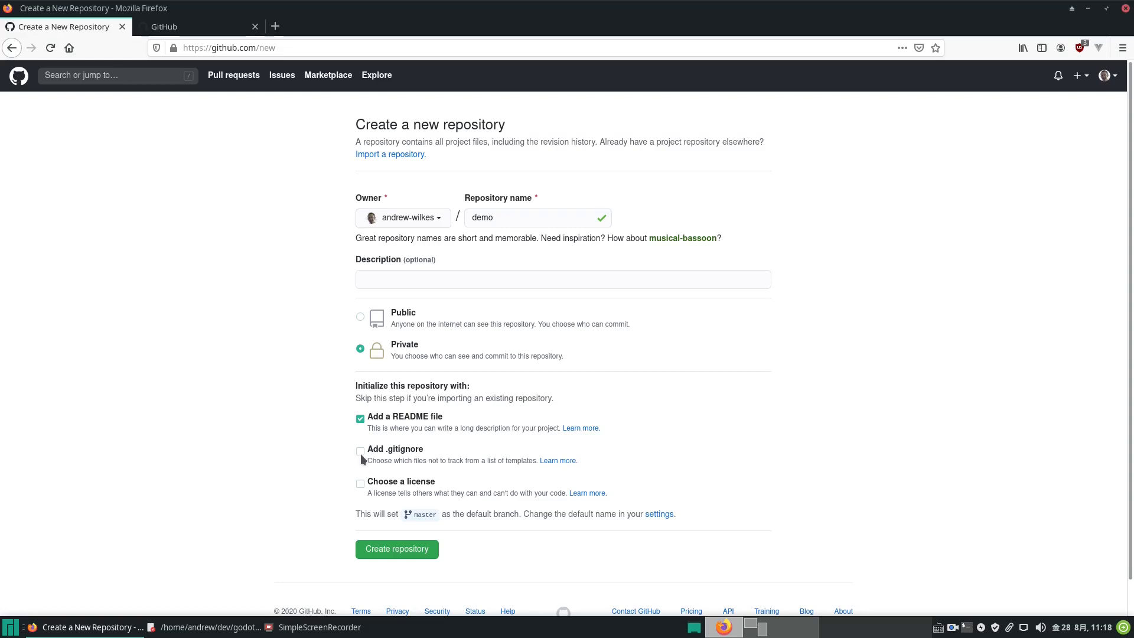
- Add a .gitignore using the Godot template
click(360, 451)
text(g)
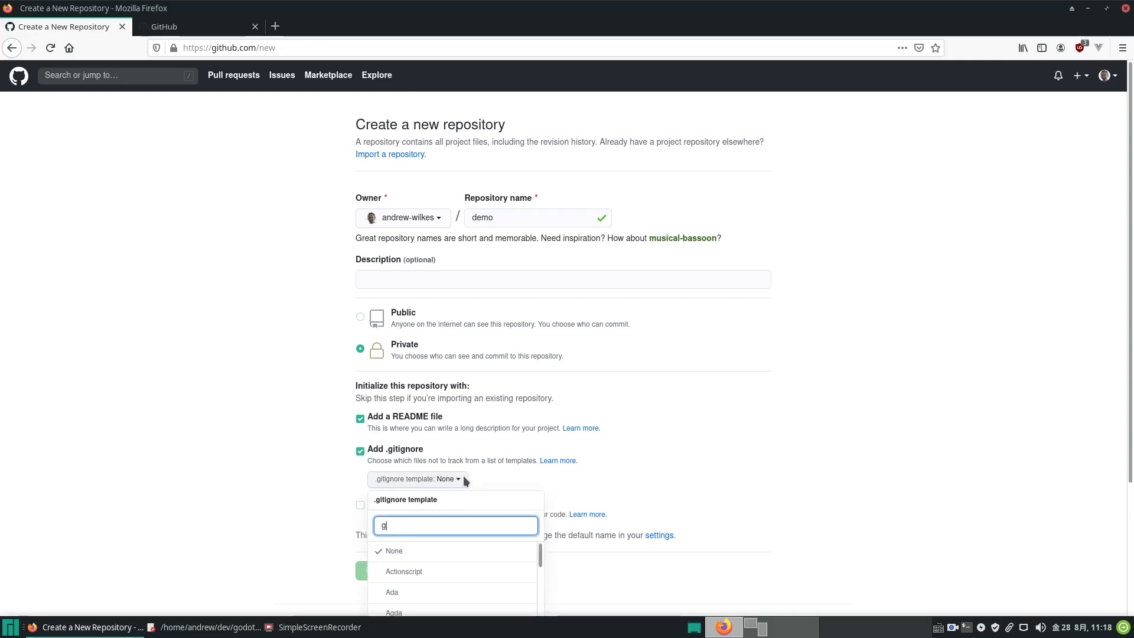
text(odo)
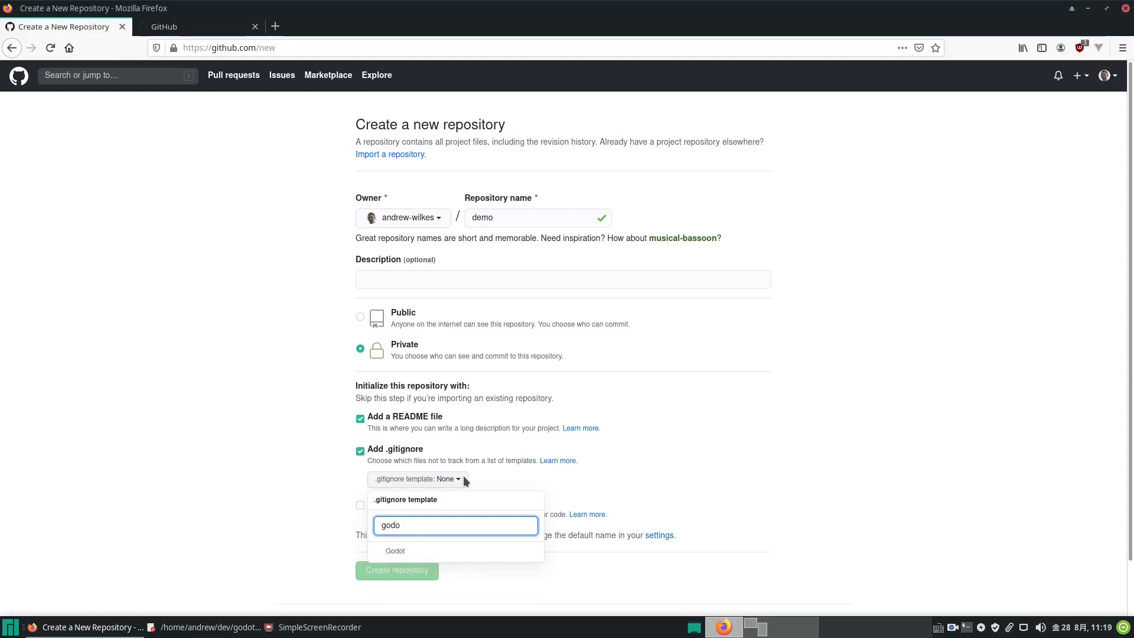
click(395, 551)
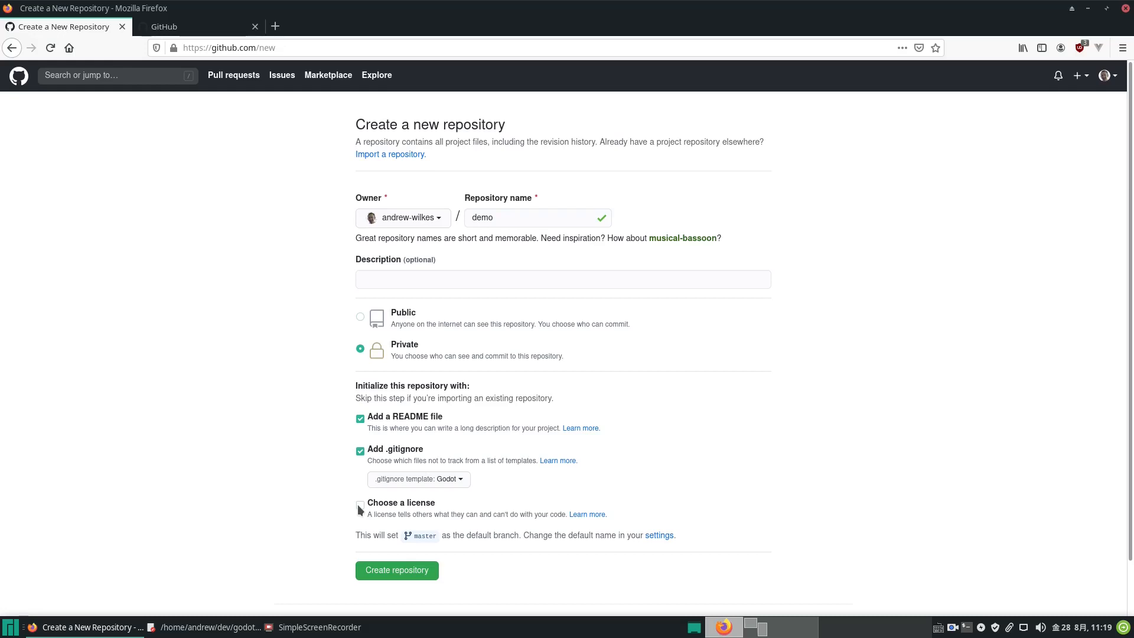
- Add the MIT License to the new repository
click(360, 506)
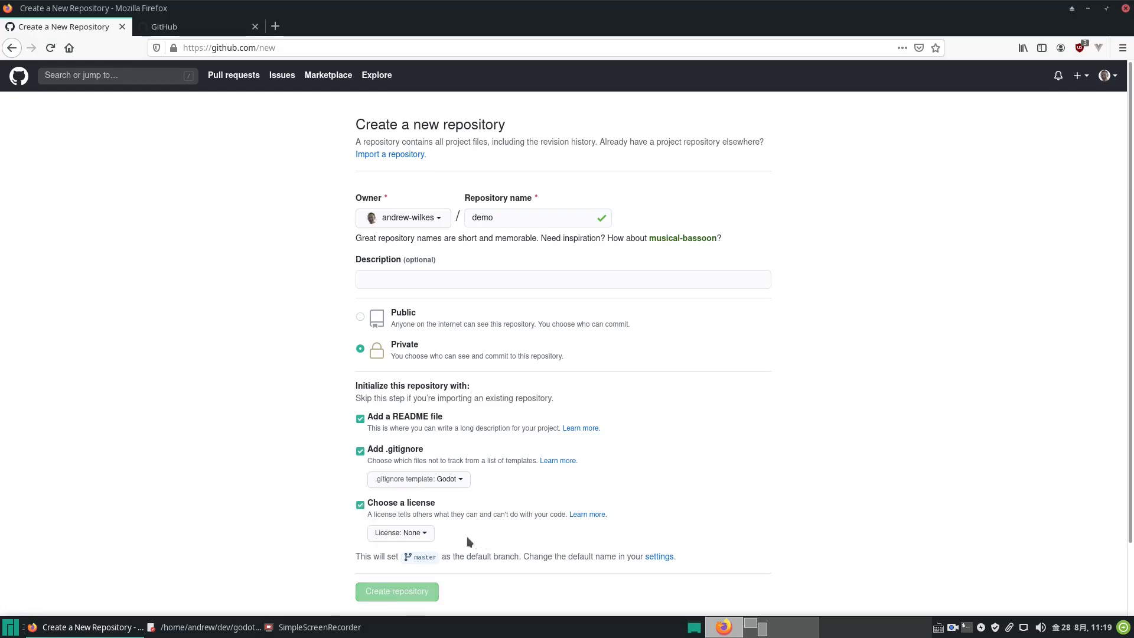
click(400, 532)
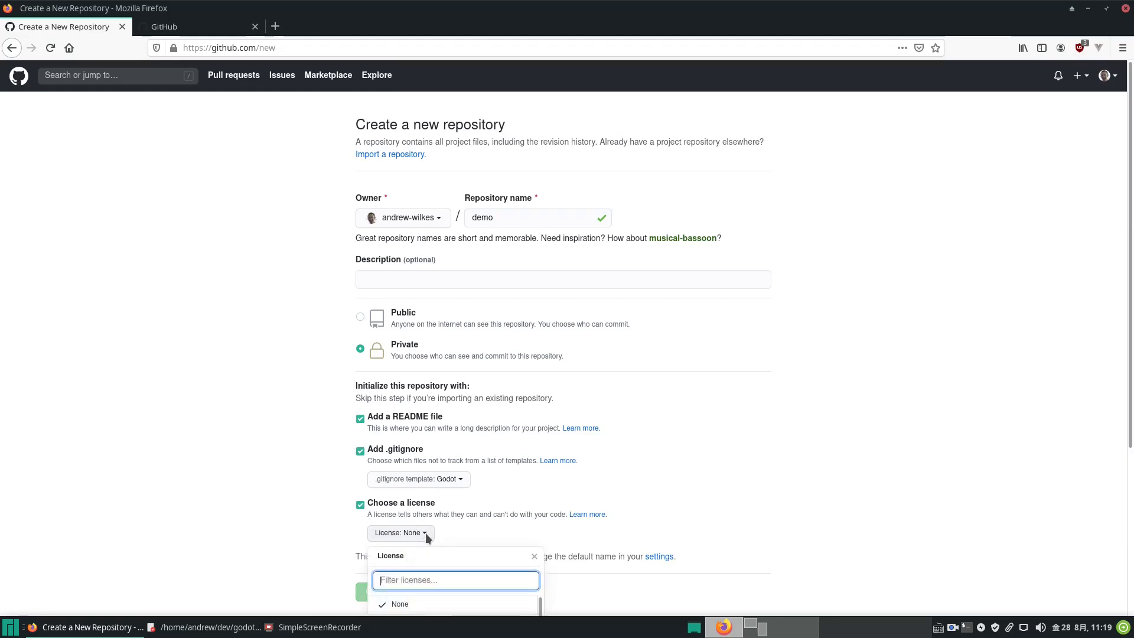
text(mit)
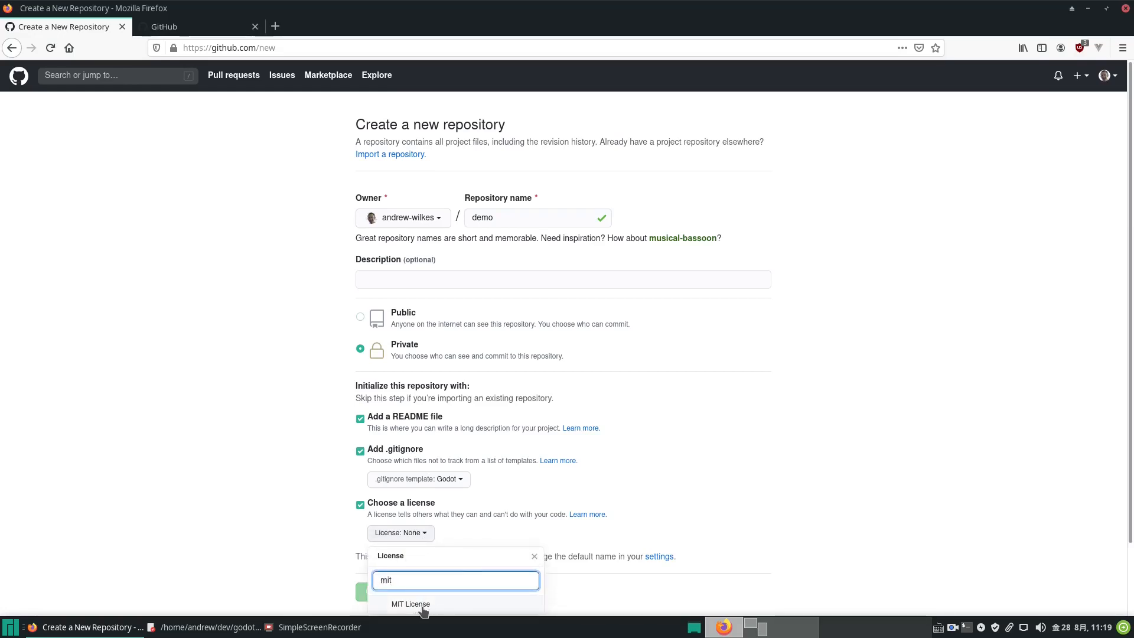
click(409, 603)
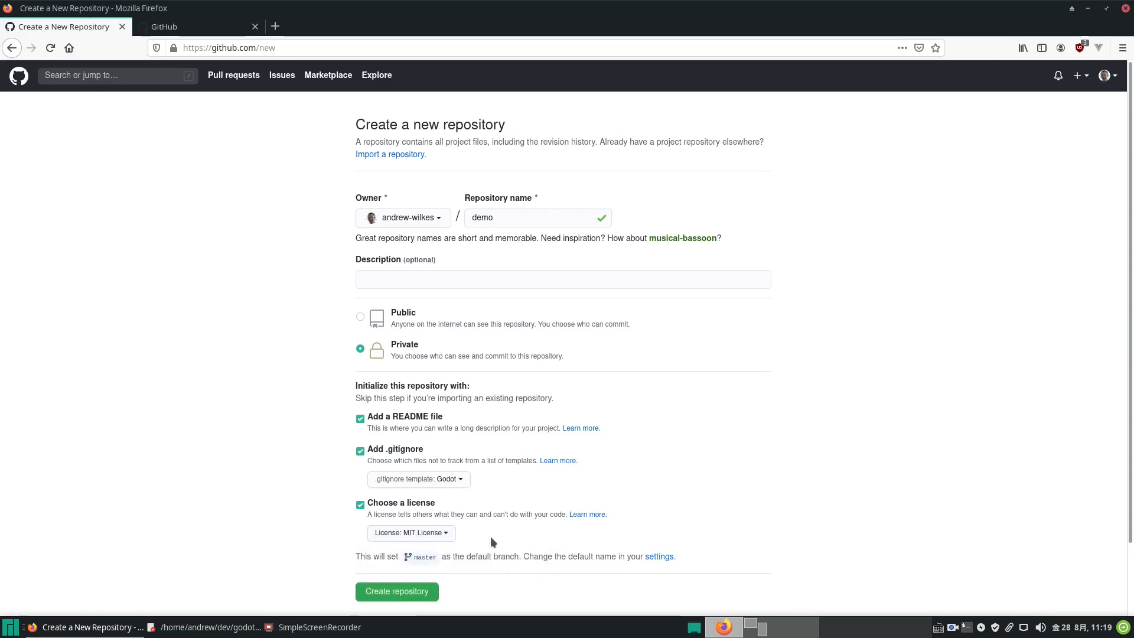
mouse_move(418, 592)
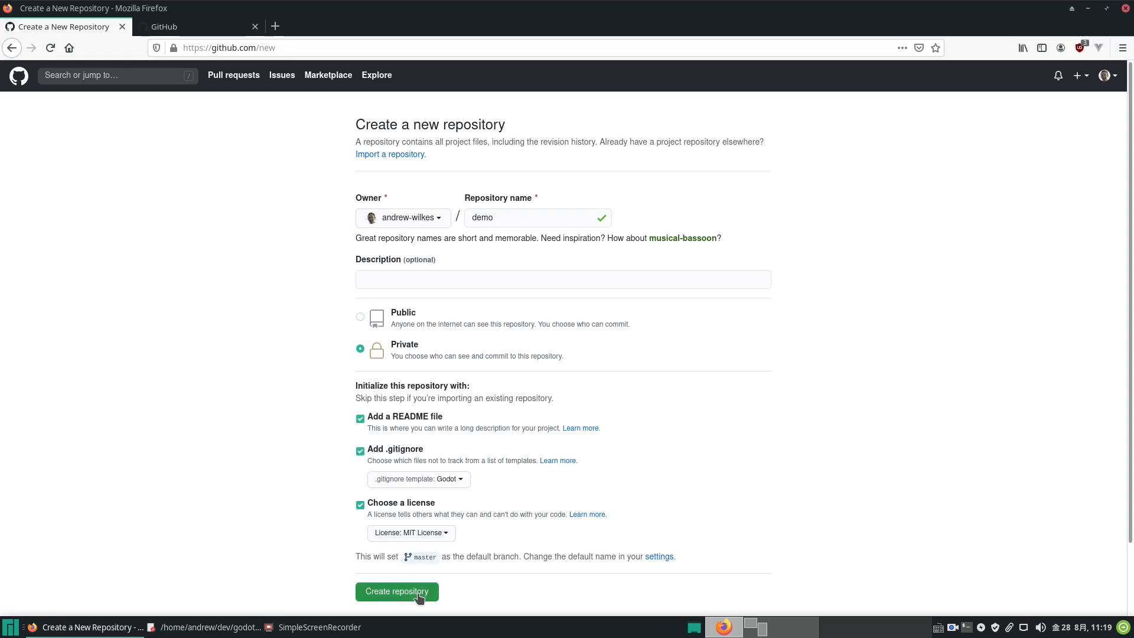
- Create the demo repository and view its initial .gitignore, LICENSE and README files
click(397, 592)
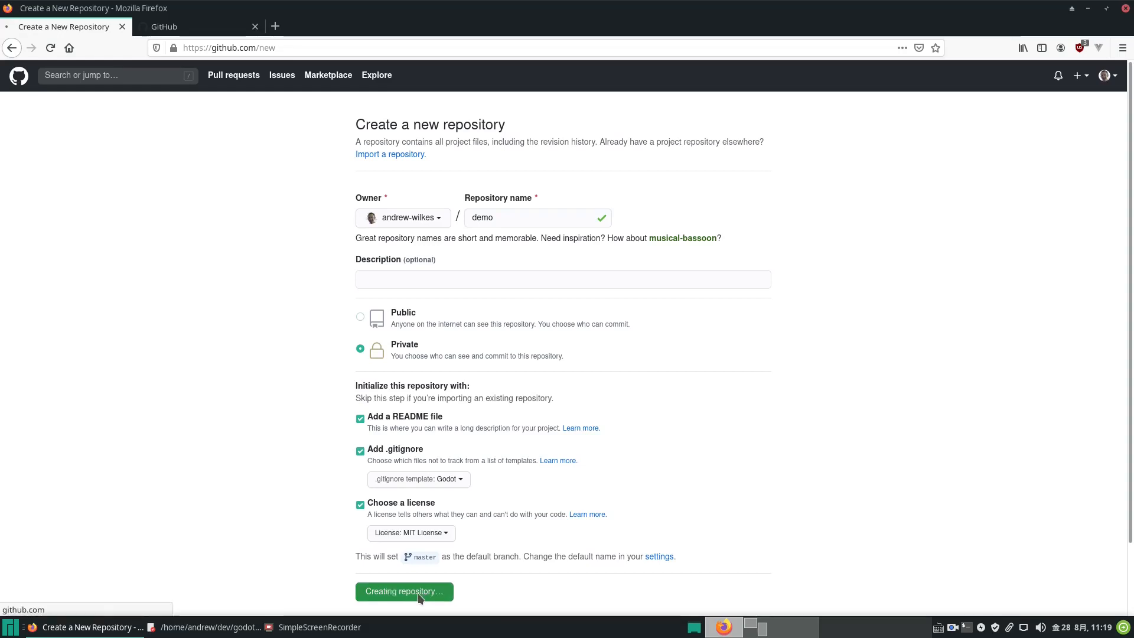
click(403, 591)
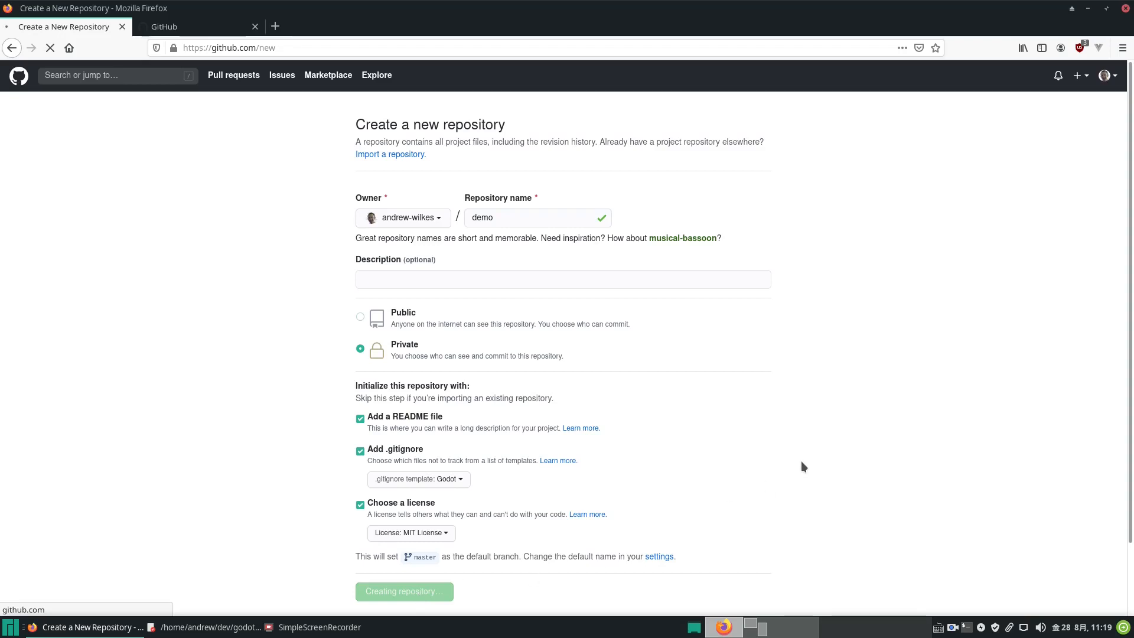
click(403, 591)
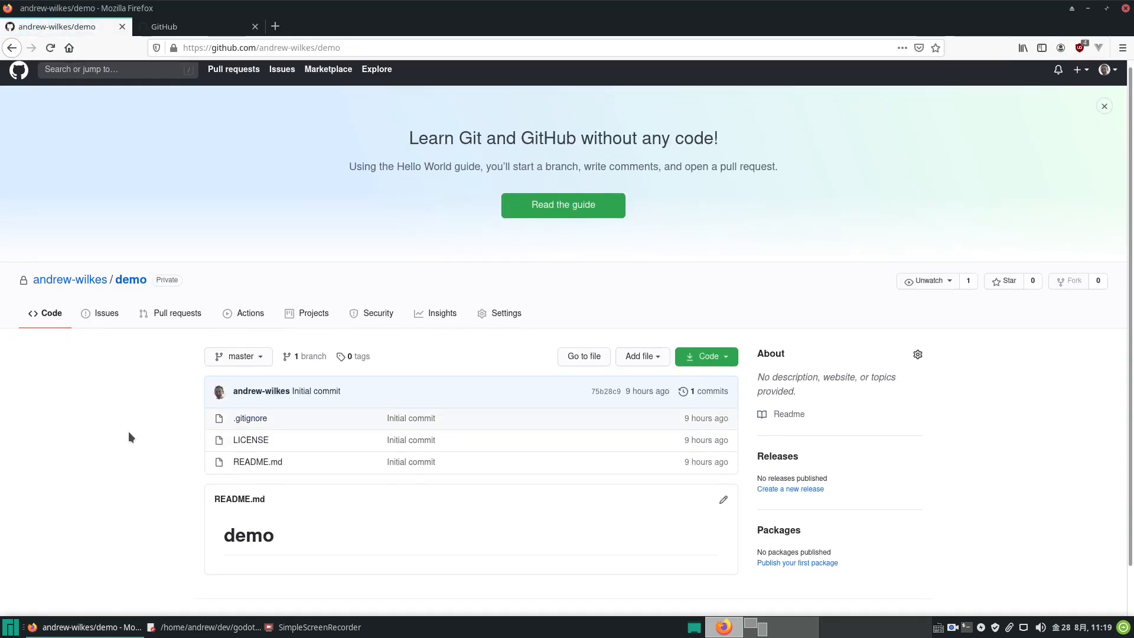
scroll(down, 3)
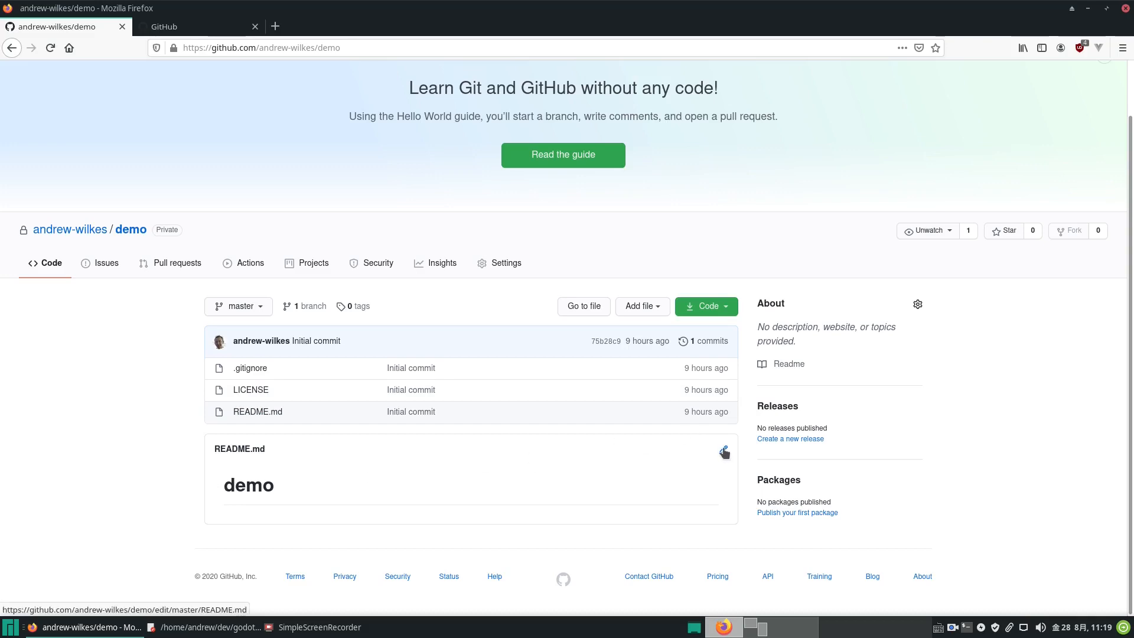
- Edit README.md to '# Demo Project' and begin a welcome line two lines below
click(724, 452)
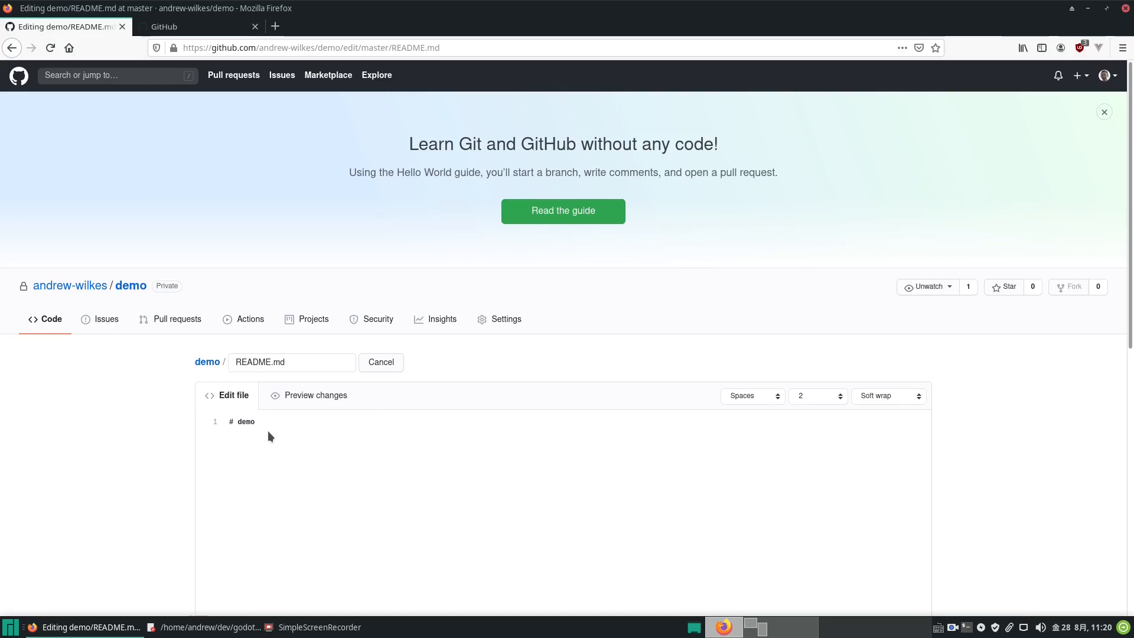
key(BackSpace)
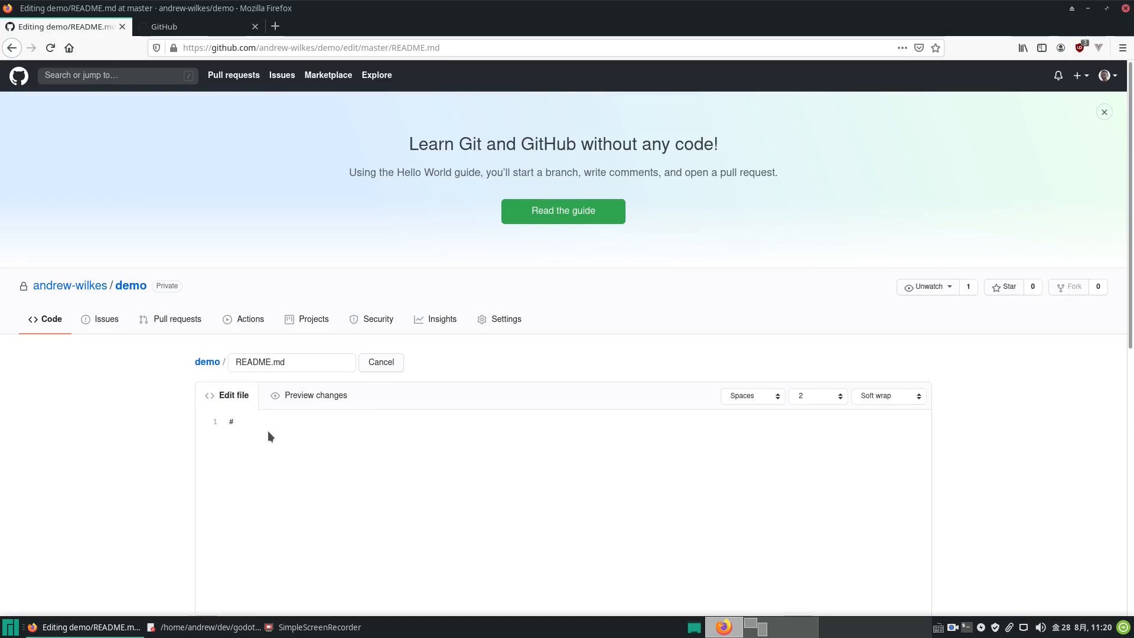
click(232, 422)
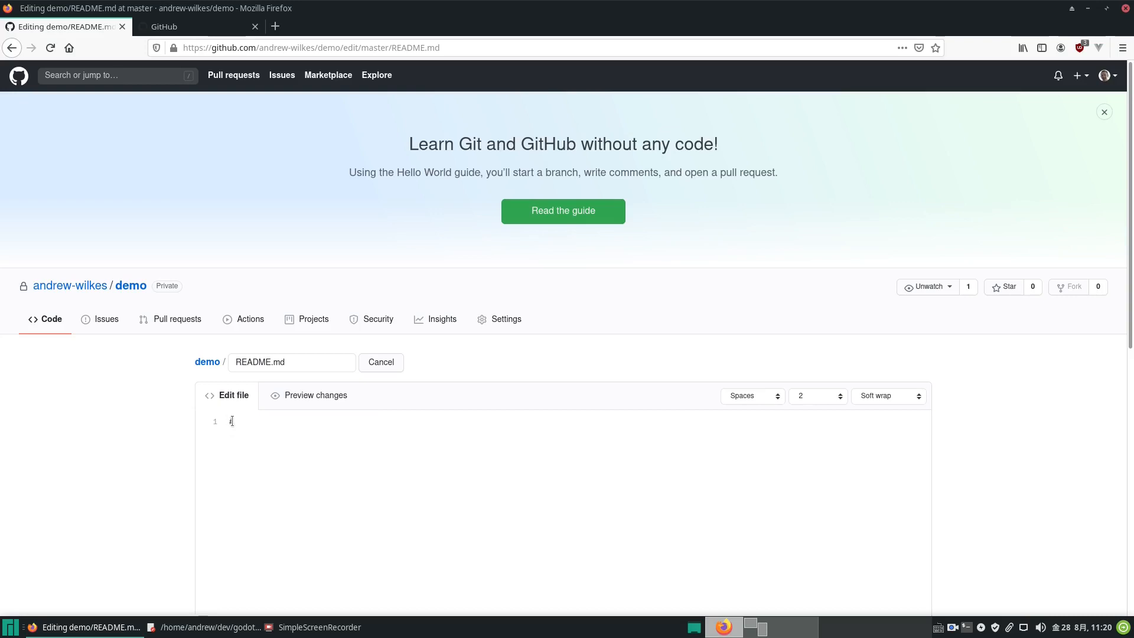
text(#)
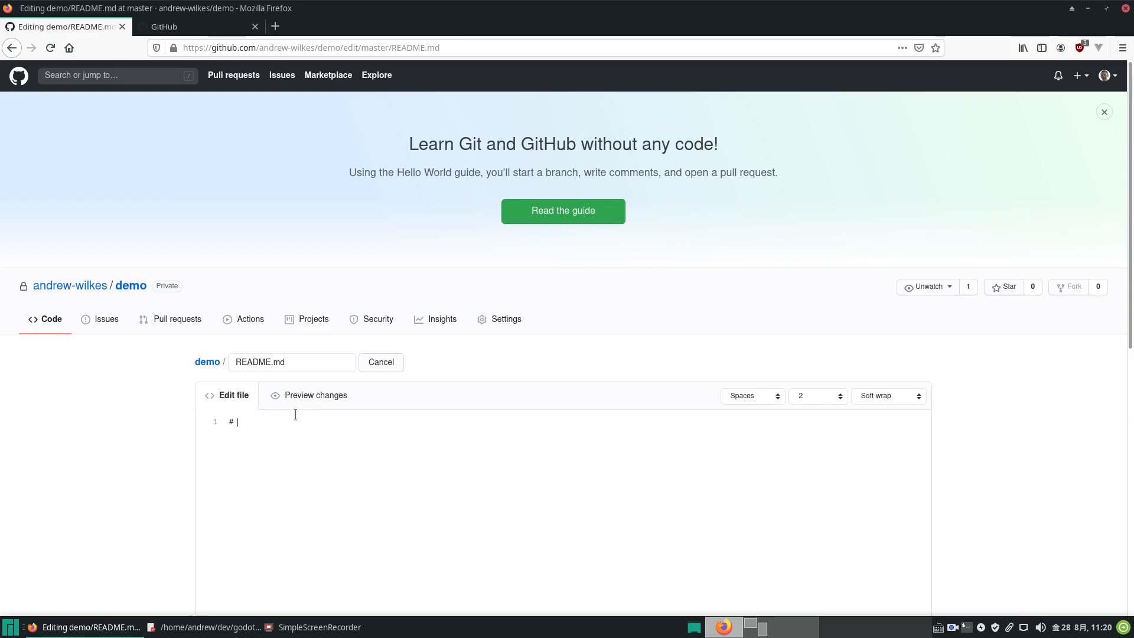
text(Demo)
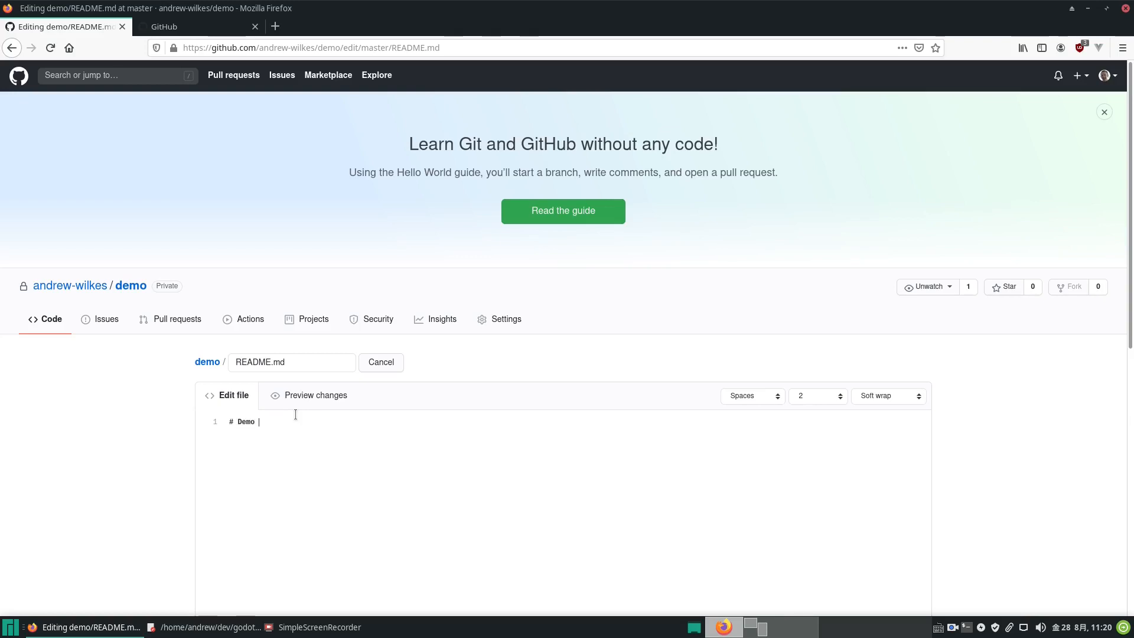
text(Project)
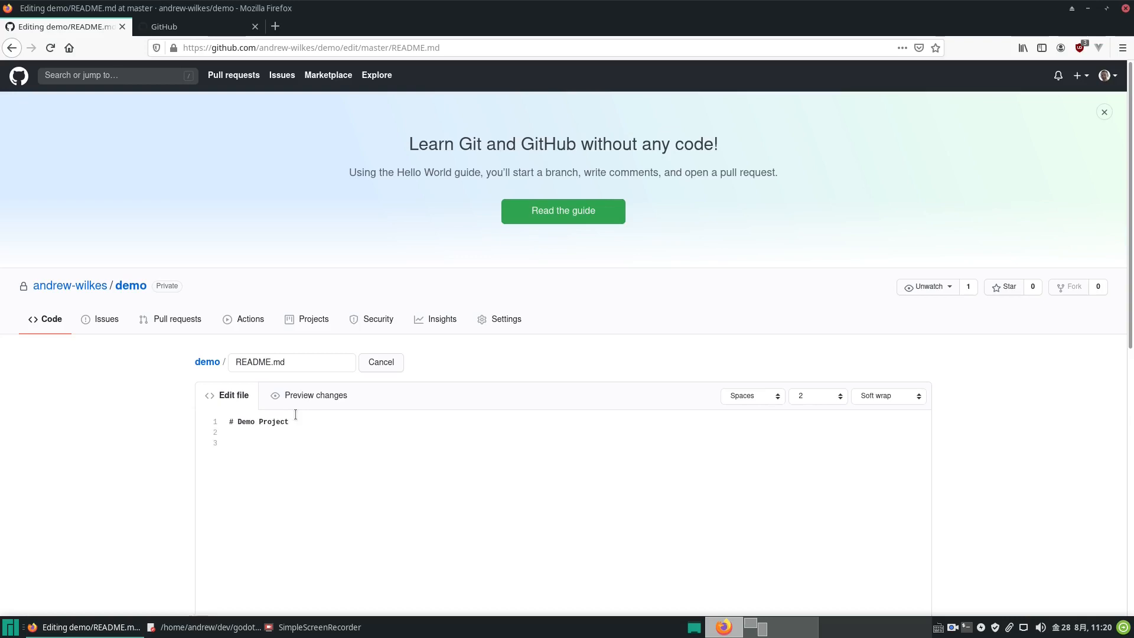
text(E)
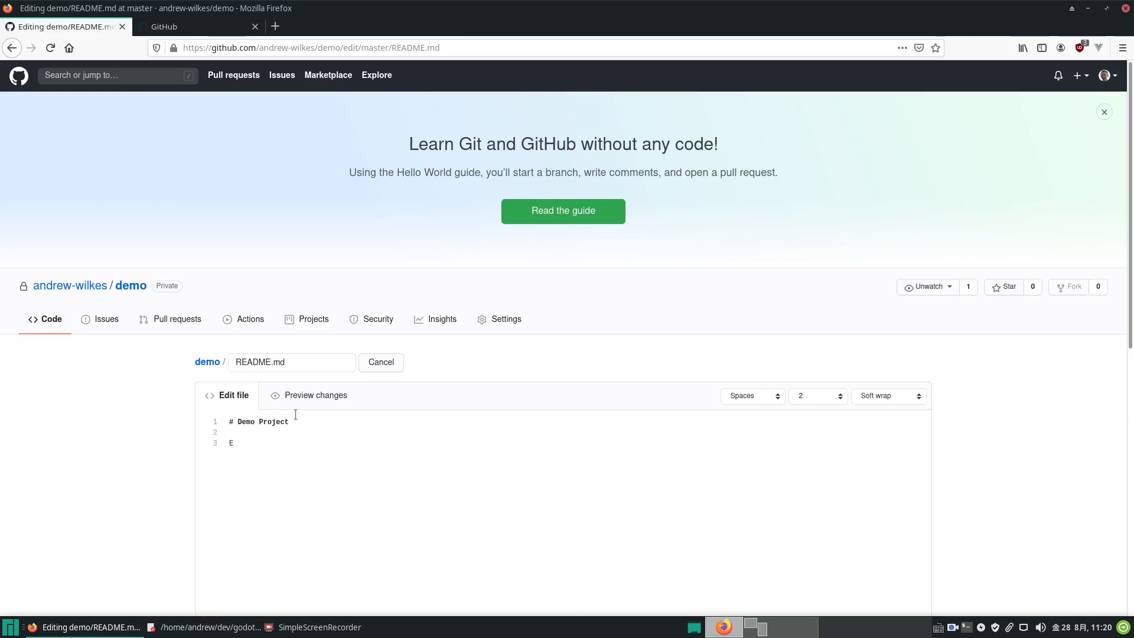
text(Welco)
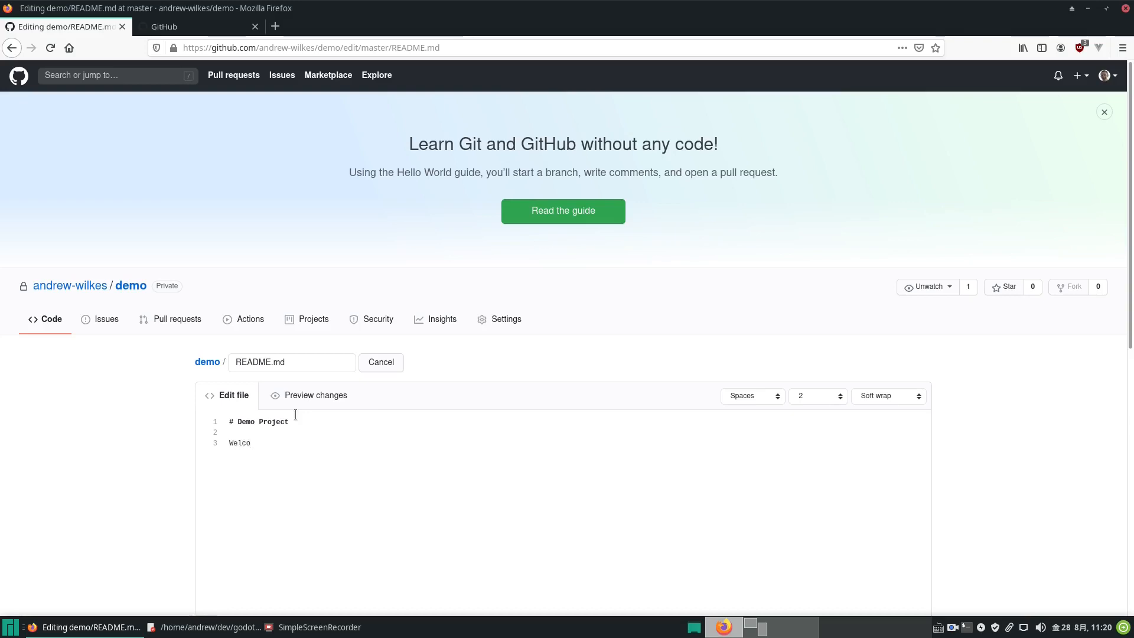
- Commit the README changes directly to the master branch
scroll(down, 3)
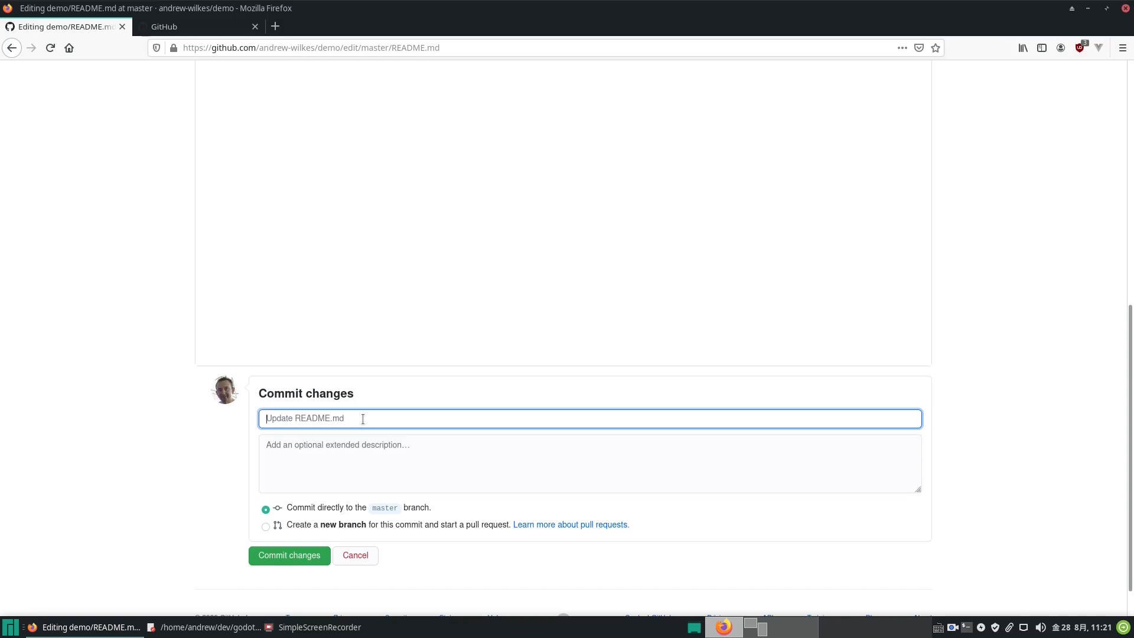
click(289, 554)
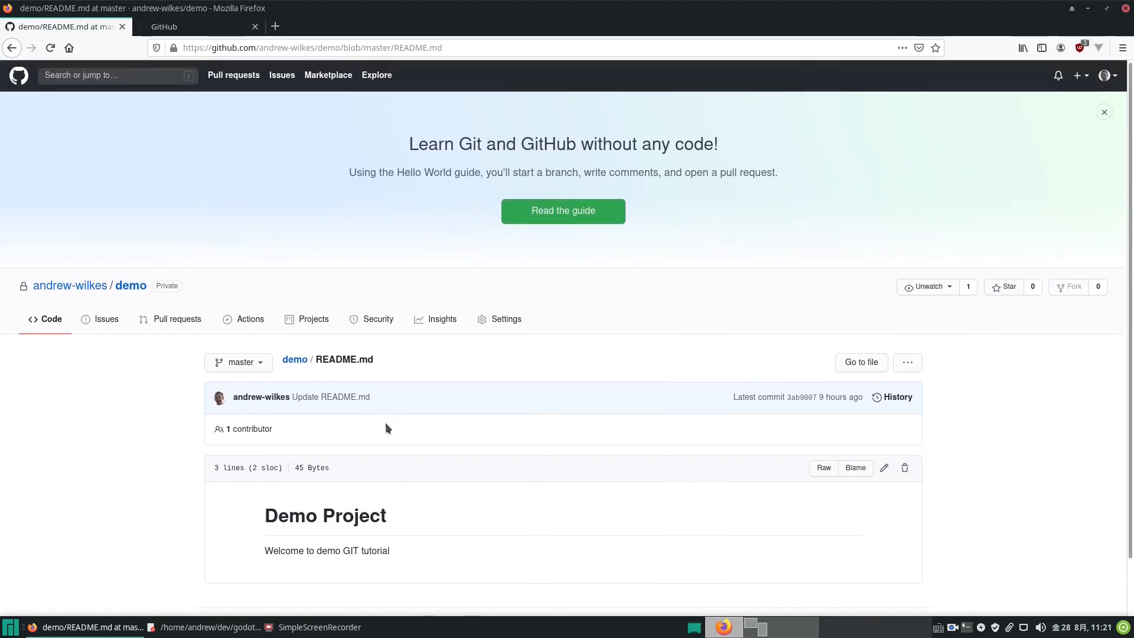
mouse_move(294, 360)
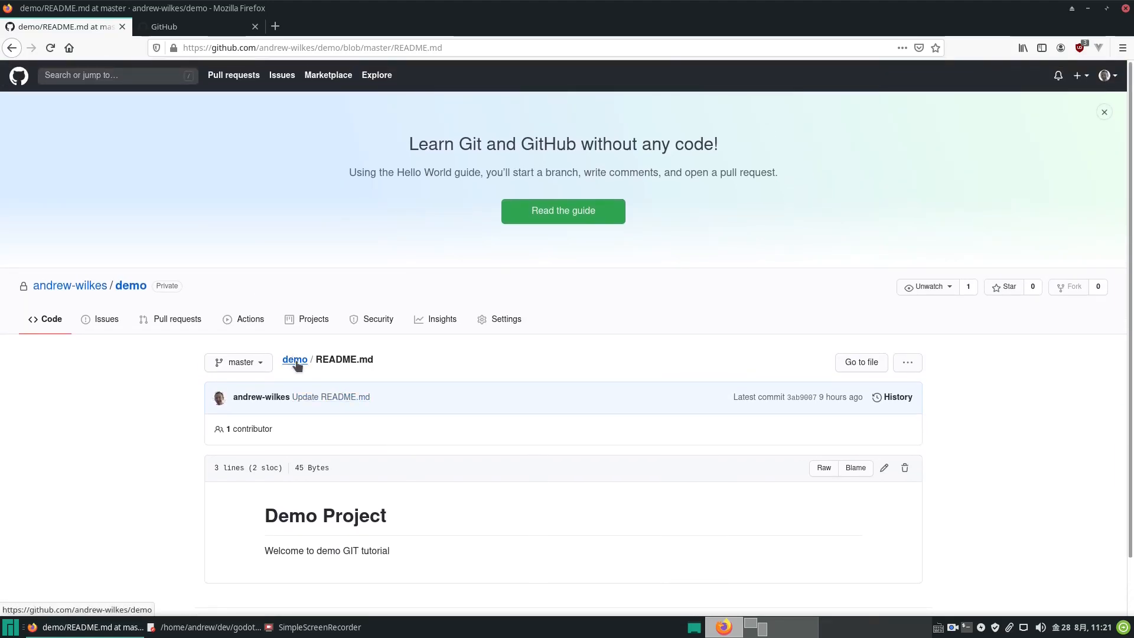
- Go back to the demo repository root showing the updated README and 2 commits
click(294, 360)
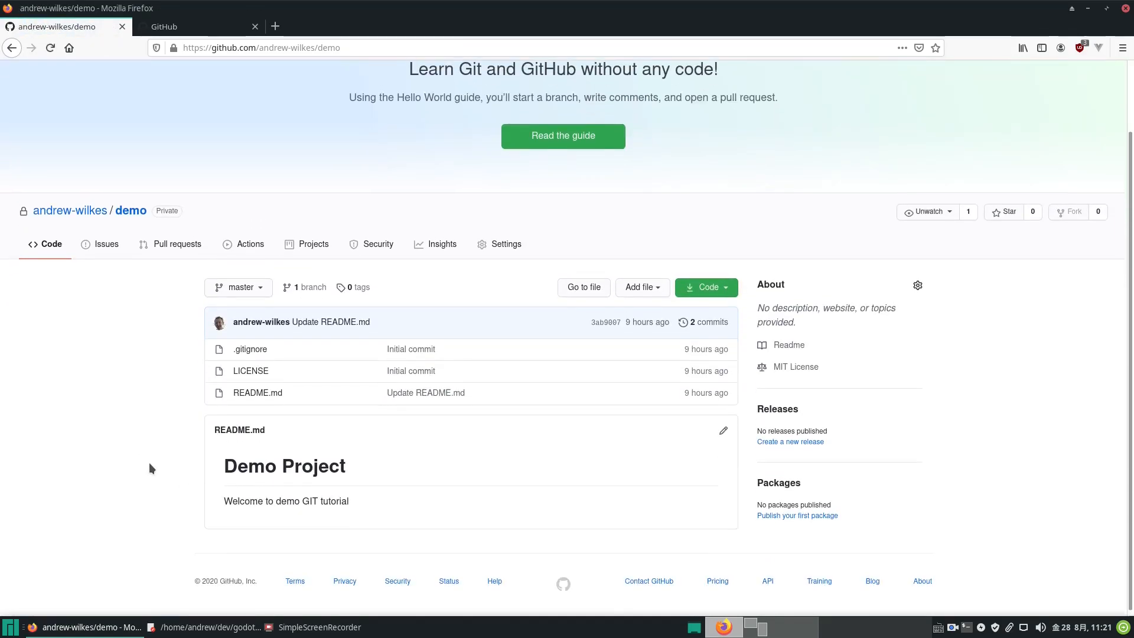
scroll(down, 3)
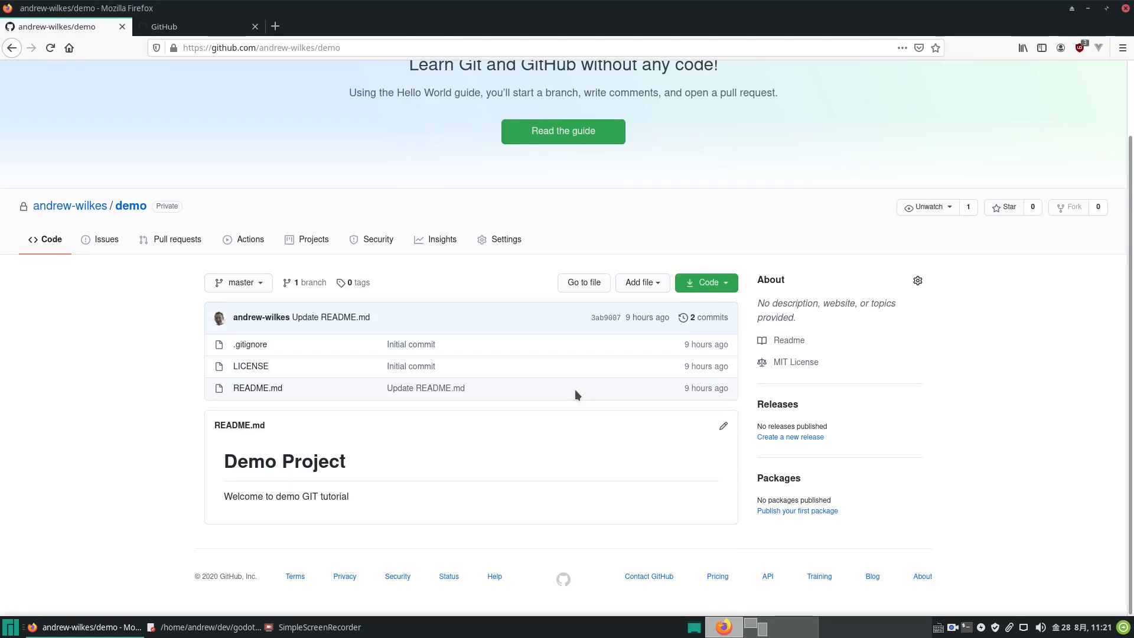
mouse_move(253, 466)
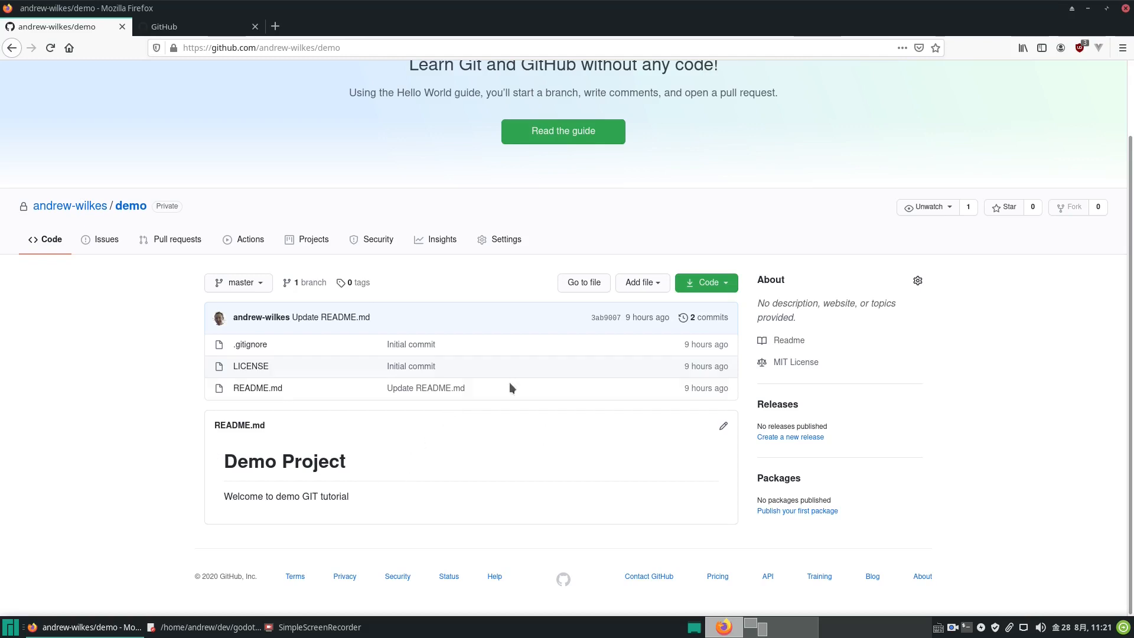
mouse_move(334, 300)
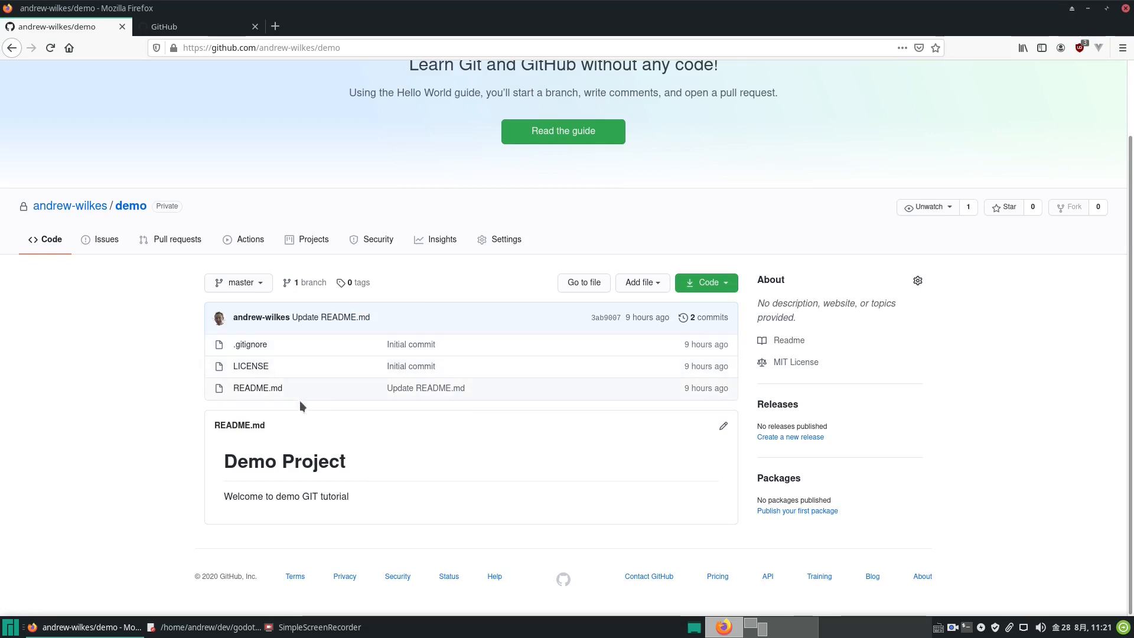
click(249, 344)
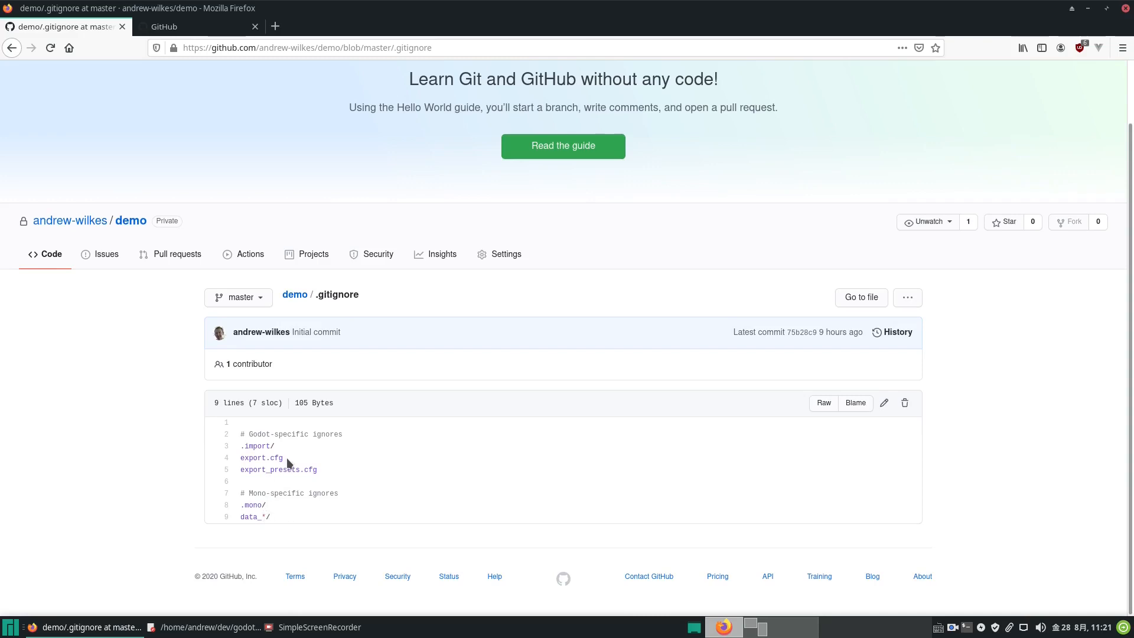
mouse_move(319, 430)
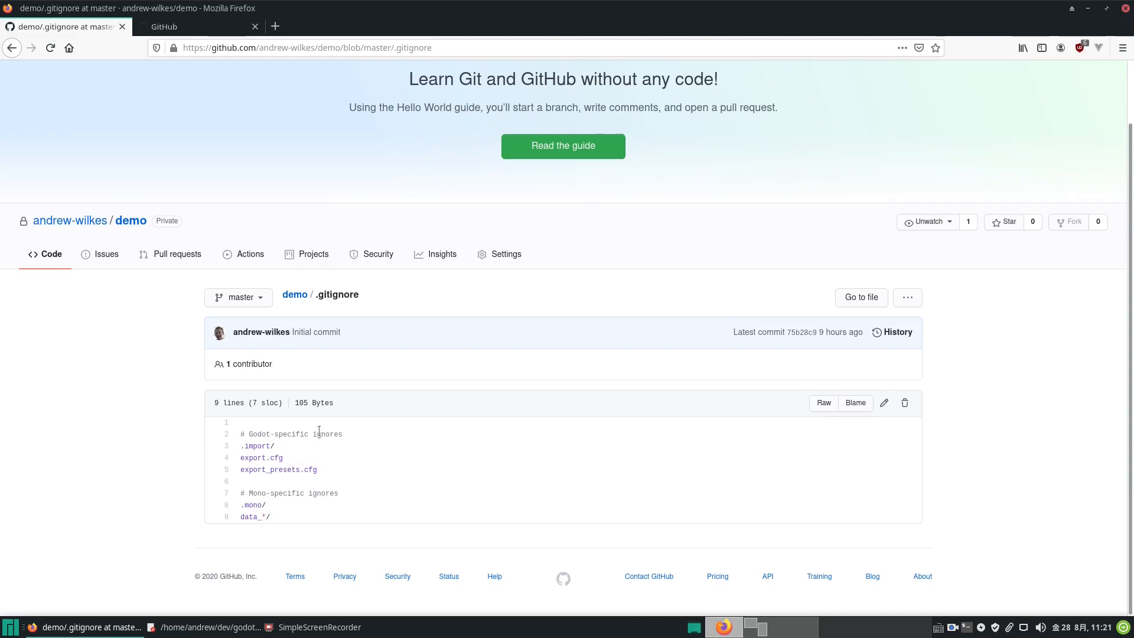
mouse_move(287, 372)
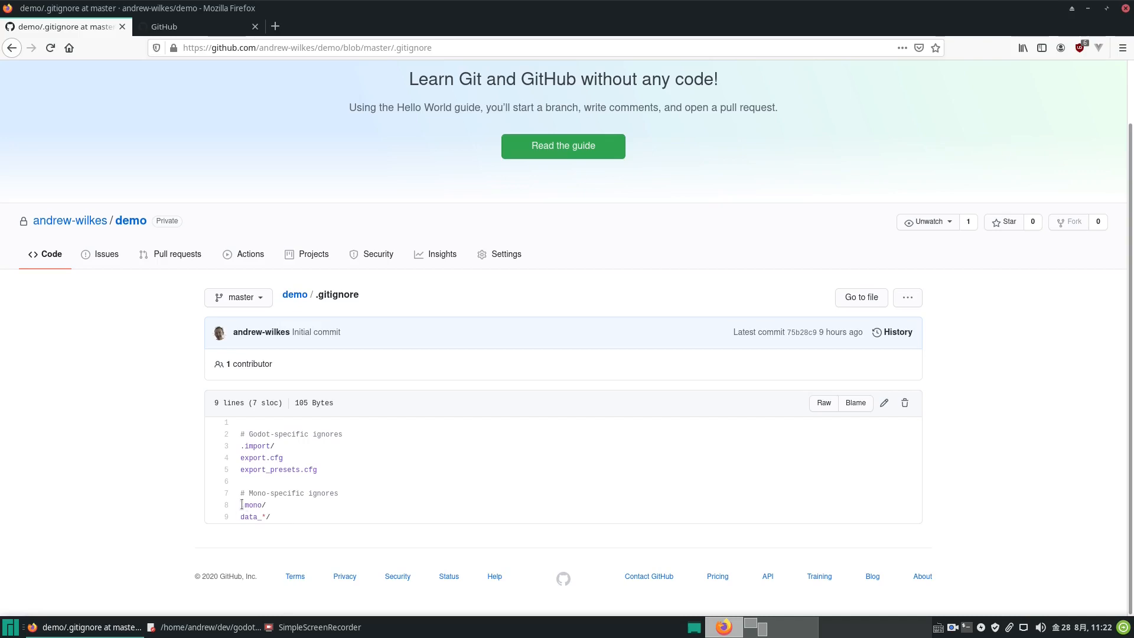
mouse_move(295, 467)
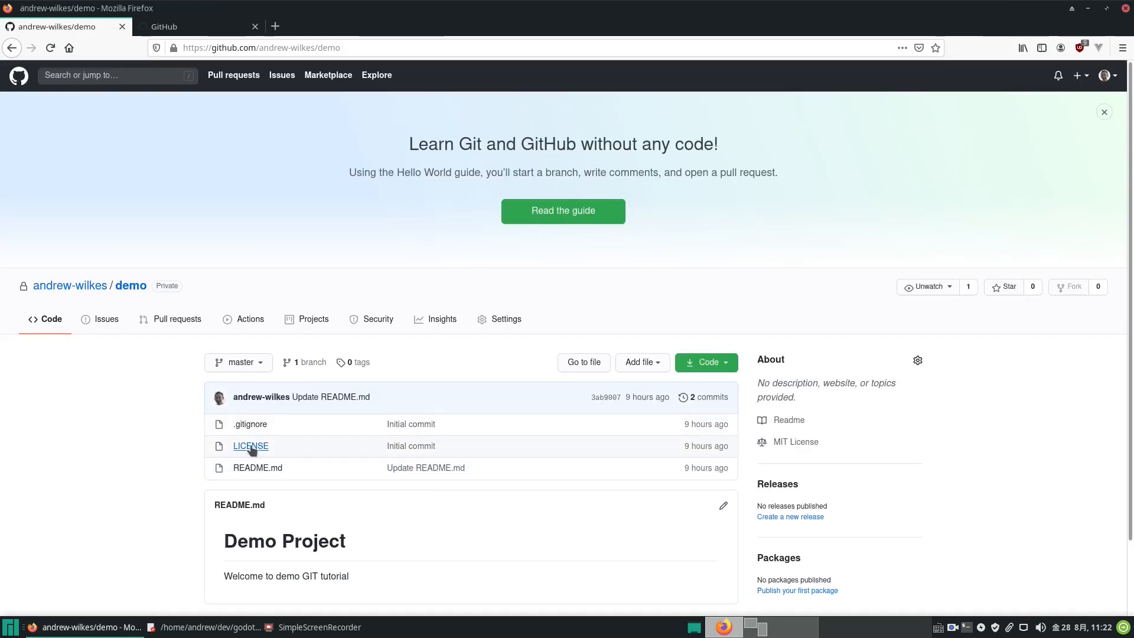
click(250, 445)
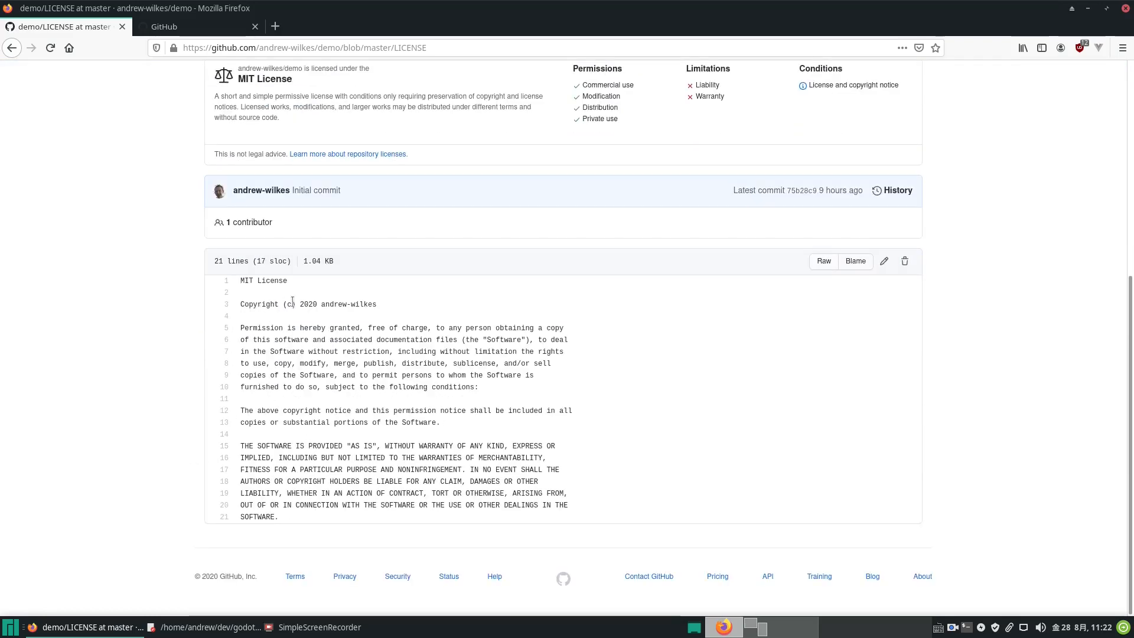
double_click(351, 303)
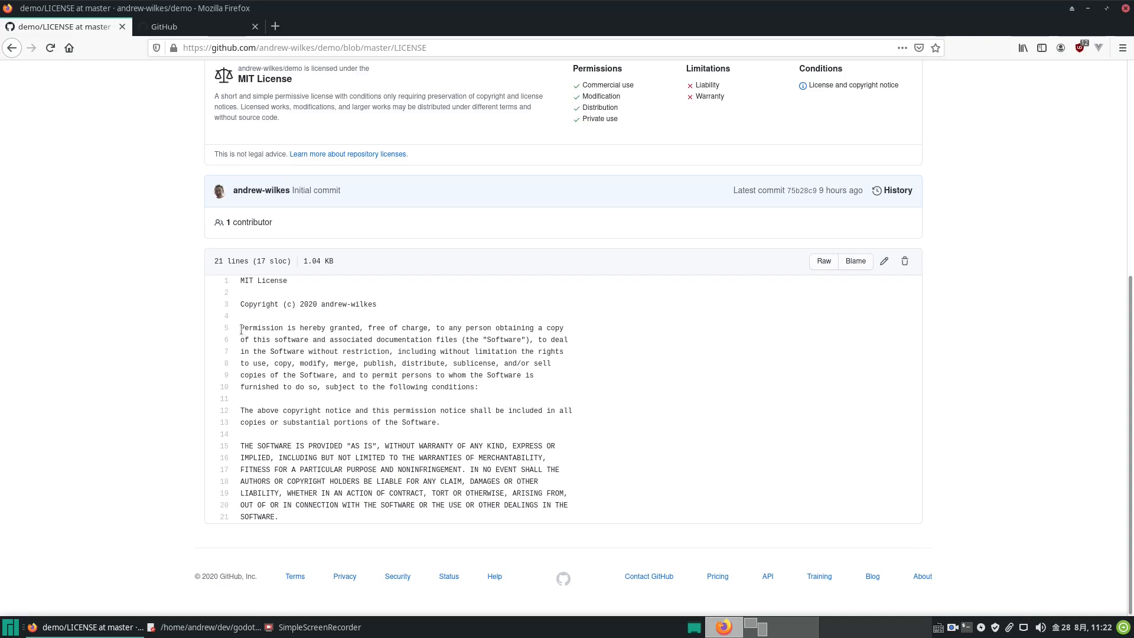
drag(241, 328, 364, 505)
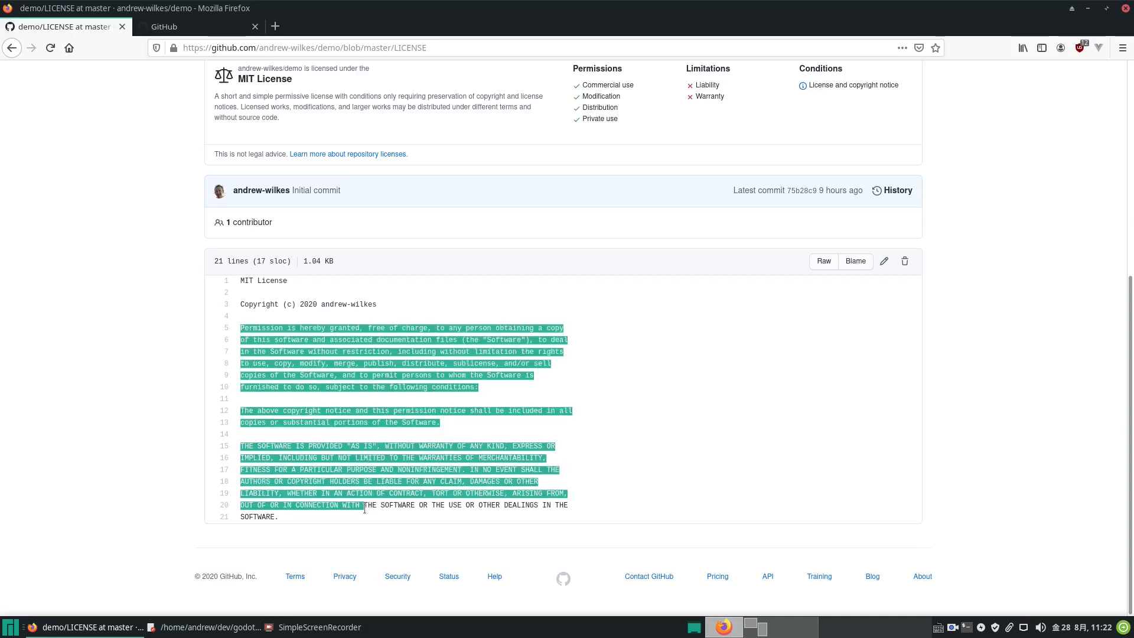
click(431, 307)
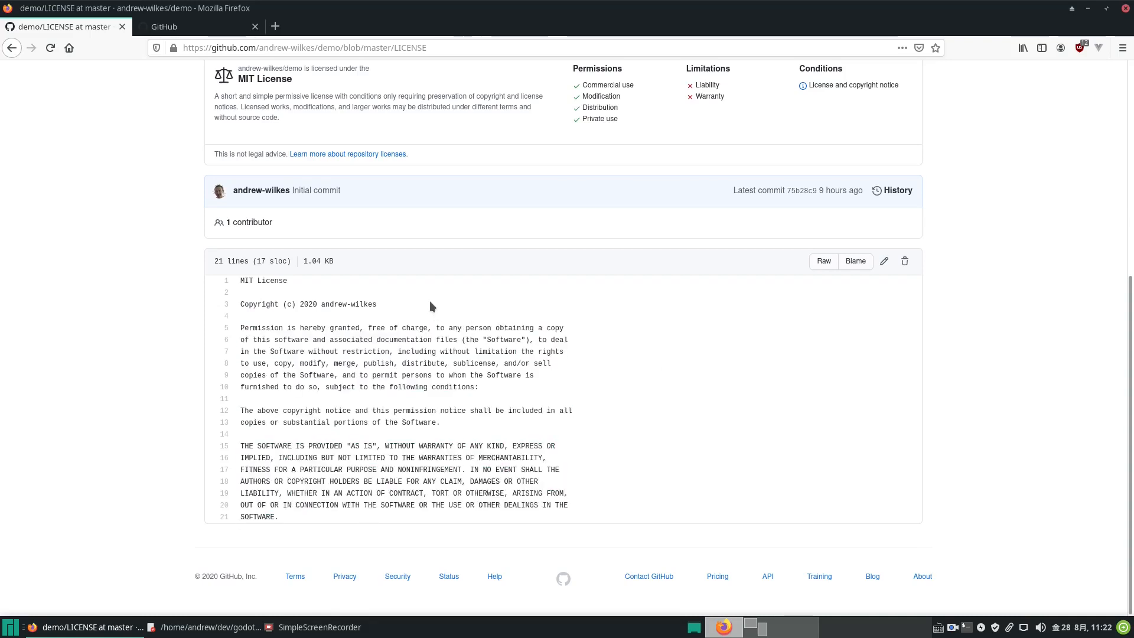
mouse_move(346, 381)
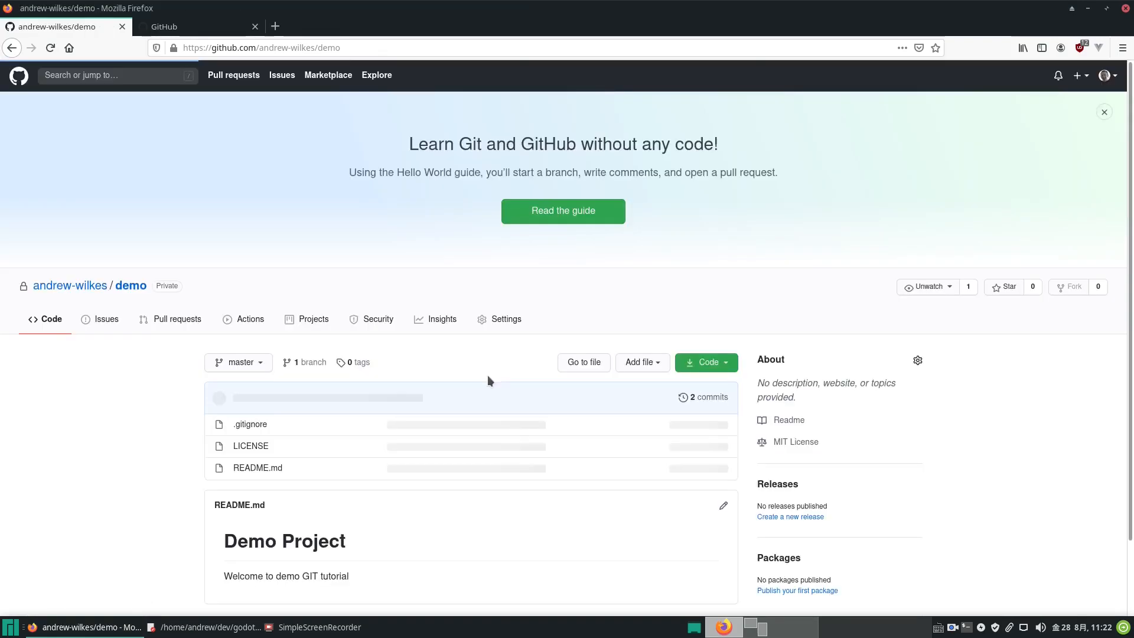
- Select the HTTPS clone URL for demo.git in the Code dropdown
scroll(down, 3)
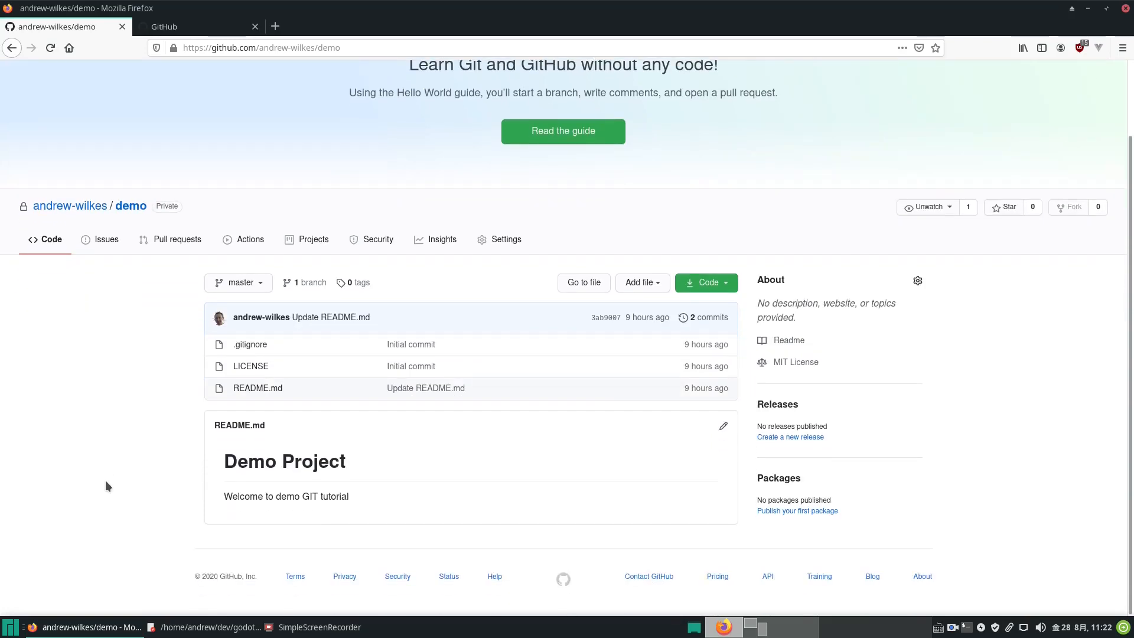
mouse_move(415, 477)
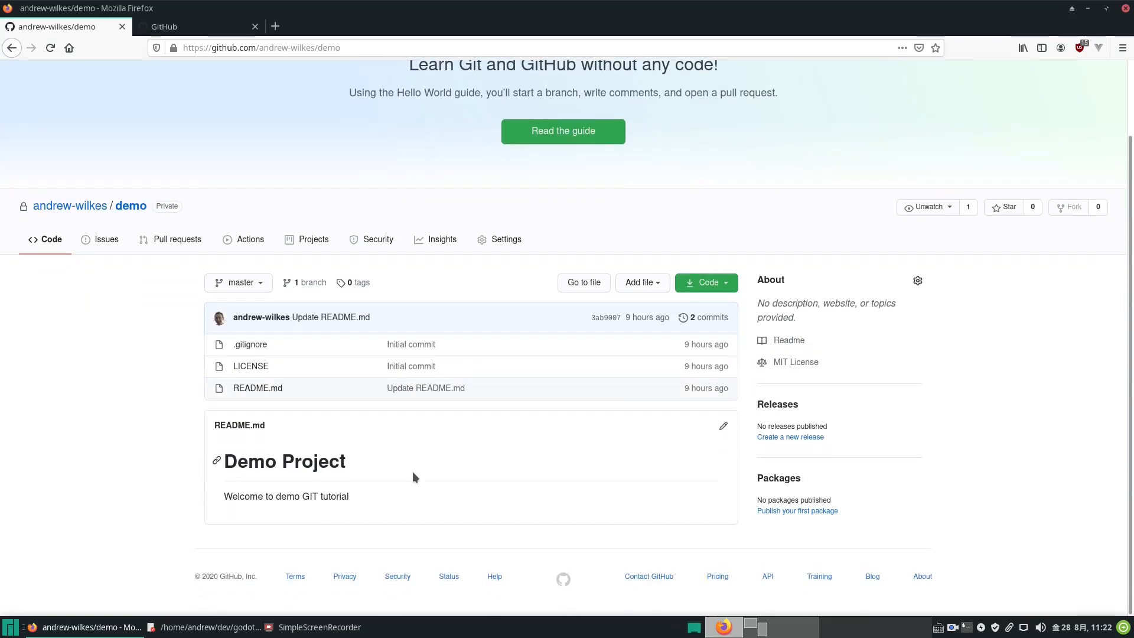
mouse_move(303, 340)
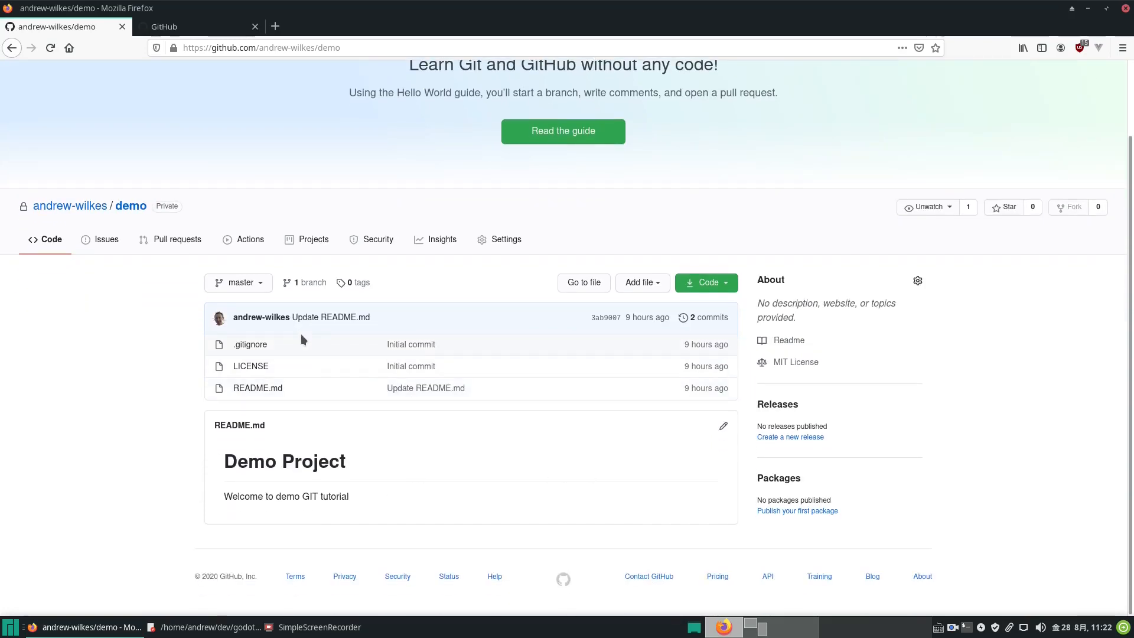
mouse_move(699, 325)
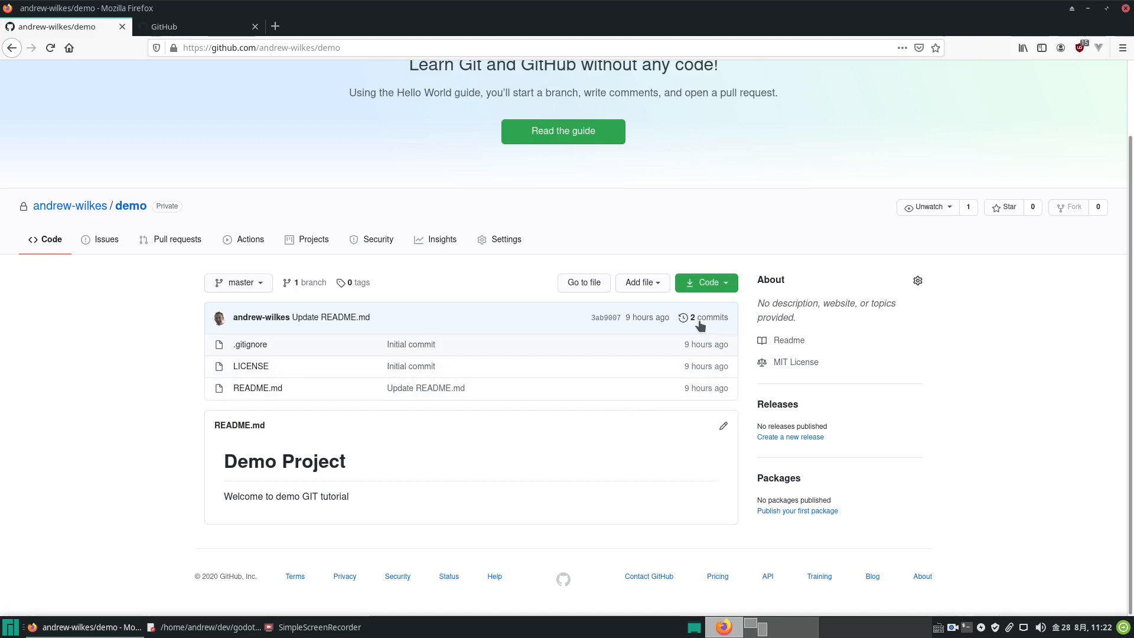
click(702, 282)
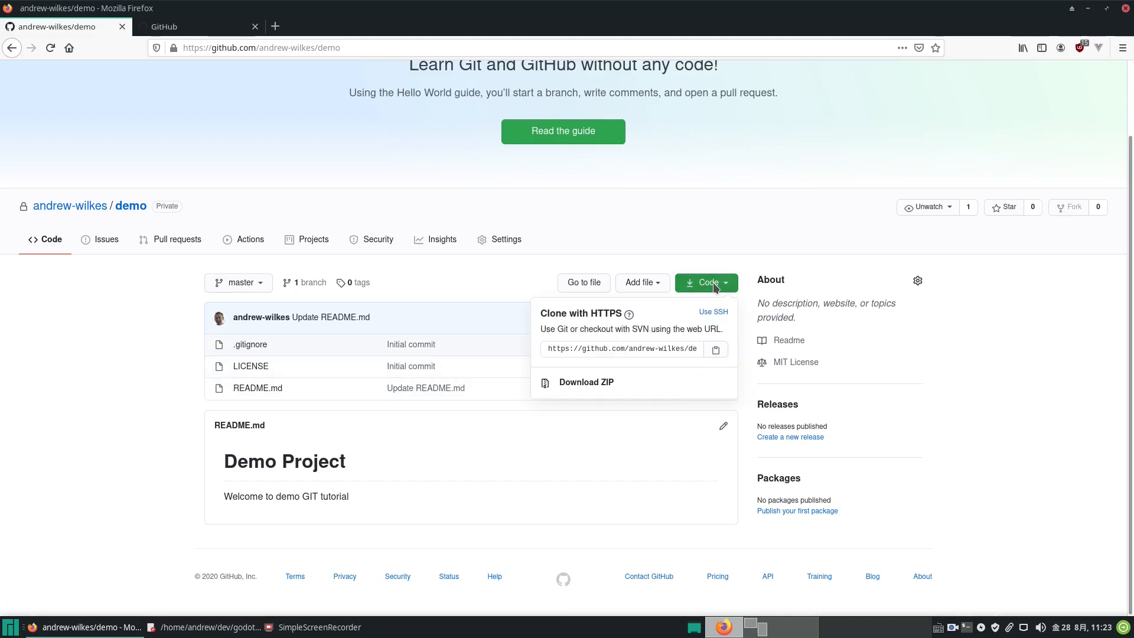
click(620, 348)
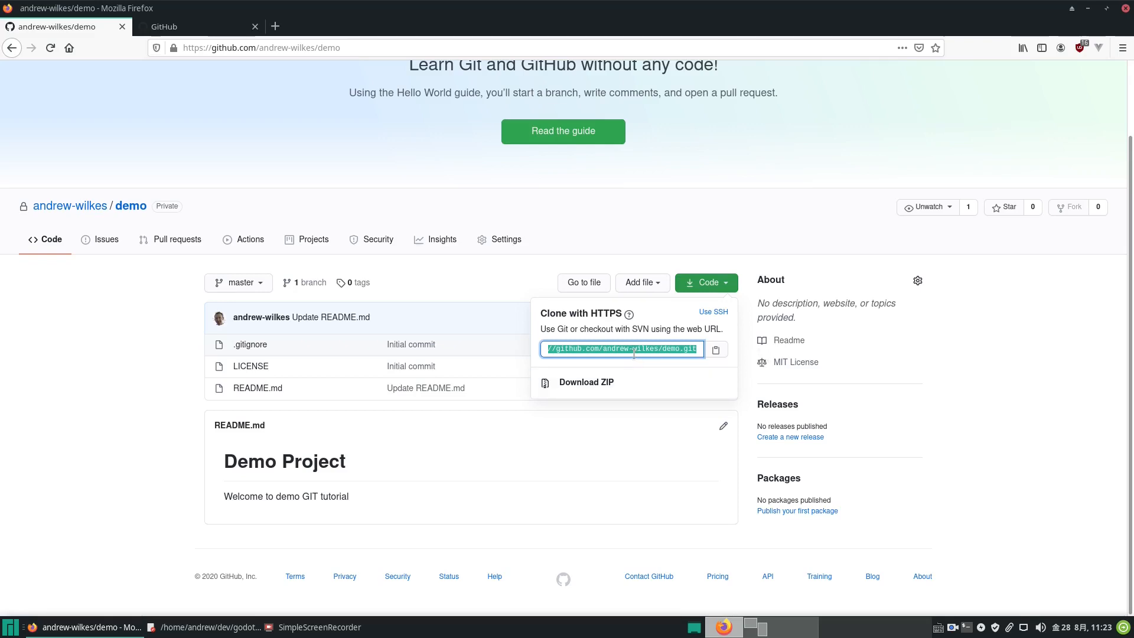
mouse_move(600, 340)
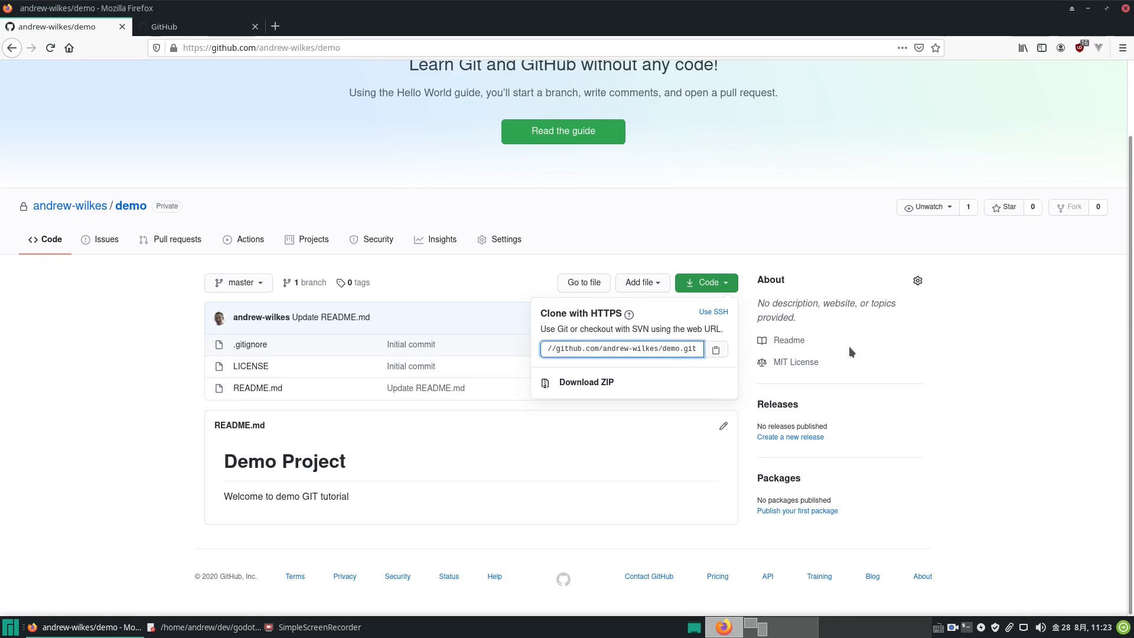
mouse_move(786, 512)
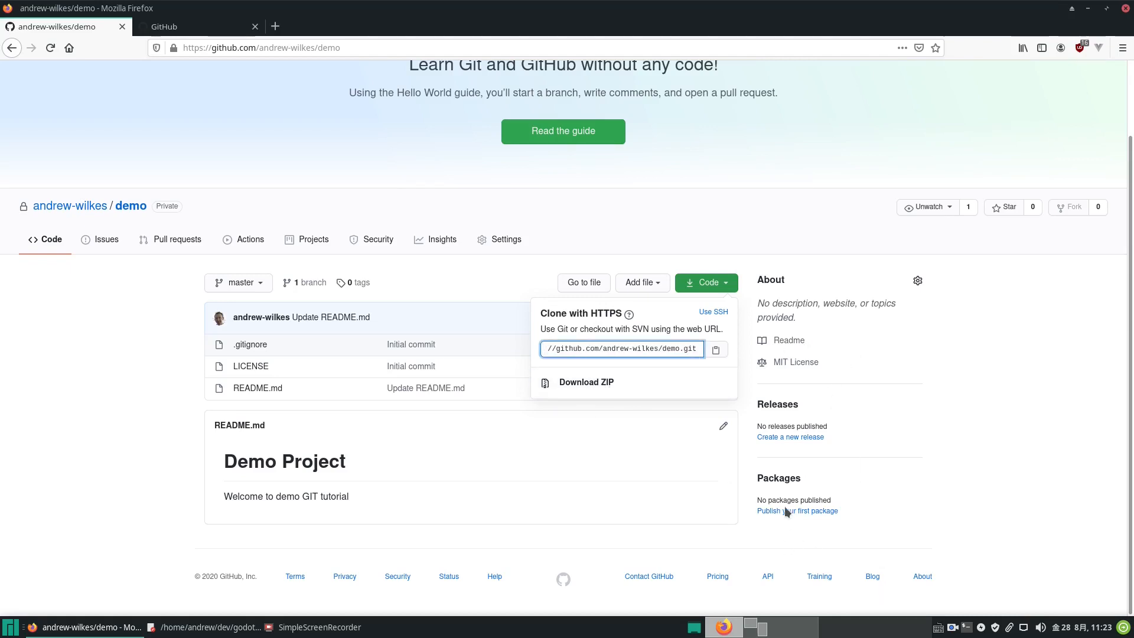
mouse_move(634, 564)
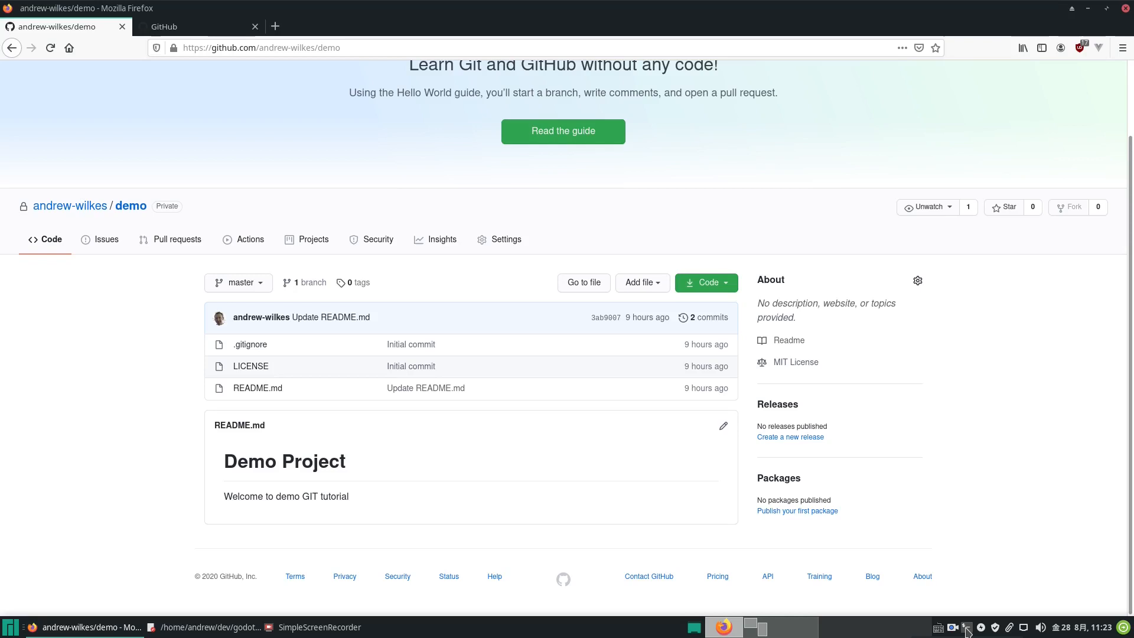
mouse_move(934, 609)
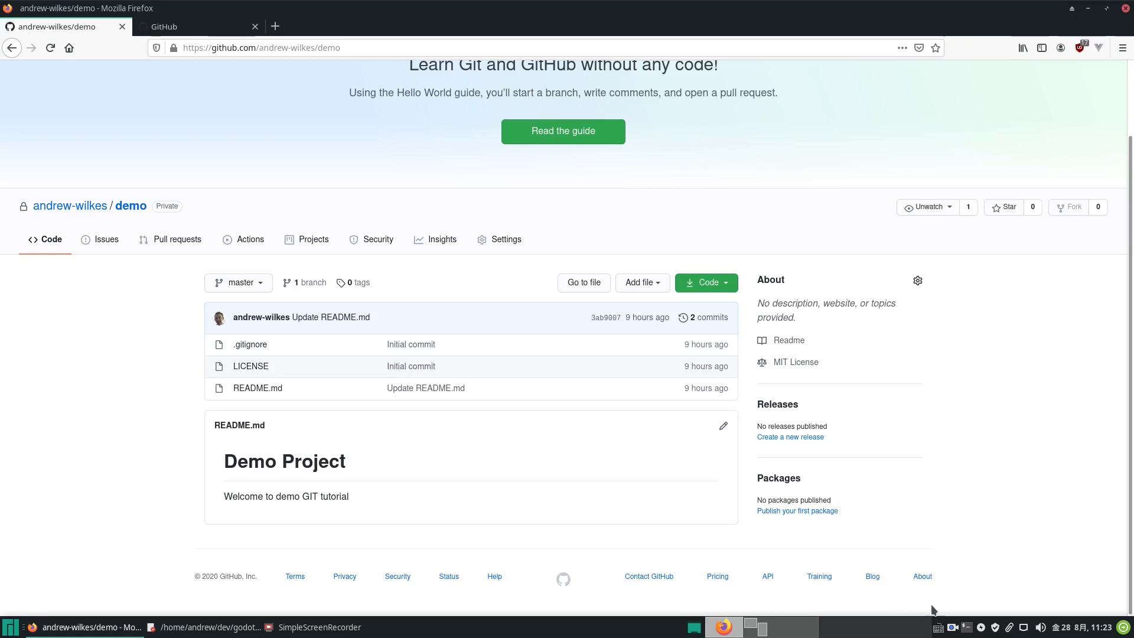
mouse_move(1017, 594)
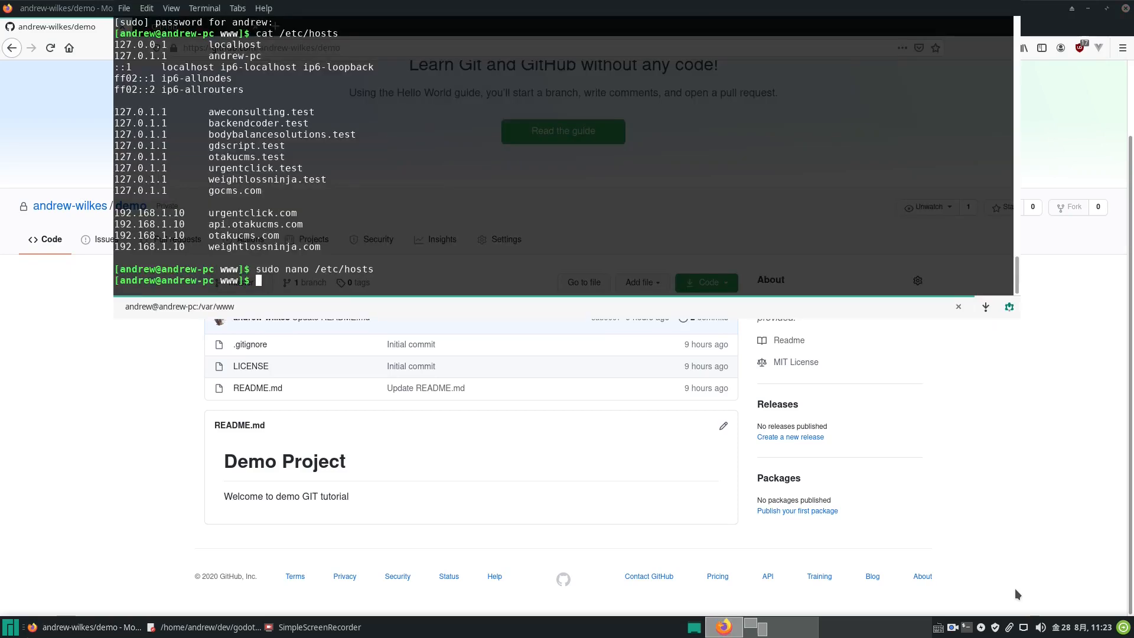
text(c)
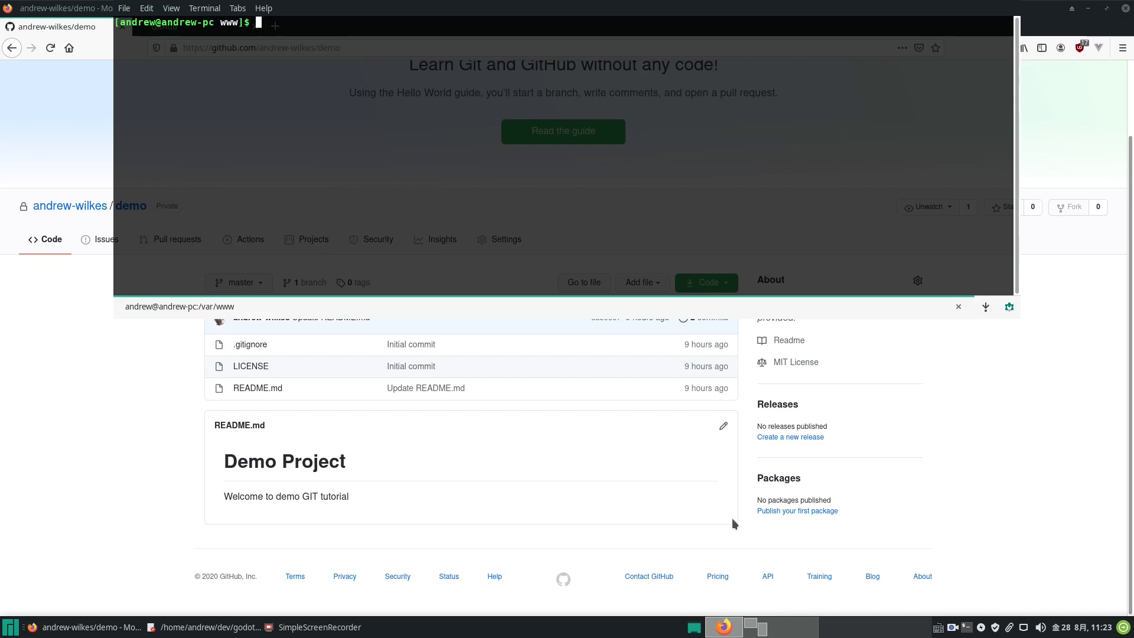
mouse_move(322, 99)
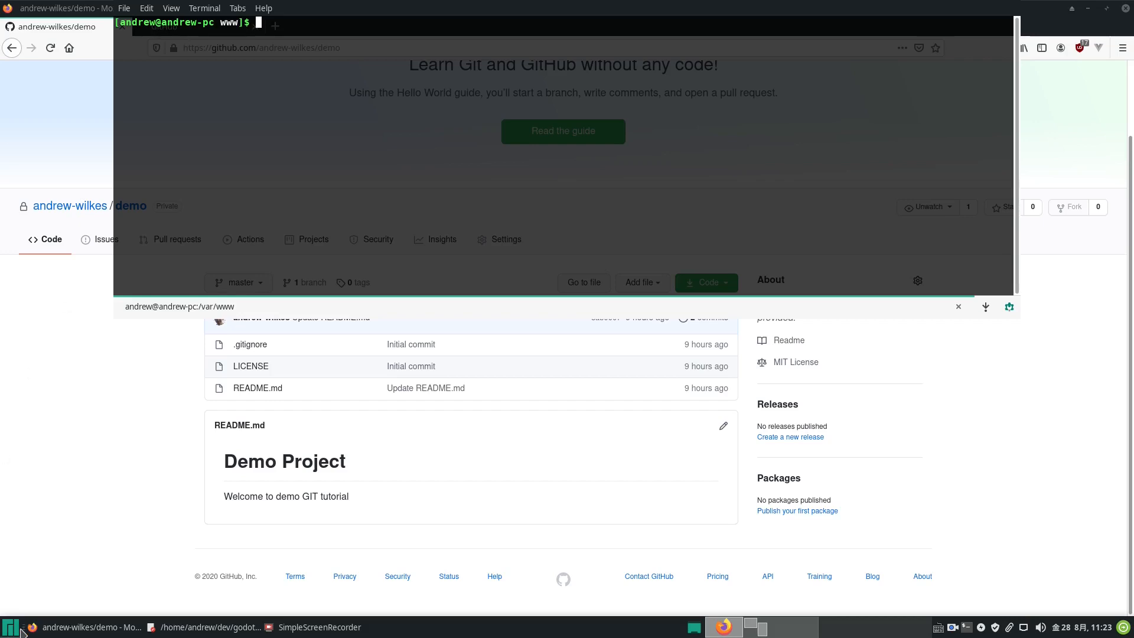
mouse_move(121, 581)
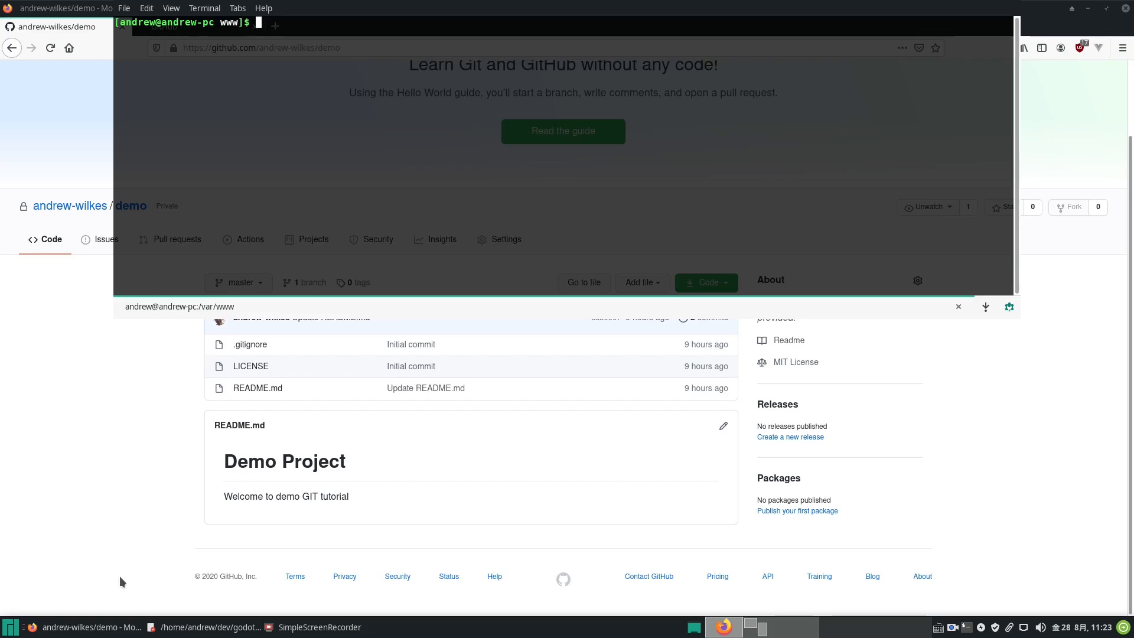
mouse_move(210, 207)
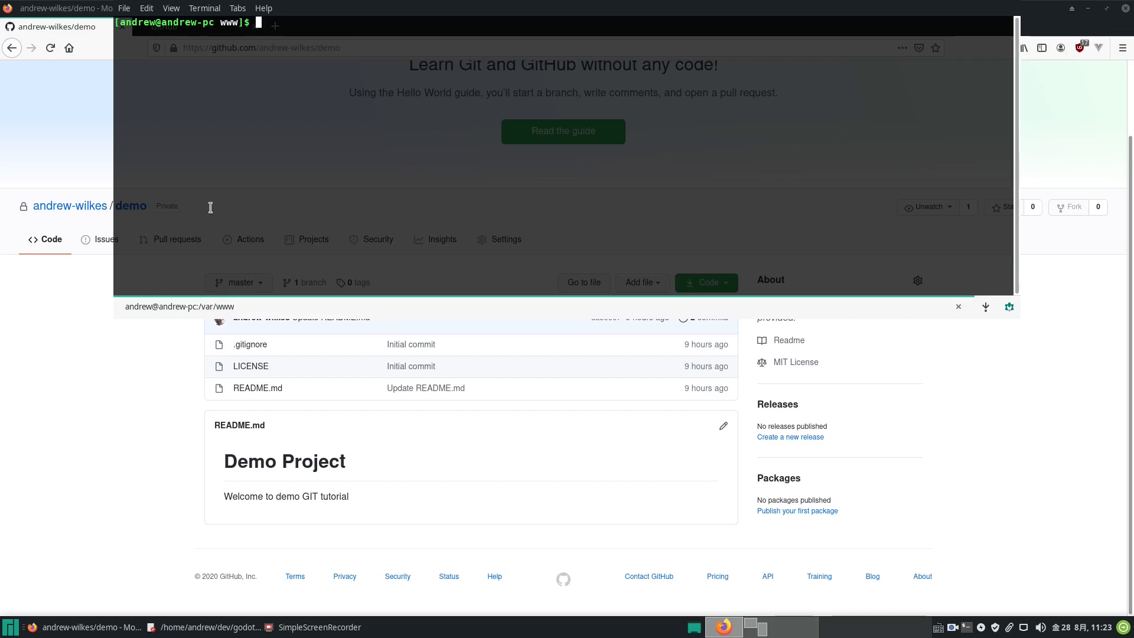
mouse_move(344, 77)
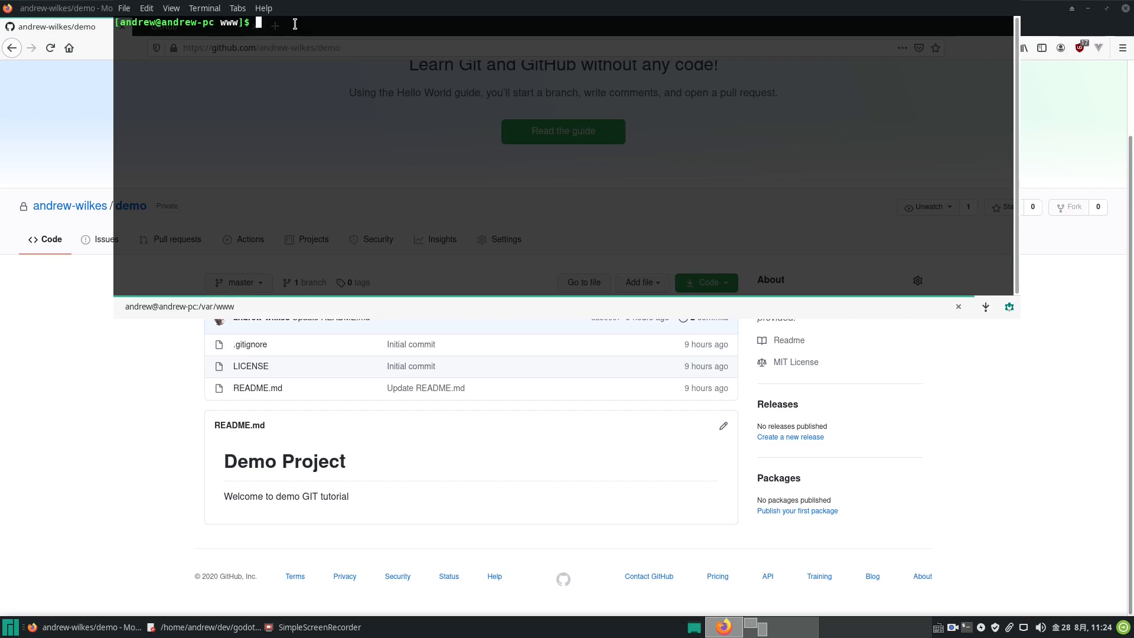
- Change to ~/dev/godot, listing dev along the way, and start typing 'git clone'
text(g)
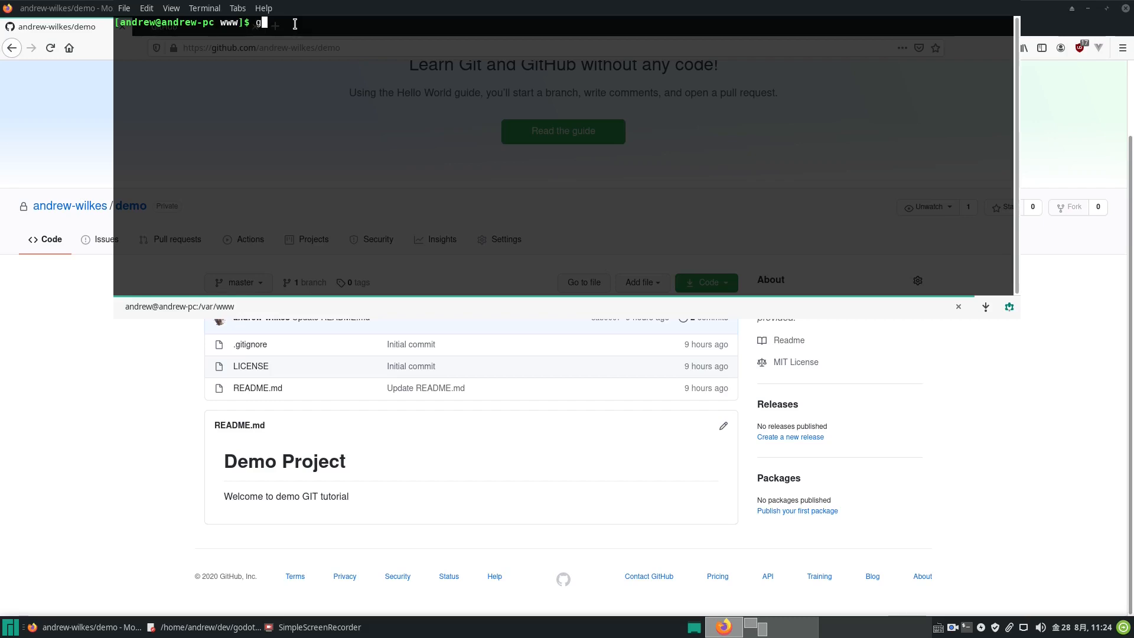
key(BackSpace)
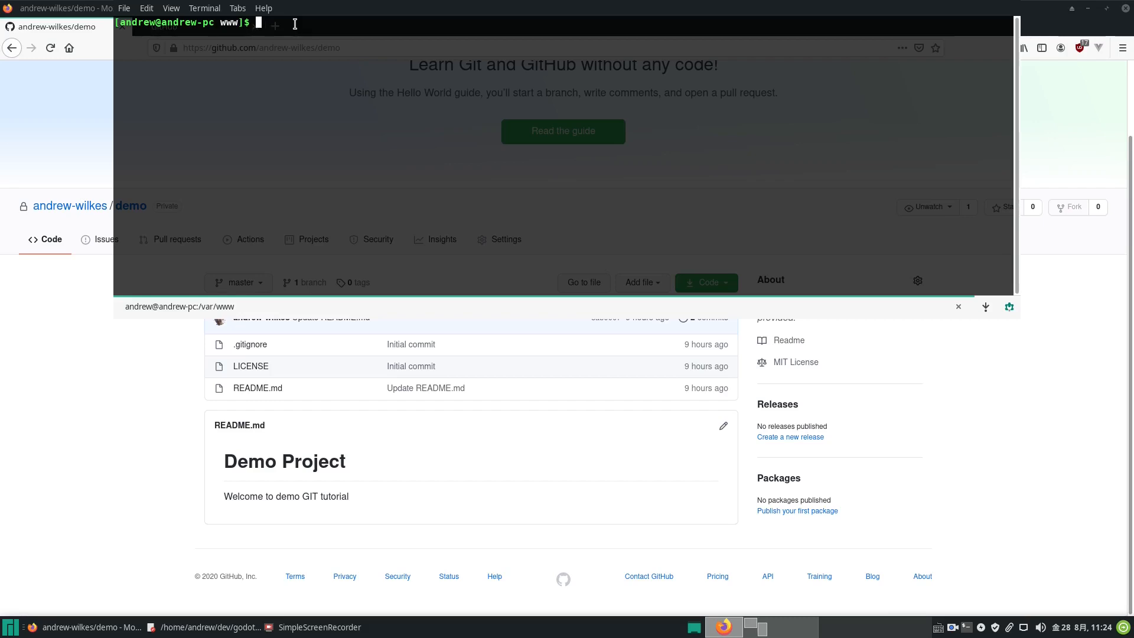
text(cd)
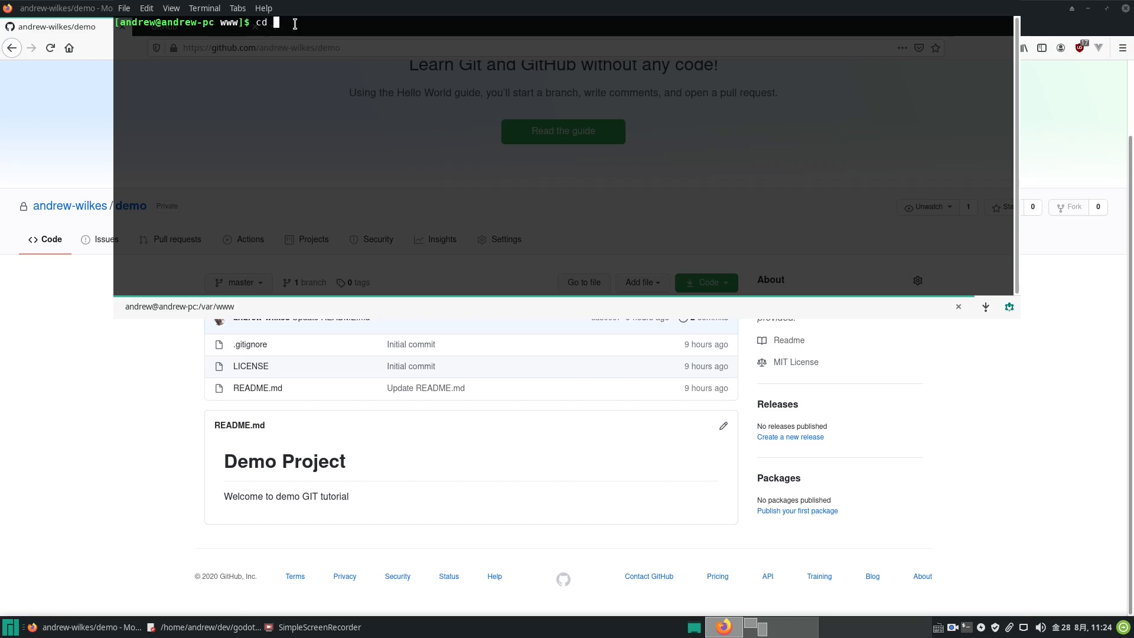
text(~)
text(c)
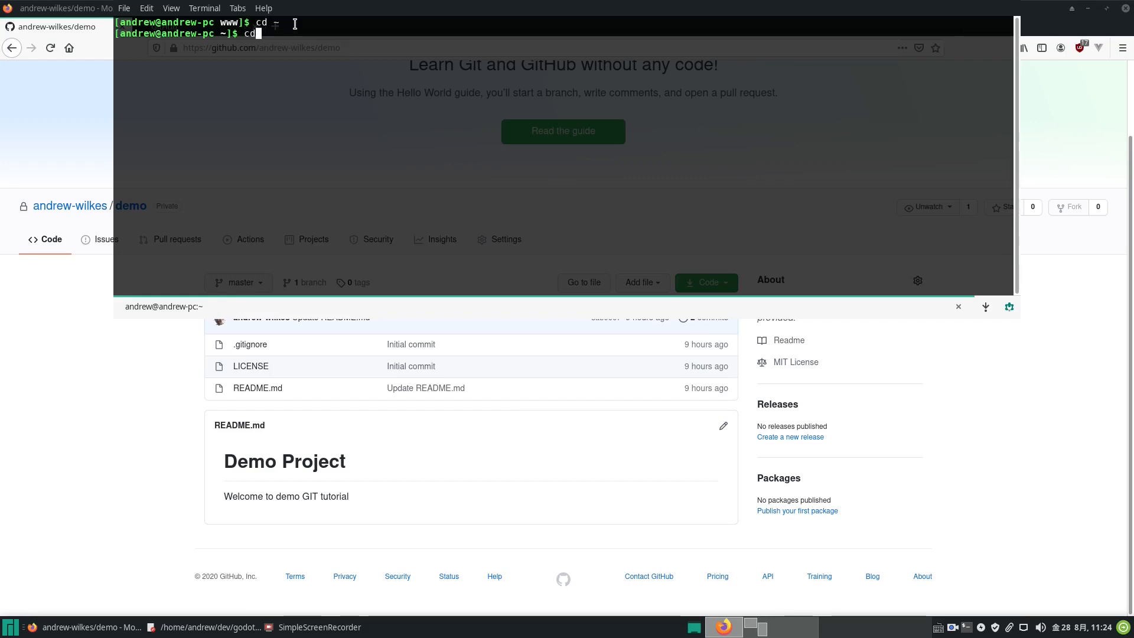
text(dev)
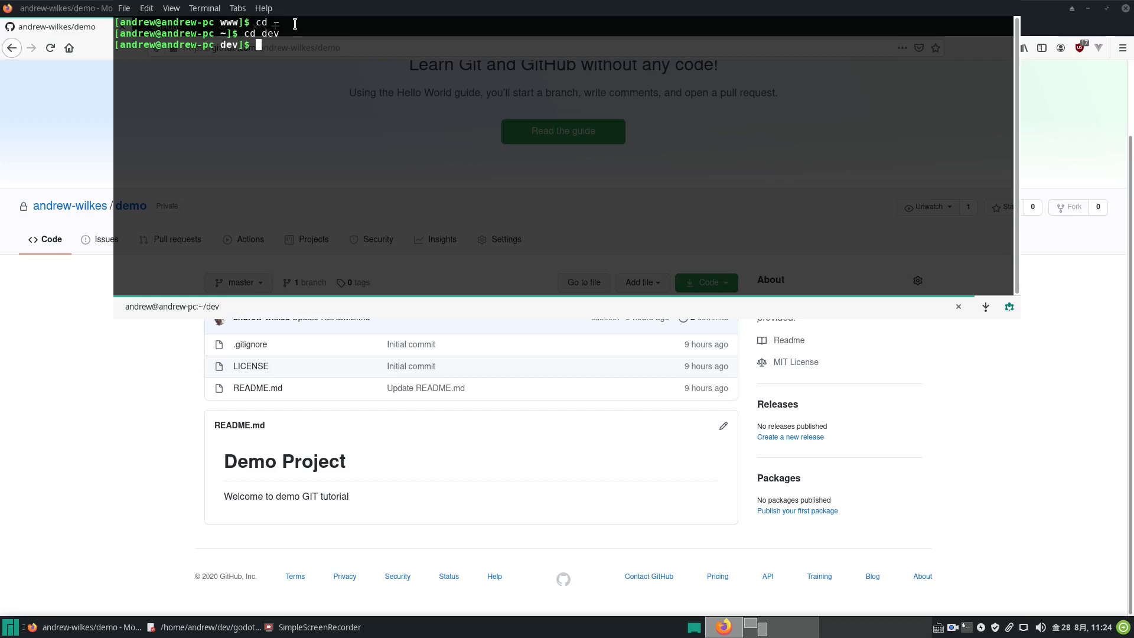
text(ls)
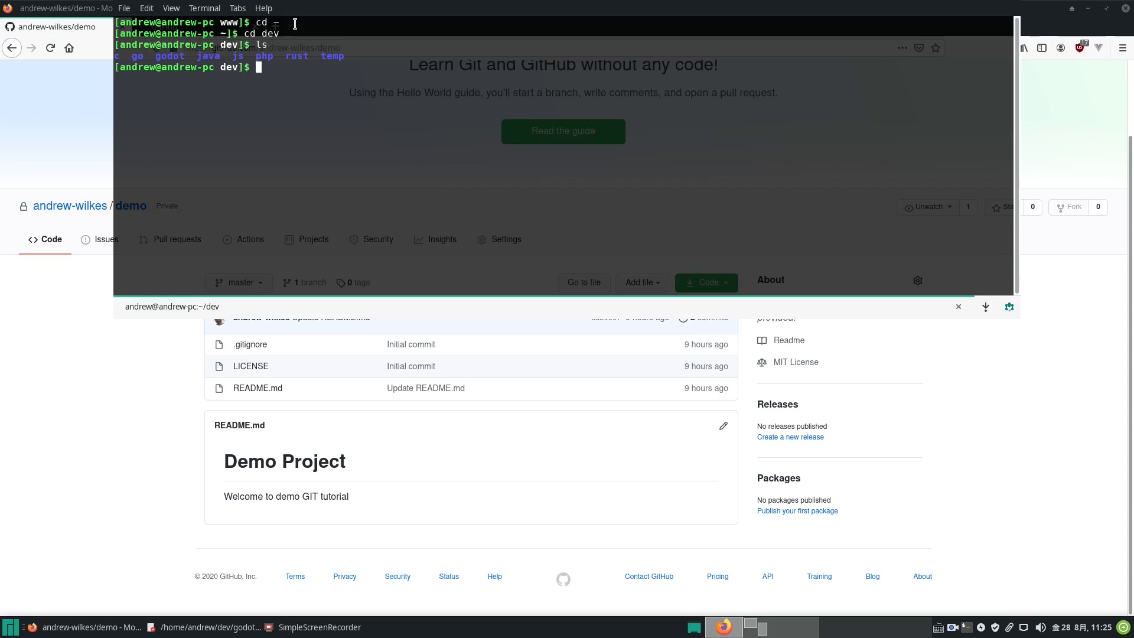
text(cd godot)
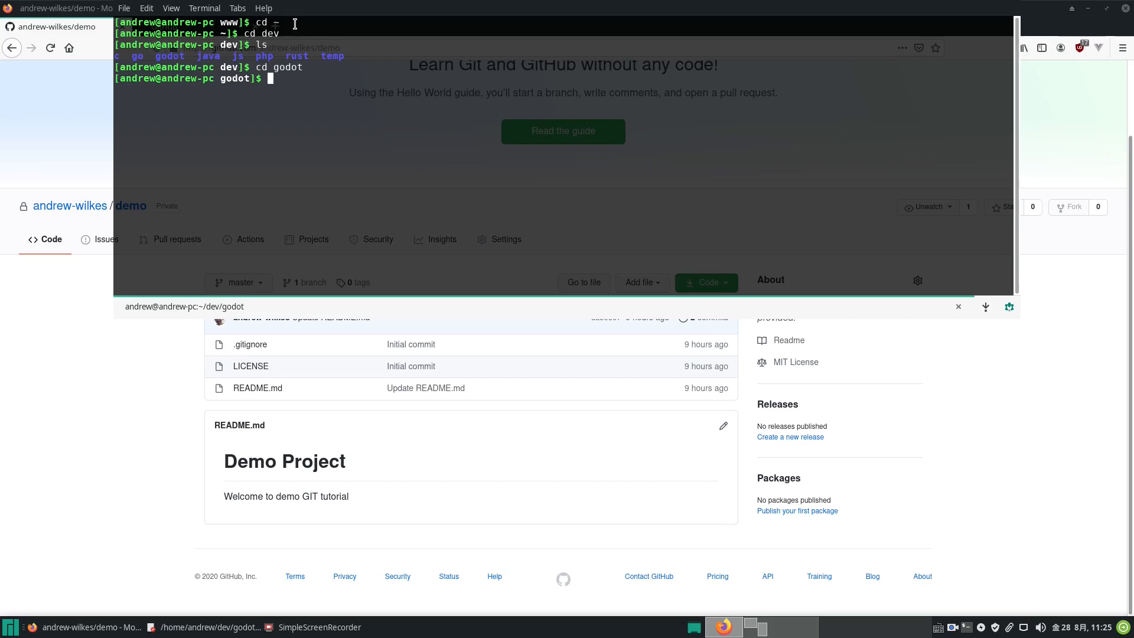
text(git clone)
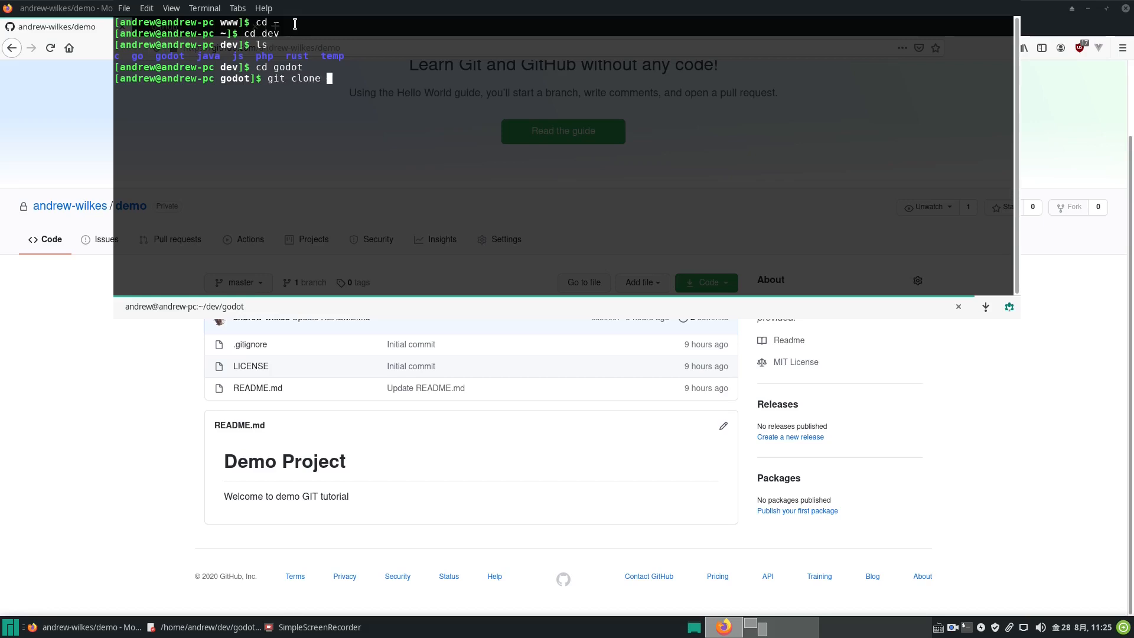
- Paste the copied clone address to clone the repository, then cd into demo
click(703, 282)
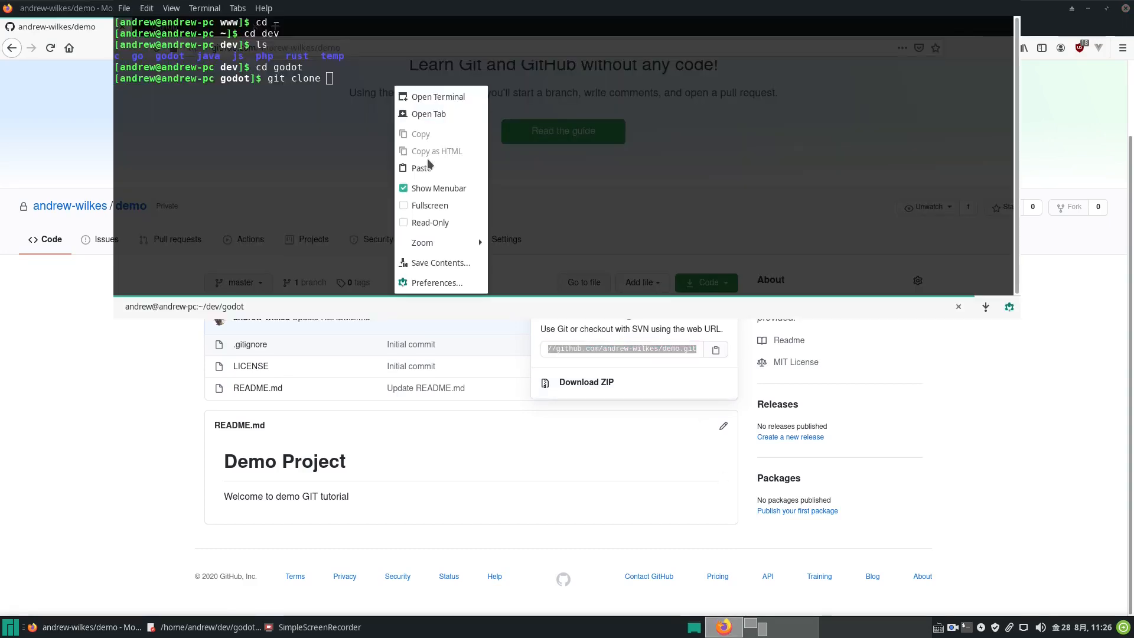
click(422, 168)
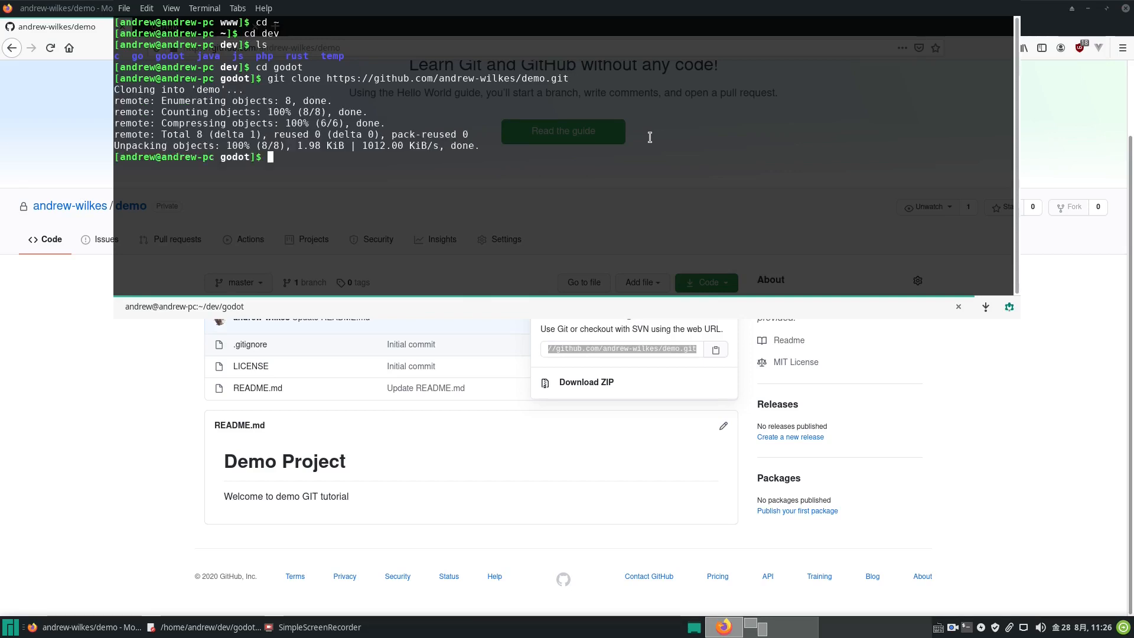
text(cd)
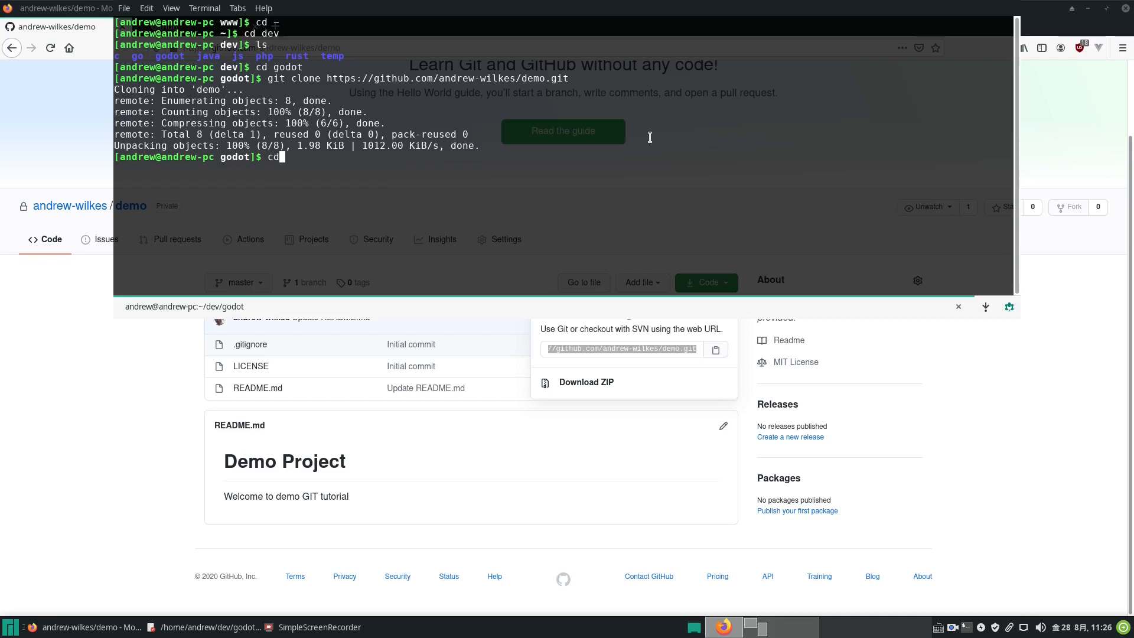
text(demo)
text(ls)
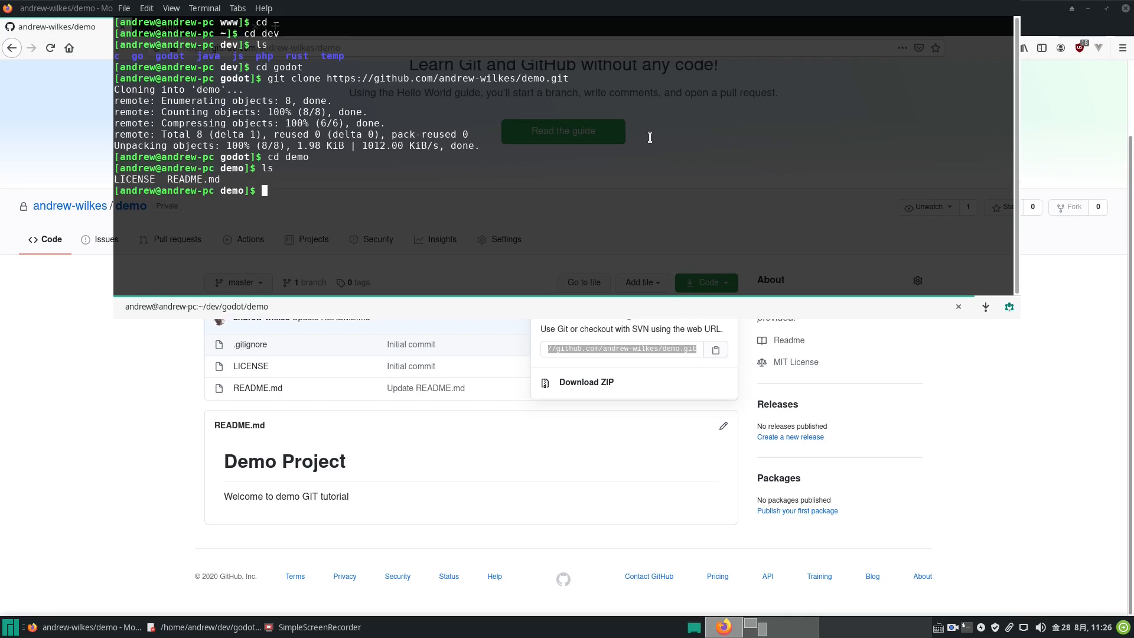
mouse_move(487, 234)
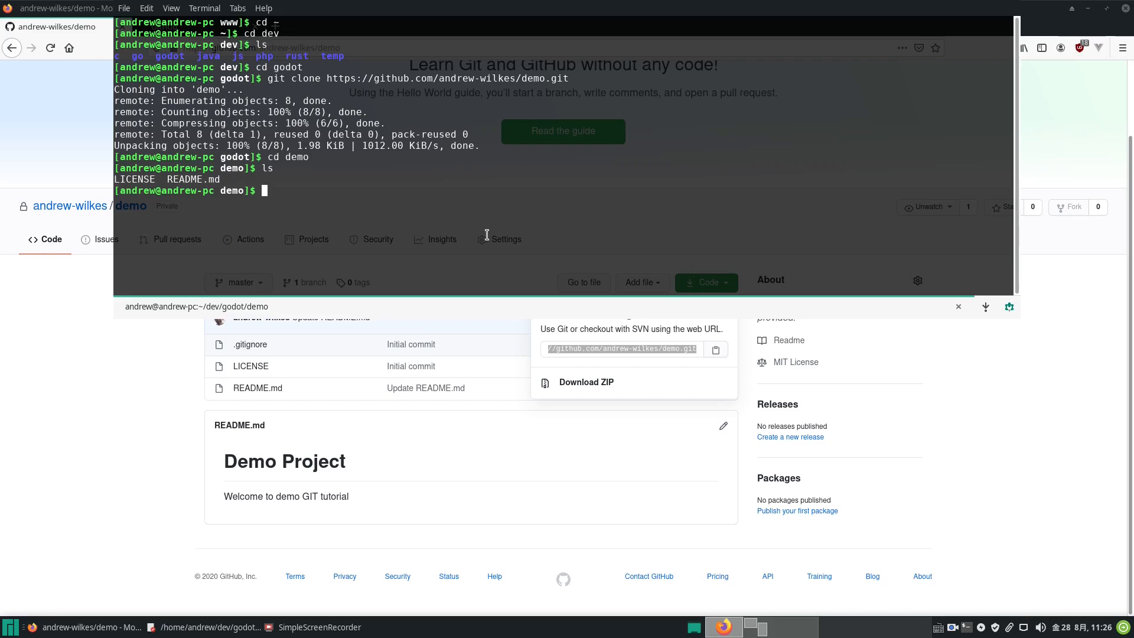
- Create an empty src folder with mkdir src
text(mkdir)
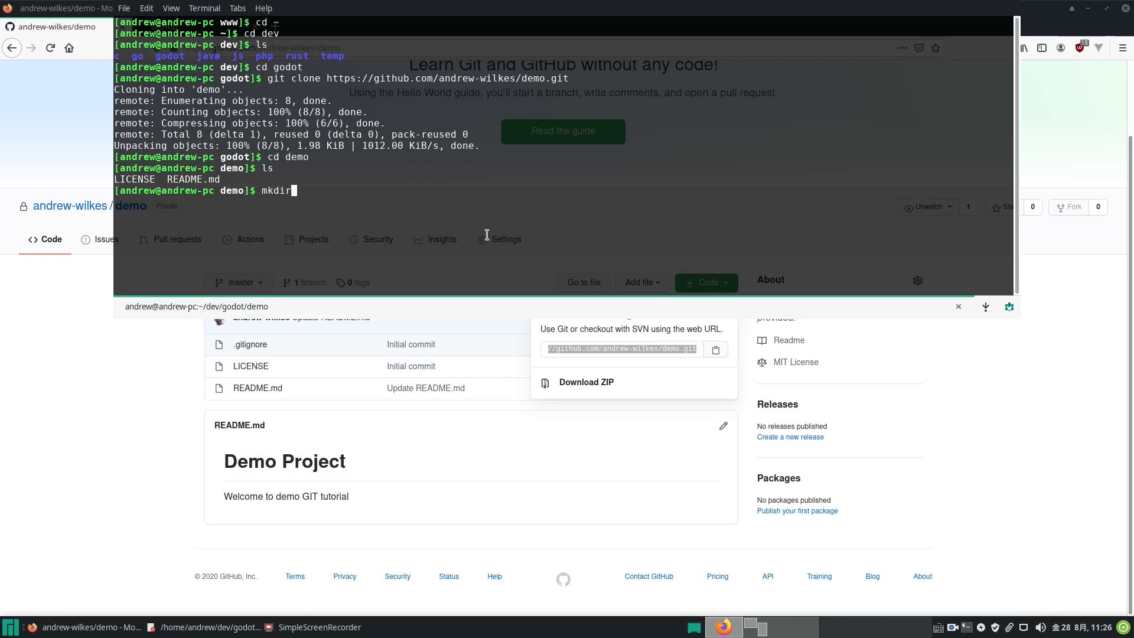
text(s)
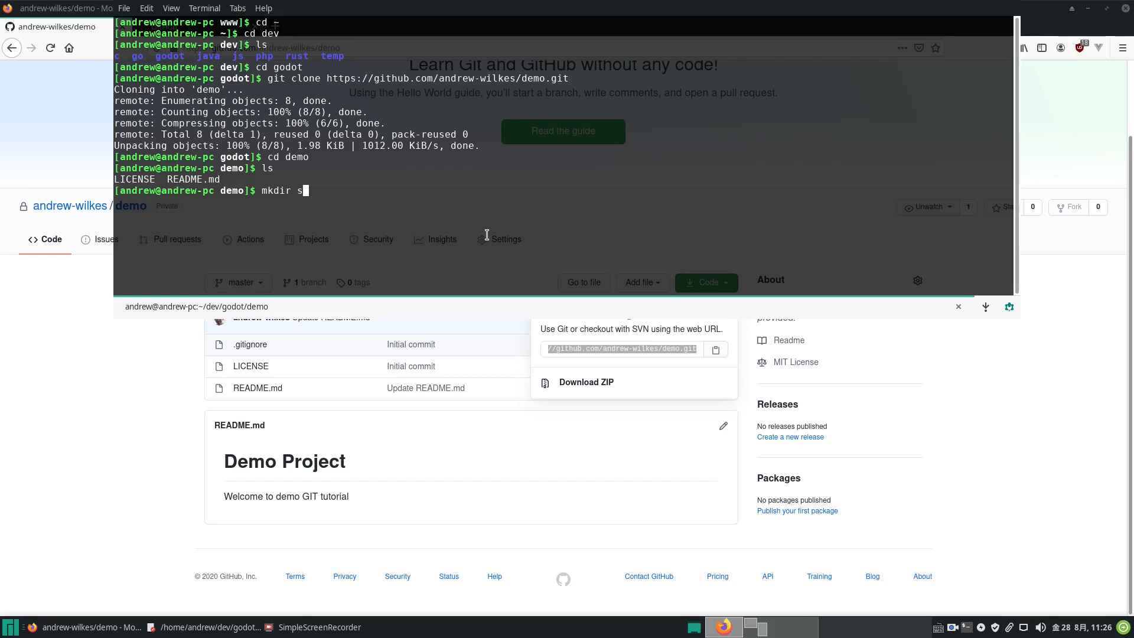
text(rc)
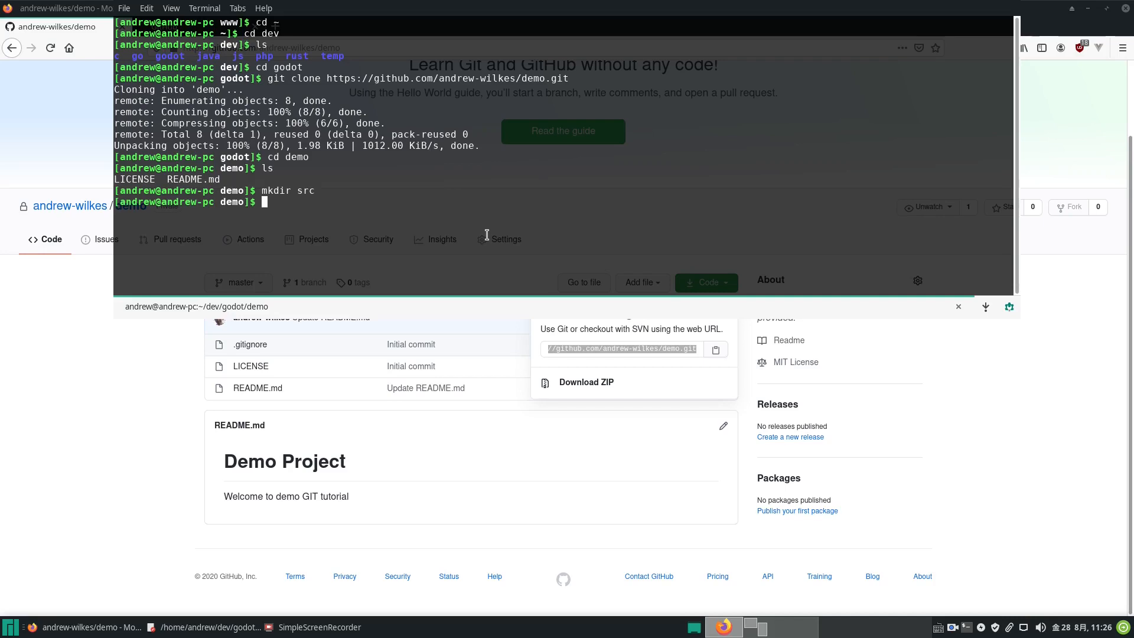
mouse_move(72, 578)
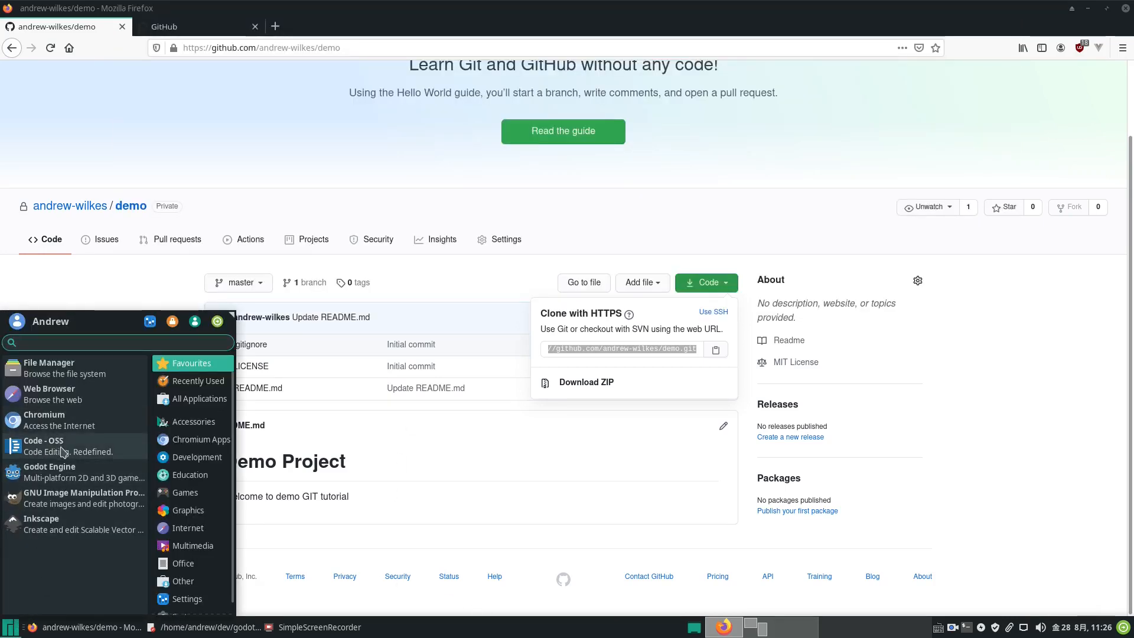
- Create the Godot project 'Demo Project' in dev/godot/demo/src and open it
click(49, 467)
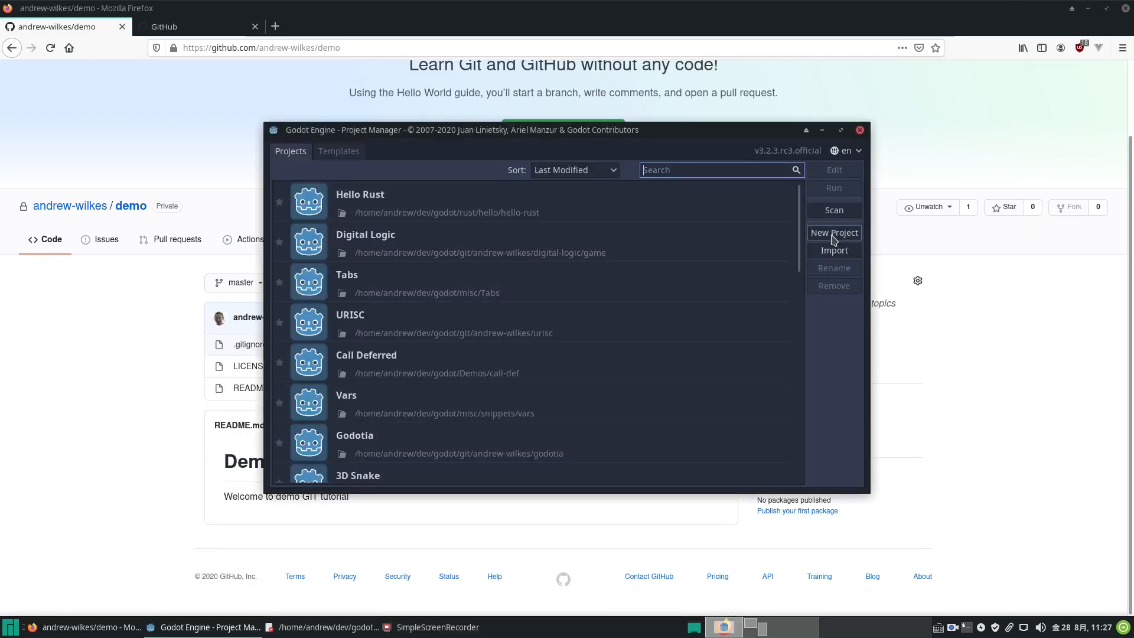
click(833, 232)
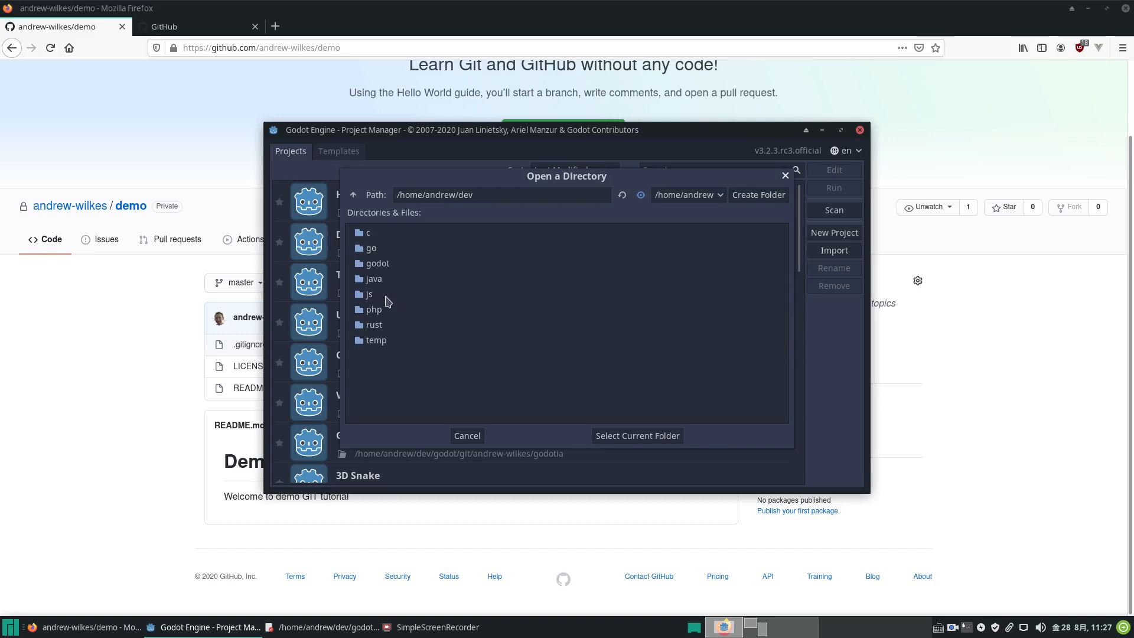
double_click(374, 262)
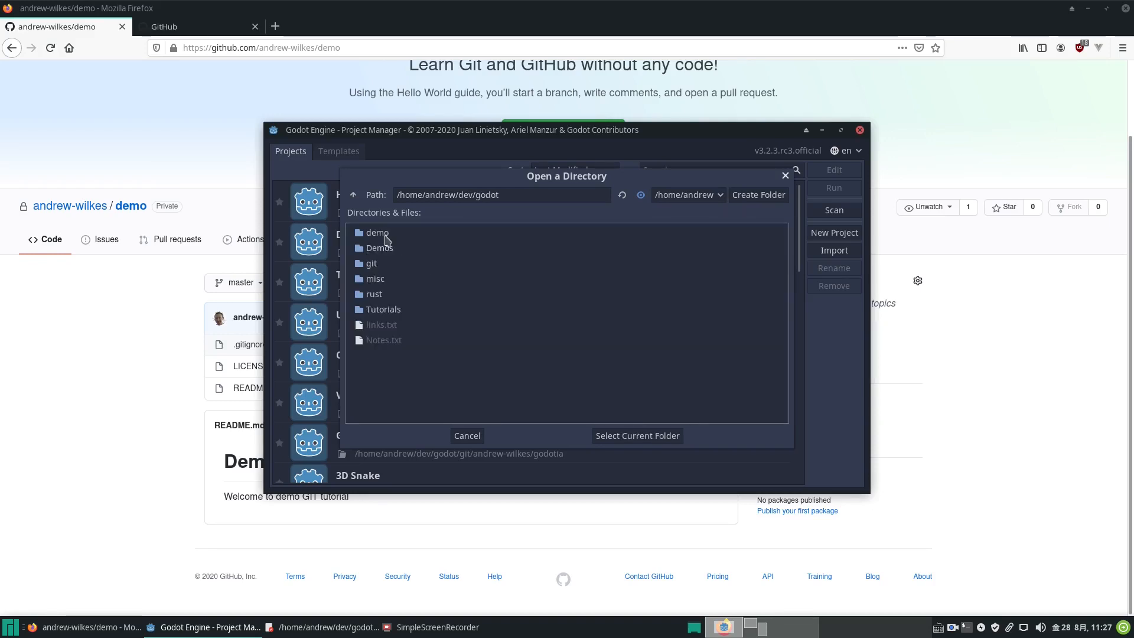
double_click(377, 232)
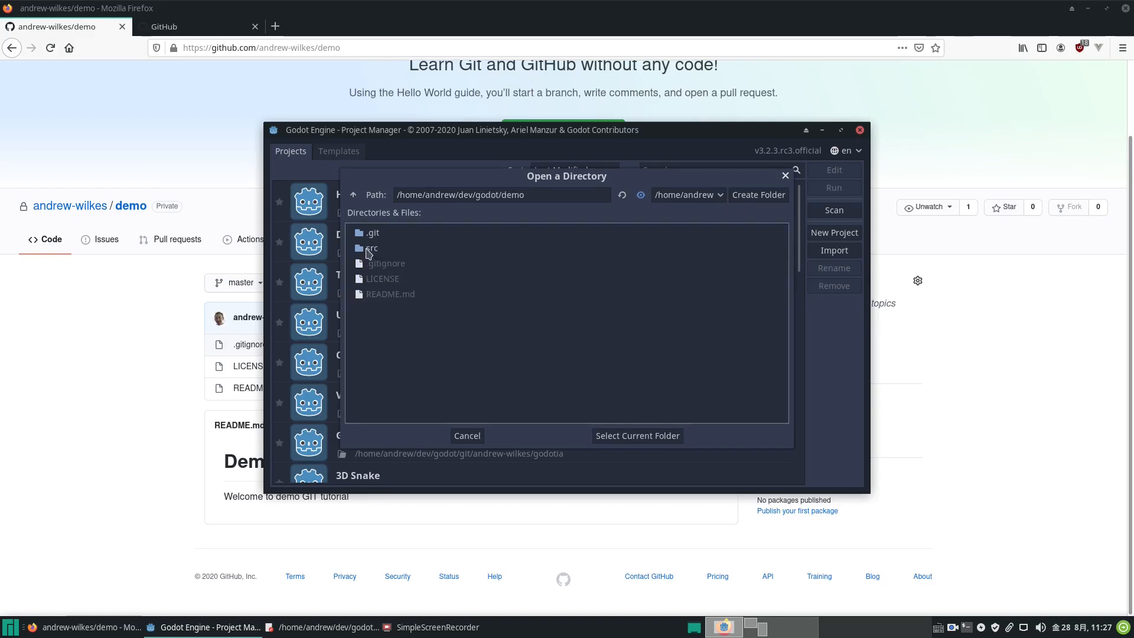
double_click(371, 247)
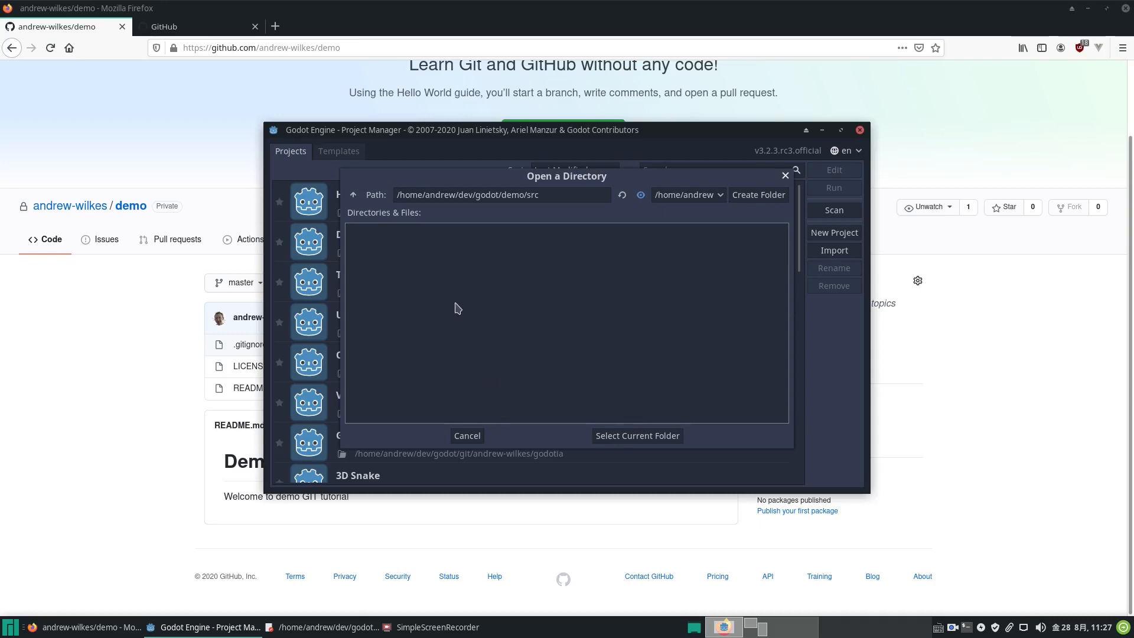
mouse_move(690, 452)
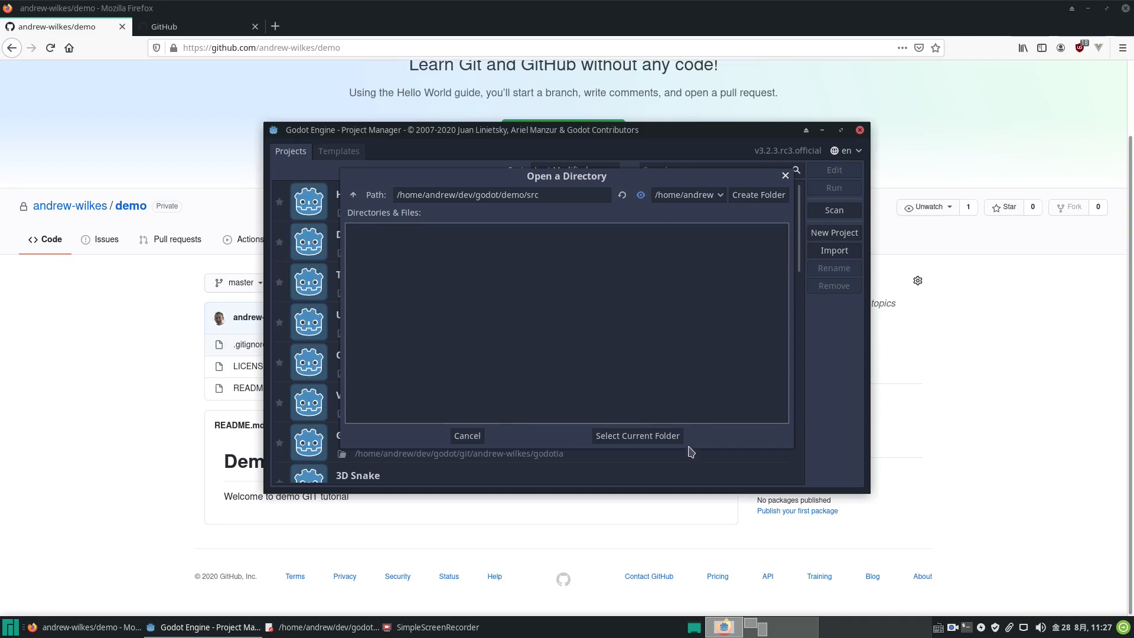
click(637, 435)
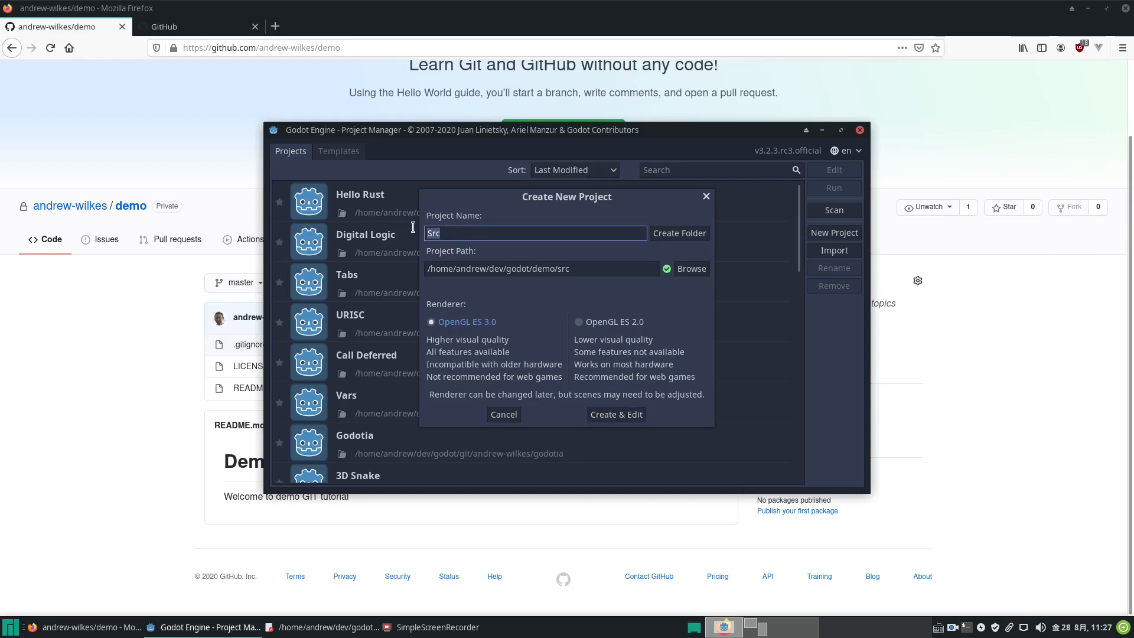
mouse_move(417, 232)
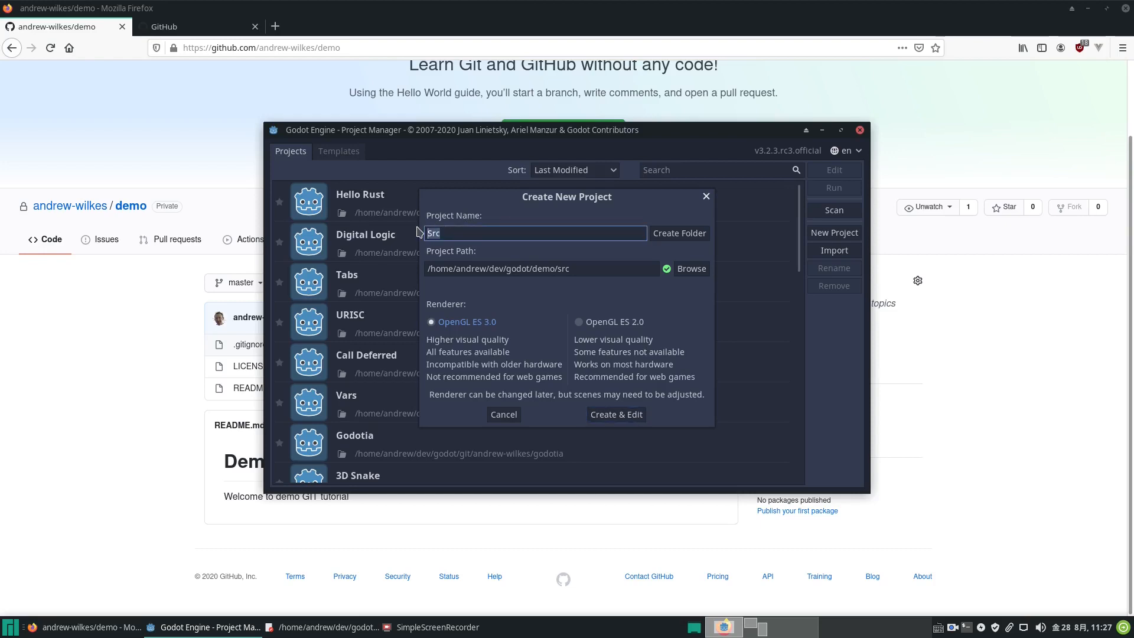
text(Demo Pro)
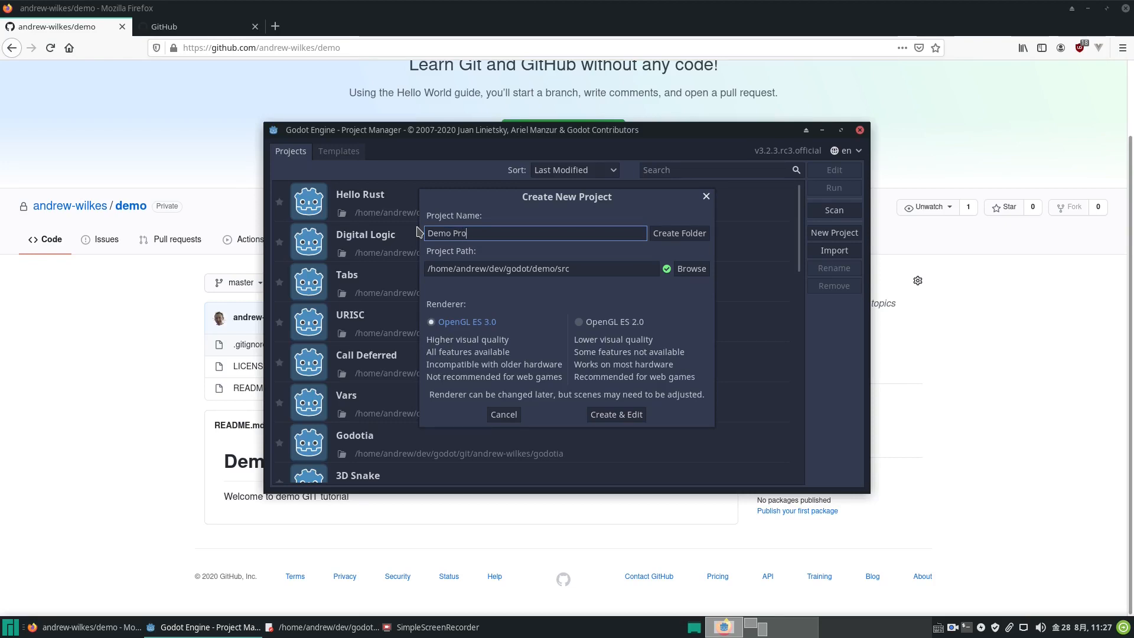
text(ject)
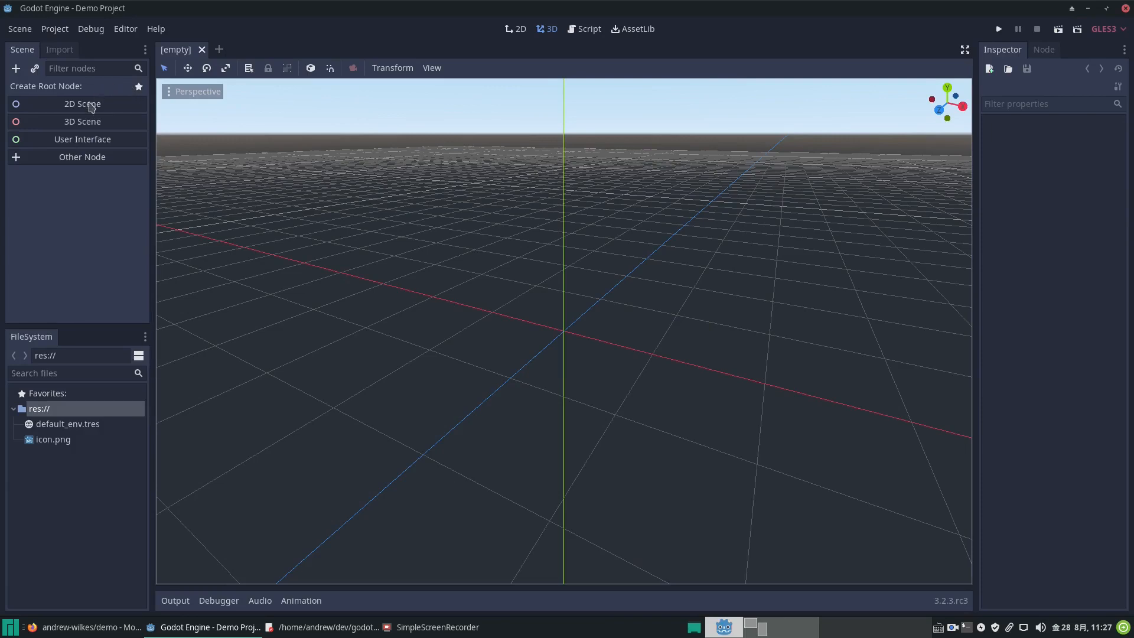
- Add a 2D root renamed Main, change it to Control, and apply Full Rect layout
click(82, 103)
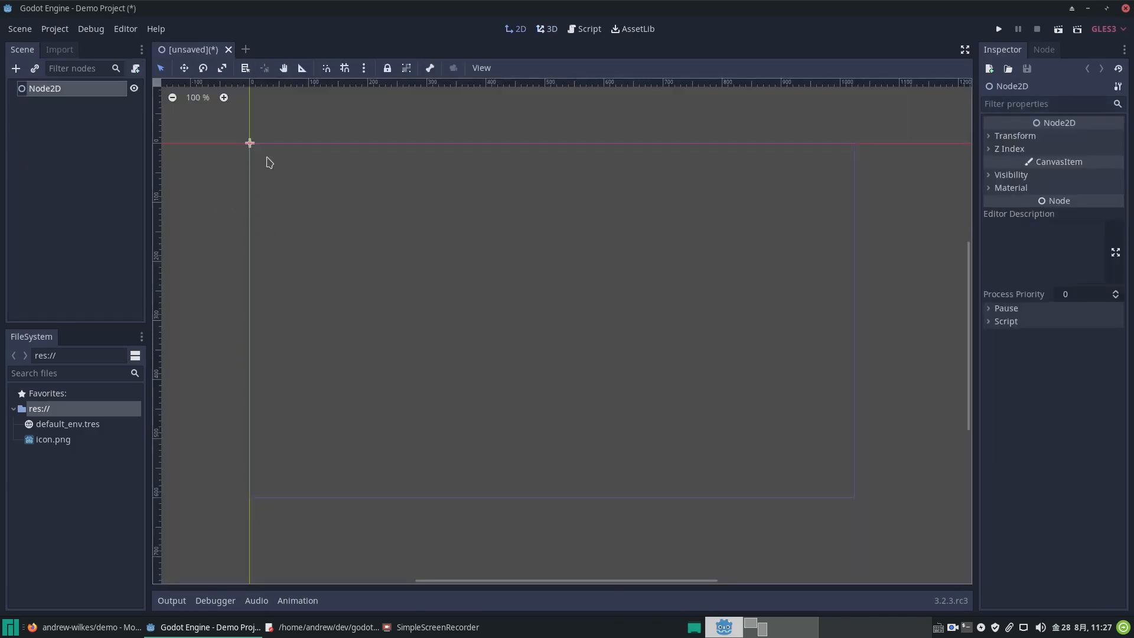
double_click(45, 88)
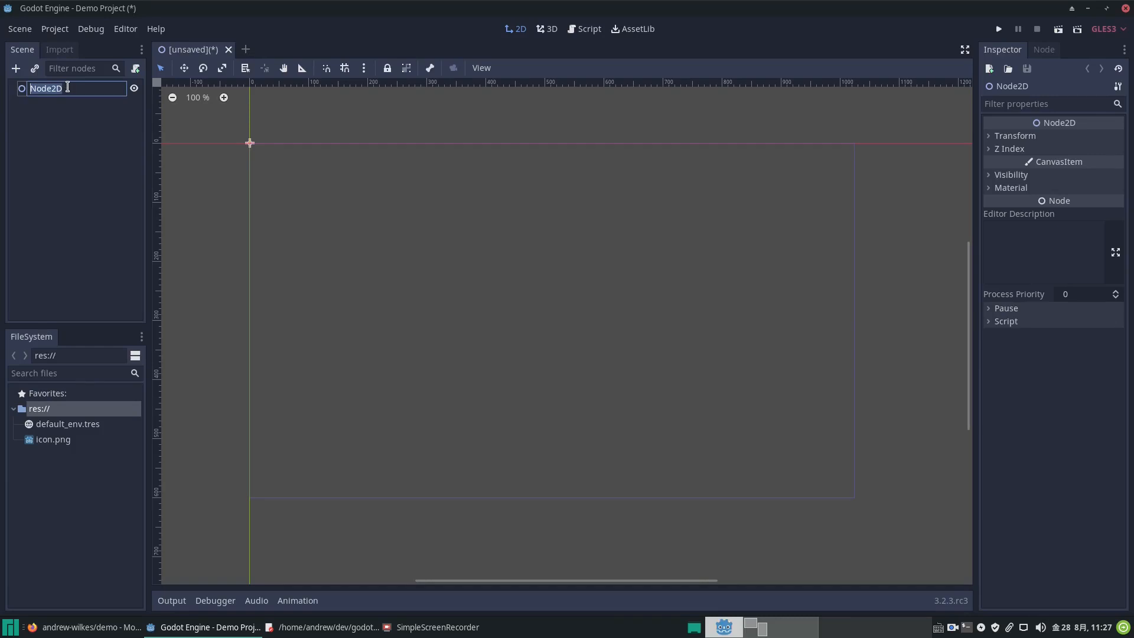
text(Main)
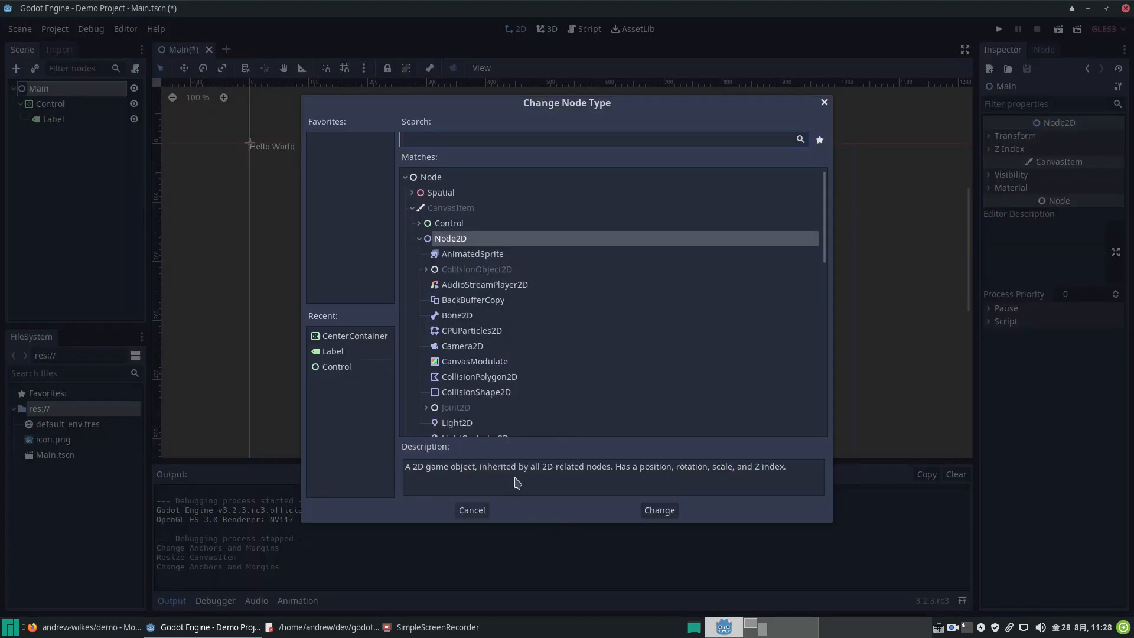
click(448, 223)
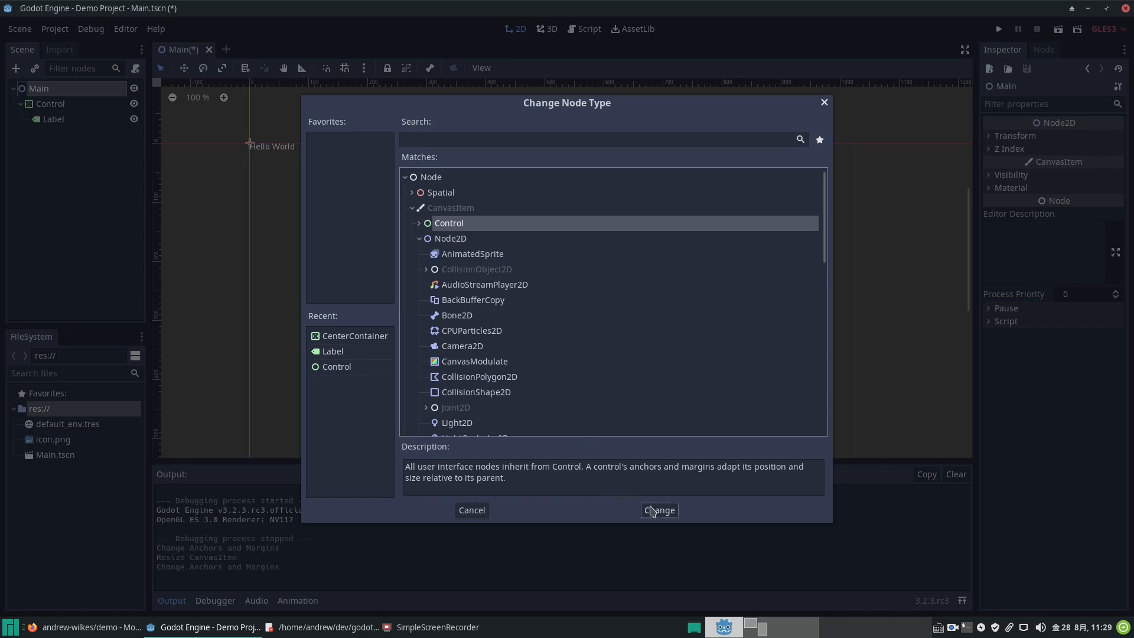
click(658, 509)
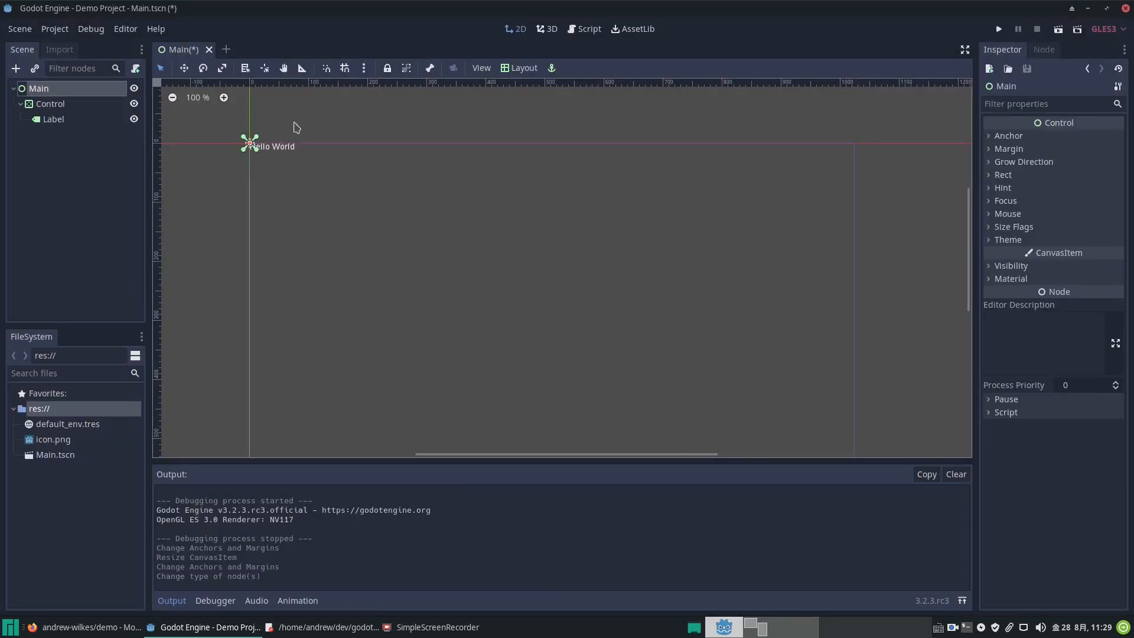
click(519, 67)
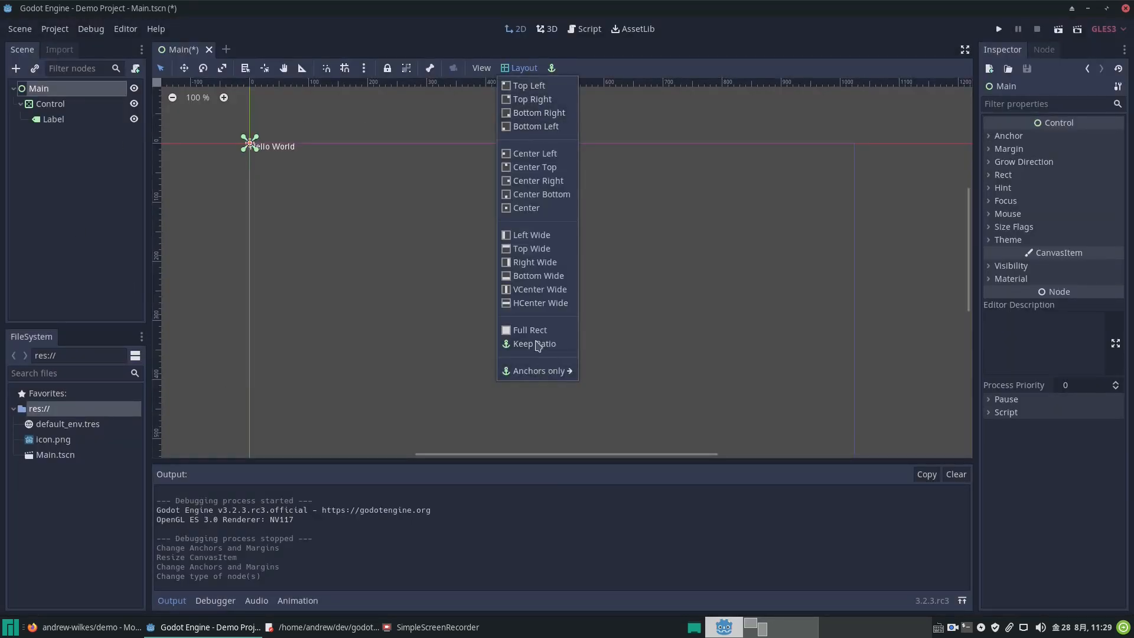
click(529, 330)
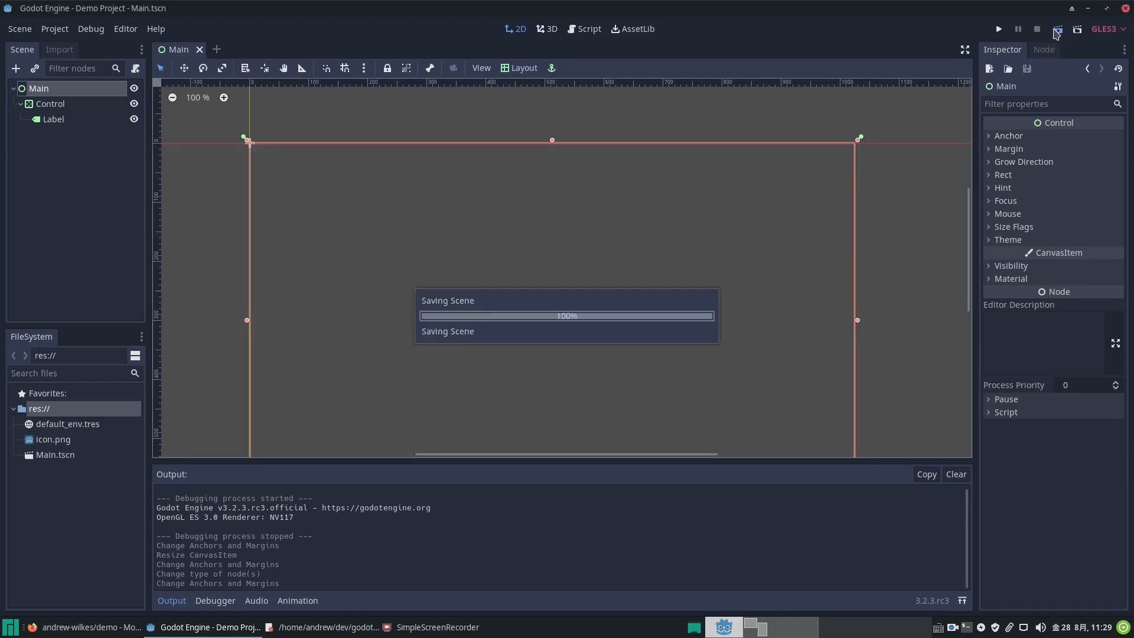
- Save and run the scene, setting Main.tscn as the project's main scene
click(998, 29)
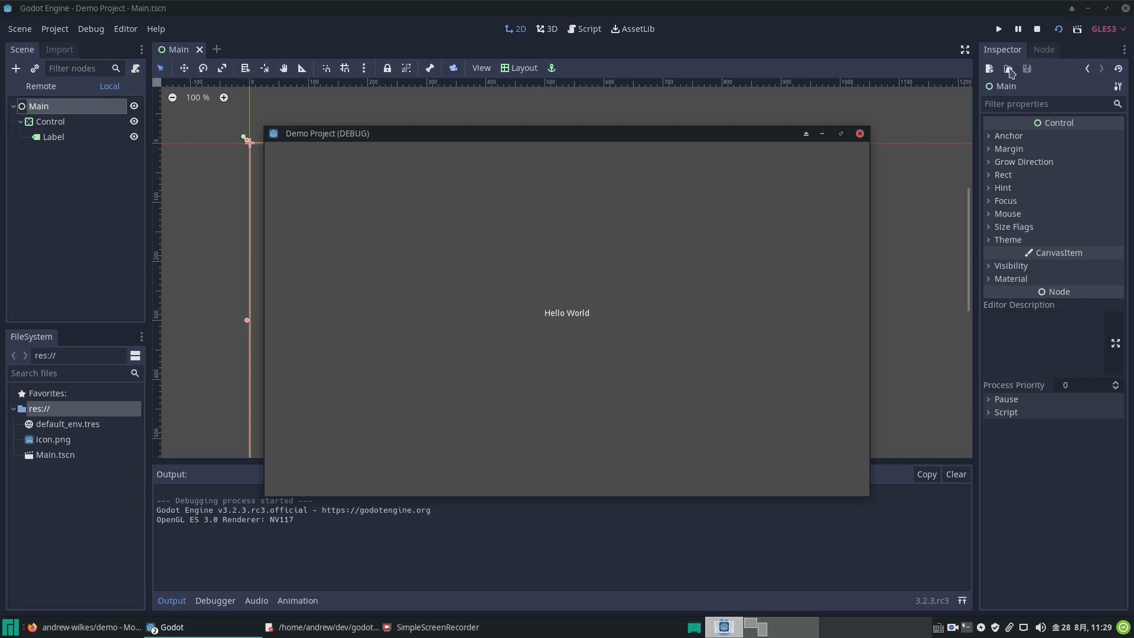
click(1035, 29)
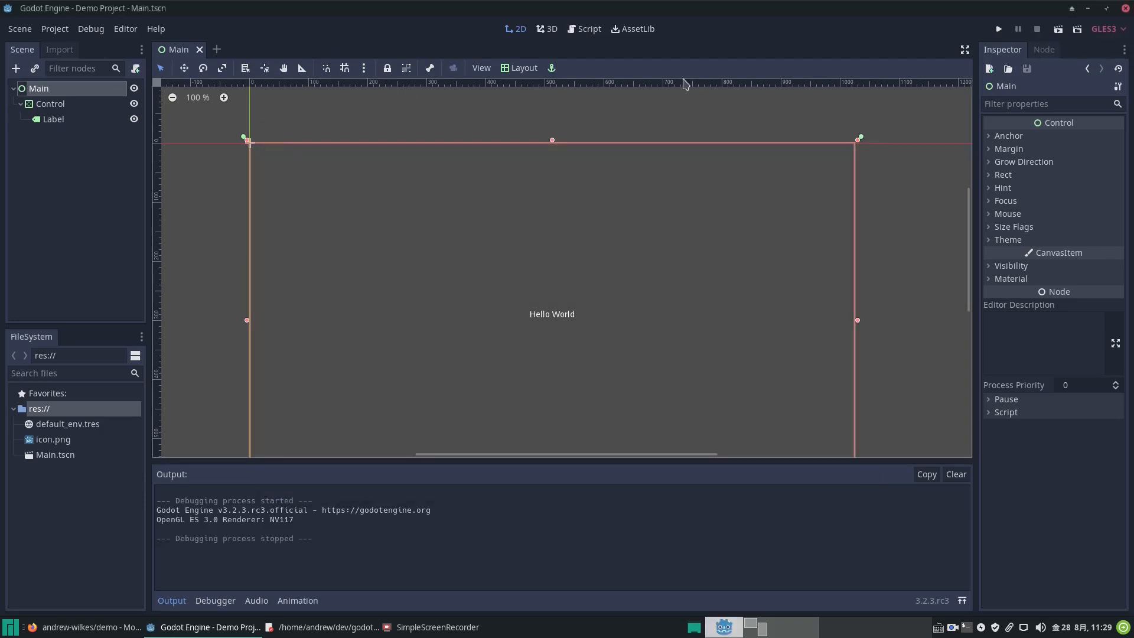
click(998, 29)
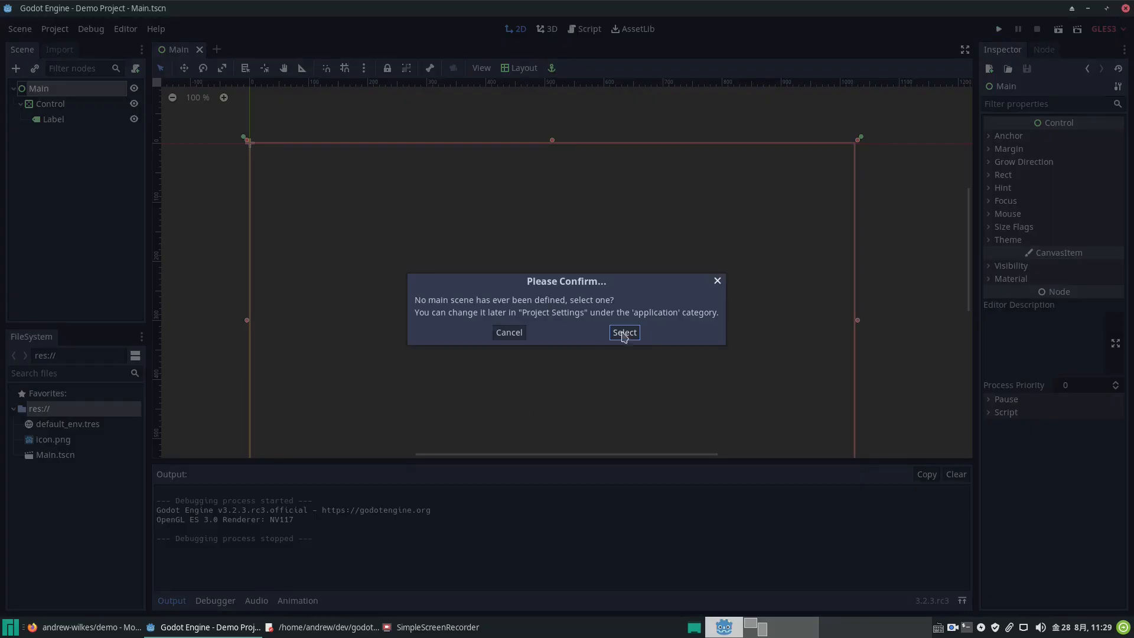
click(624, 332)
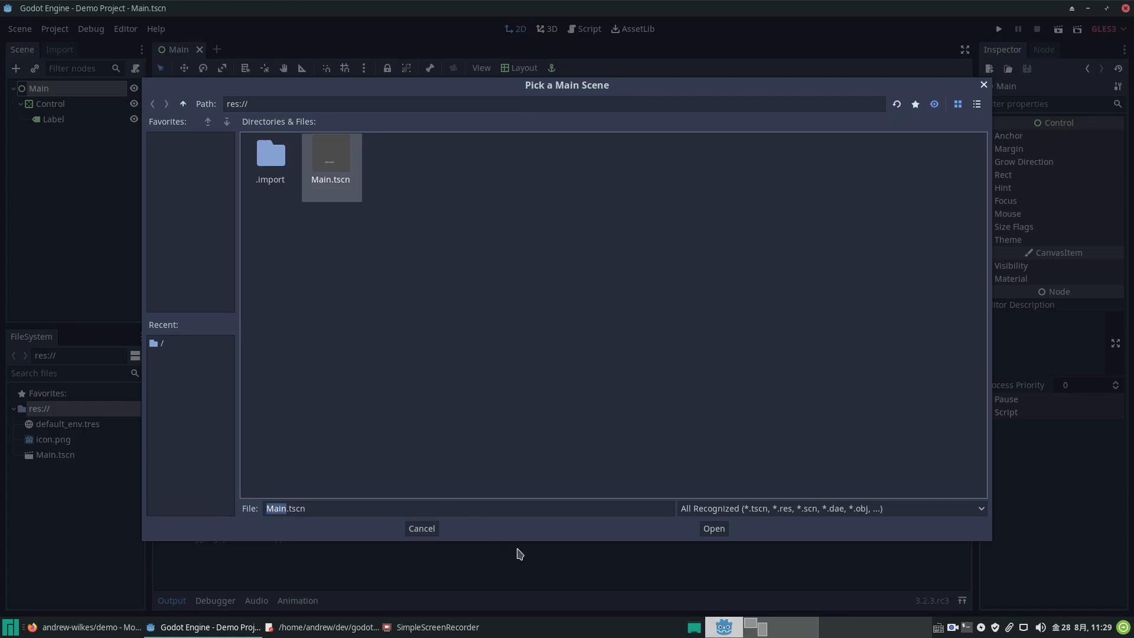
click(712, 528)
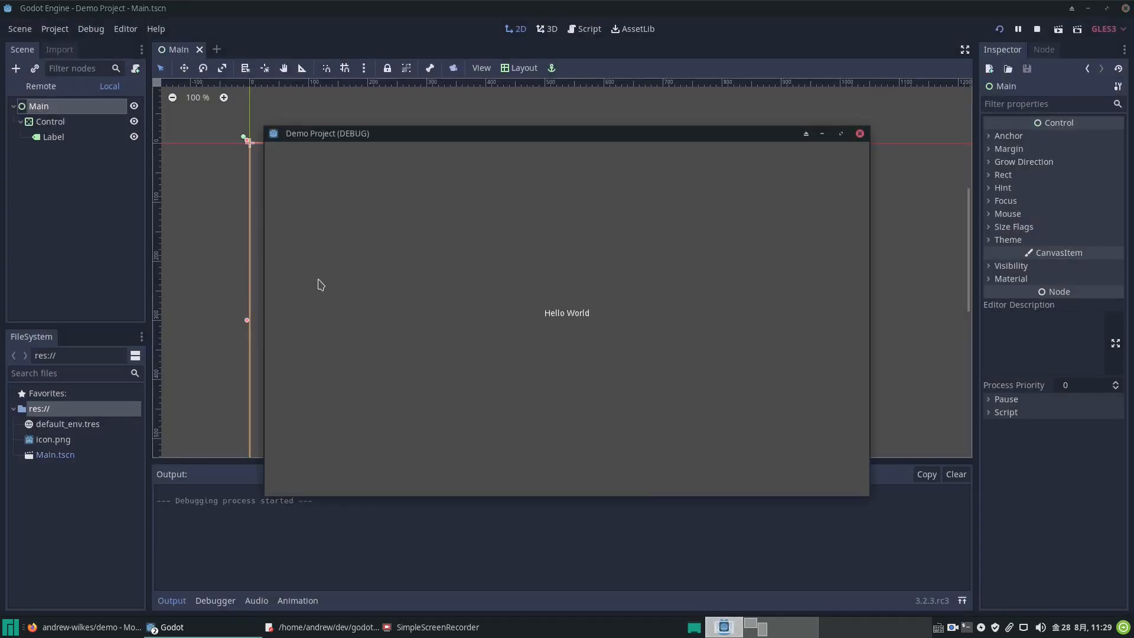
click(859, 133)
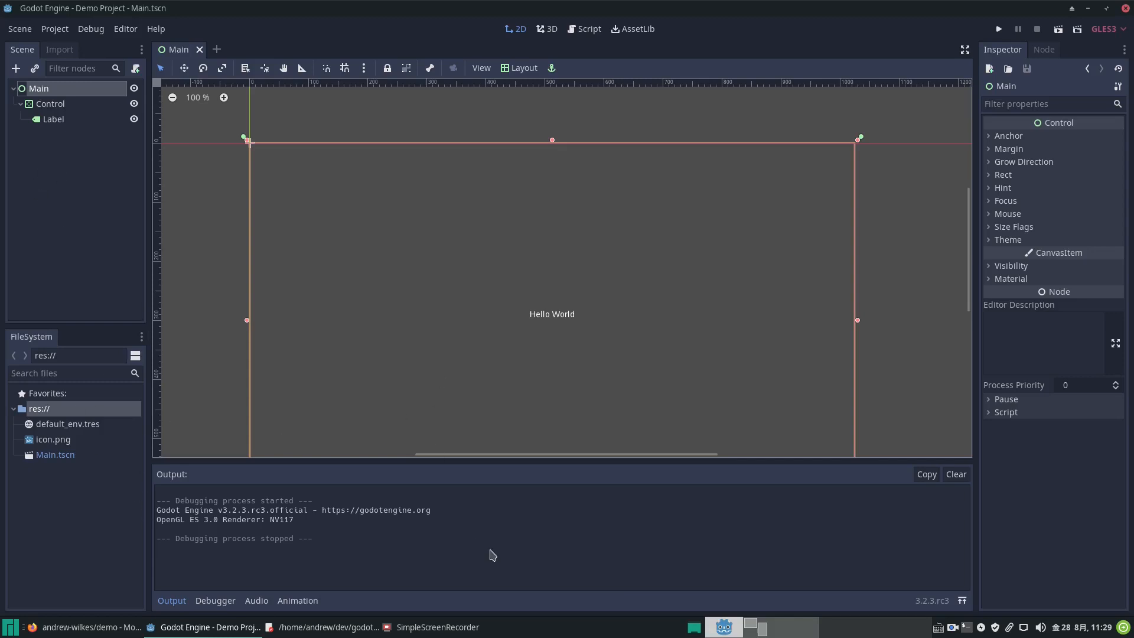
mouse_move(277, 457)
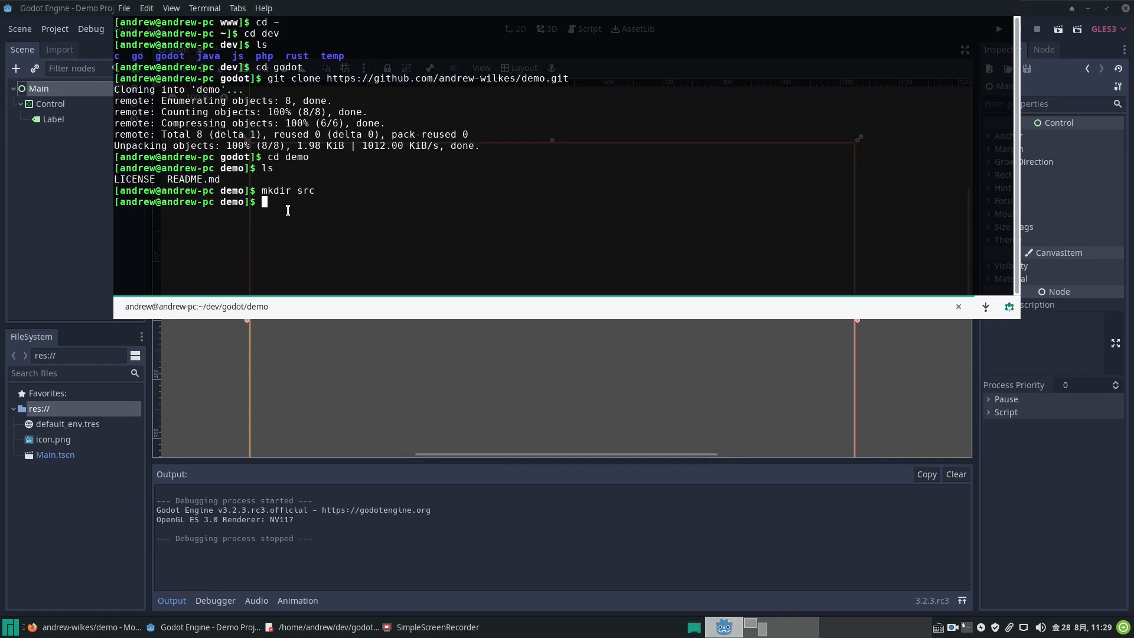
- Check git status, then stage the untracked src folder with git add
text(git st)
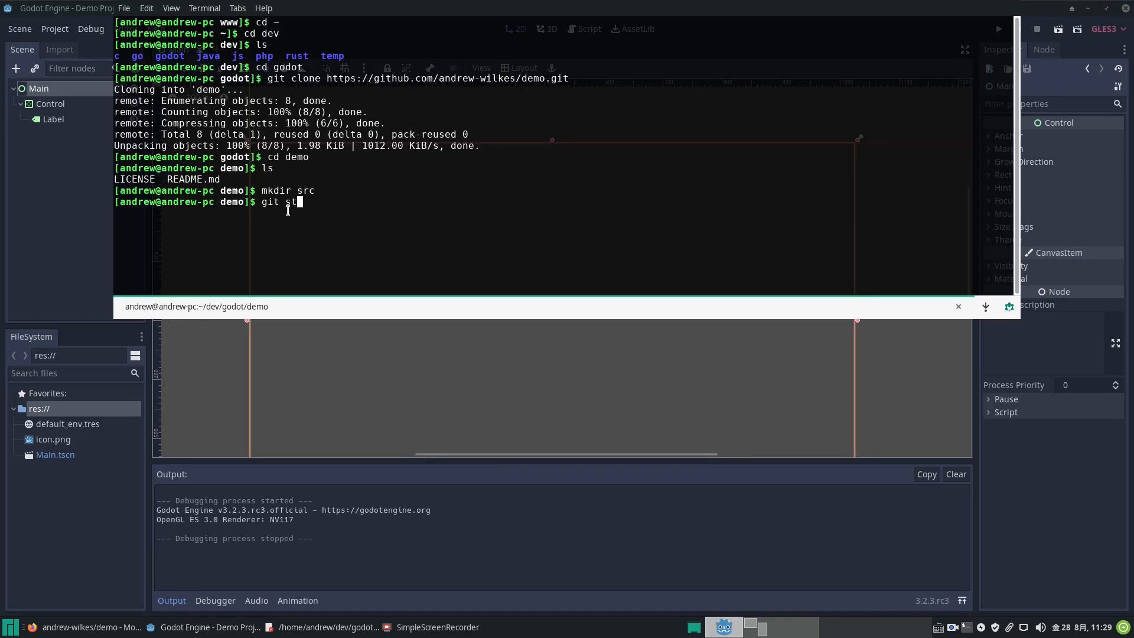
text(a)
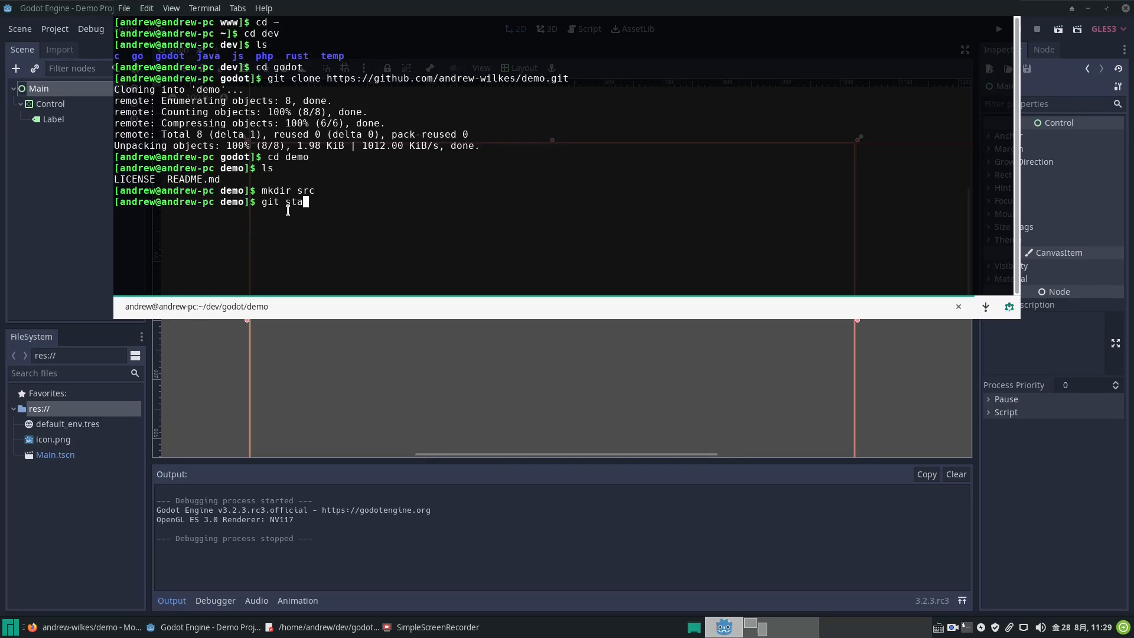
text(tus)
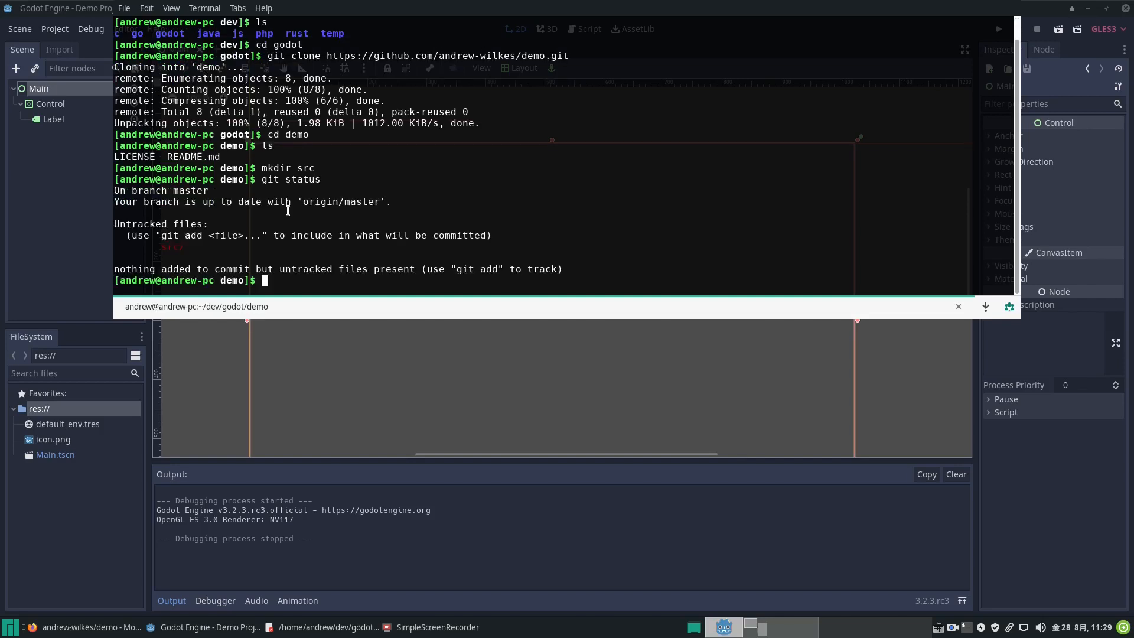
mouse_move(202, 203)
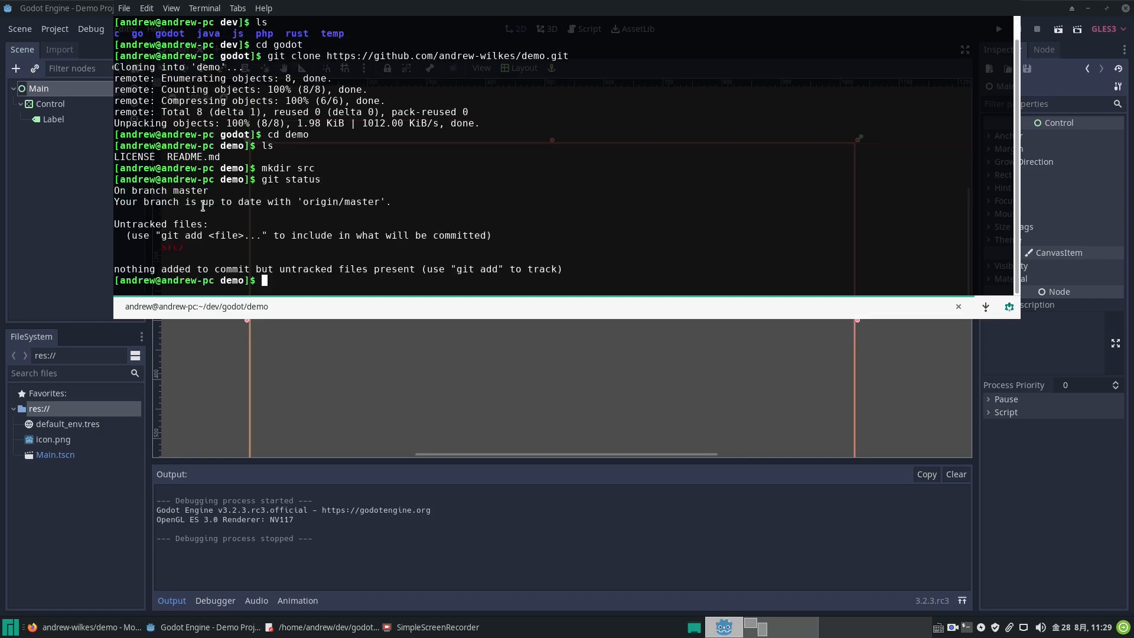
mouse_move(344, 206)
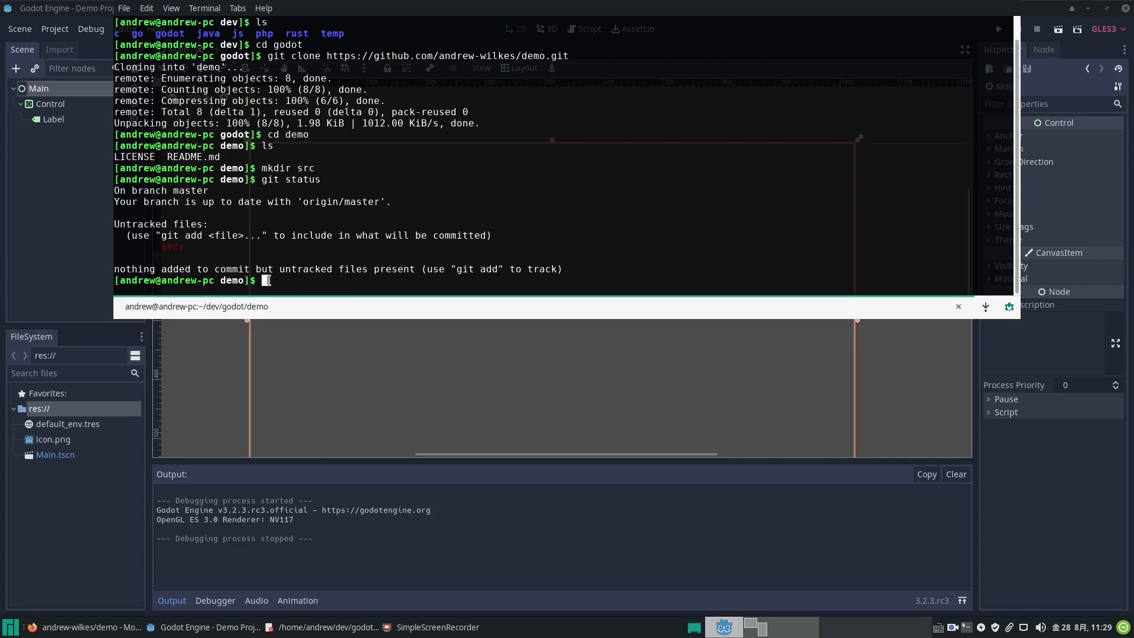
text(git)
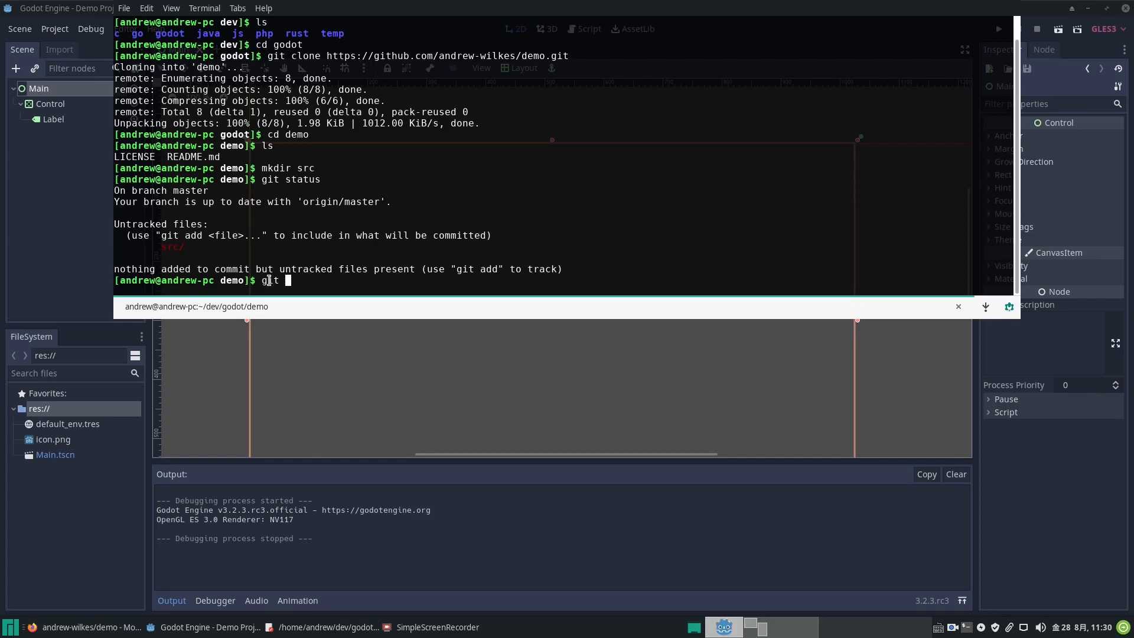
text(add)
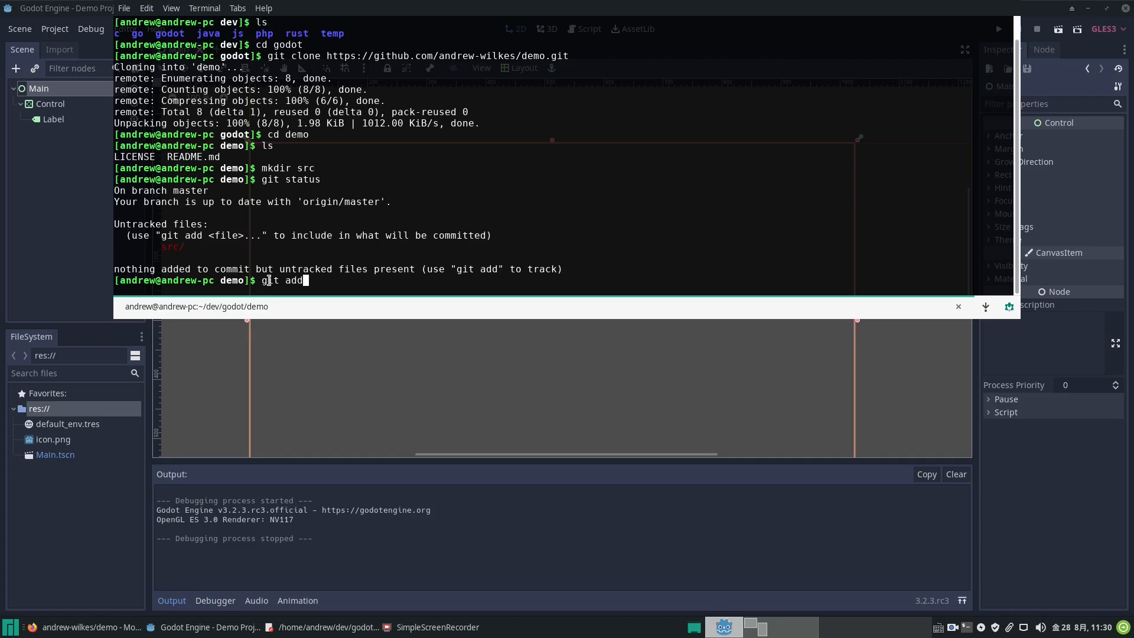
text(.)
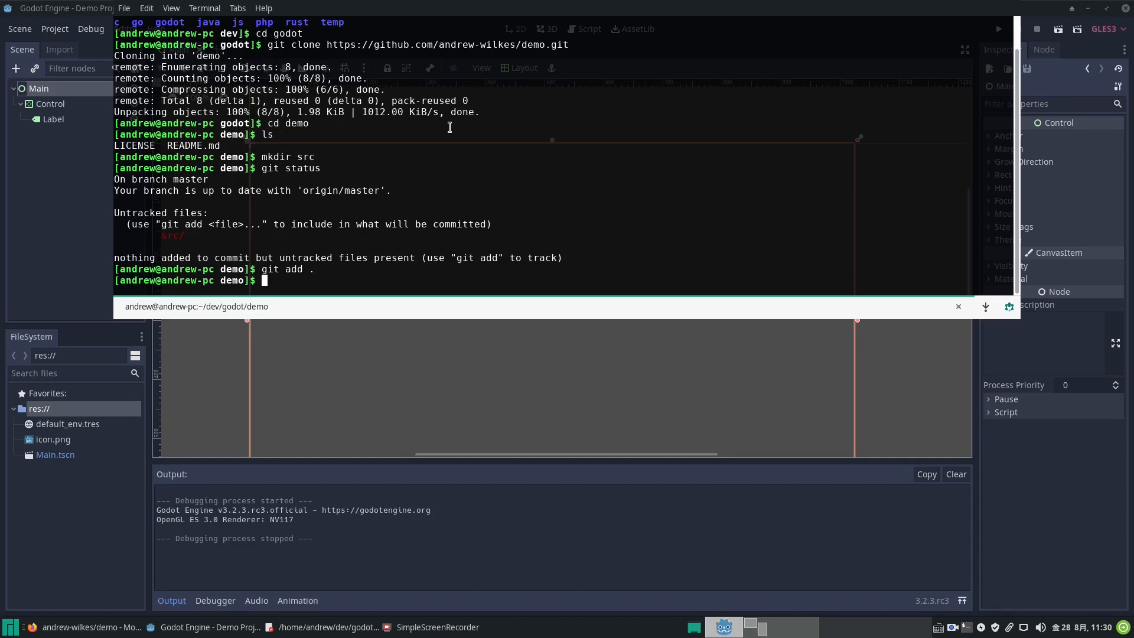
- Commit the staged files as "Add project files", checking git status before and after
text(git status)
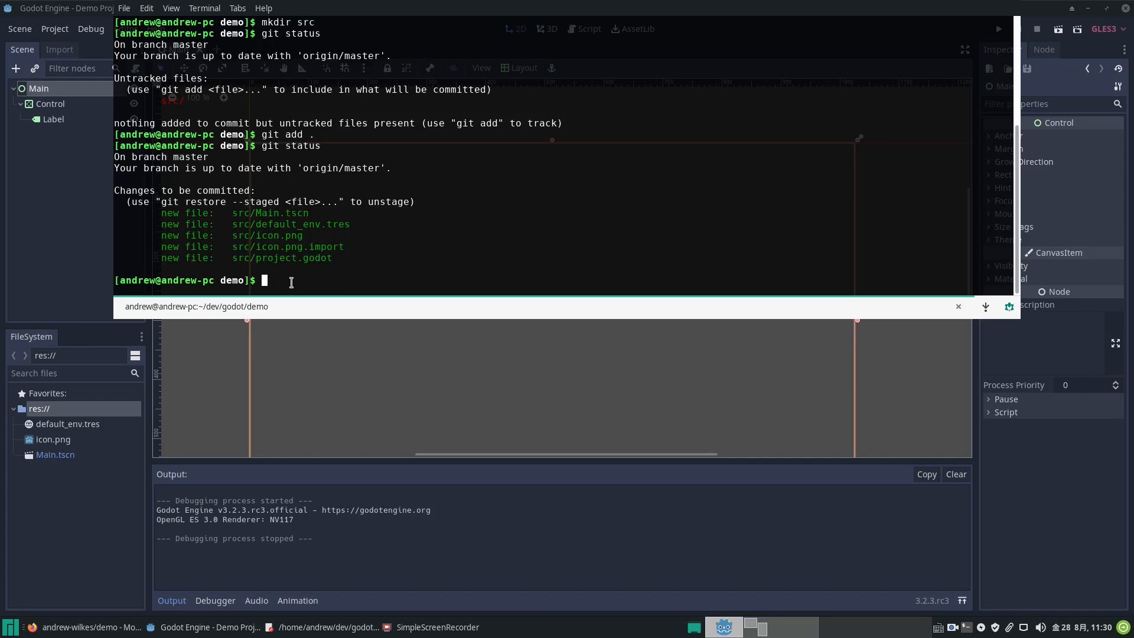
mouse_move(302, 283)
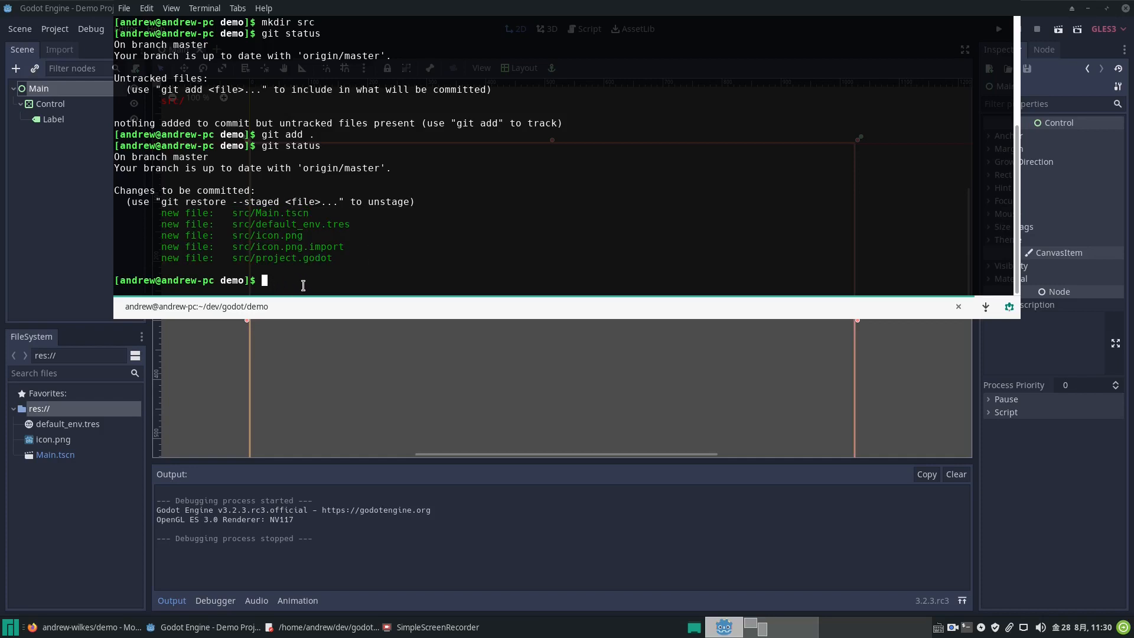
text(git)
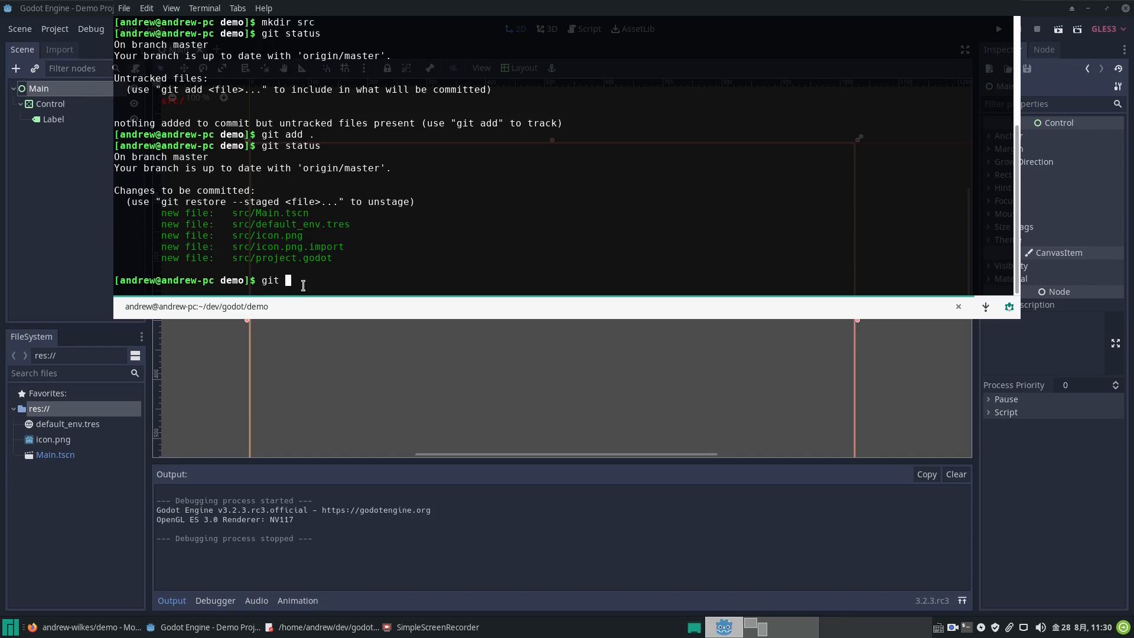
text(commit)
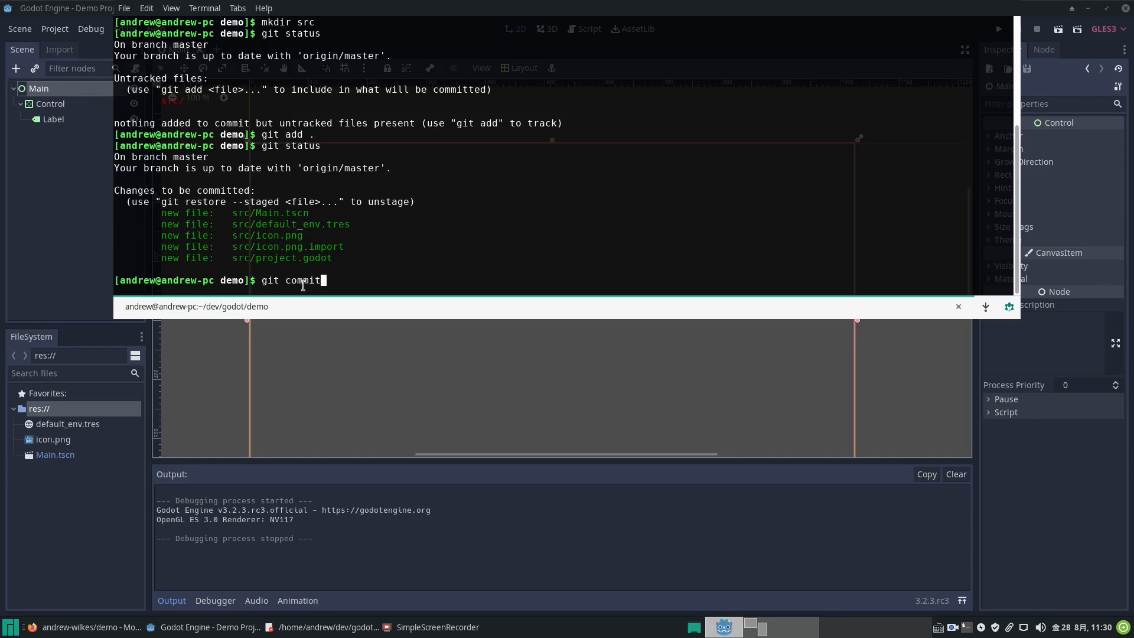
text(-)
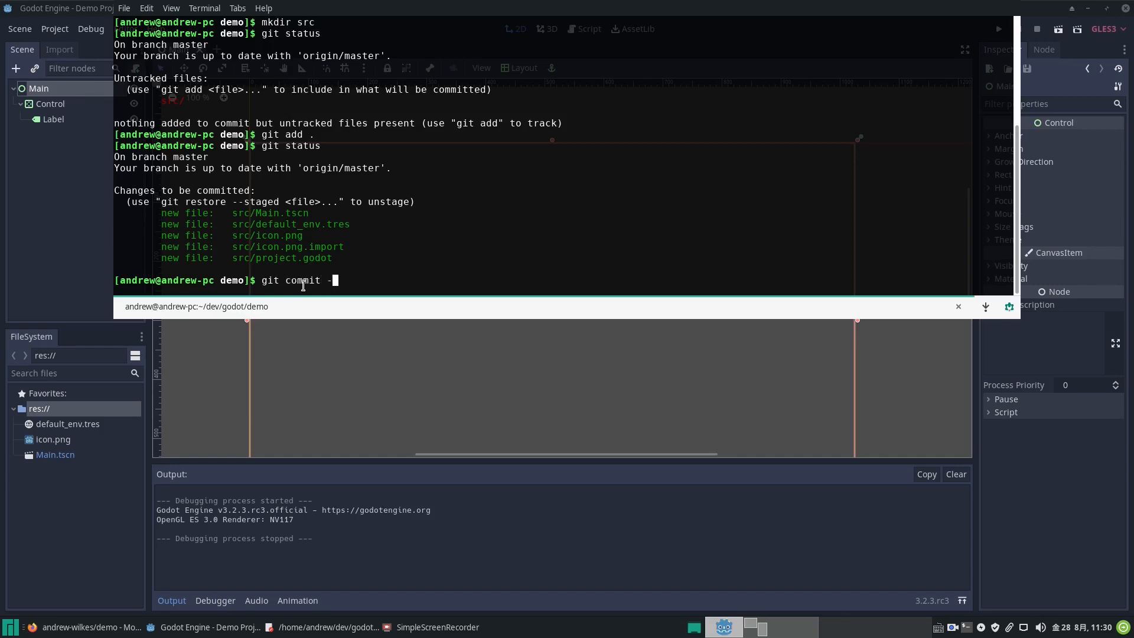
text(-m)
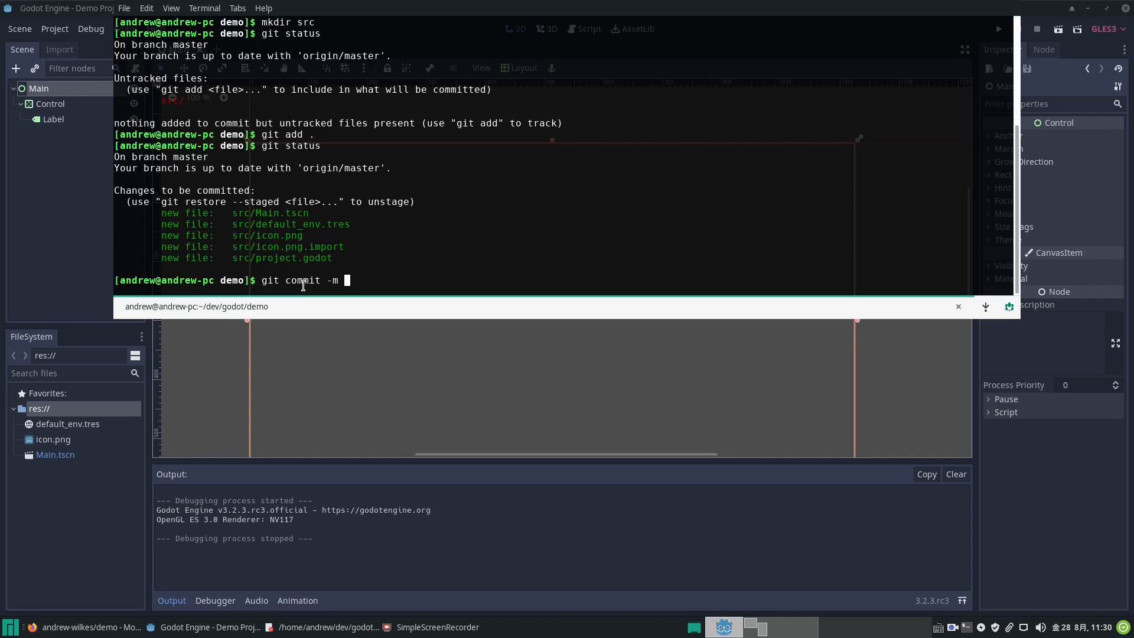
text(")
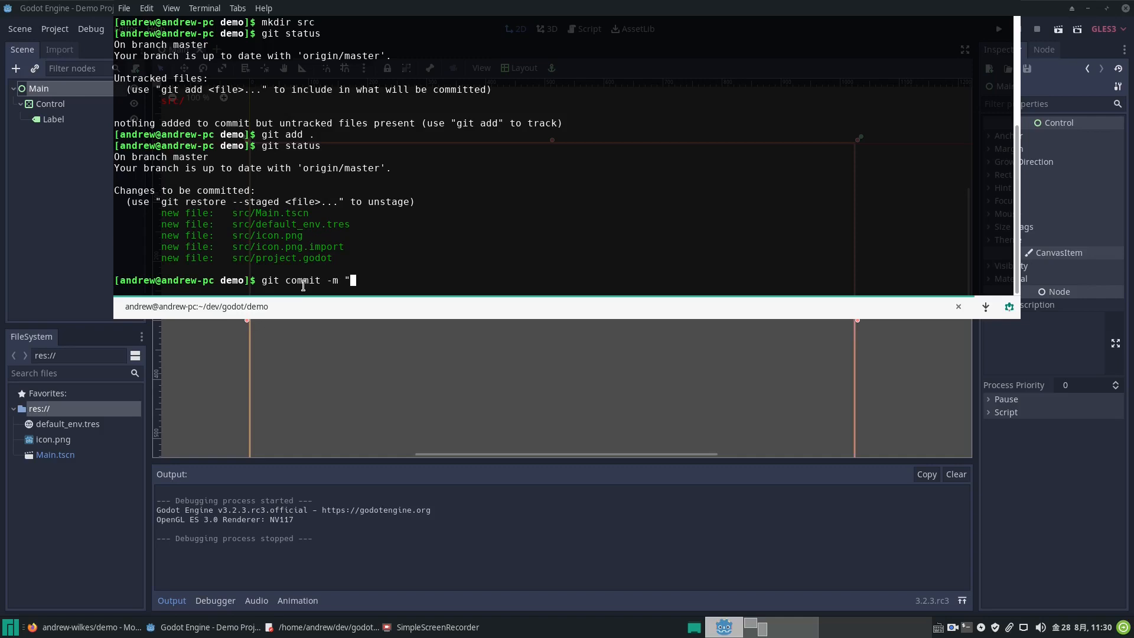
text(Added pro)
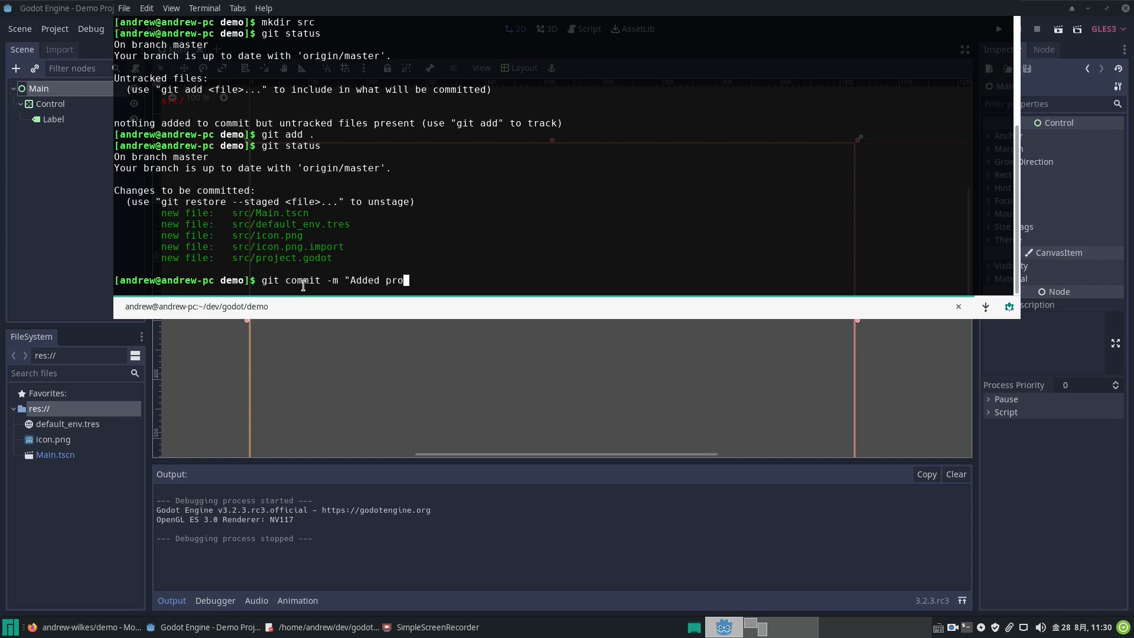
text(ject)
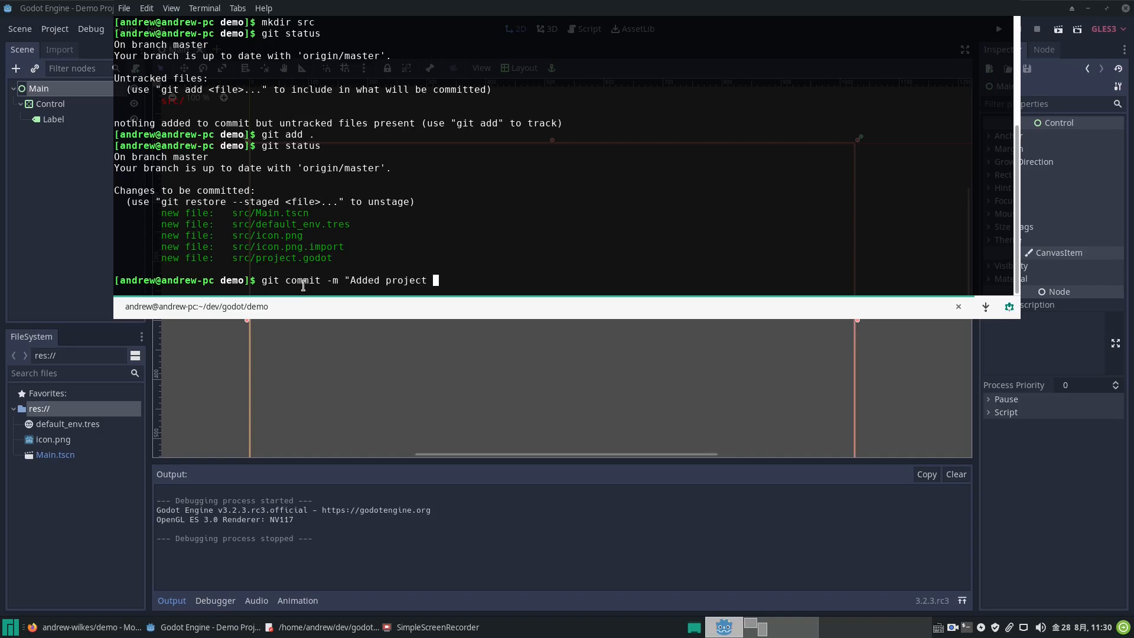
text(files)
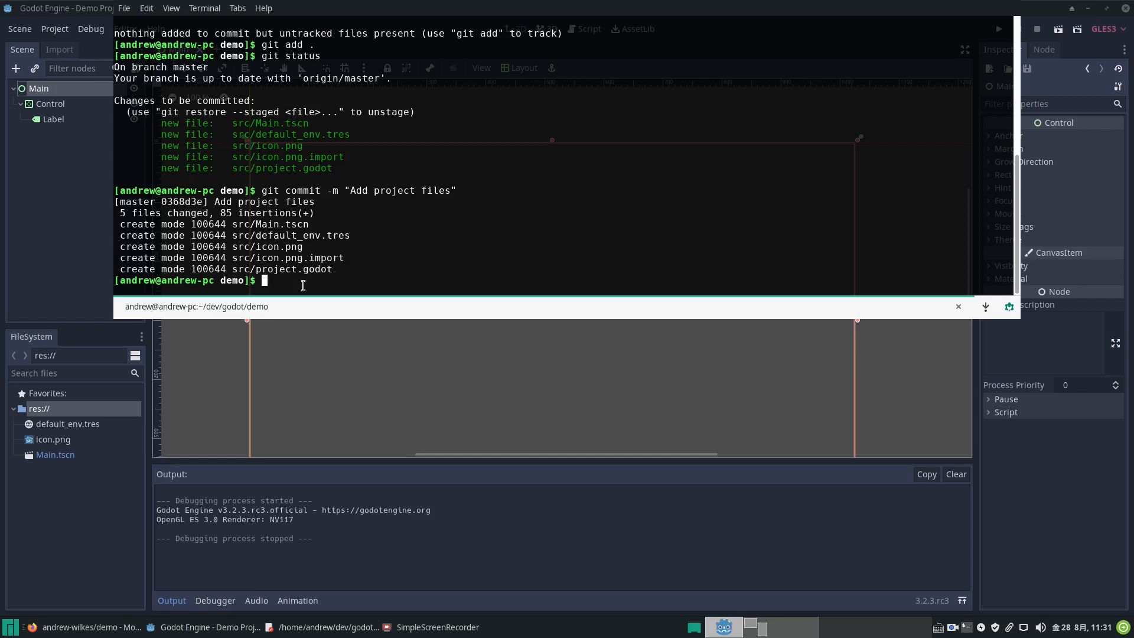
text(git status)
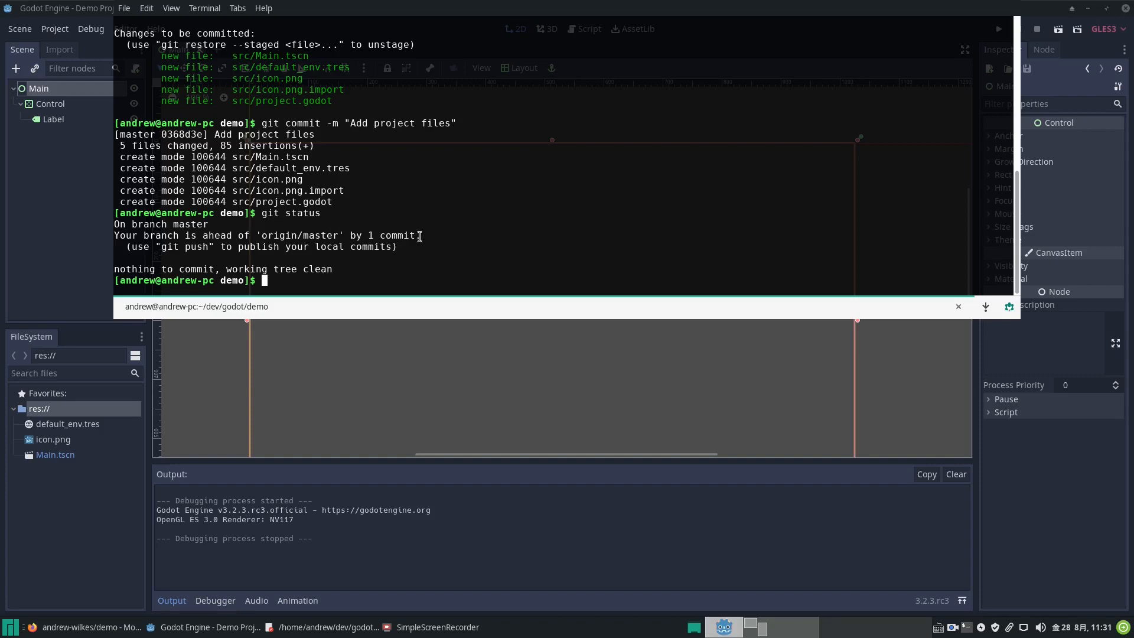
mouse_move(326, 287)
text(git push)
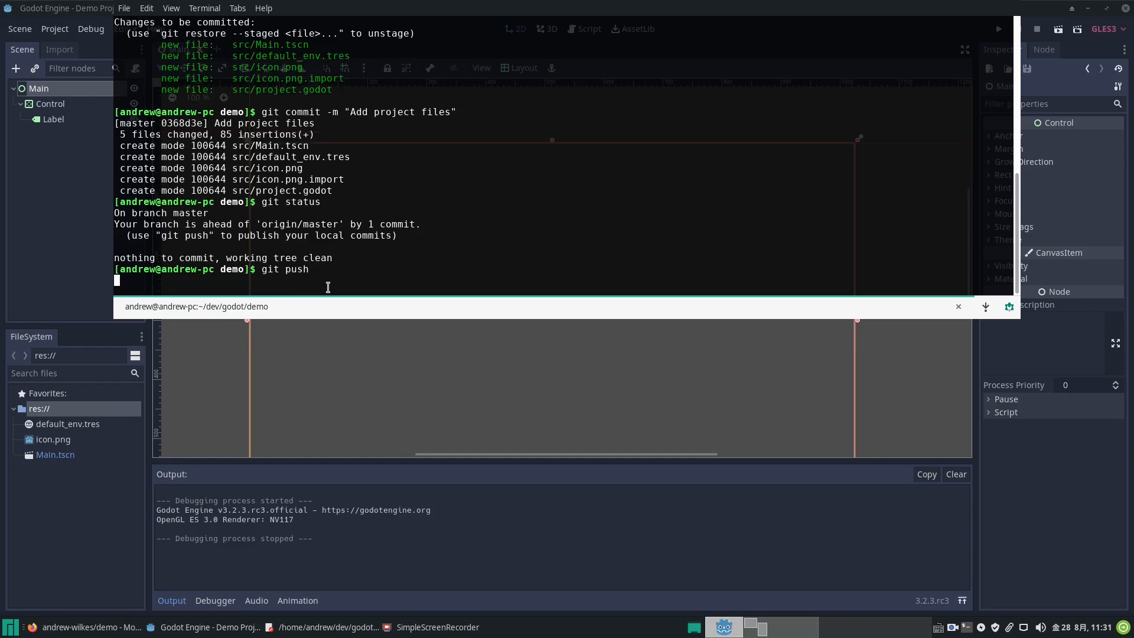
- Run git push to send the local commit to GitHub
key(Return)
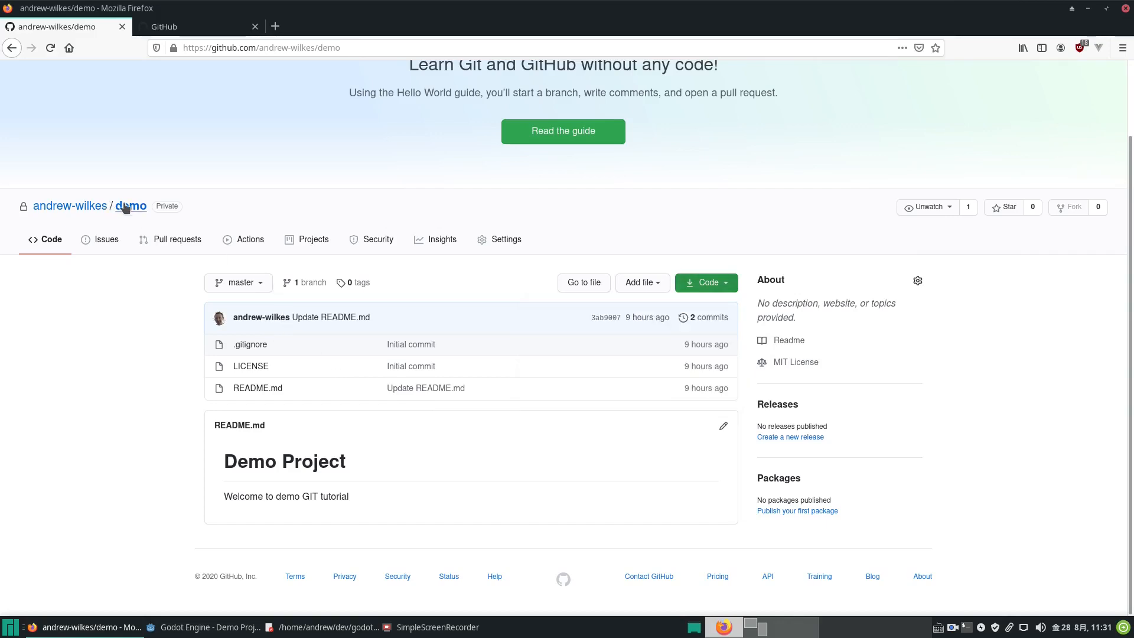
mouse_move(399, 374)
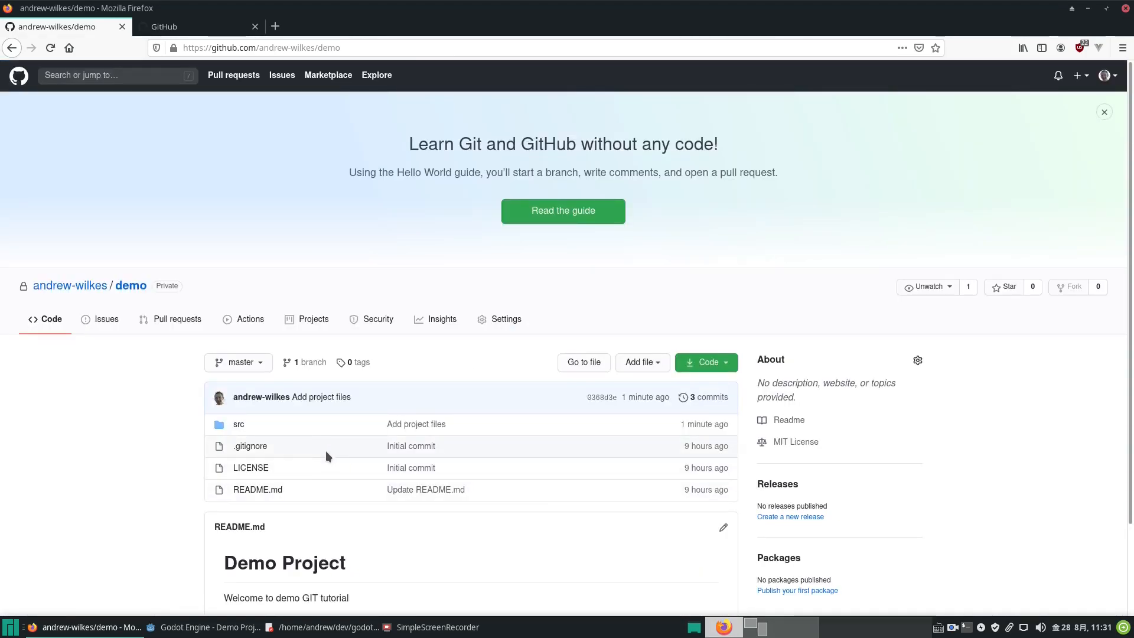
- Open the src folder on GitHub and view Main.tscn, then return to Godot
scroll(down, 3)
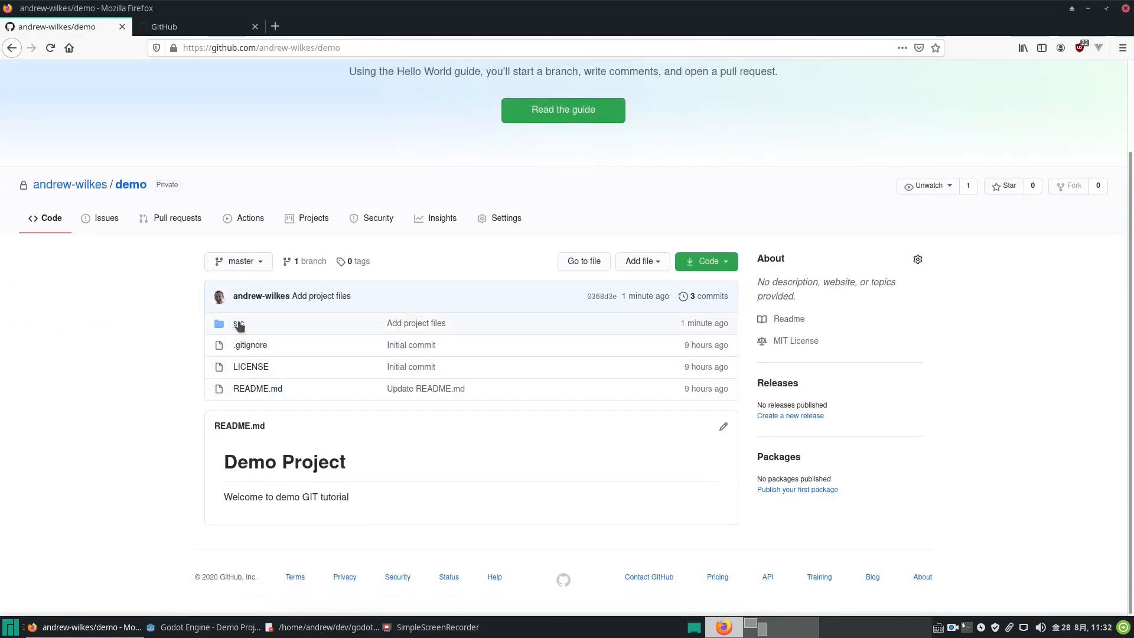
click(239, 322)
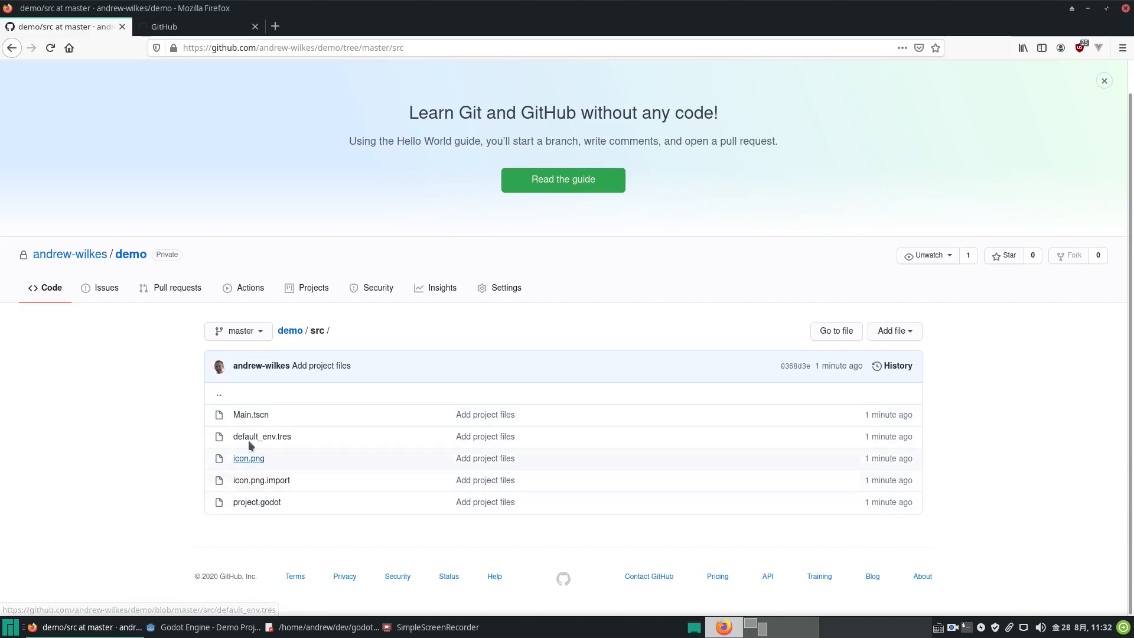
click(251, 415)
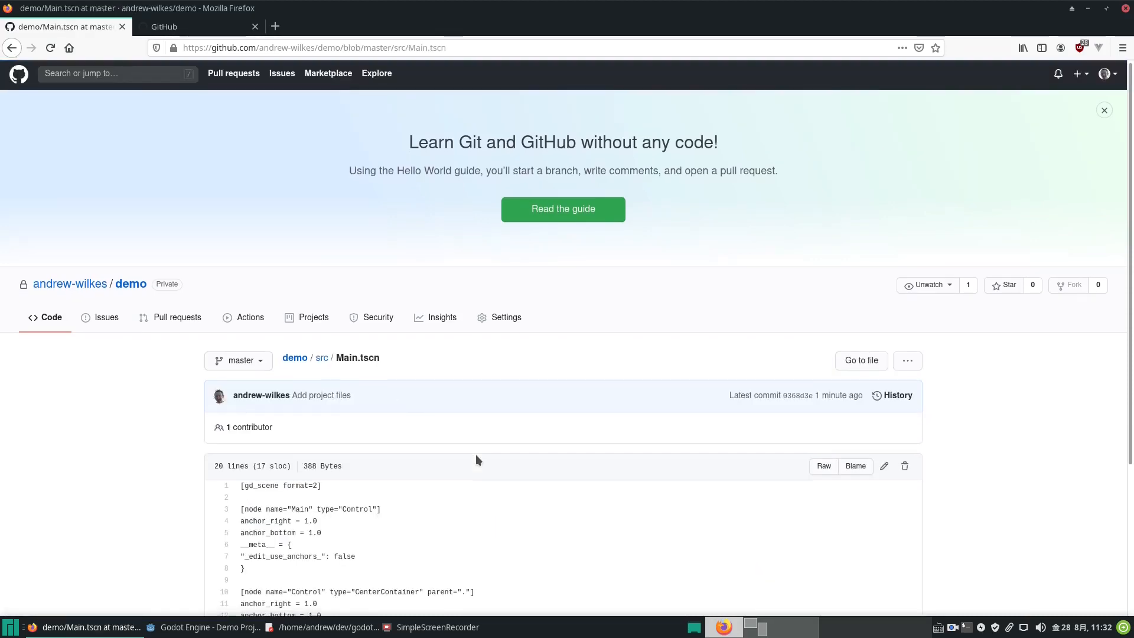
click(1104, 110)
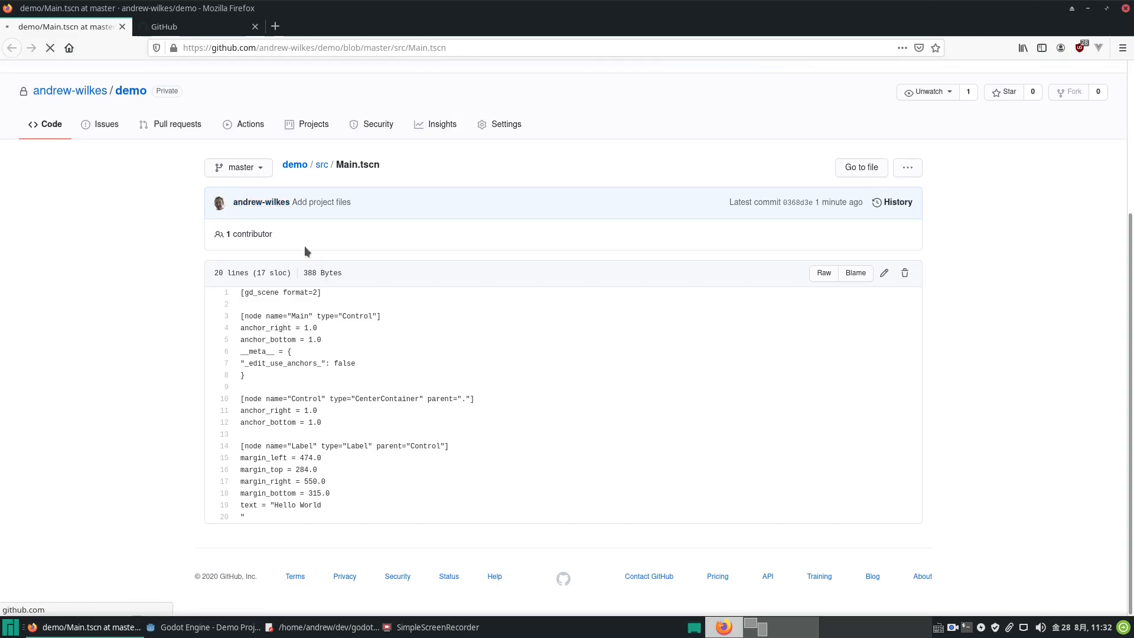
click(209, 627)
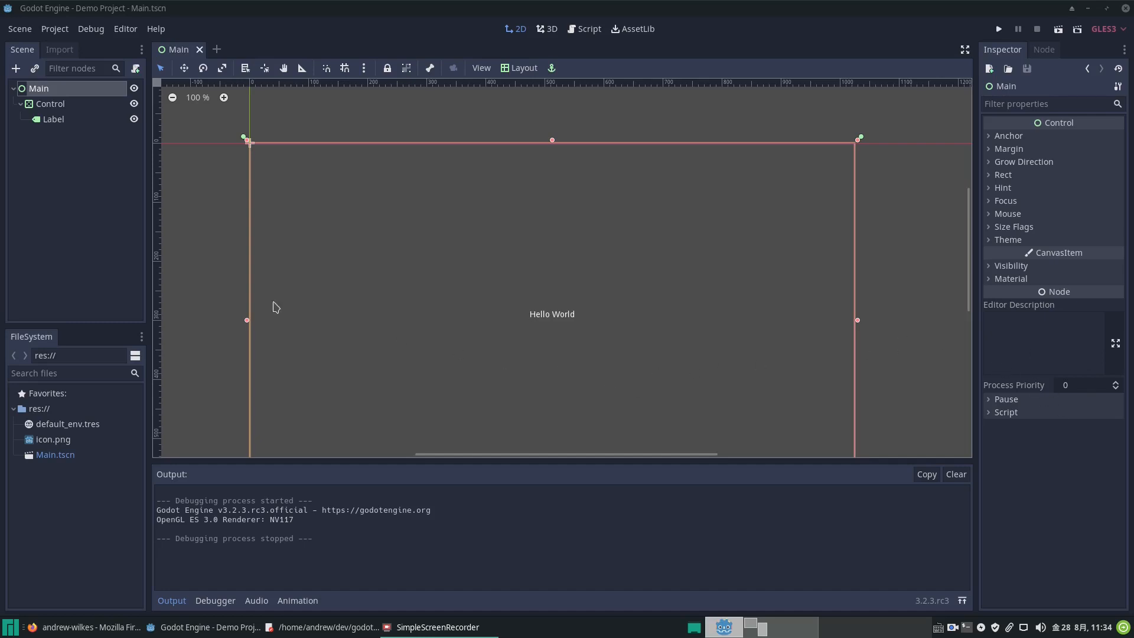
- Select the Label node and add 'sdfsgdfjsg' to its Hello World text
click(53, 119)
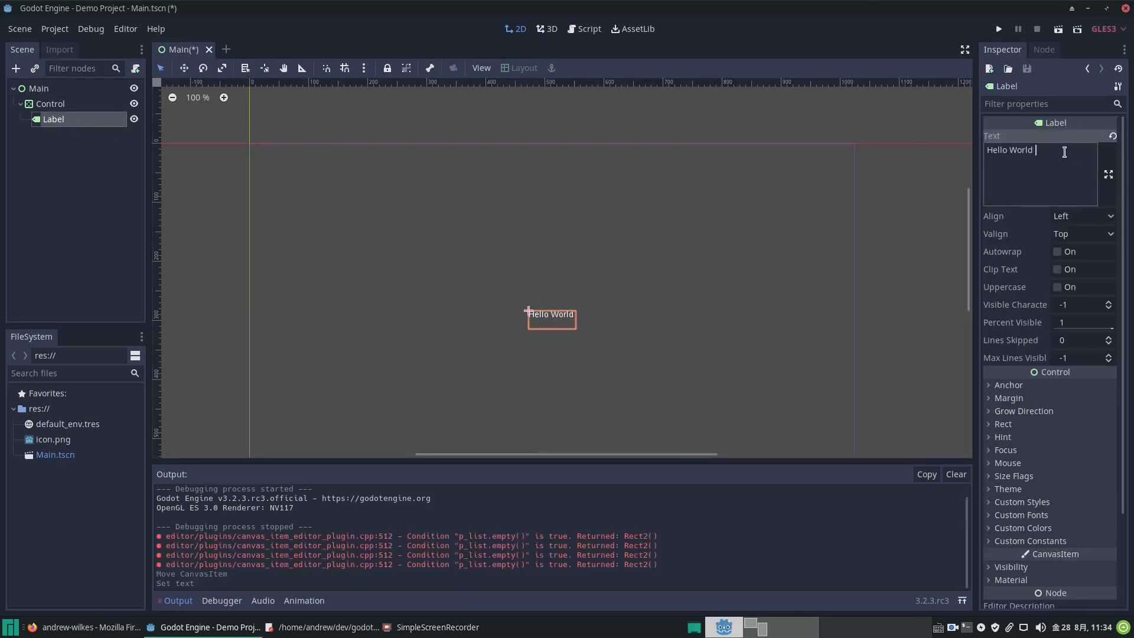
text(sdfsgdfjsg)
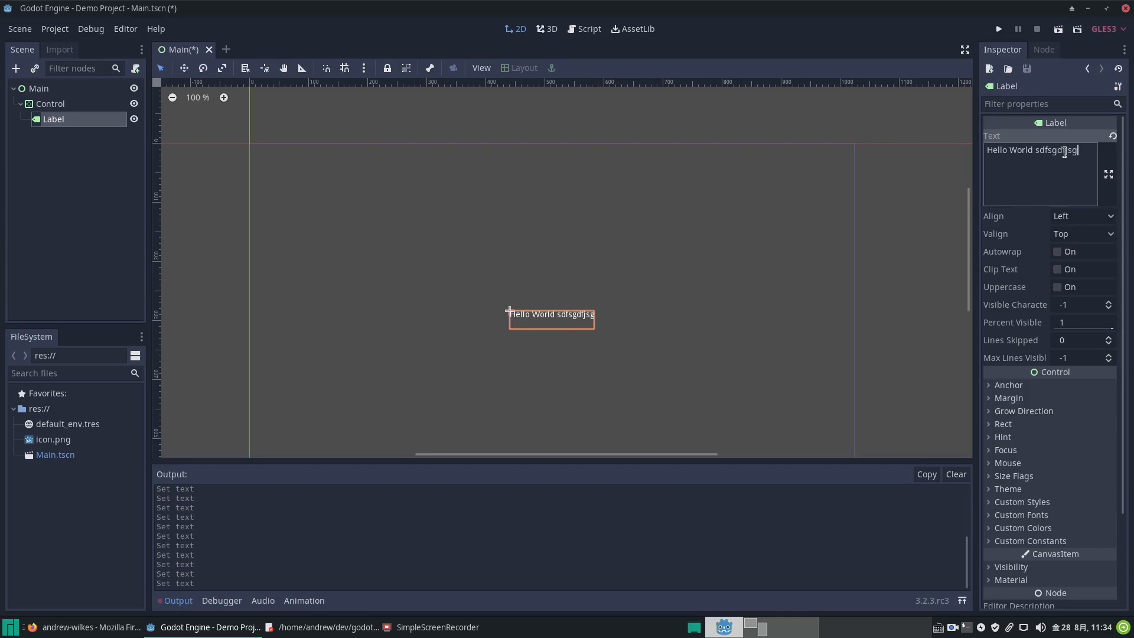
mouse_move(912, 301)
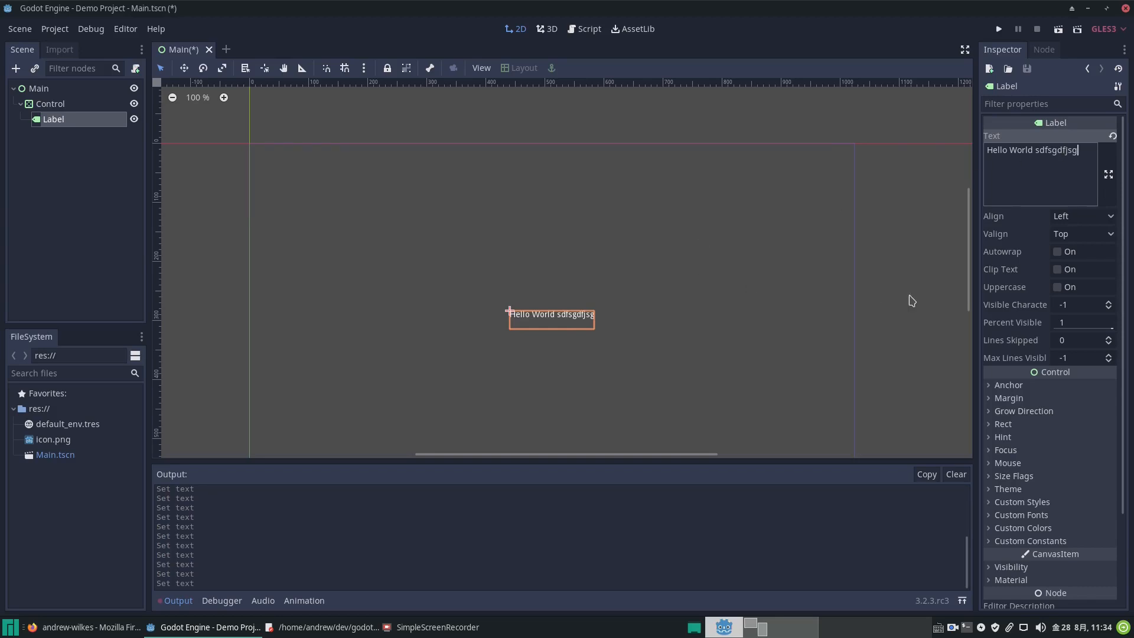
mouse_move(1049, 180)
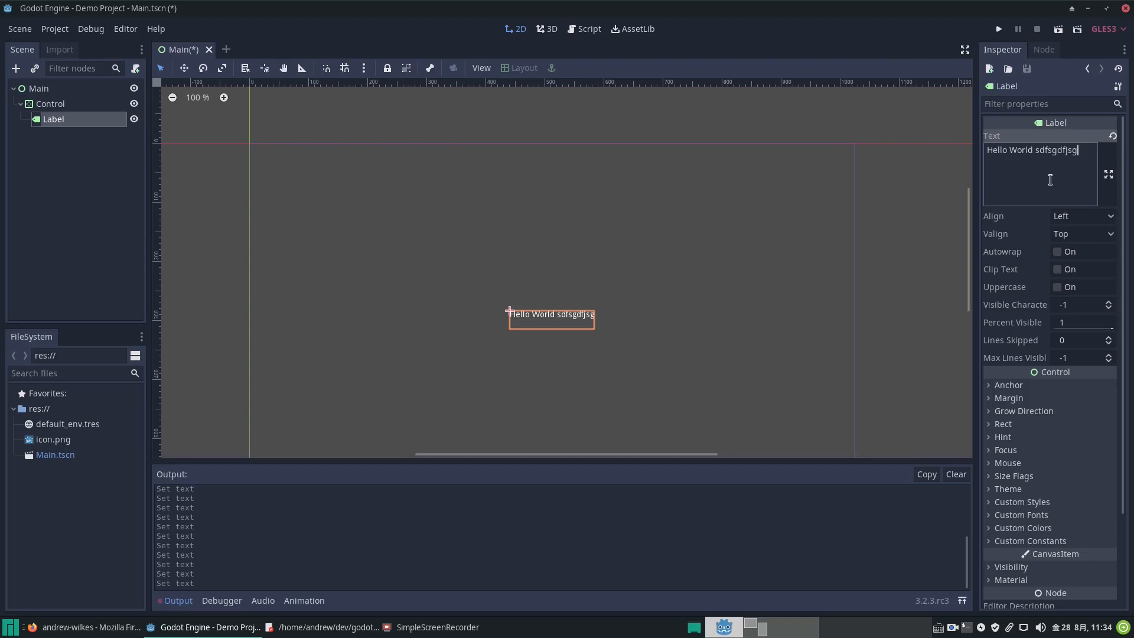
mouse_move(226, 251)
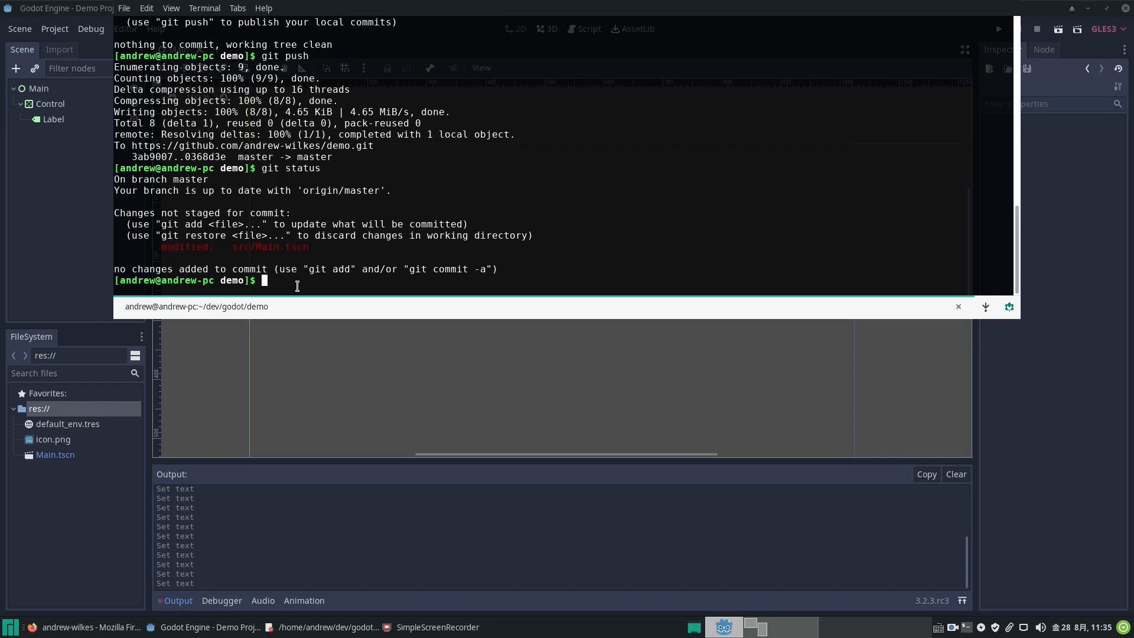
- Save the modified Main.tscn aside with git stash
text(git s)
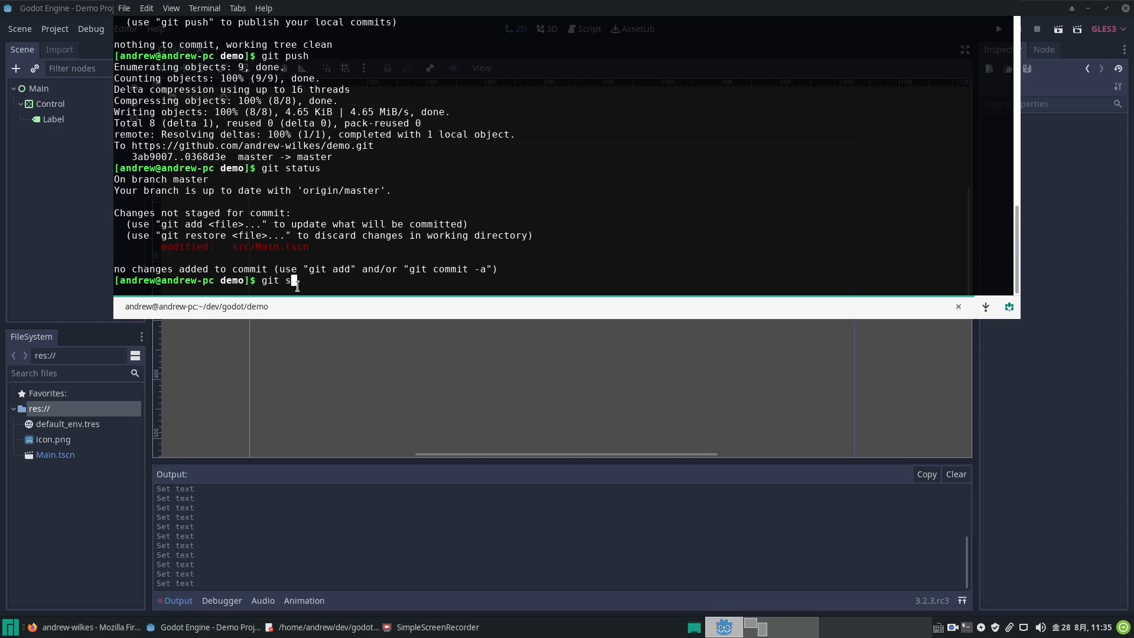
text(tash)
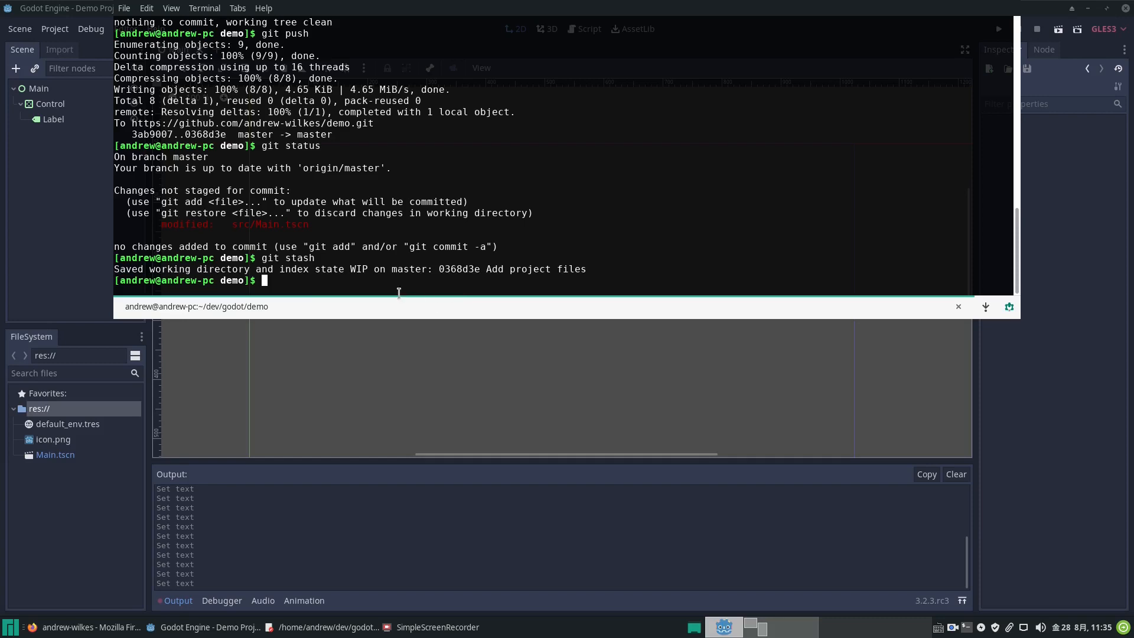
mouse_move(454, 340)
text(git status)
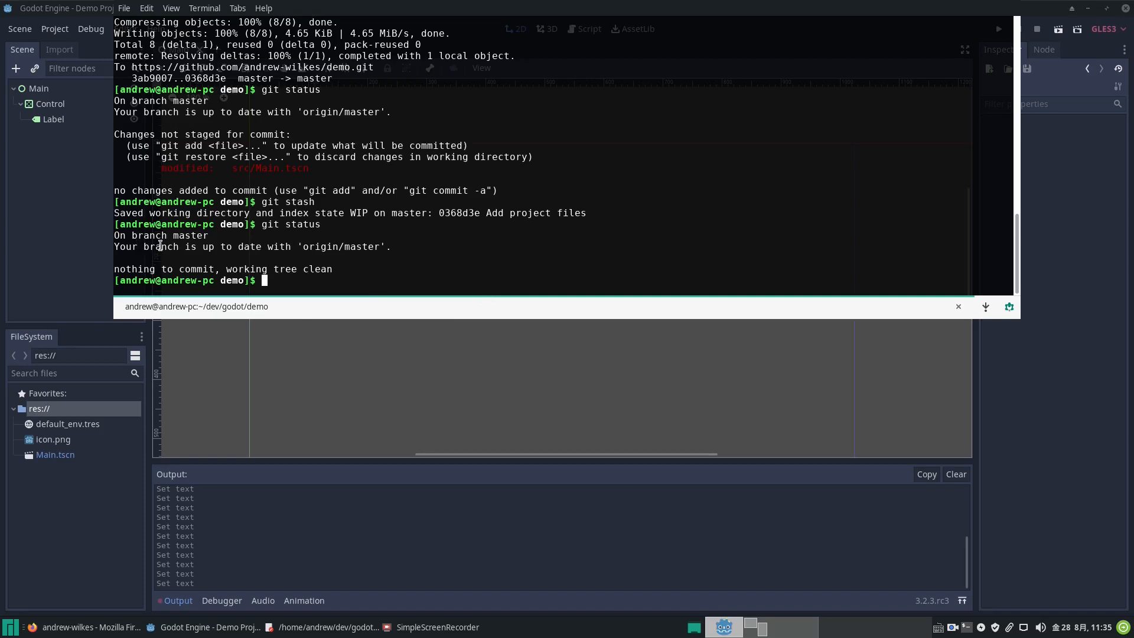
mouse_move(411, 281)
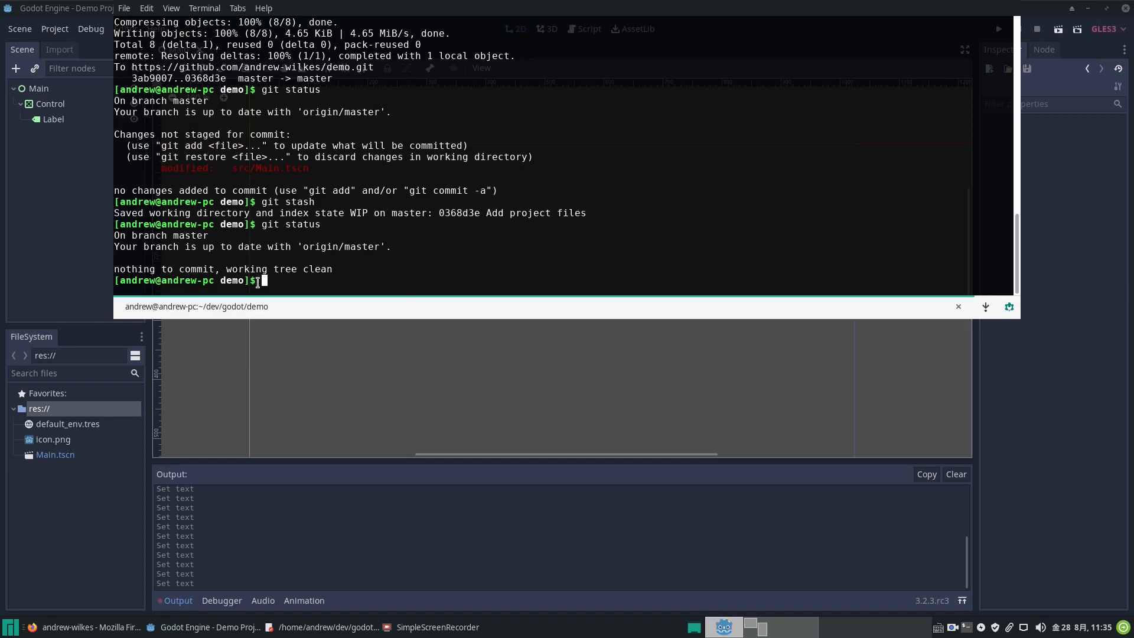
mouse_move(342, 280)
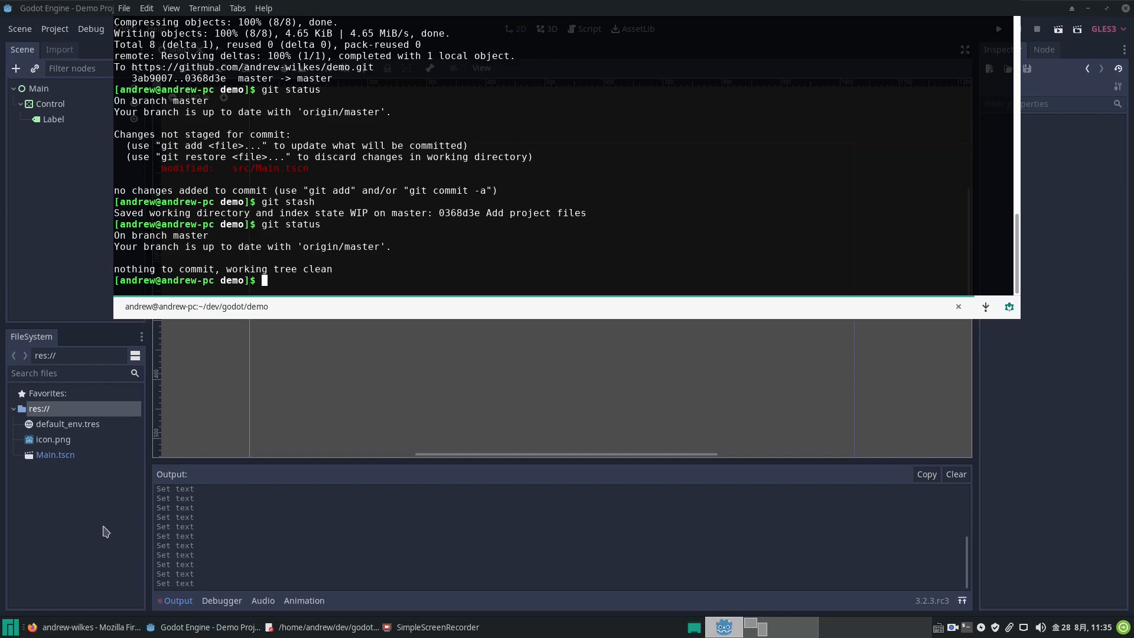
- Relaunch Godot Engine from the applications menu to reach the Project Manager
click(91, 627)
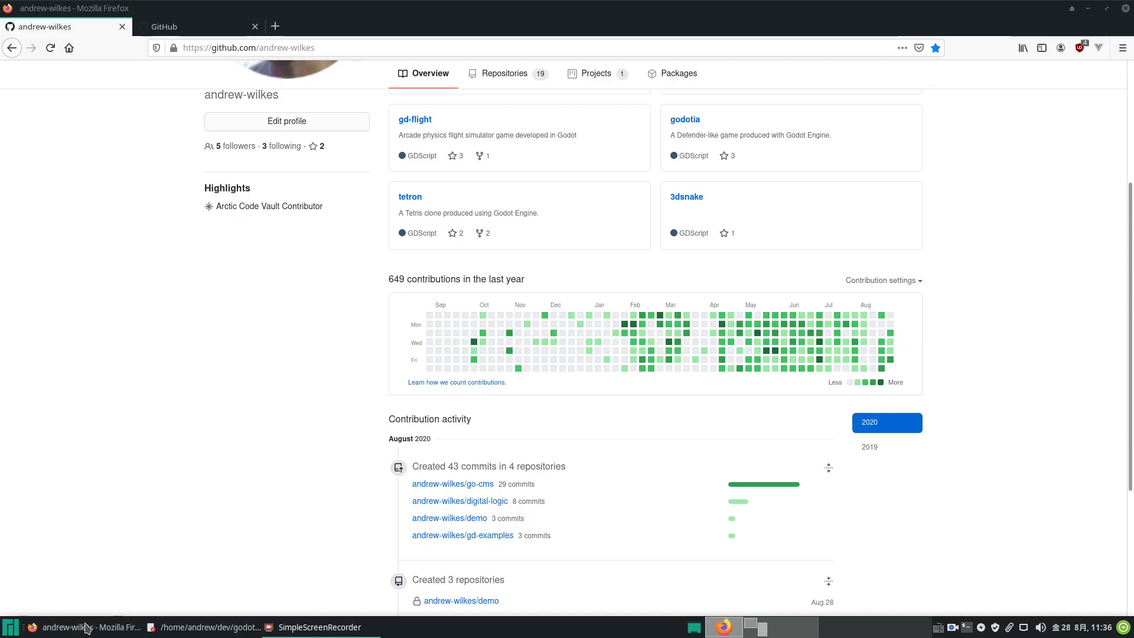
click(10, 626)
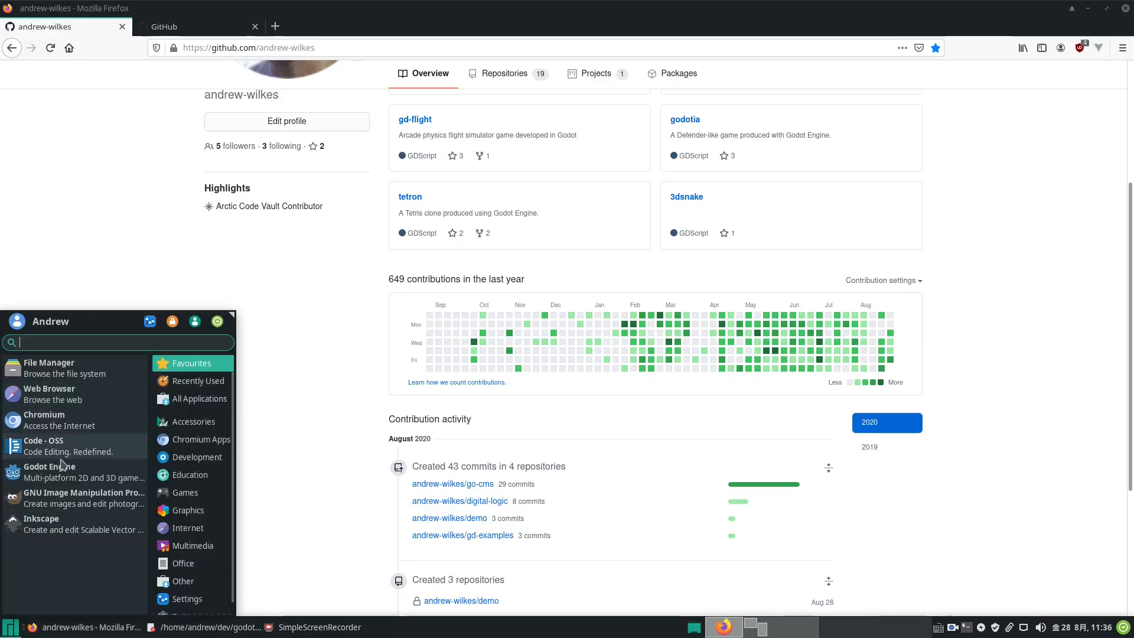
click(48, 466)
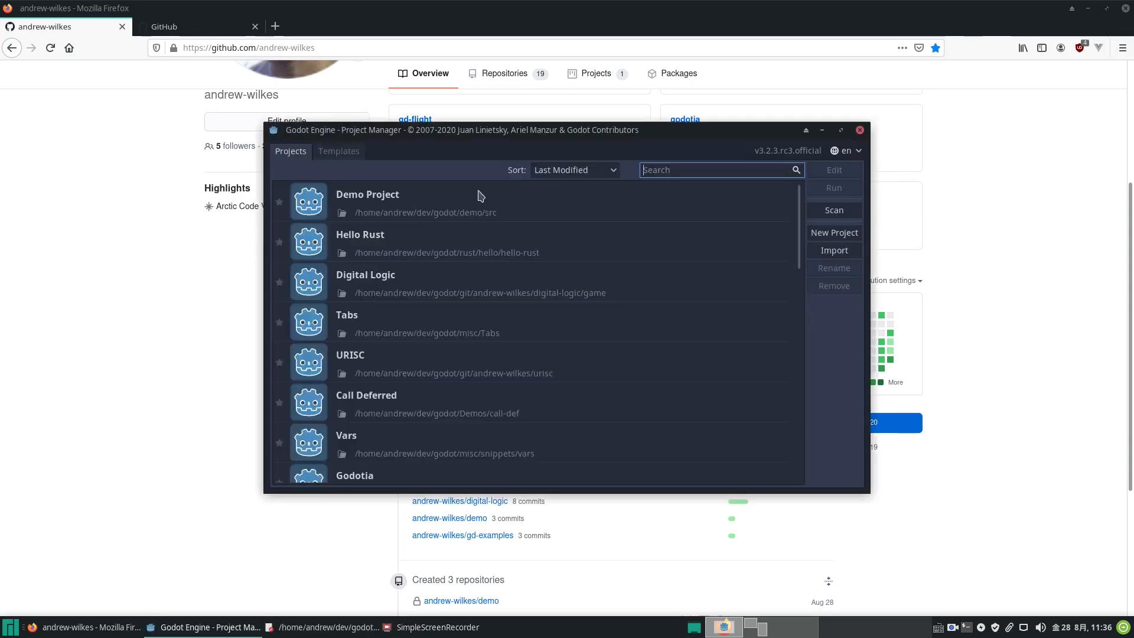
mouse_move(561, 267)
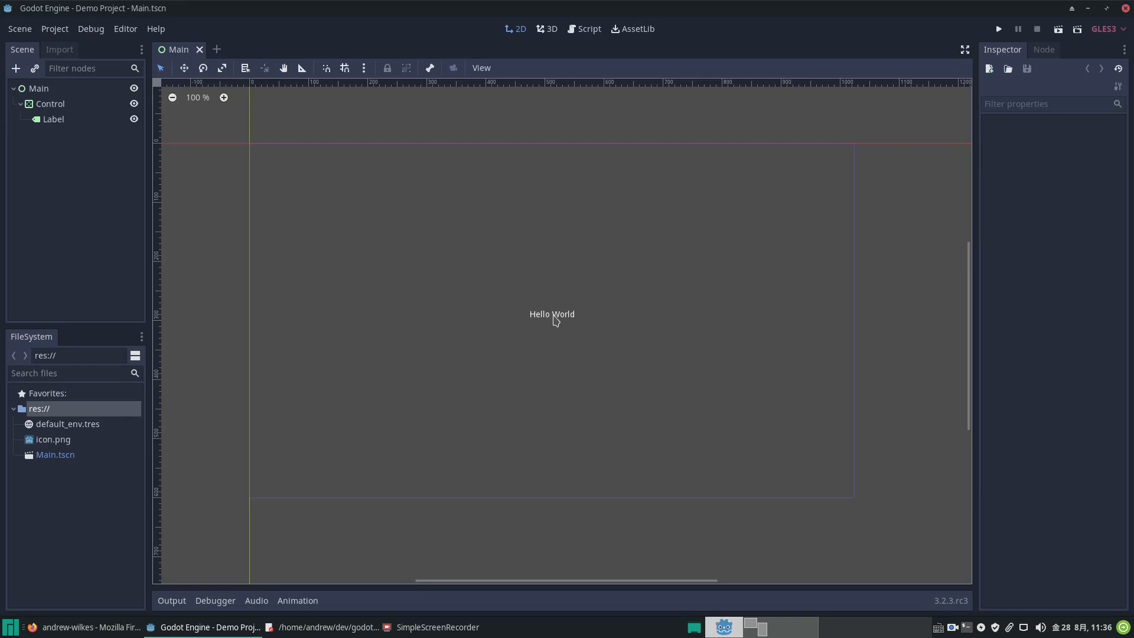
mouse_move(570, 359)
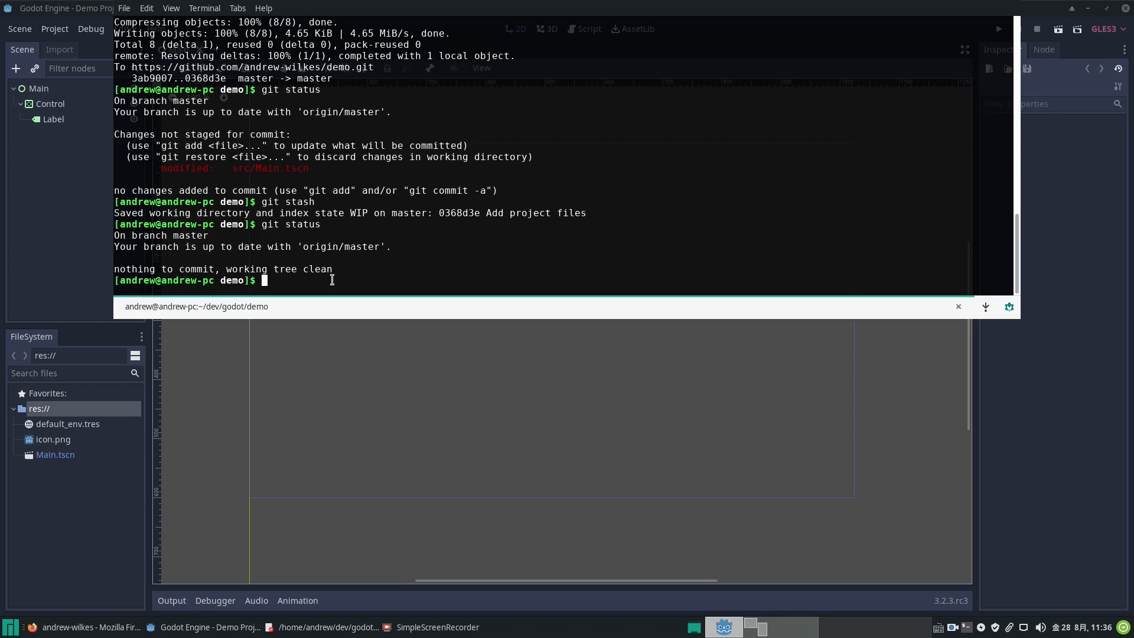
- Create a new git branch named temp with git branch temp
text(git)
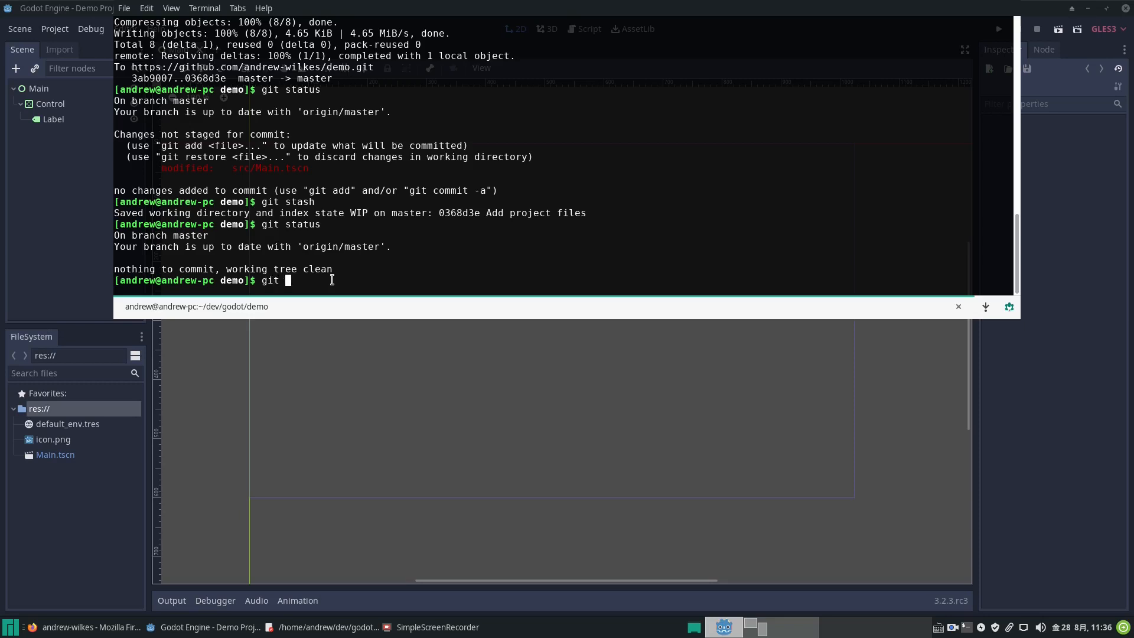
text(br)
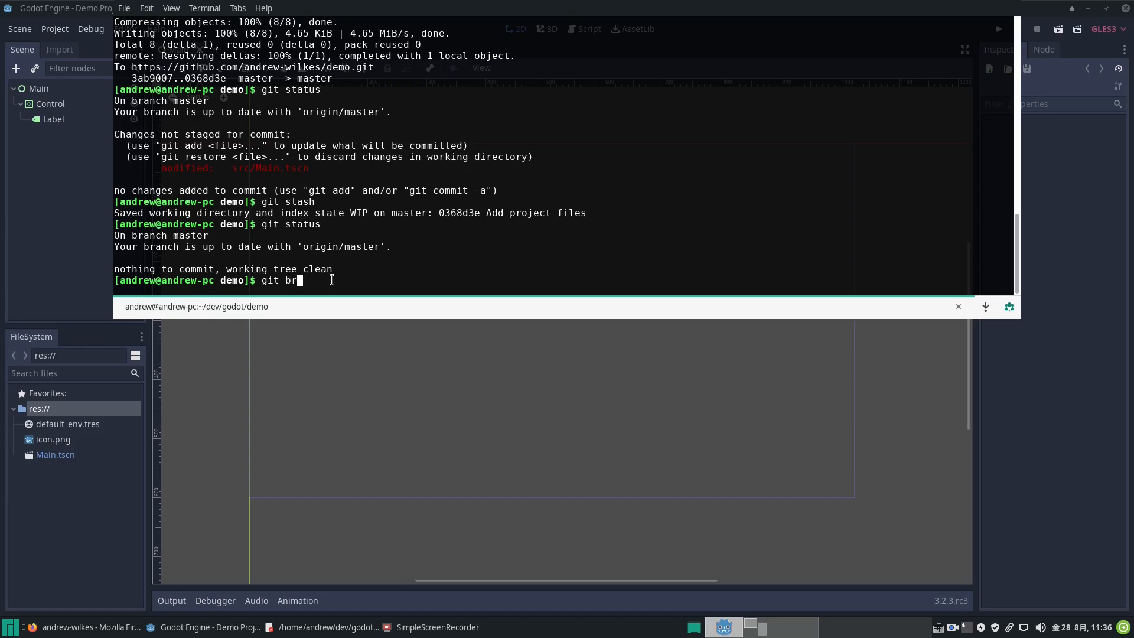
text(anch)
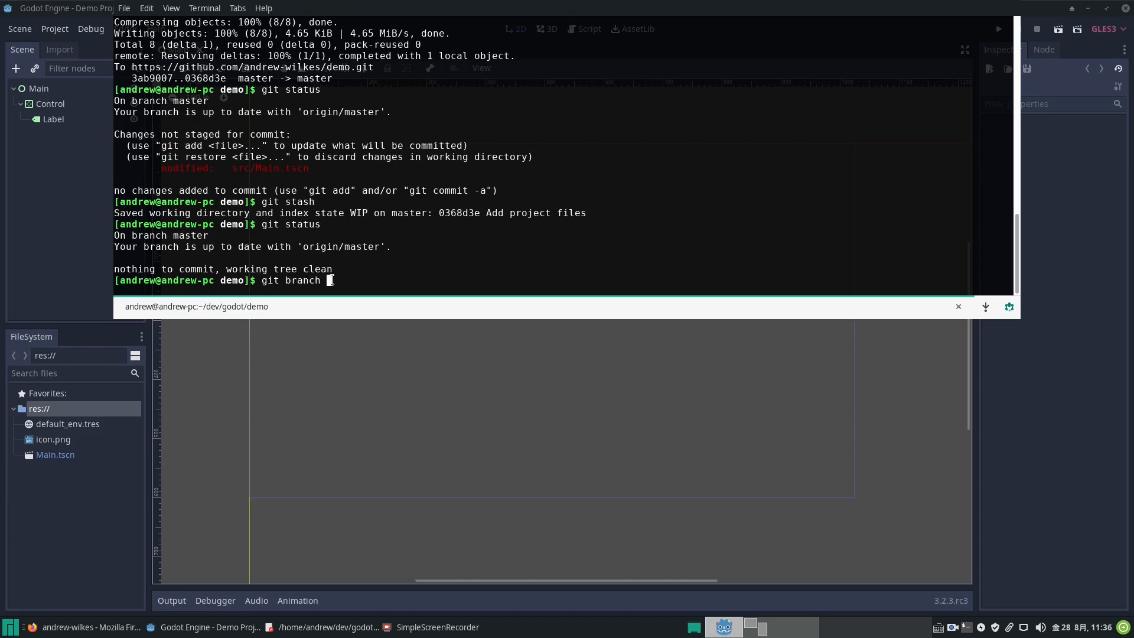
text(temp)
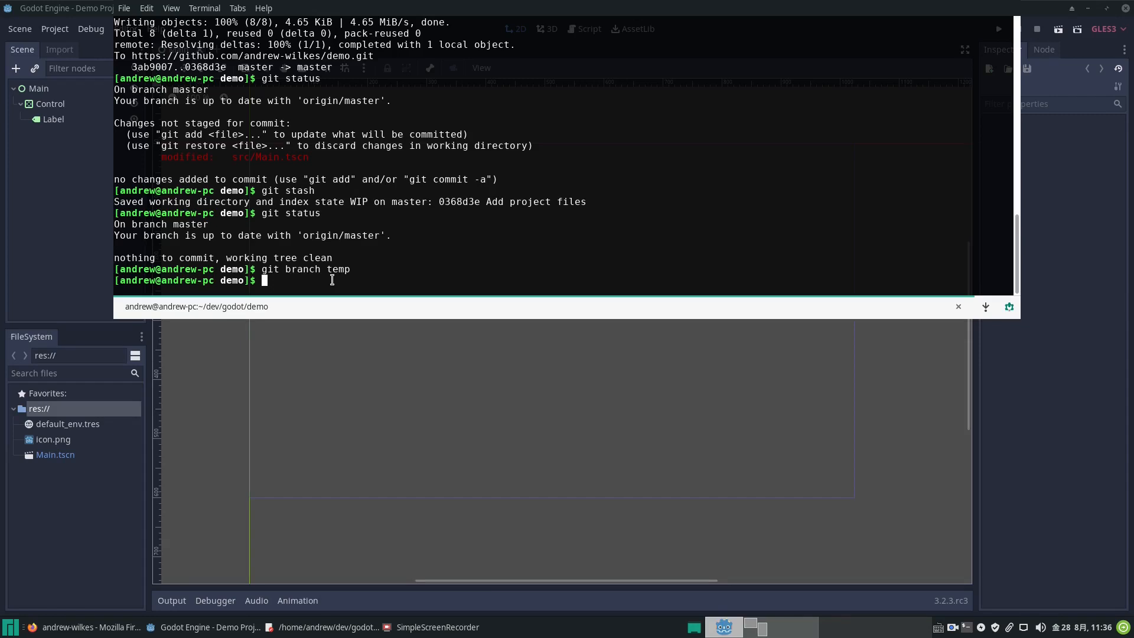
- Check out the temp branch so the repository switches onto it
text(git)
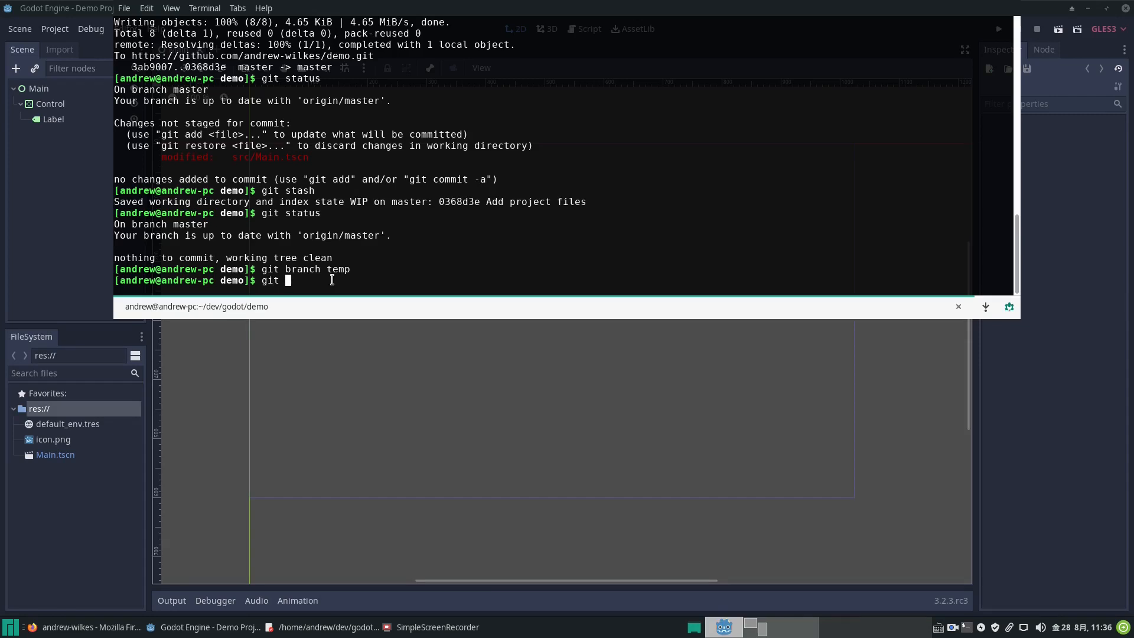
text(check)
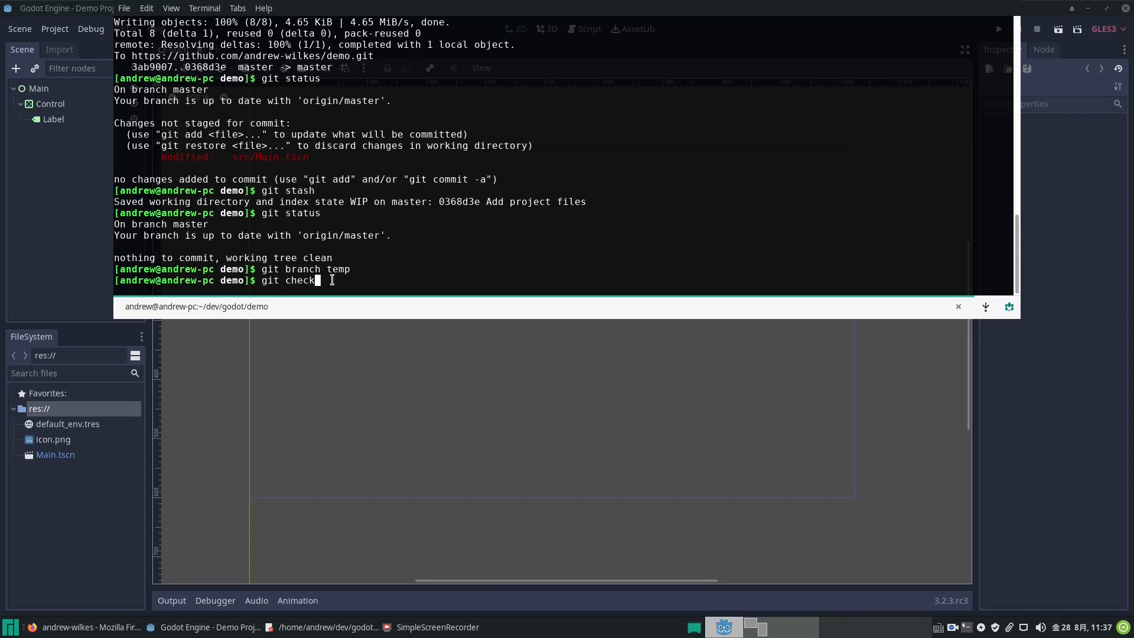
text(out)
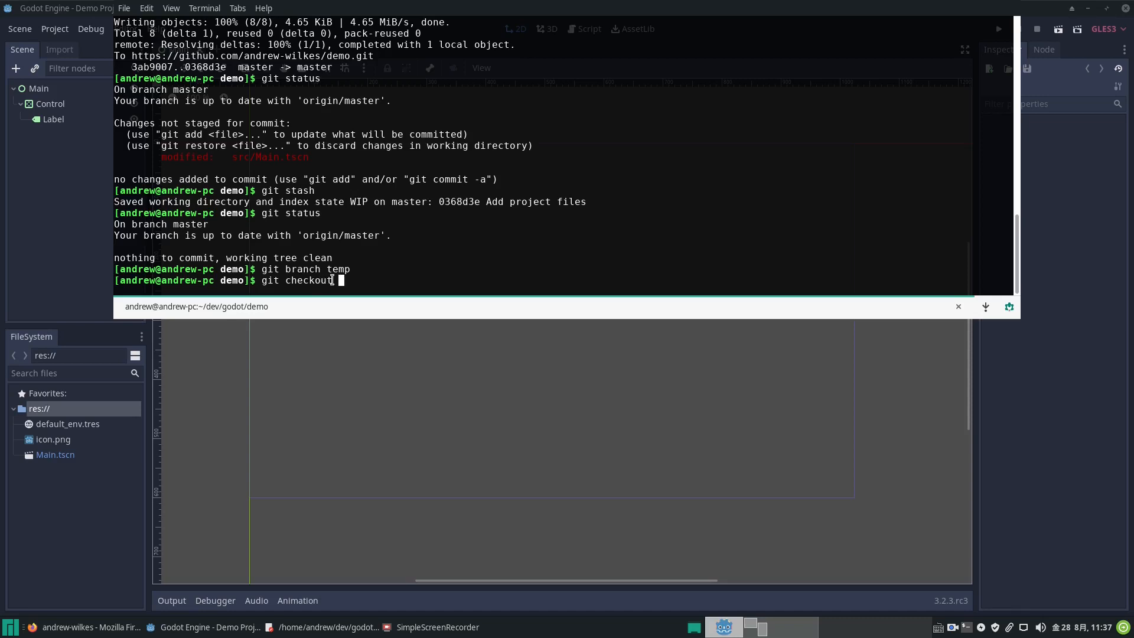
text(temp)
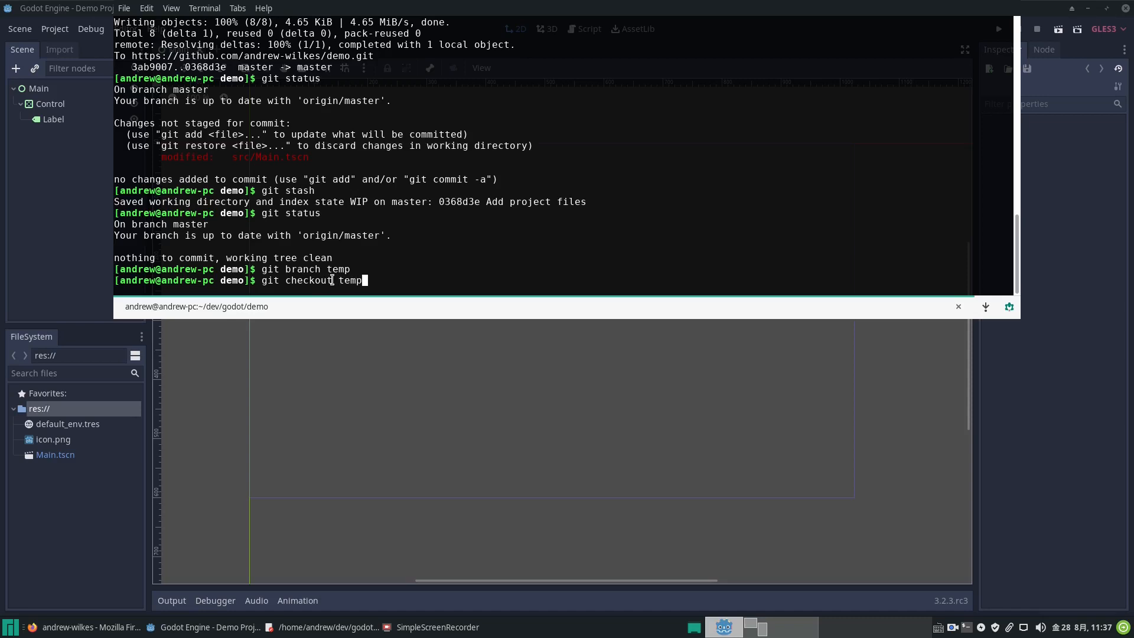
key(Return)
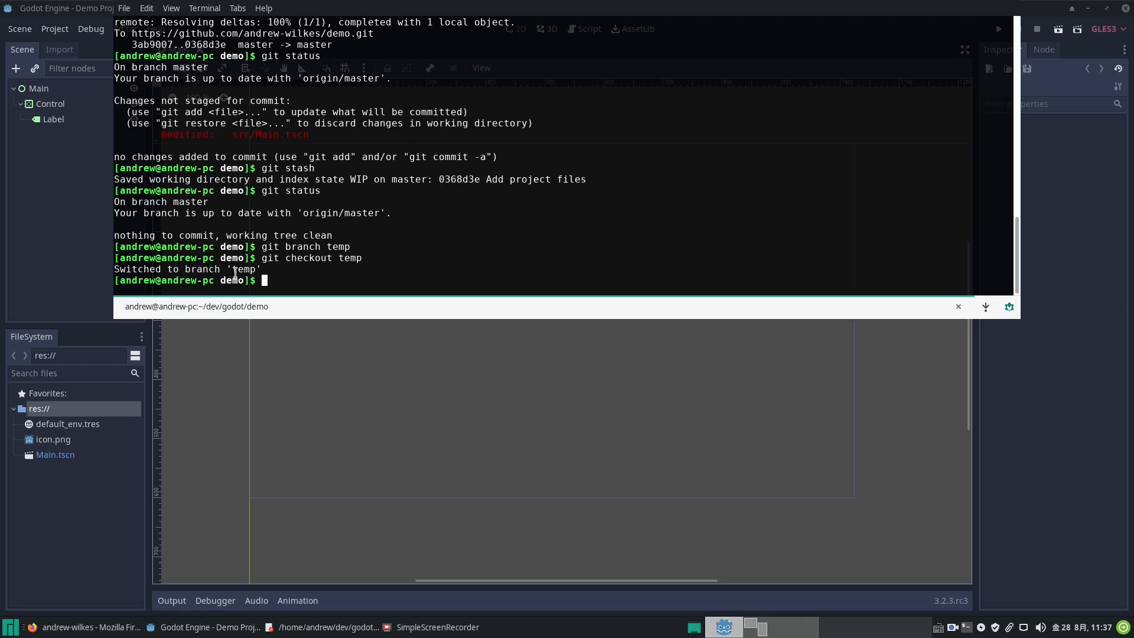
mouse_move(185, 375)
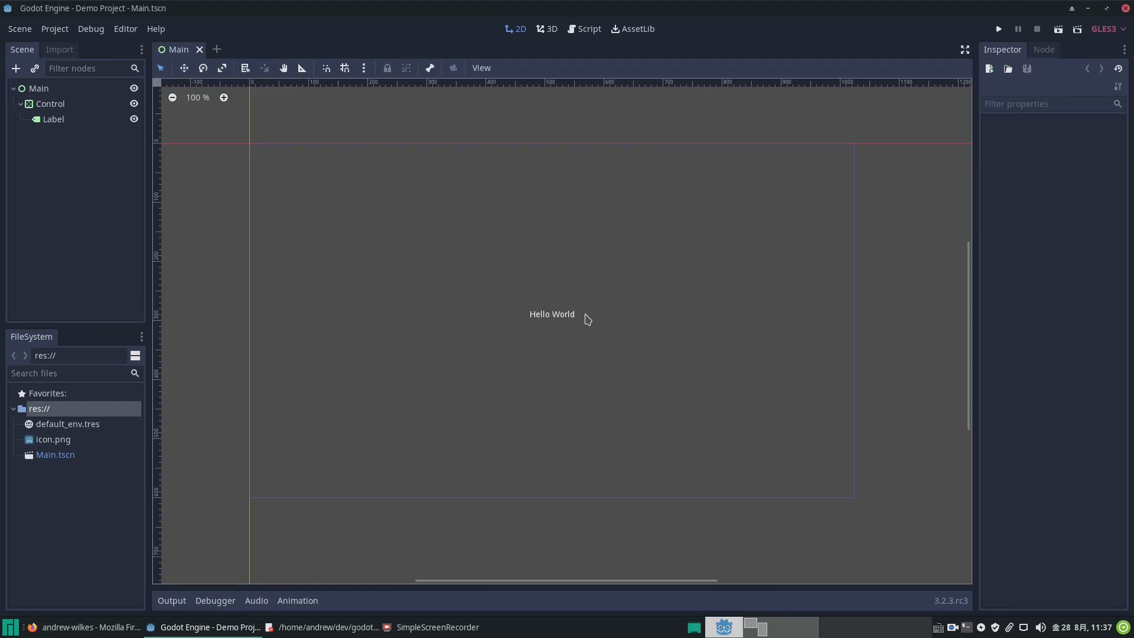
- Change the Label node's text to 'Temporary World' and run the project to see it
click(52, 119)
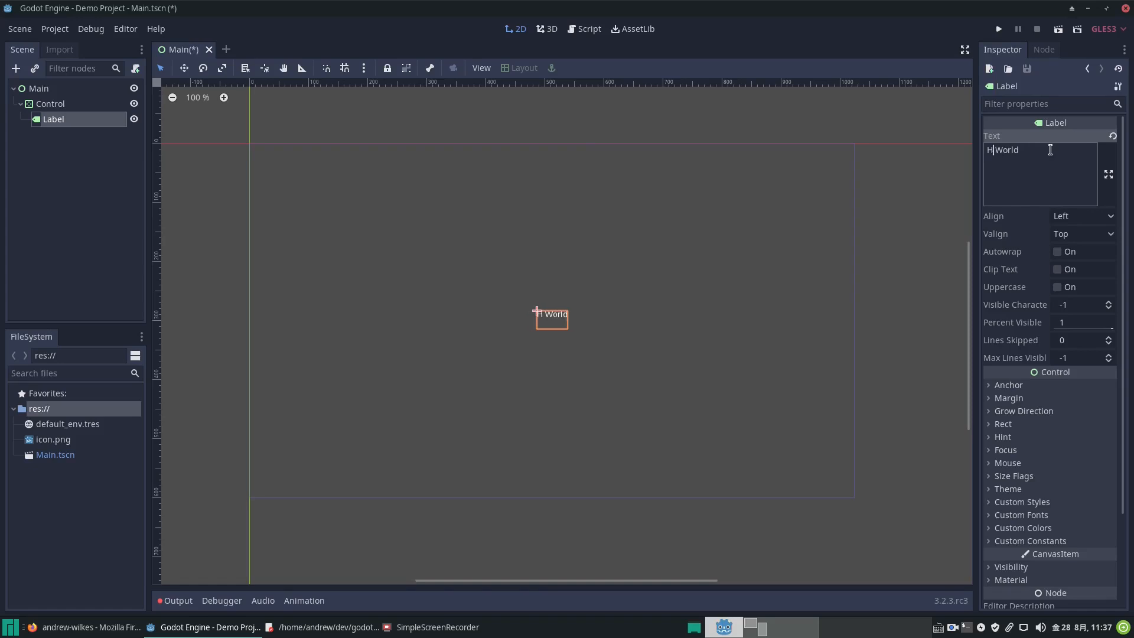
text(emporary)
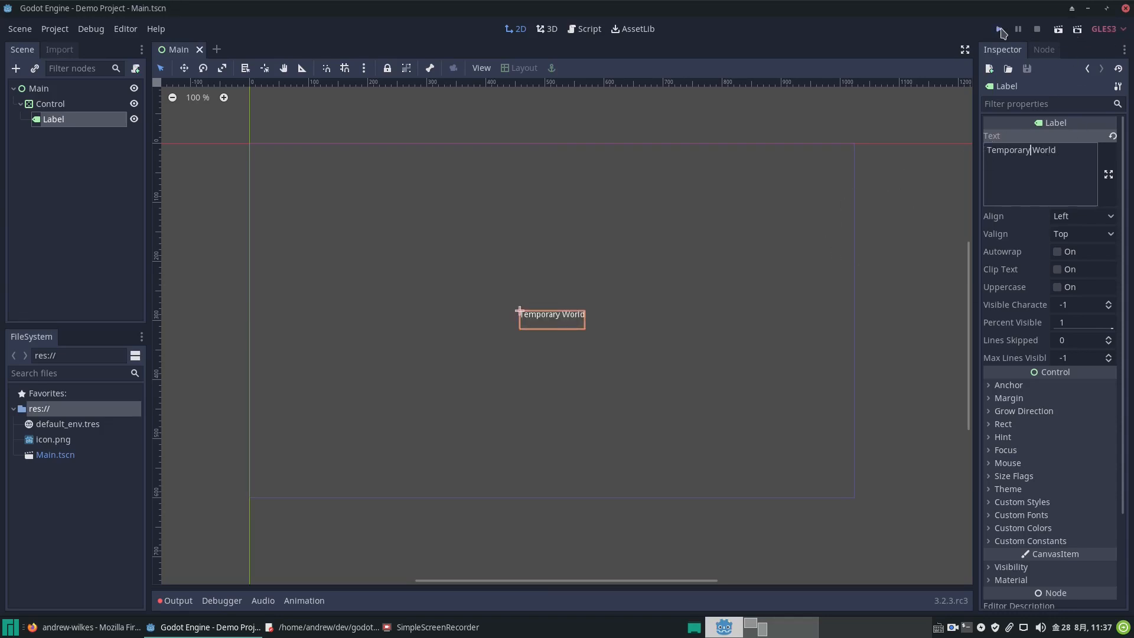
click(1001, 29)
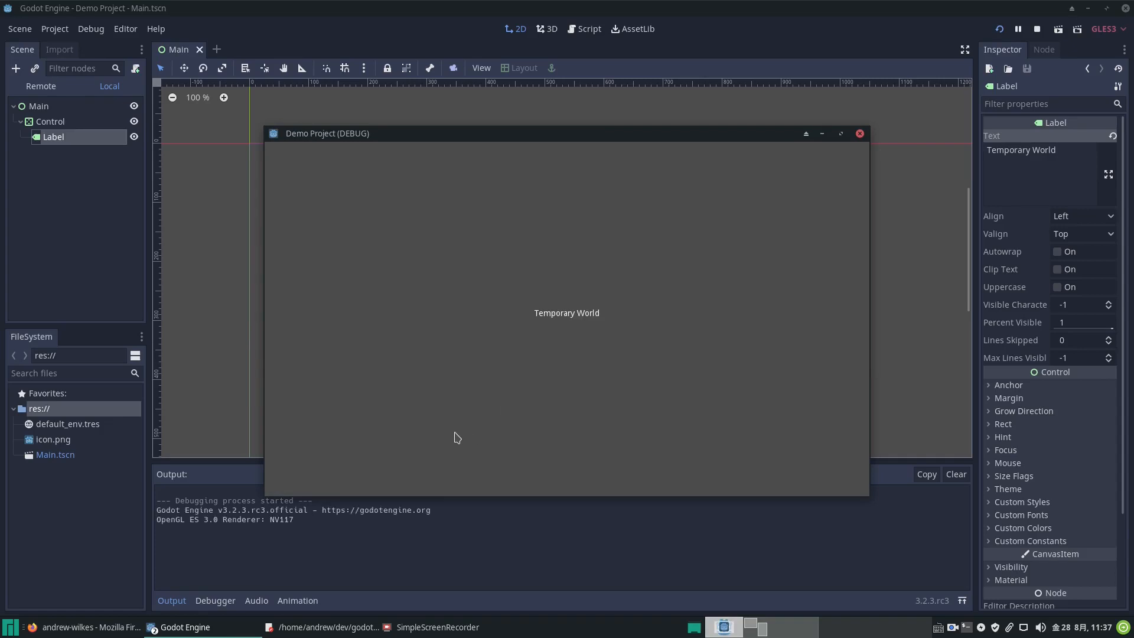
click(859, 132)
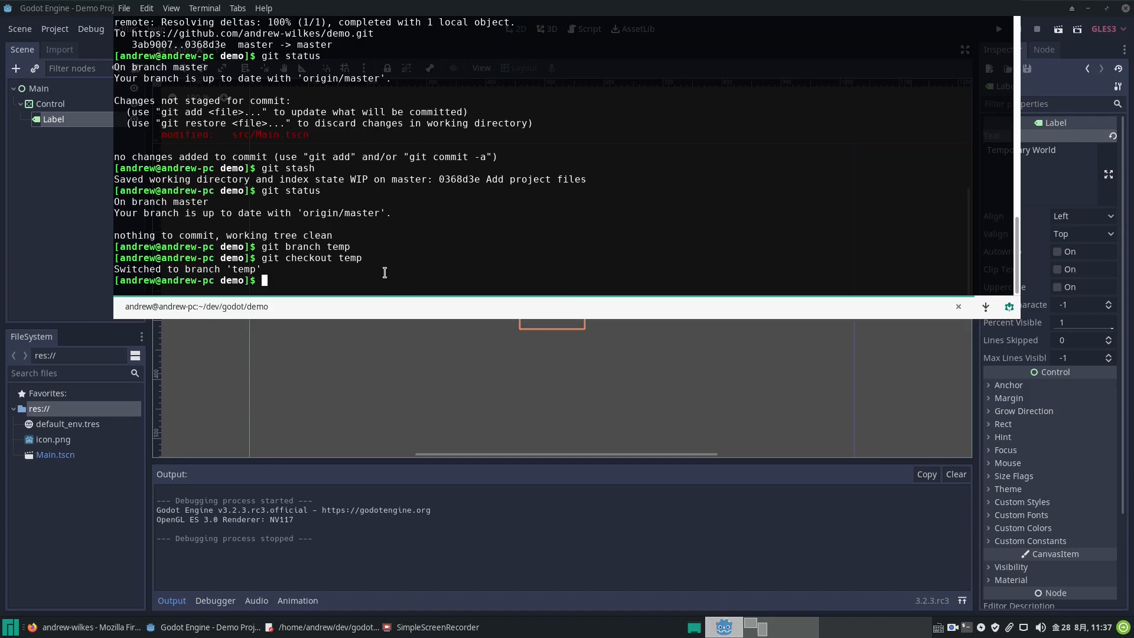
- Stage Main.tscn and commit it on temp with the message 'Make a change'
text(git)
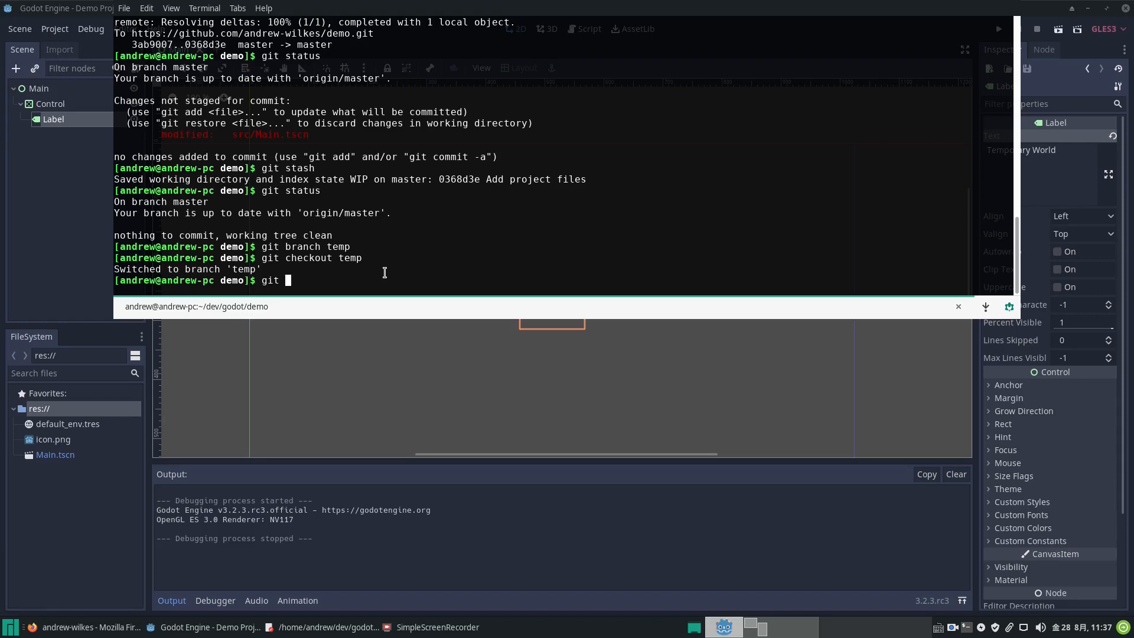
text(add .)
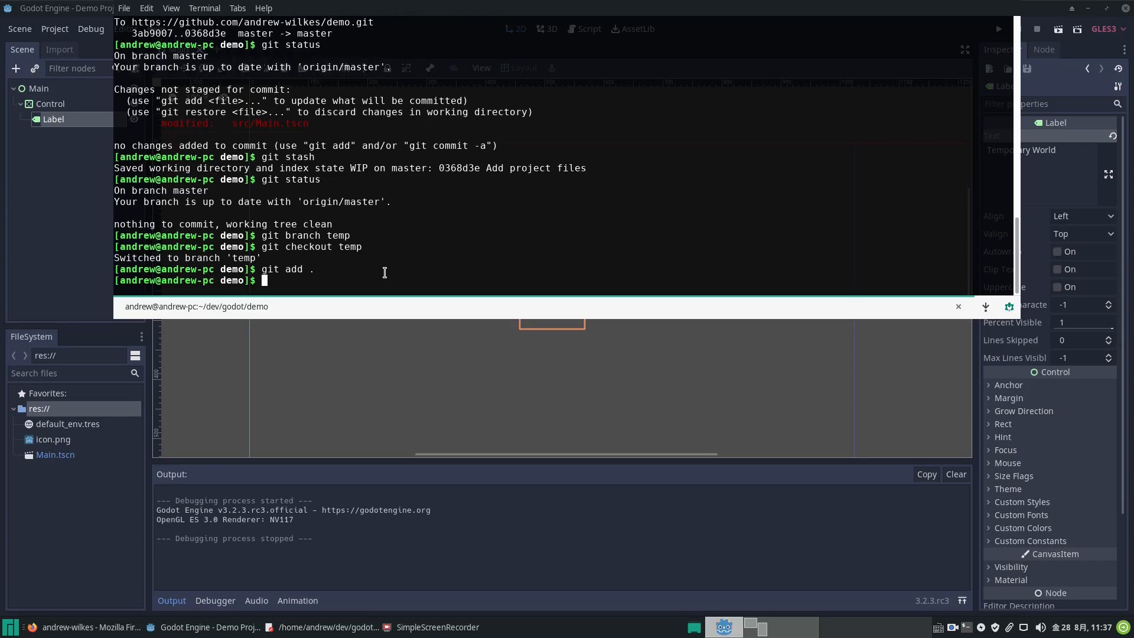
text(git checkout temp)
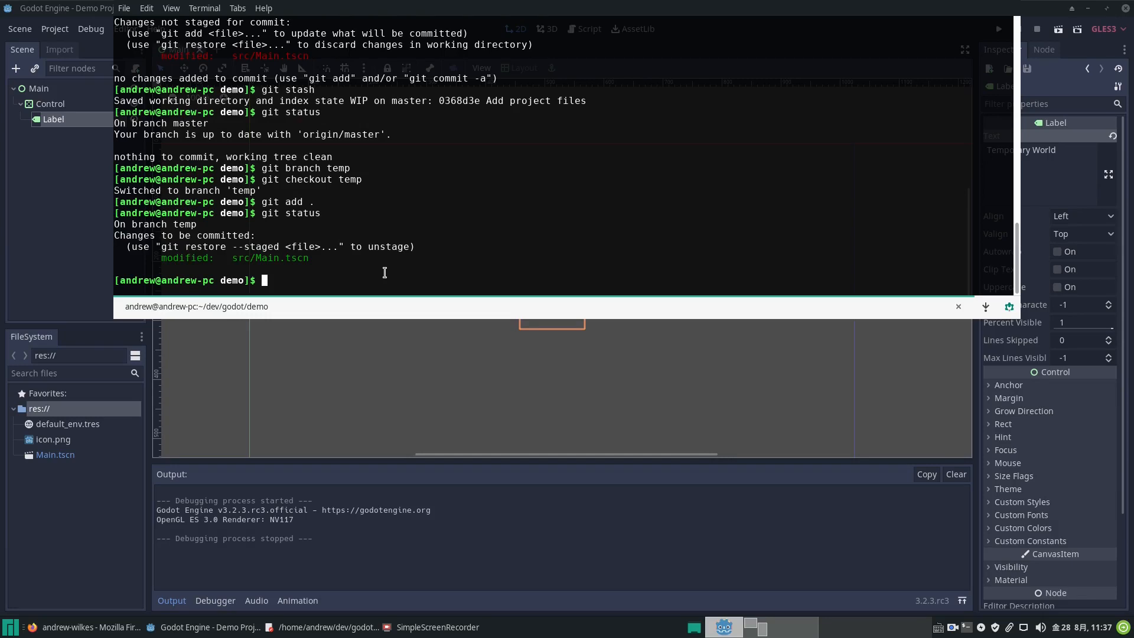
mouse_move(310, 277)
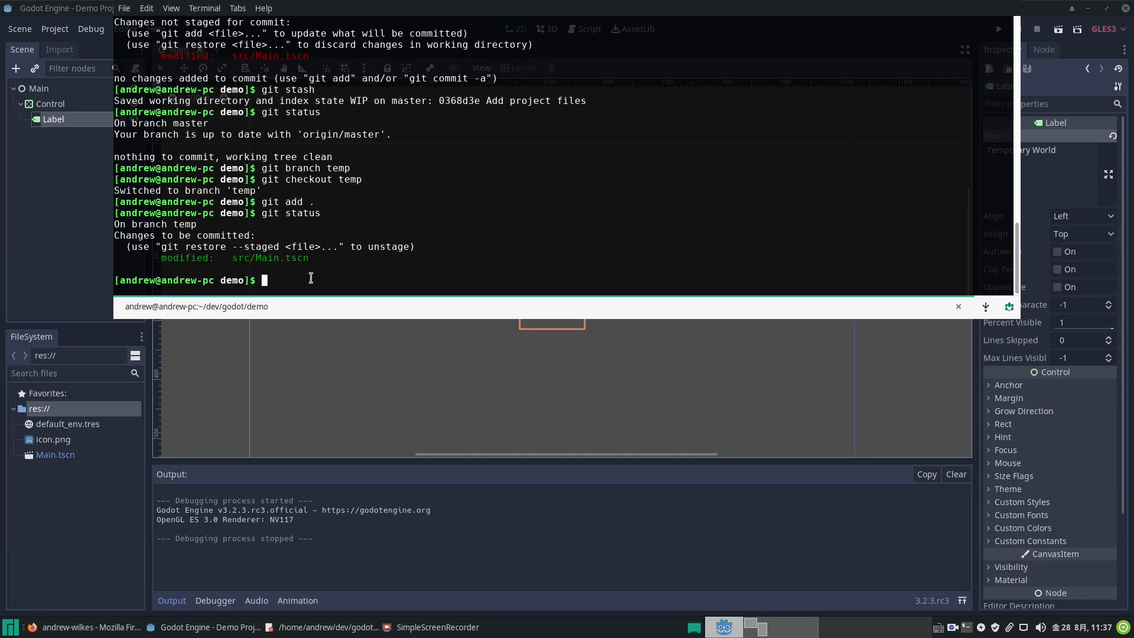
text(git commit)
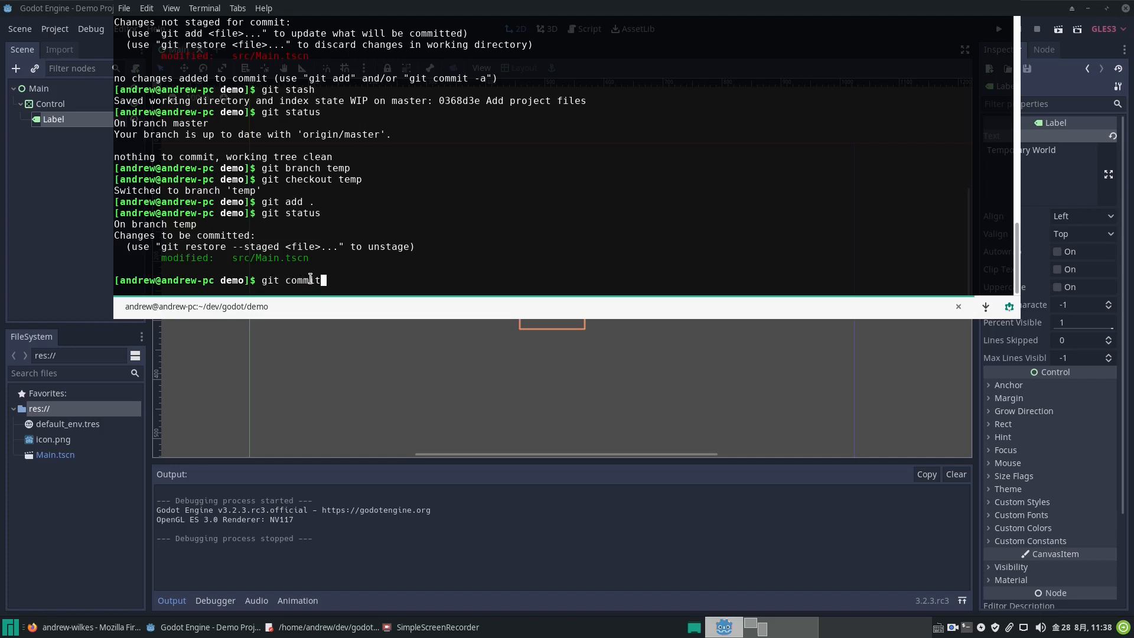
text(-m "Make)
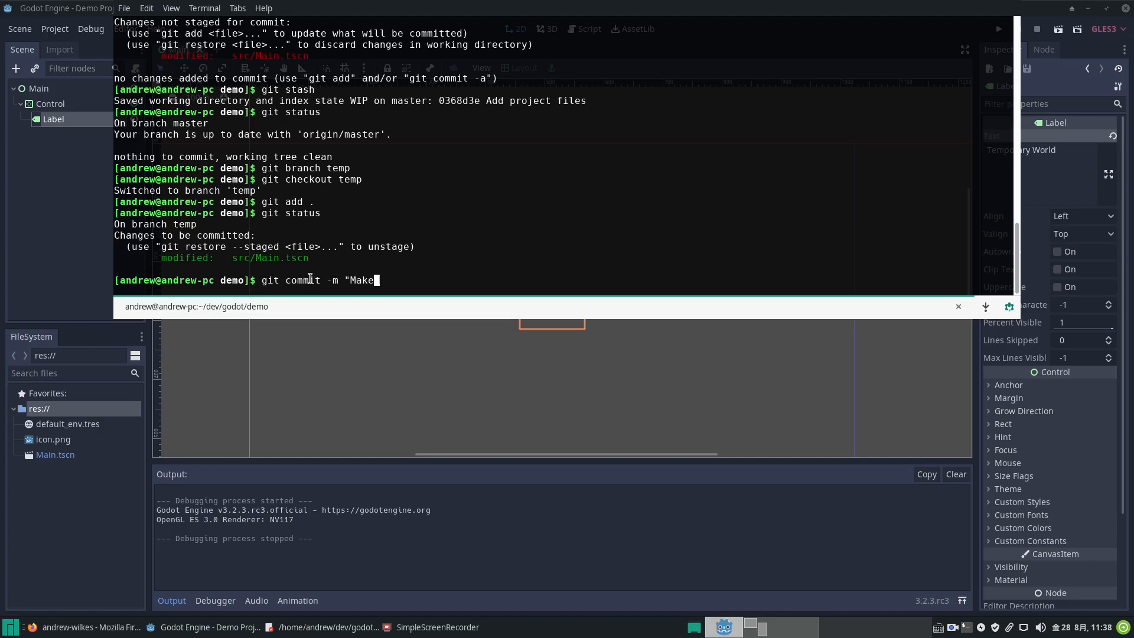
text(a chage)
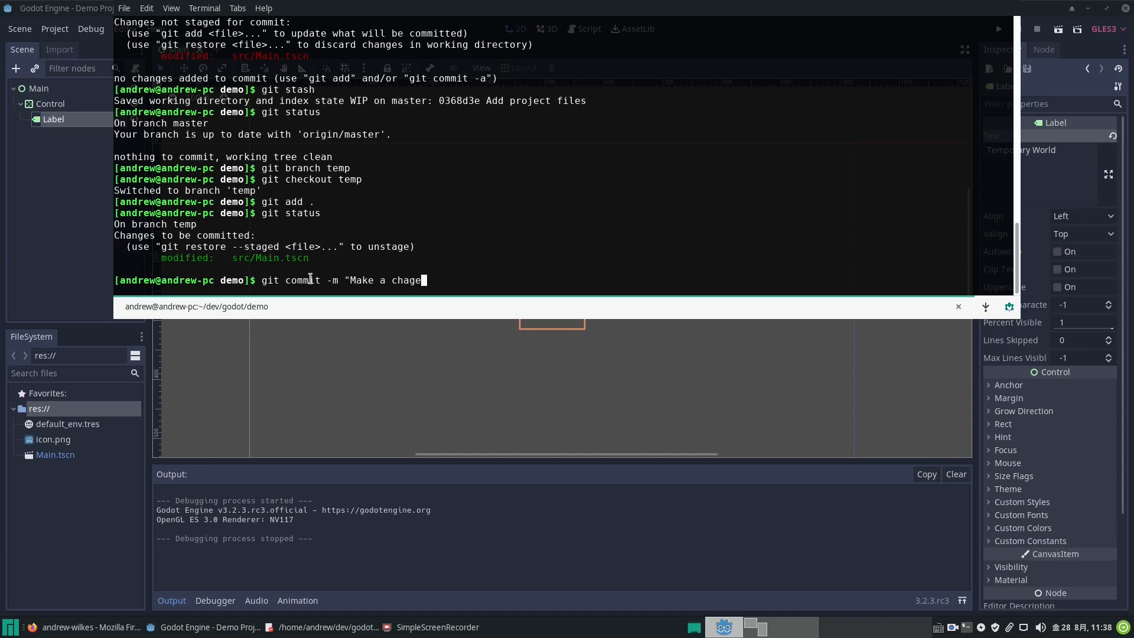
key(BackSpace)
text(git checkout ma)
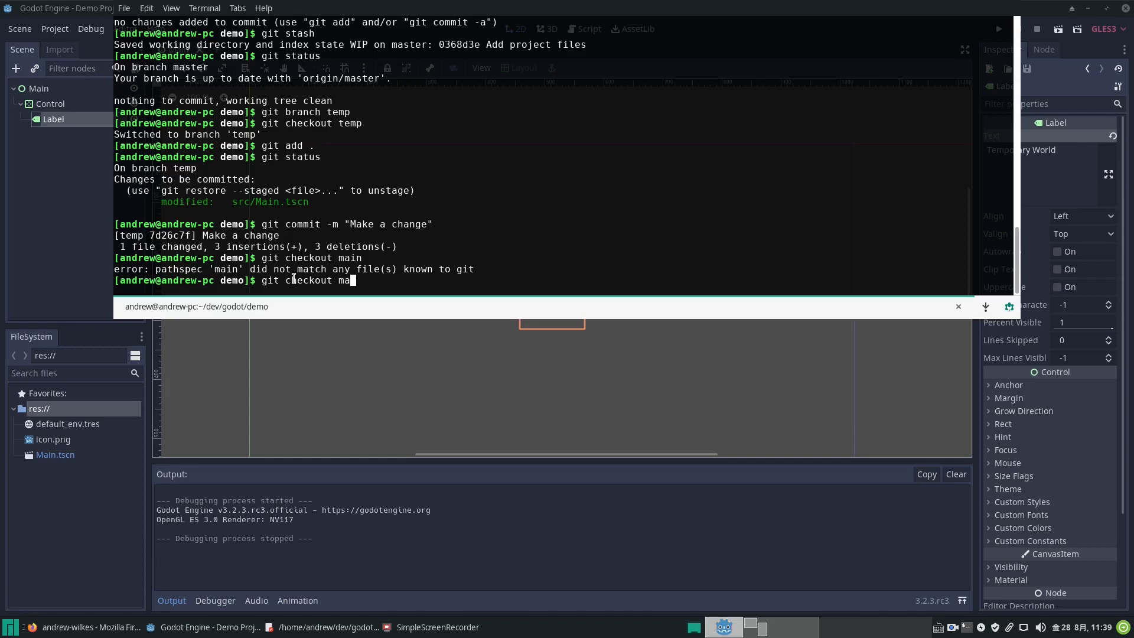
- Switch git back to master and bring the reloaded Godot editor into view
text(ster)
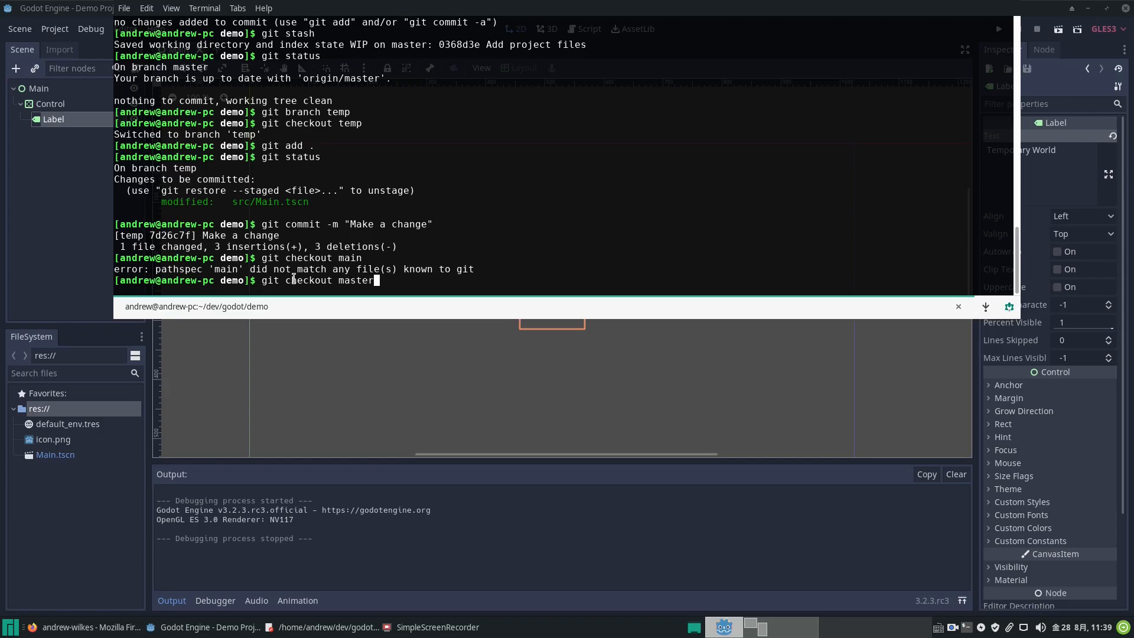
click(10, 627)
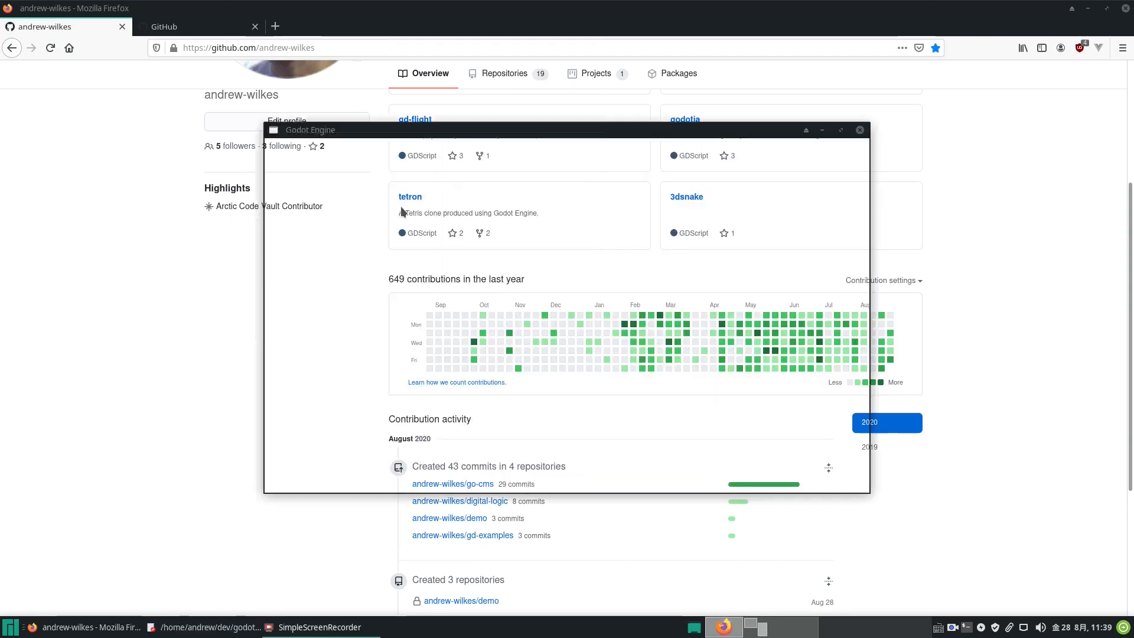
click(209, 627)
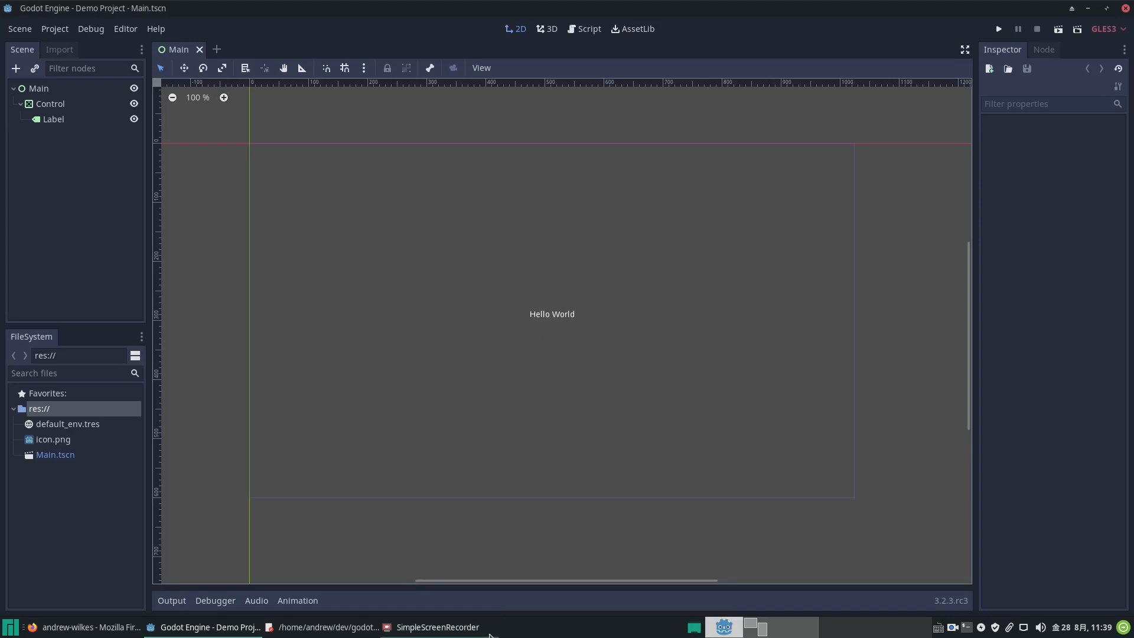
mouse_move(237, 22)
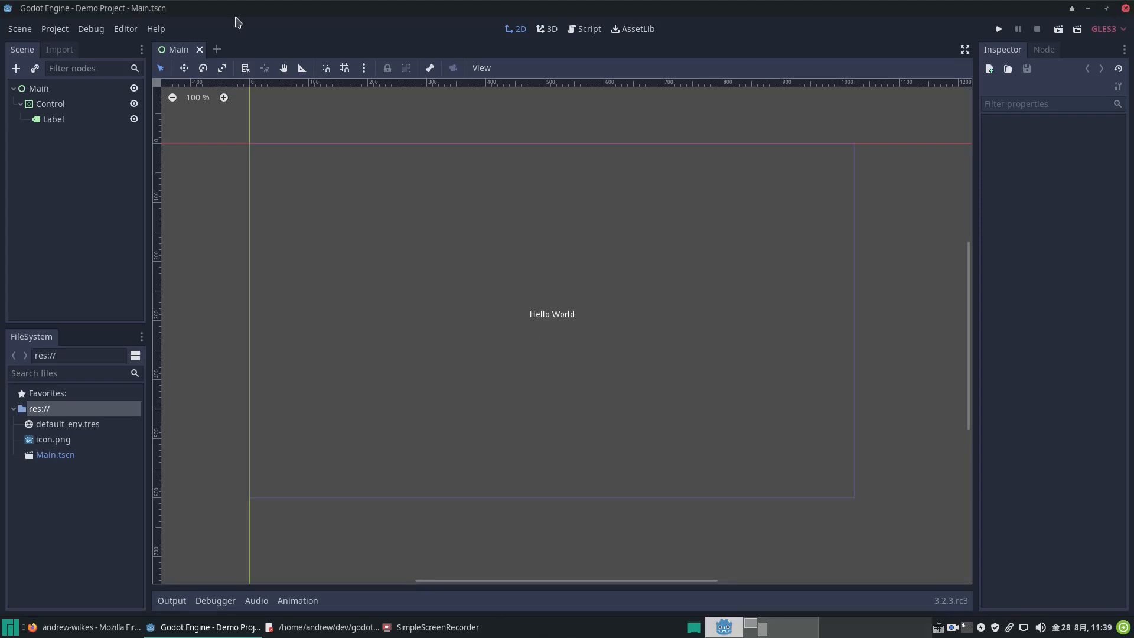
- Quit the Demo Project to the Project List, confirming with Yes
click(54, 28)
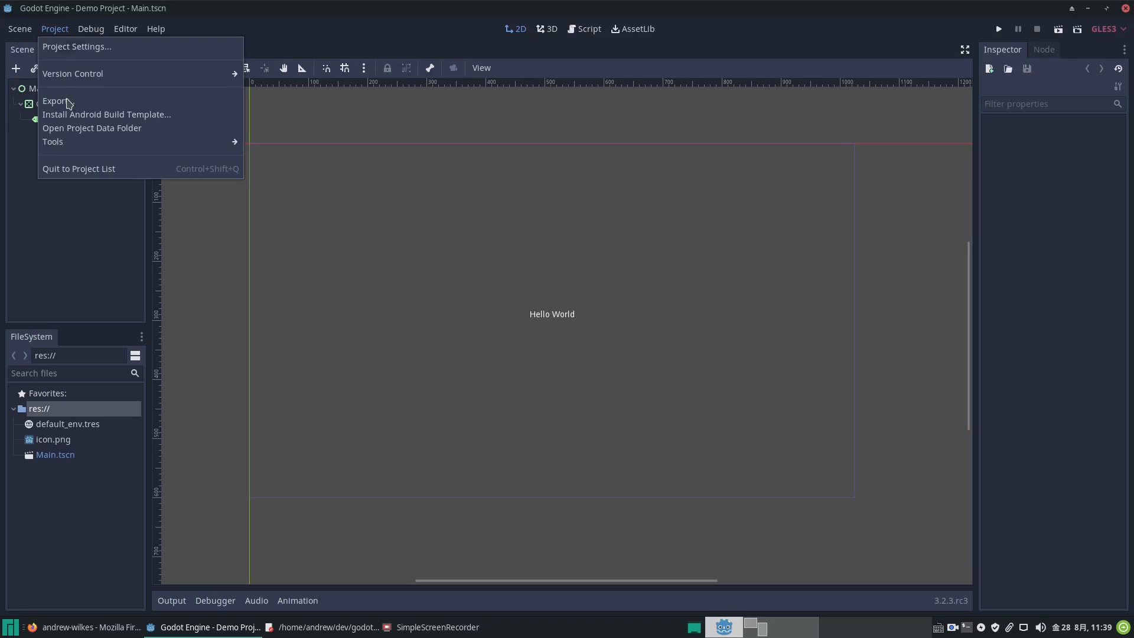
click(78, 169)
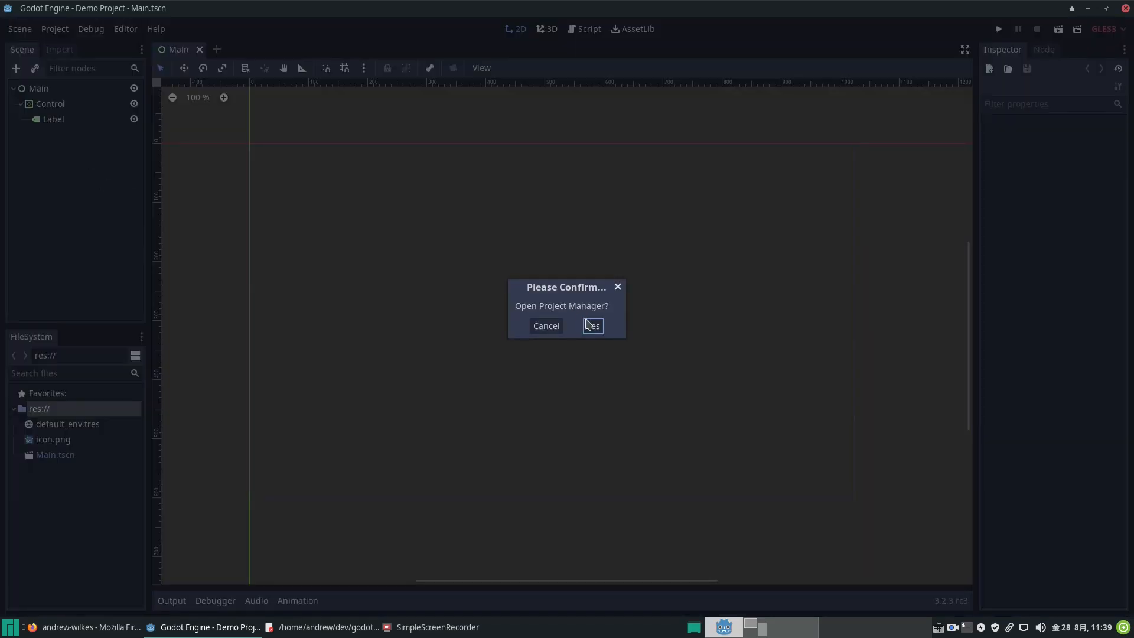
click(592, 326)
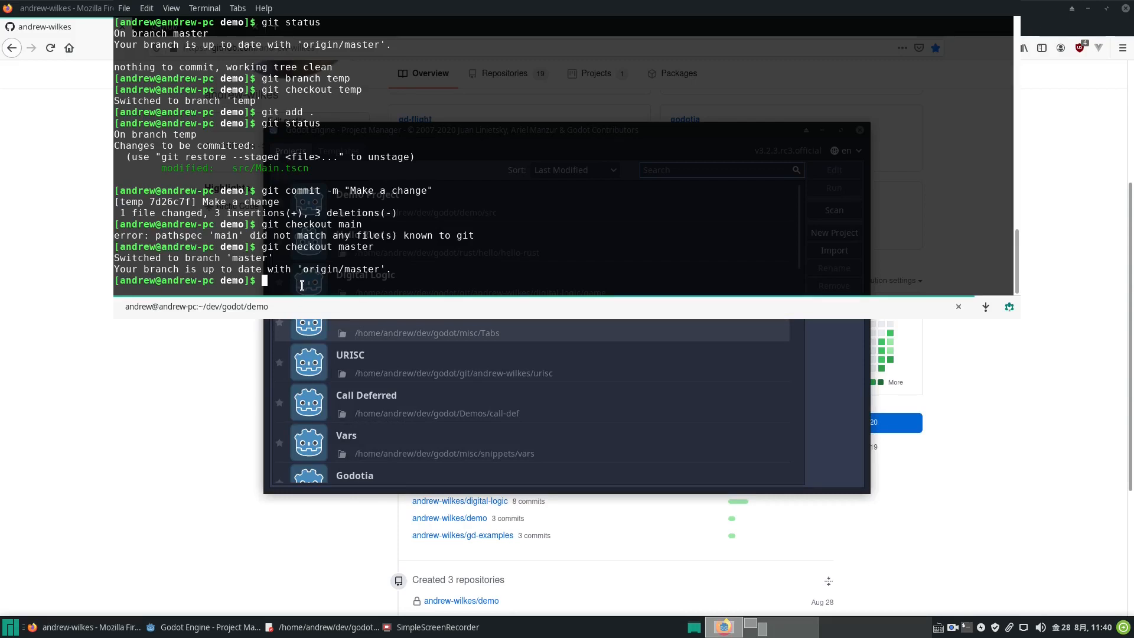
- Type git merge temp to bring temp's change into master
text(git)
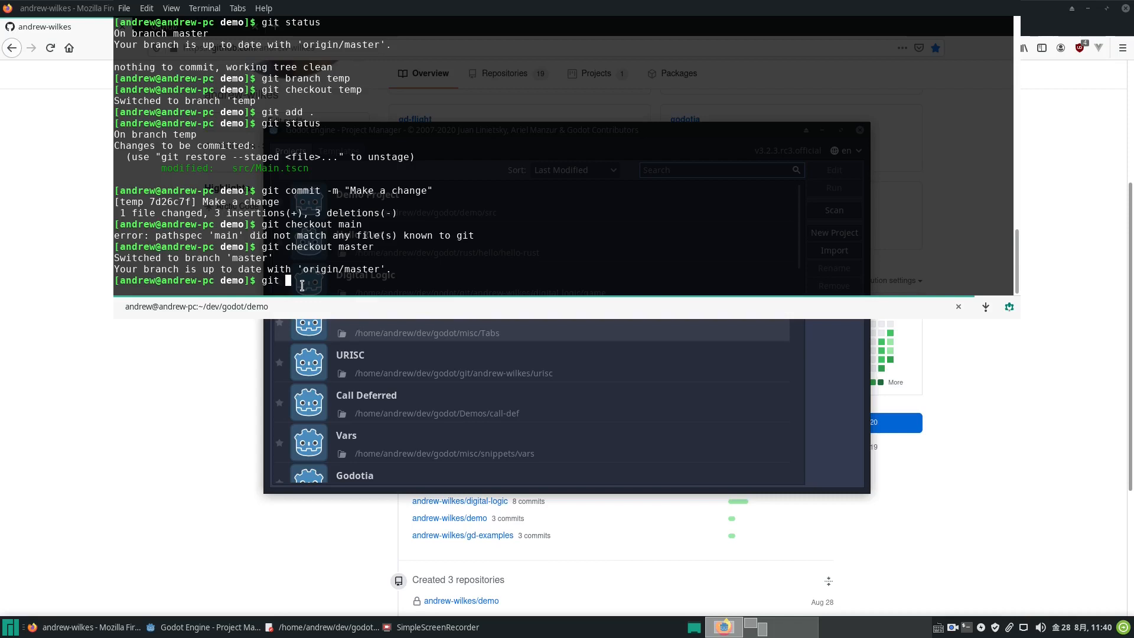
text(merge)
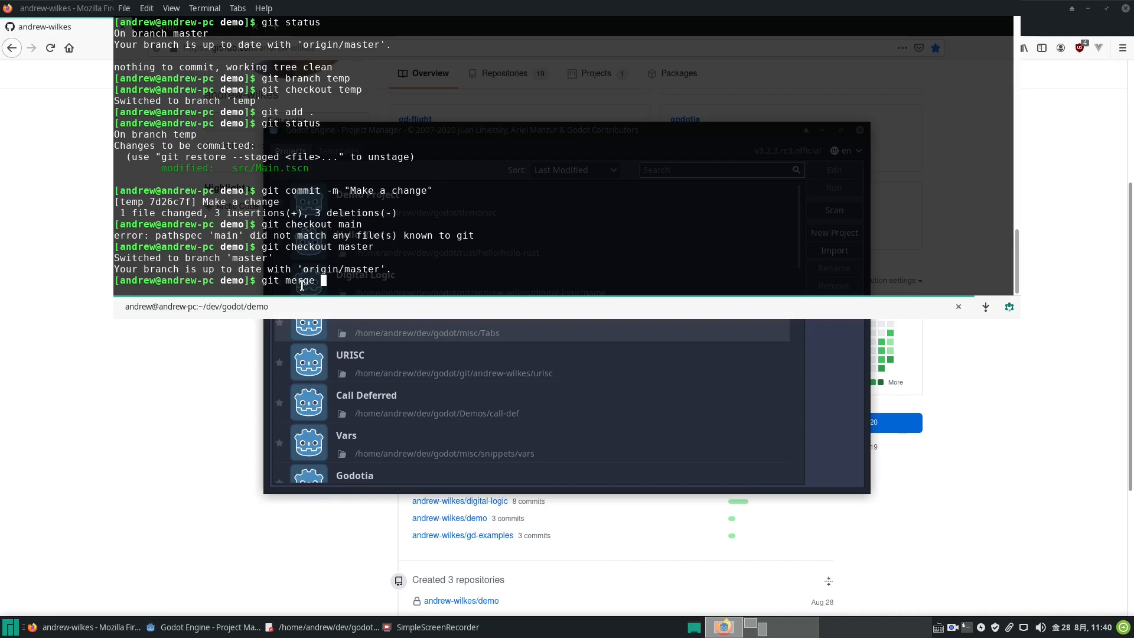
text(temp)
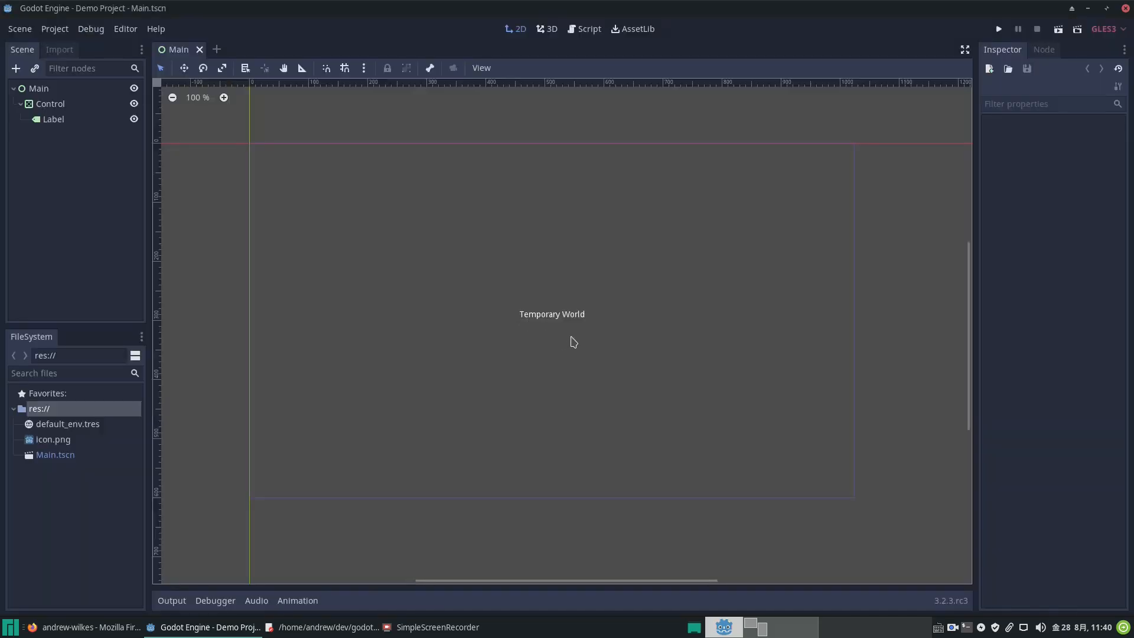
mouse_move(558, 308)
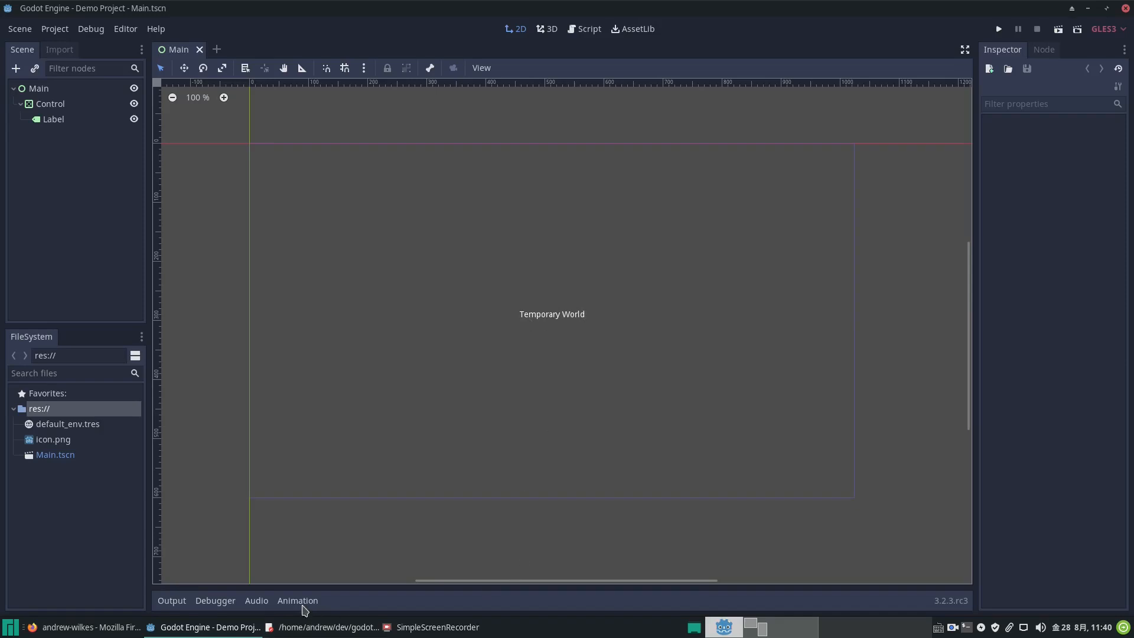
mouse_move(974, 631)
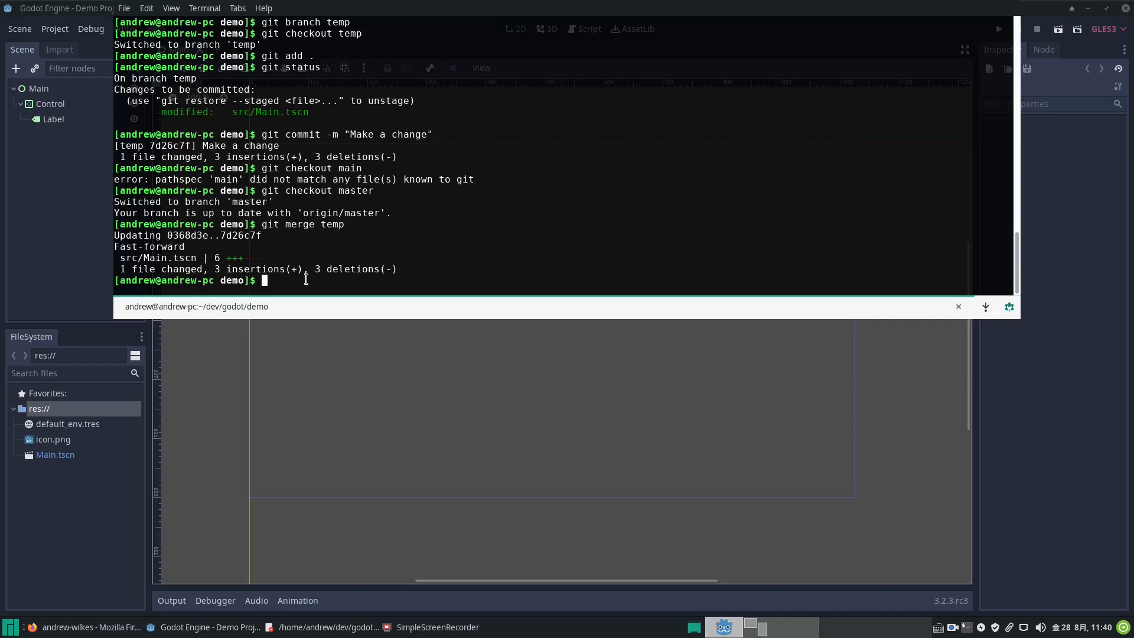
- Confirm master is one commit ahead of origin, then start typing git push
text(git commit -m "Make a change")
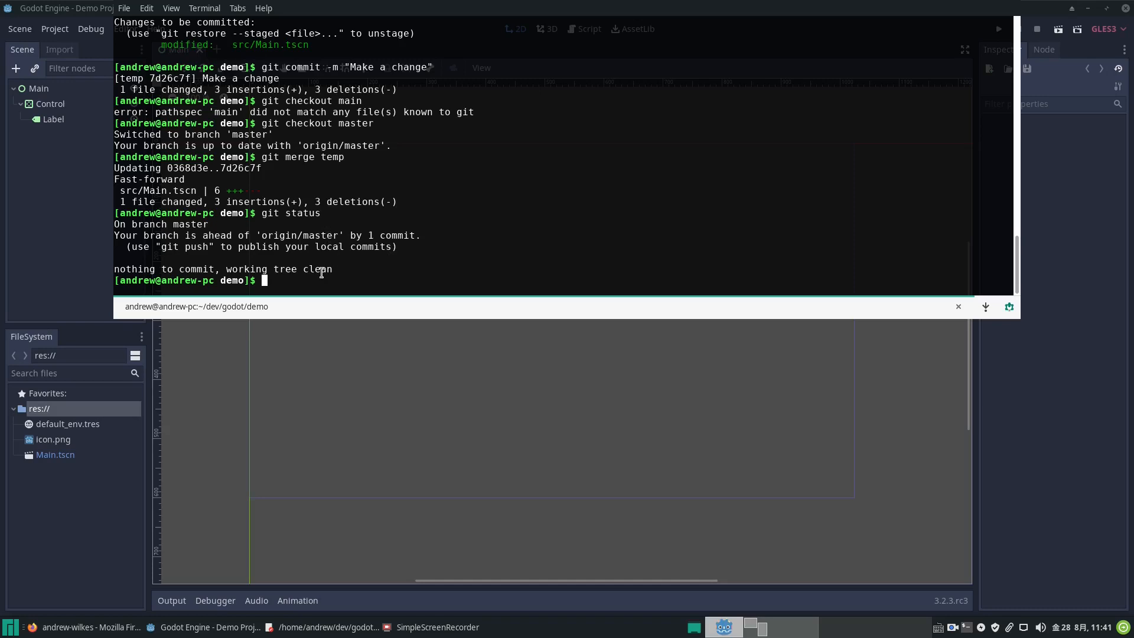
mouse_move(135, 254)
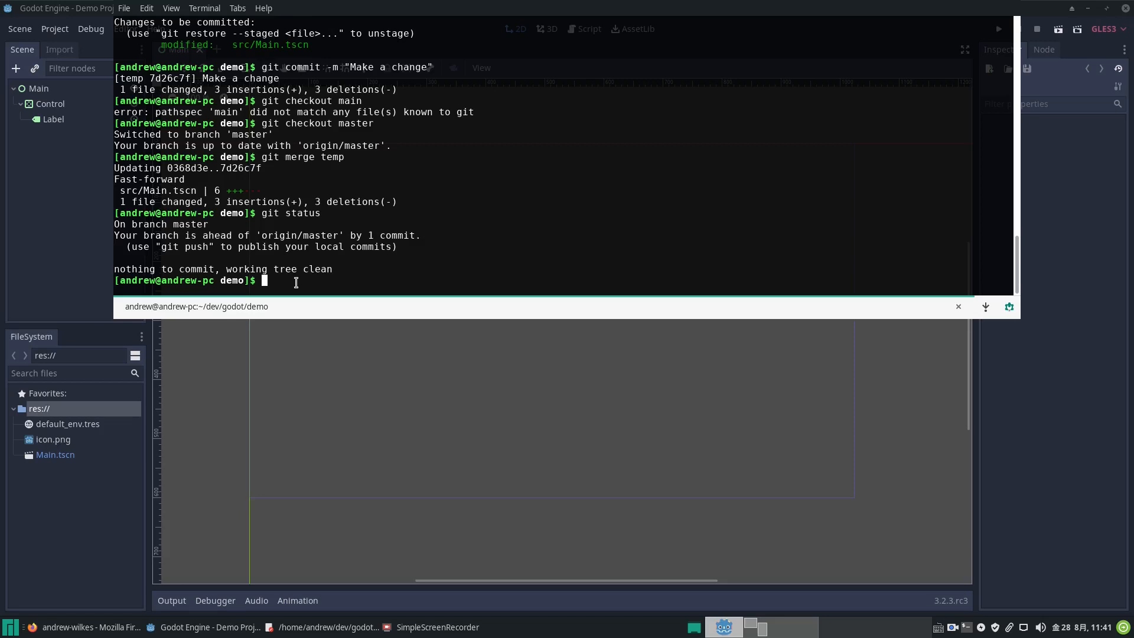
text(git p)
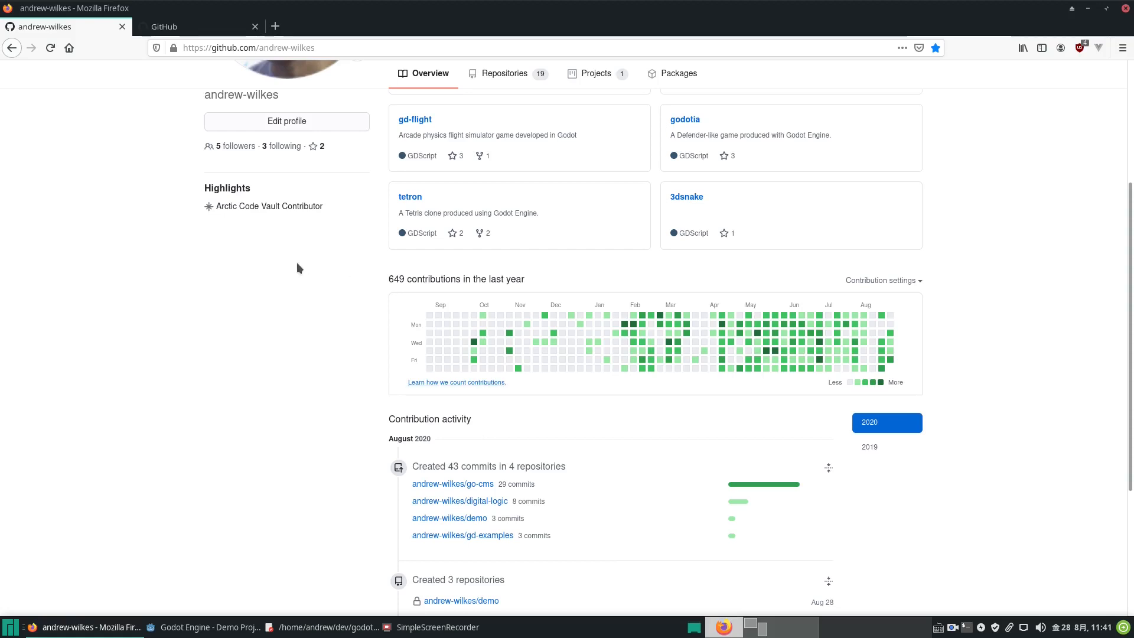
- Open the demo repository from the Repositories list and view its four-commit master history
scroll(up, 3)
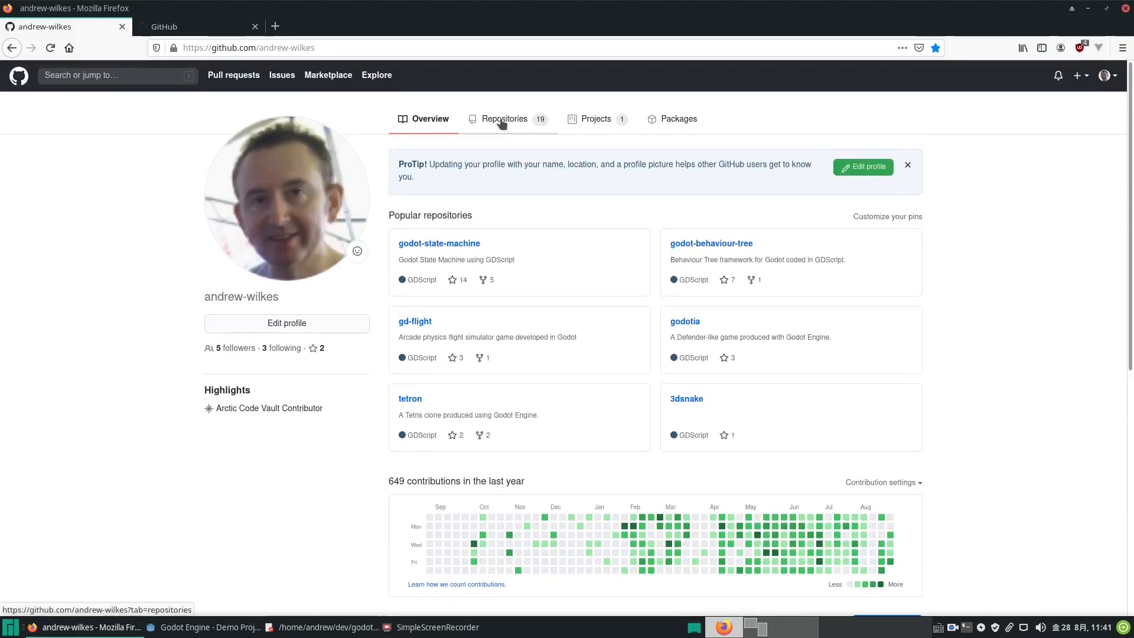
click(503, 119)
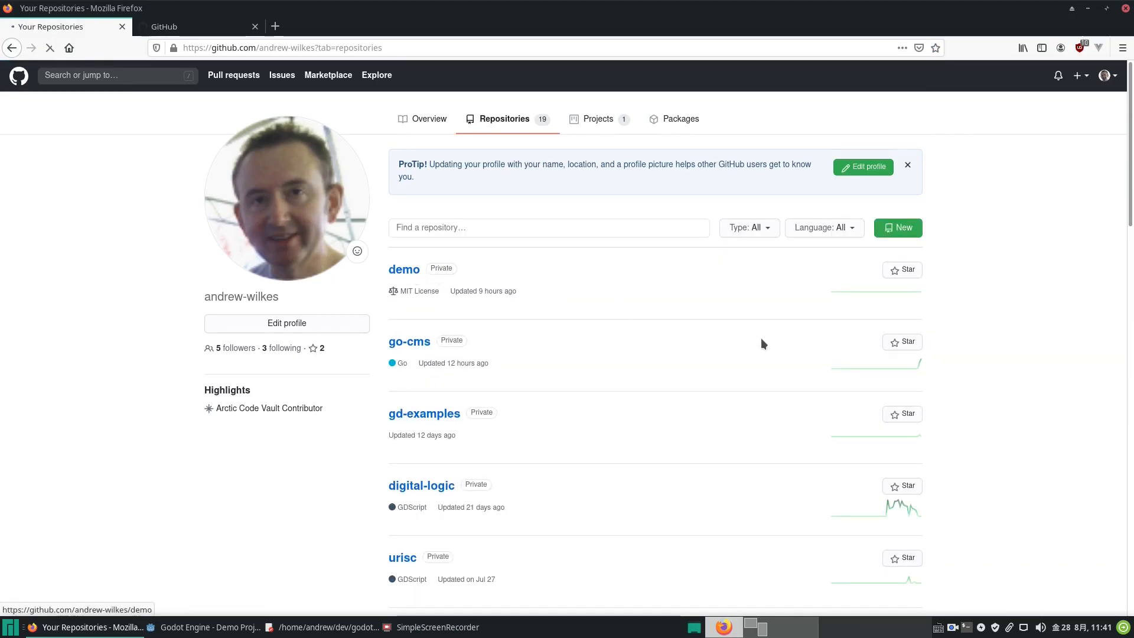
click(404, 269)
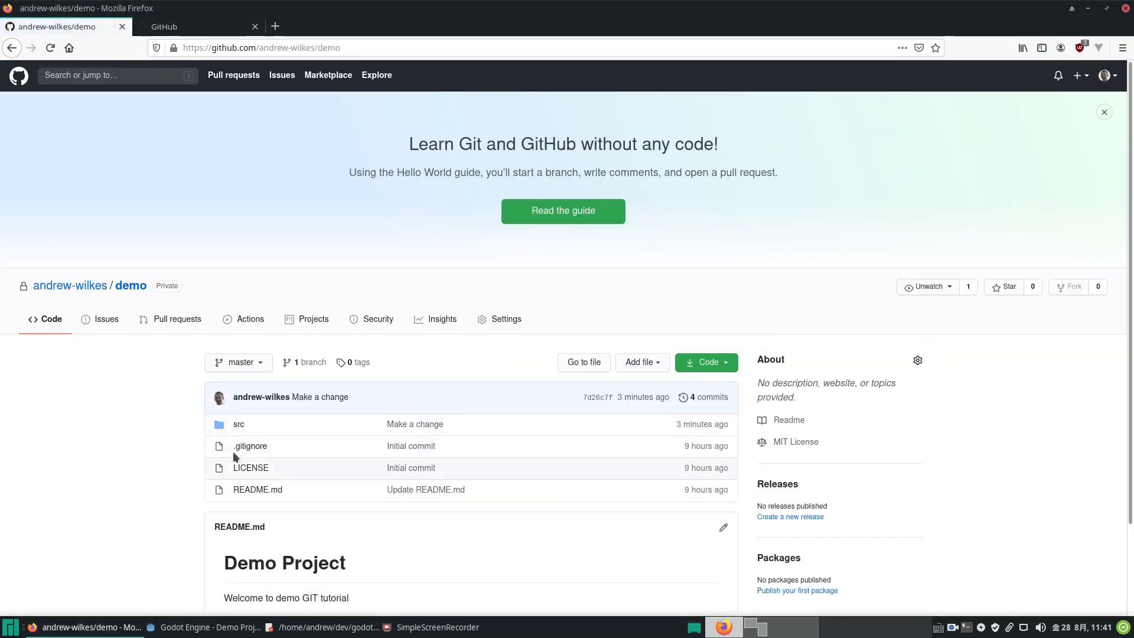
scroll(down, 3)
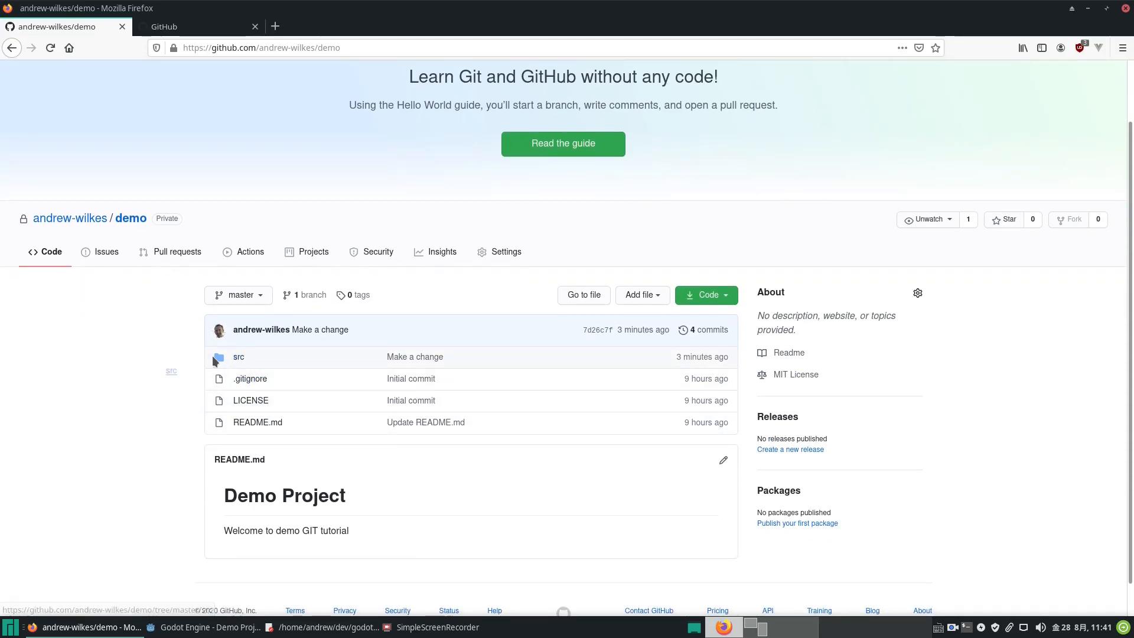
mouse_move(709, 329)
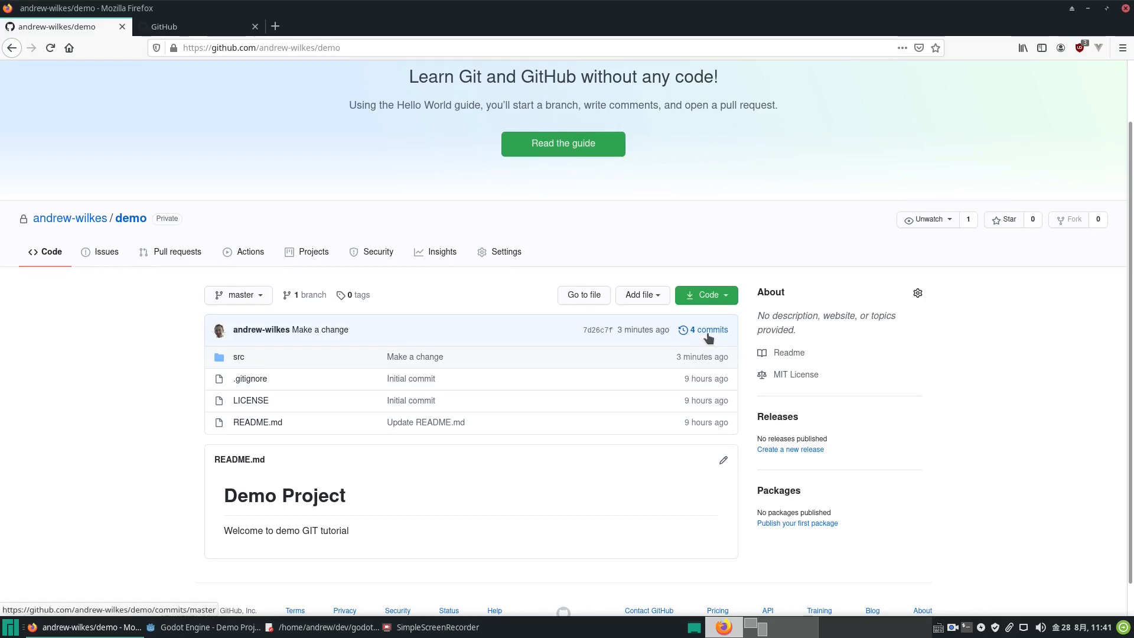
click(708, 330)
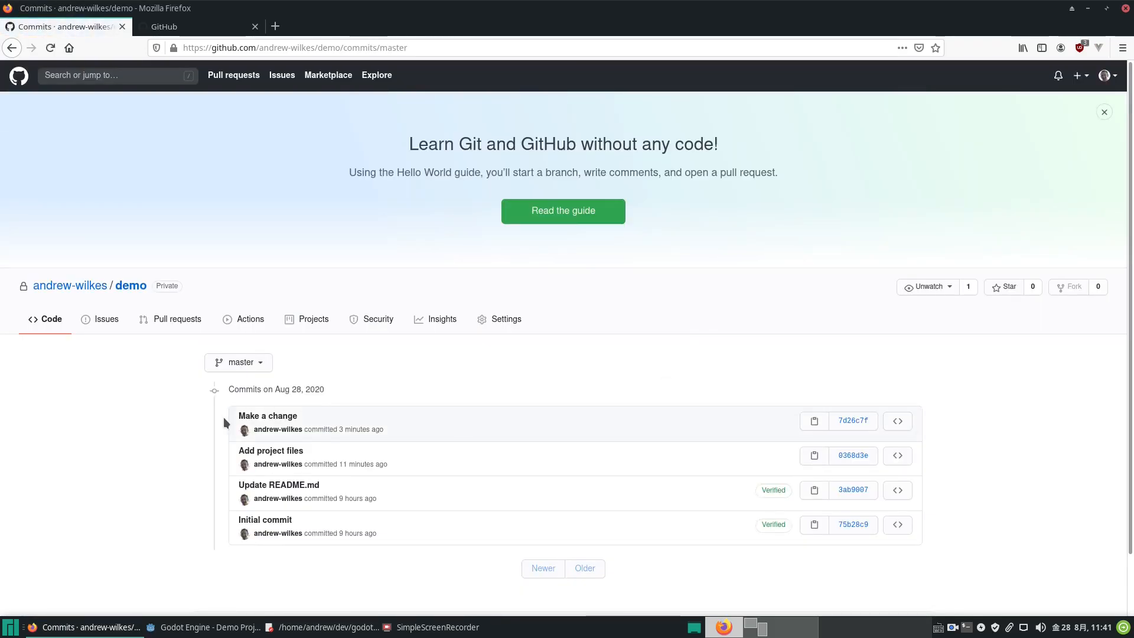
scroll(down, 3)
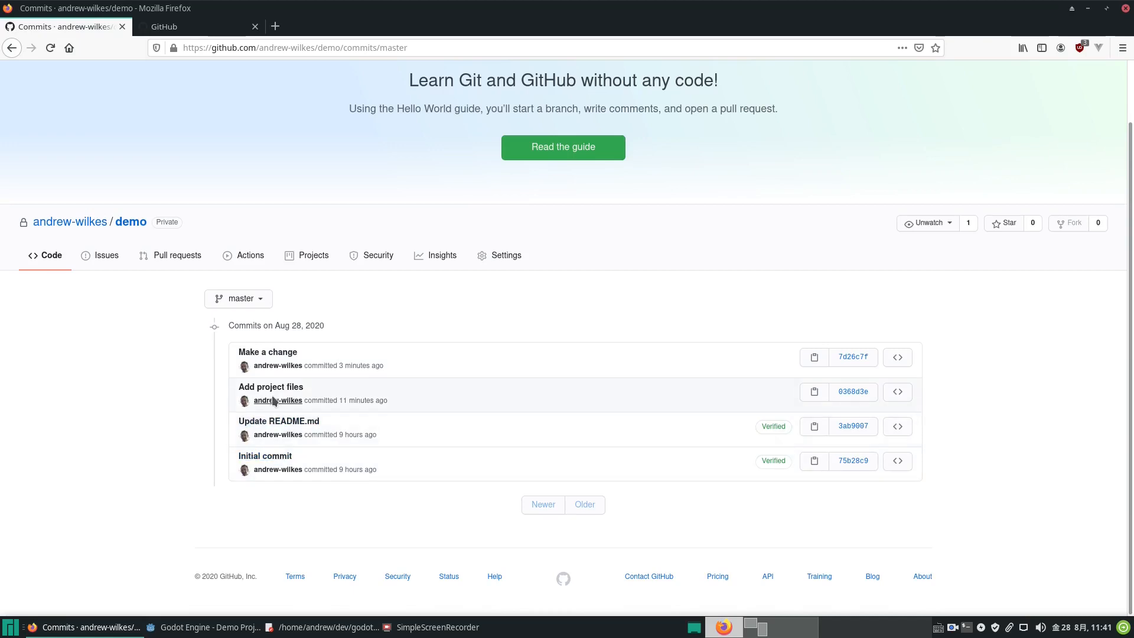
mouse_move(134, 377)
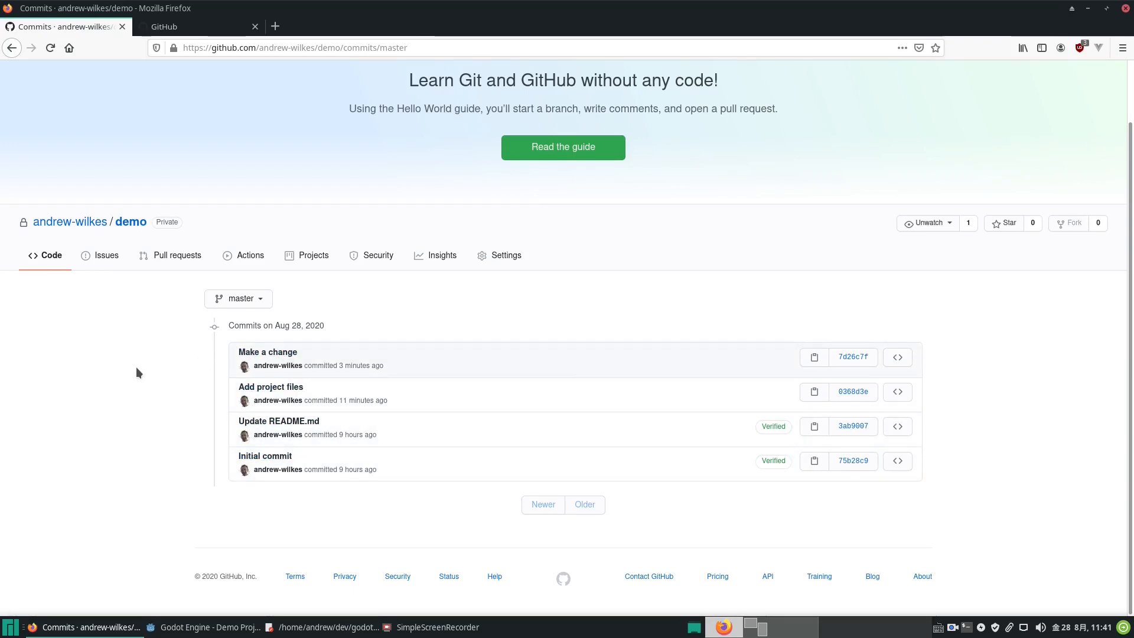
mouse_move(121, 406)
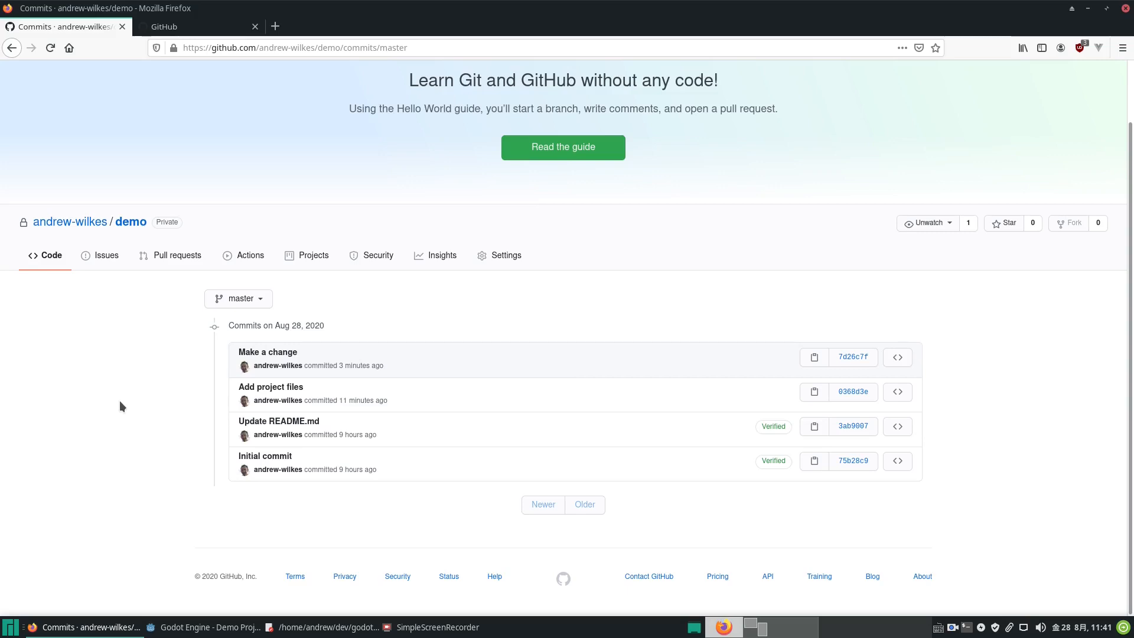